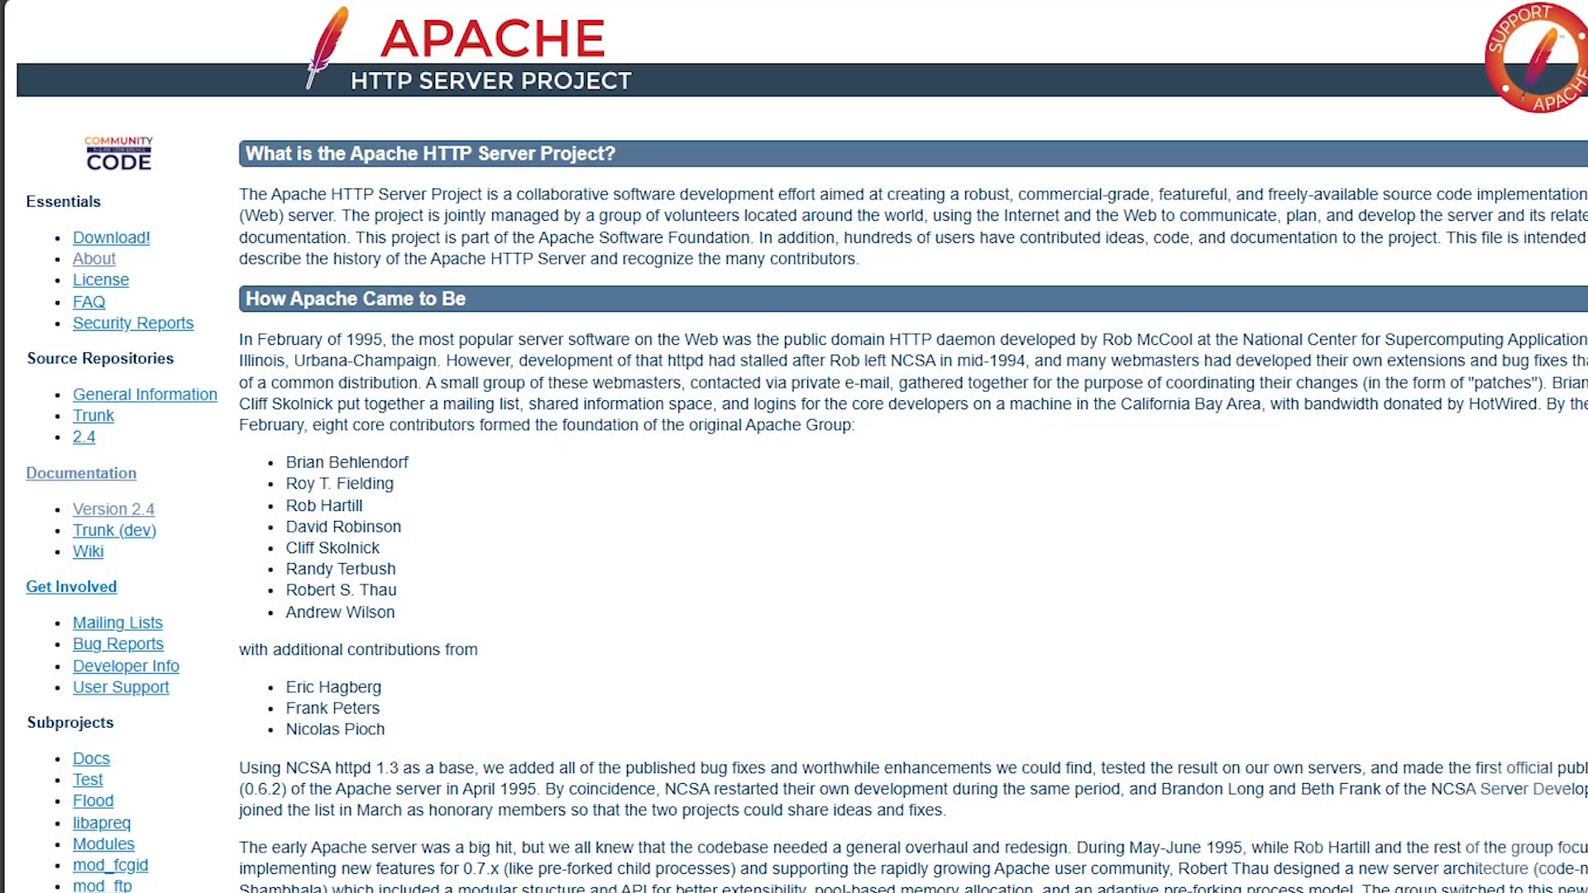
Step: Scroll through the Apache 2.4 new-features overview down to the New Modules section
{"action": "scroll", "scroll_direction": "down", "scroll_amount": 3}
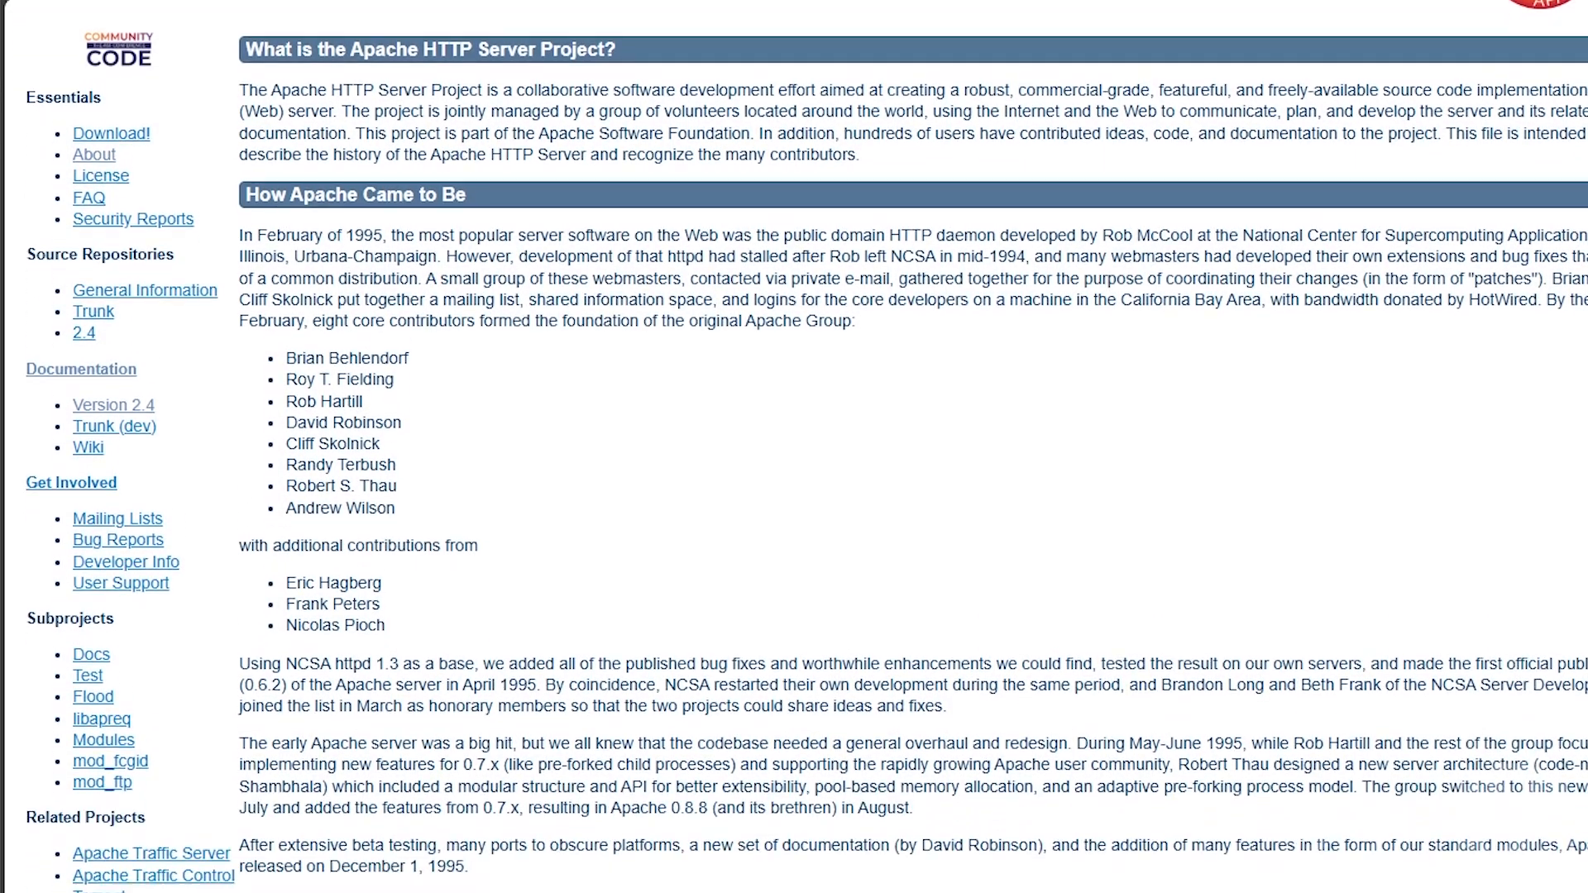
{"action": "scroll", "scroll_direction": "down", "scroll_amount": 3}
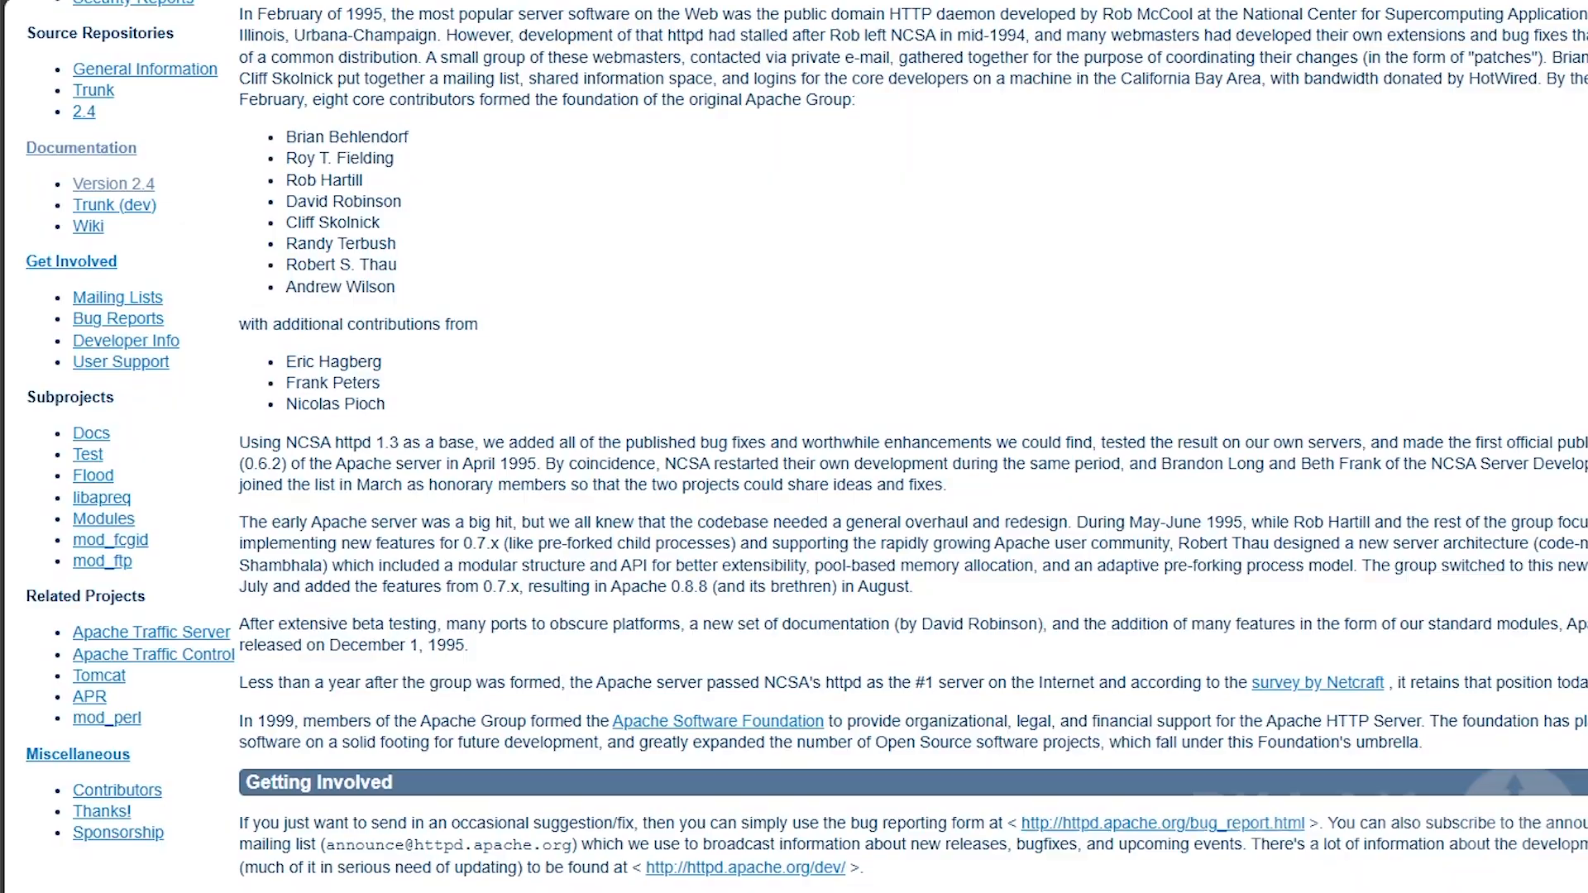
{"action": "scroll", "scroll_direction": "down", "scroll_amount": 3}
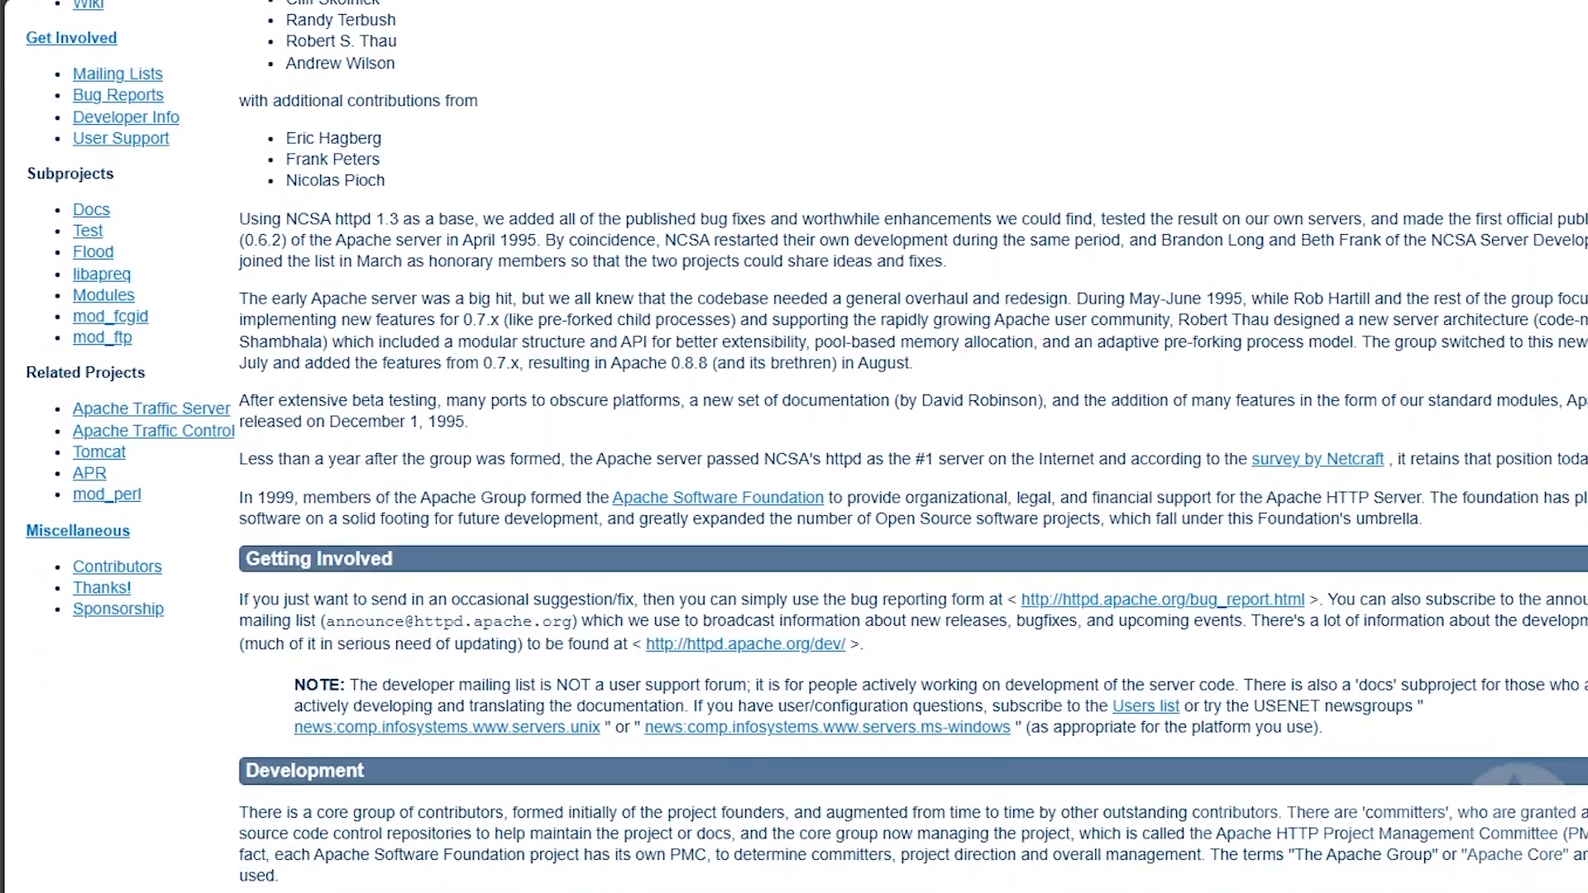
{"action": "scroll", "scroll_direction": "down", "scroll_amount": 3}
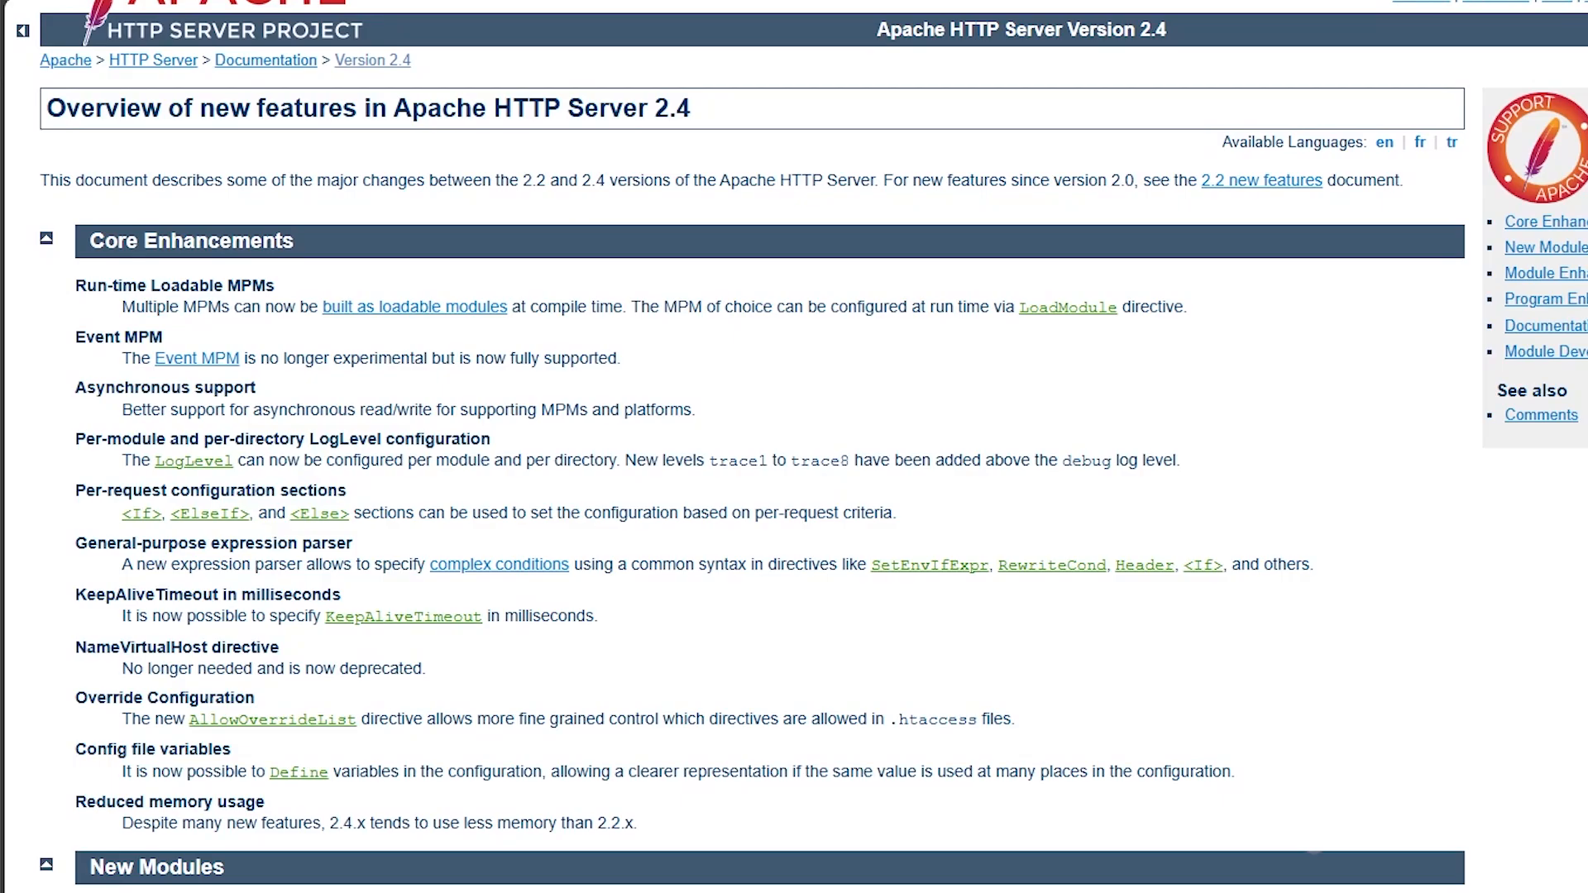
{"action": "scroll", "scroll_direction": "down", "scroll_amount": 3}
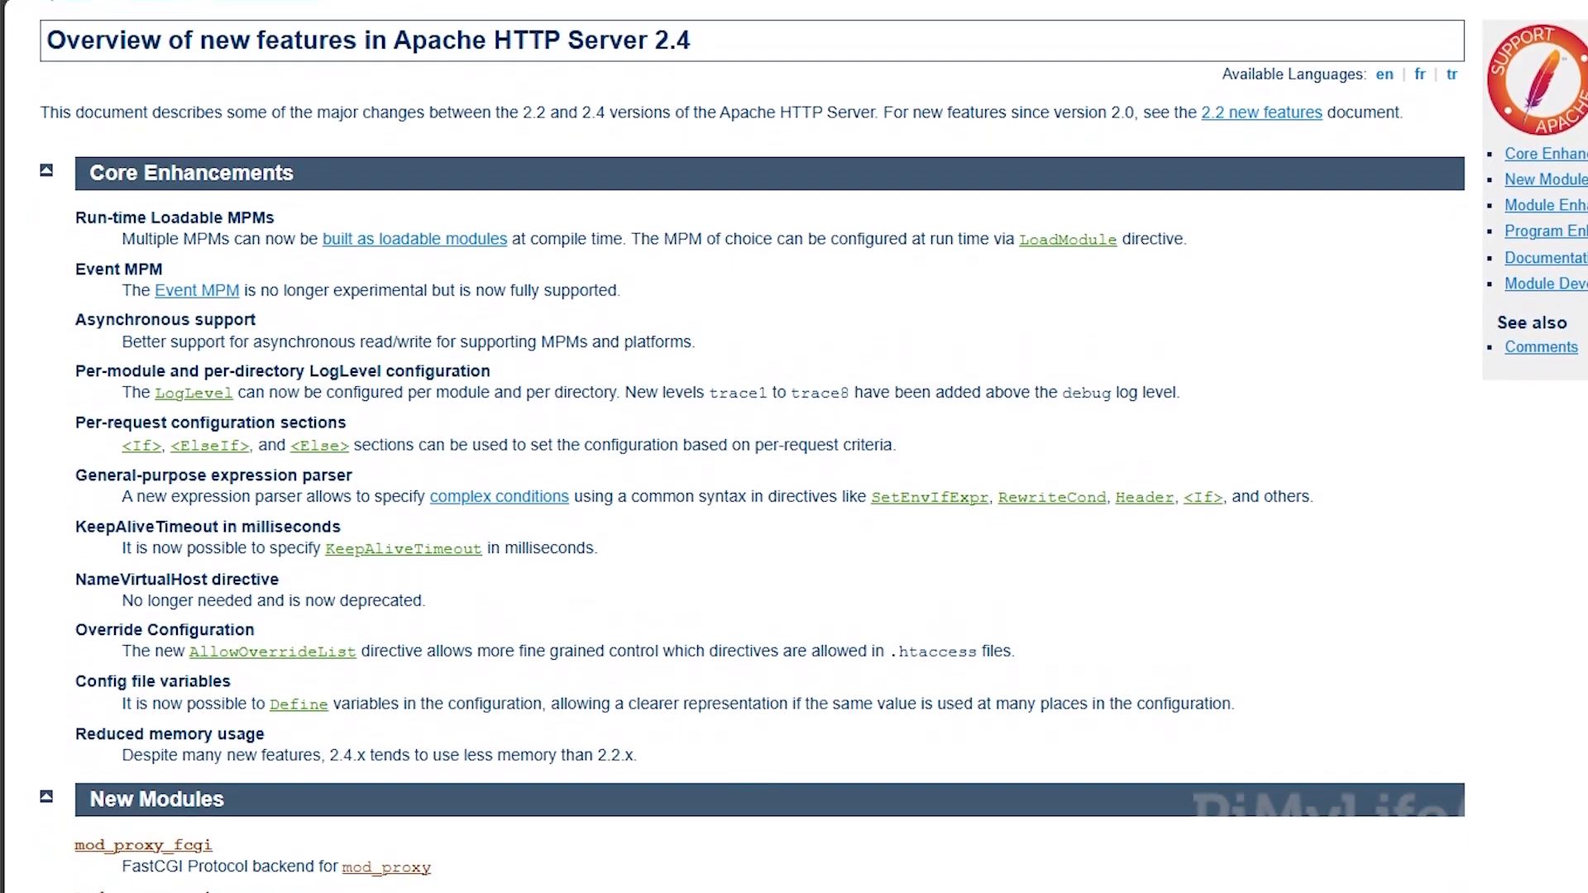
{"action": "scroll", "scroll_direction": "down", "scroll_amount": 3}
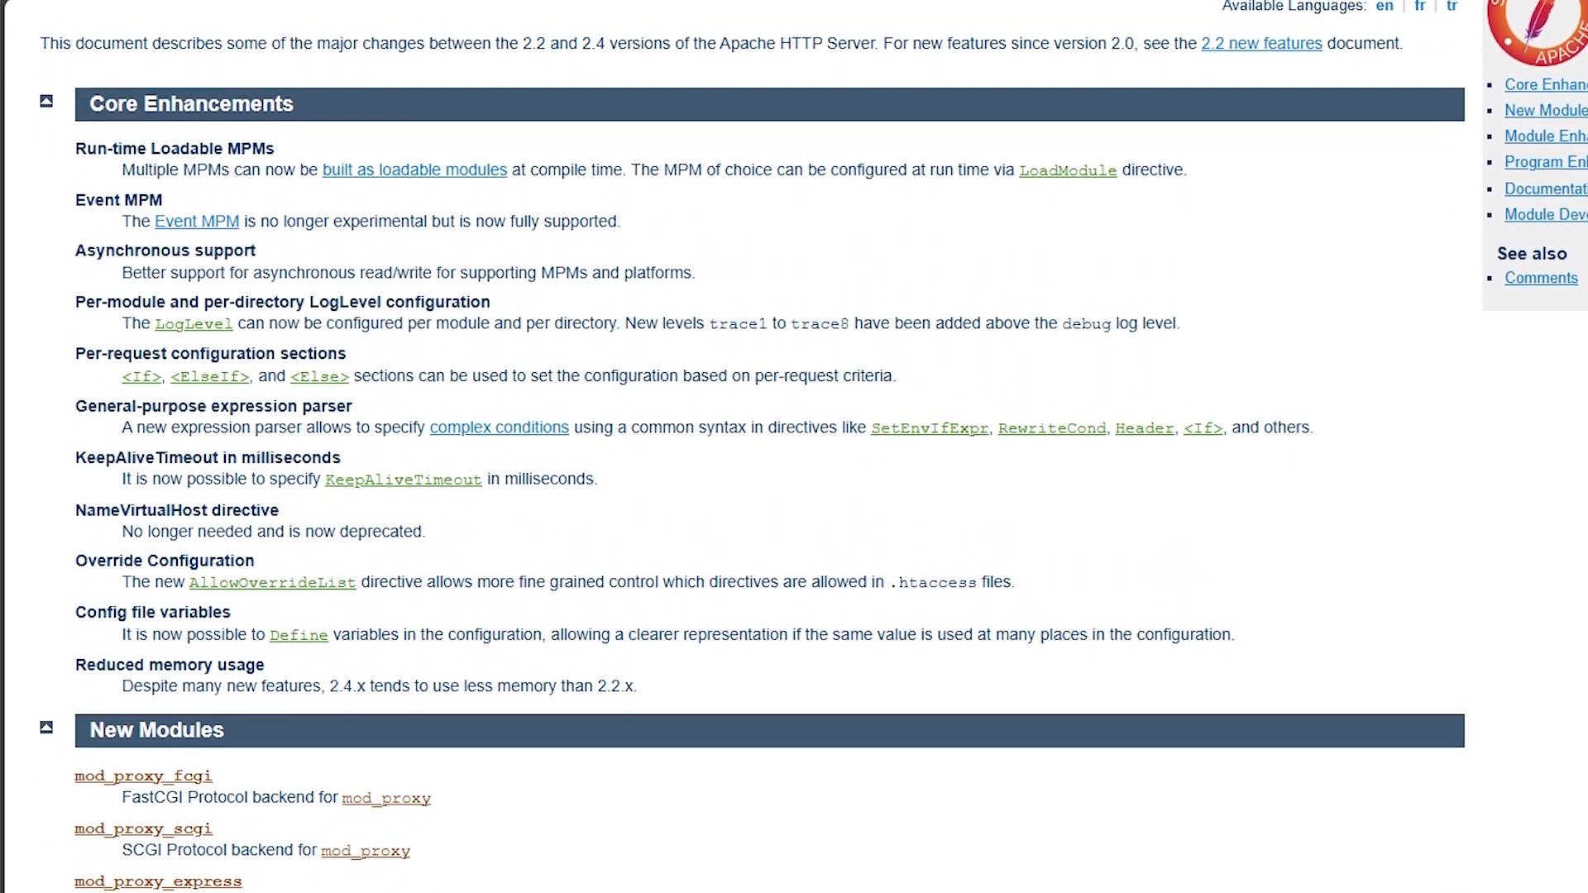
{"action": "scroll", "scroll_direction": "down", "scroll_amount": 3}
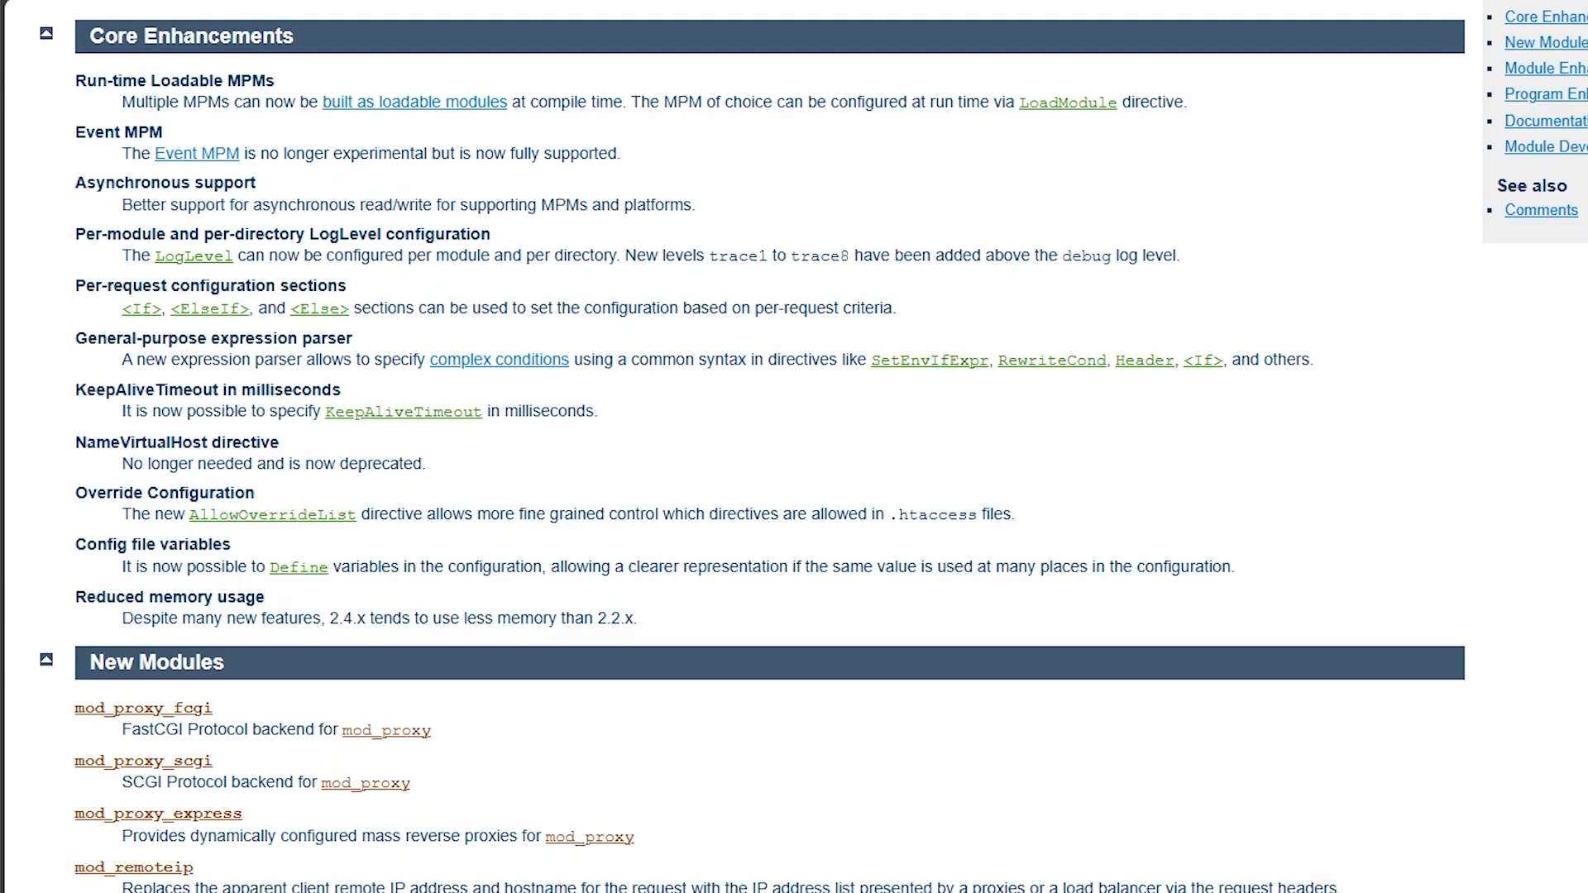
{"action": "scroll", "scroll_direction": "down", "scroll_amount": 3}
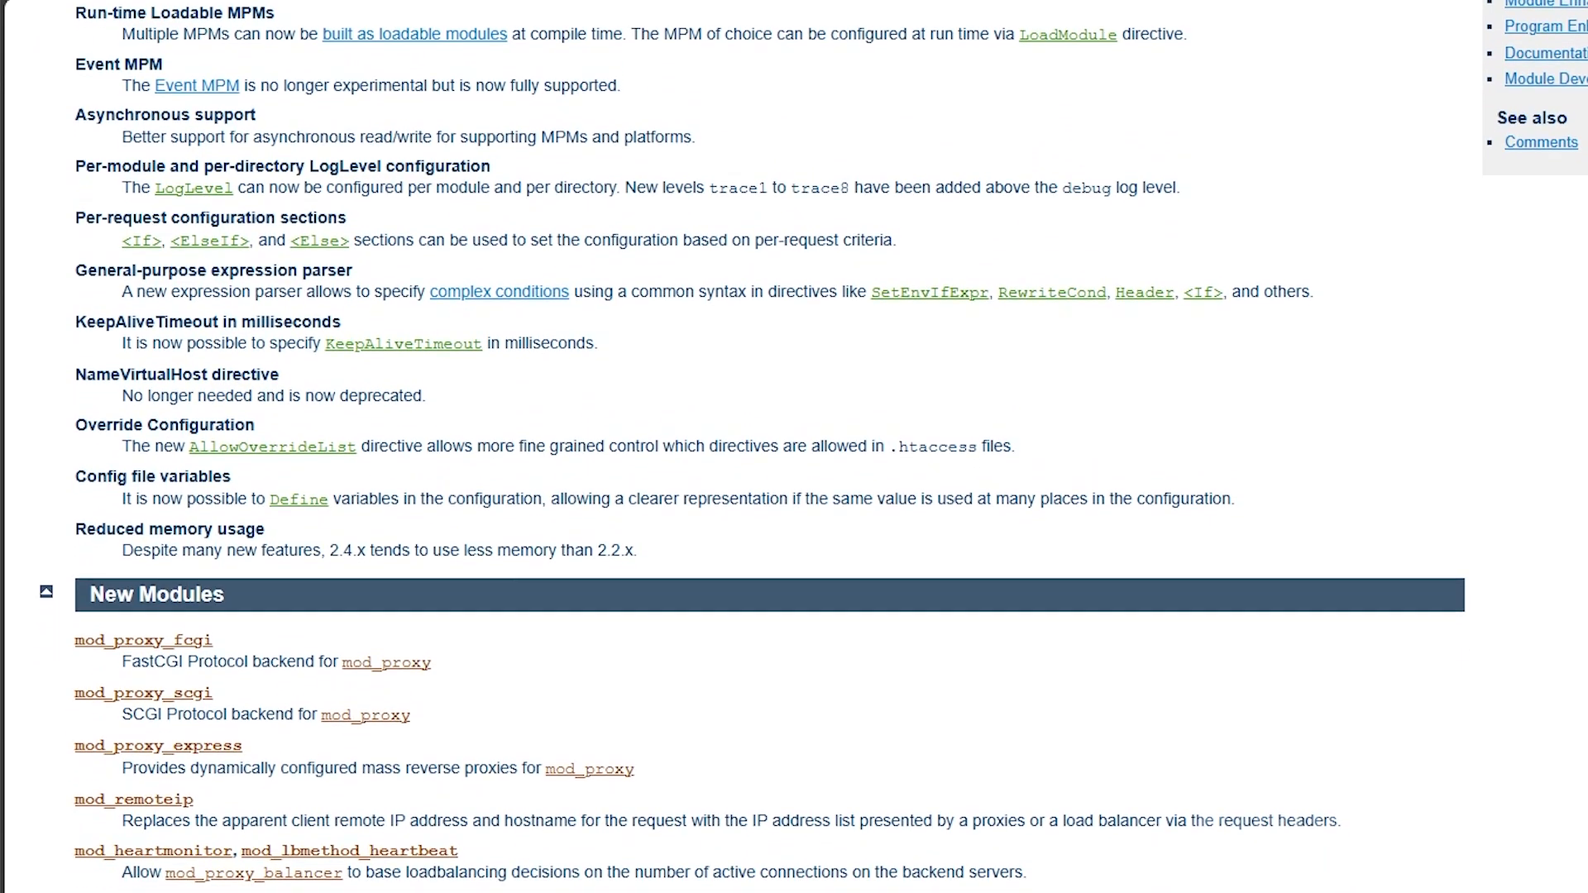
{"action": "scroll", "scroll_direction": "down", "scroll_amount": 3}
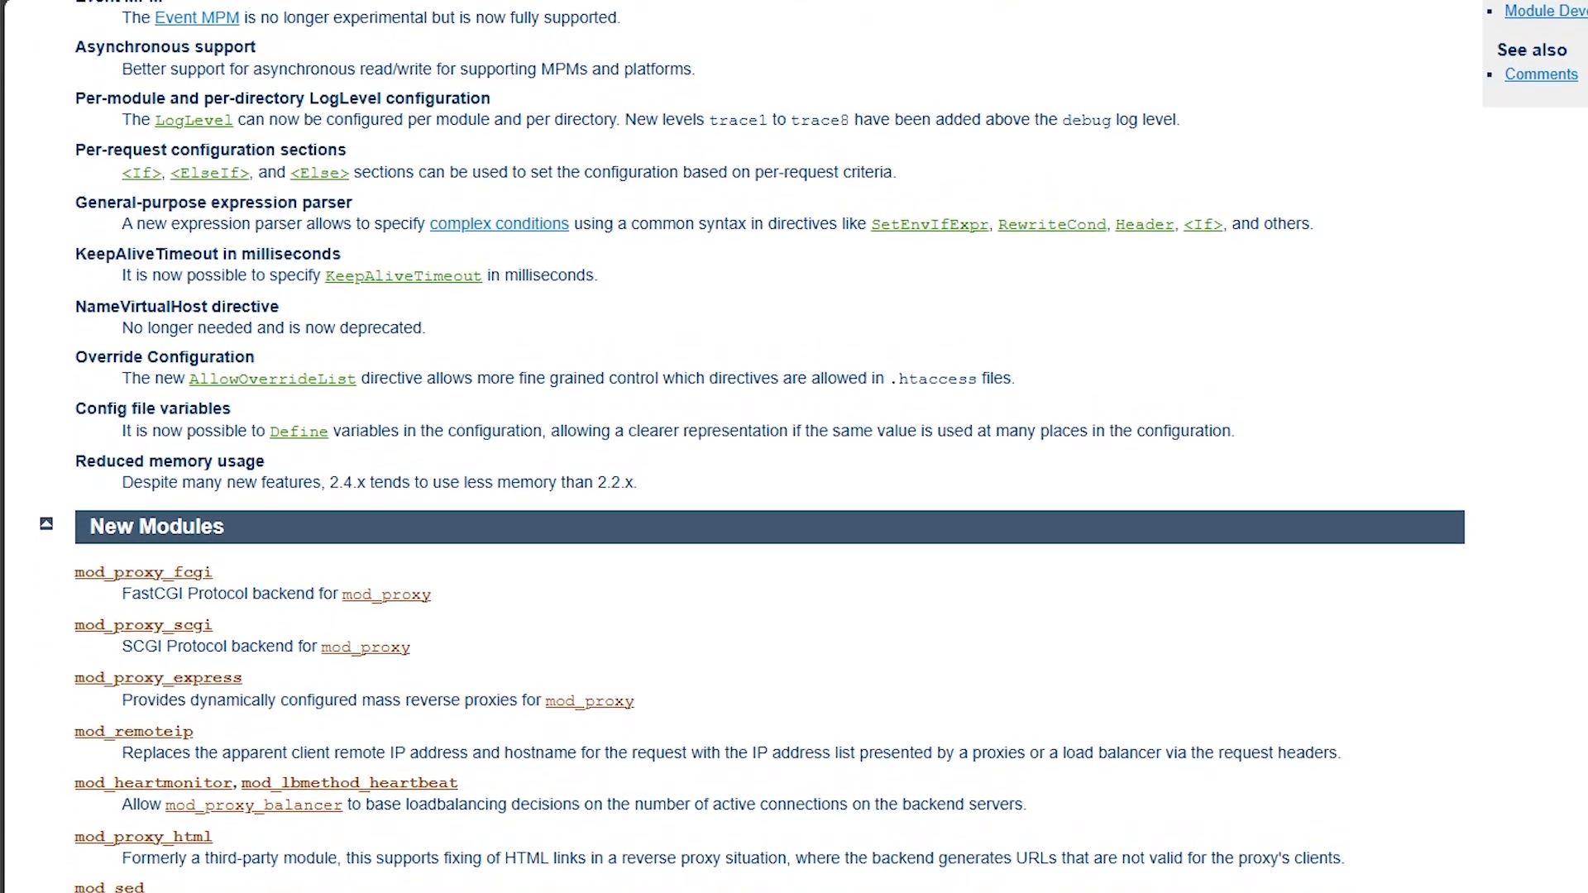
{"action": "scroll", "scroll_direction": "down", "scroll_amount": 3}
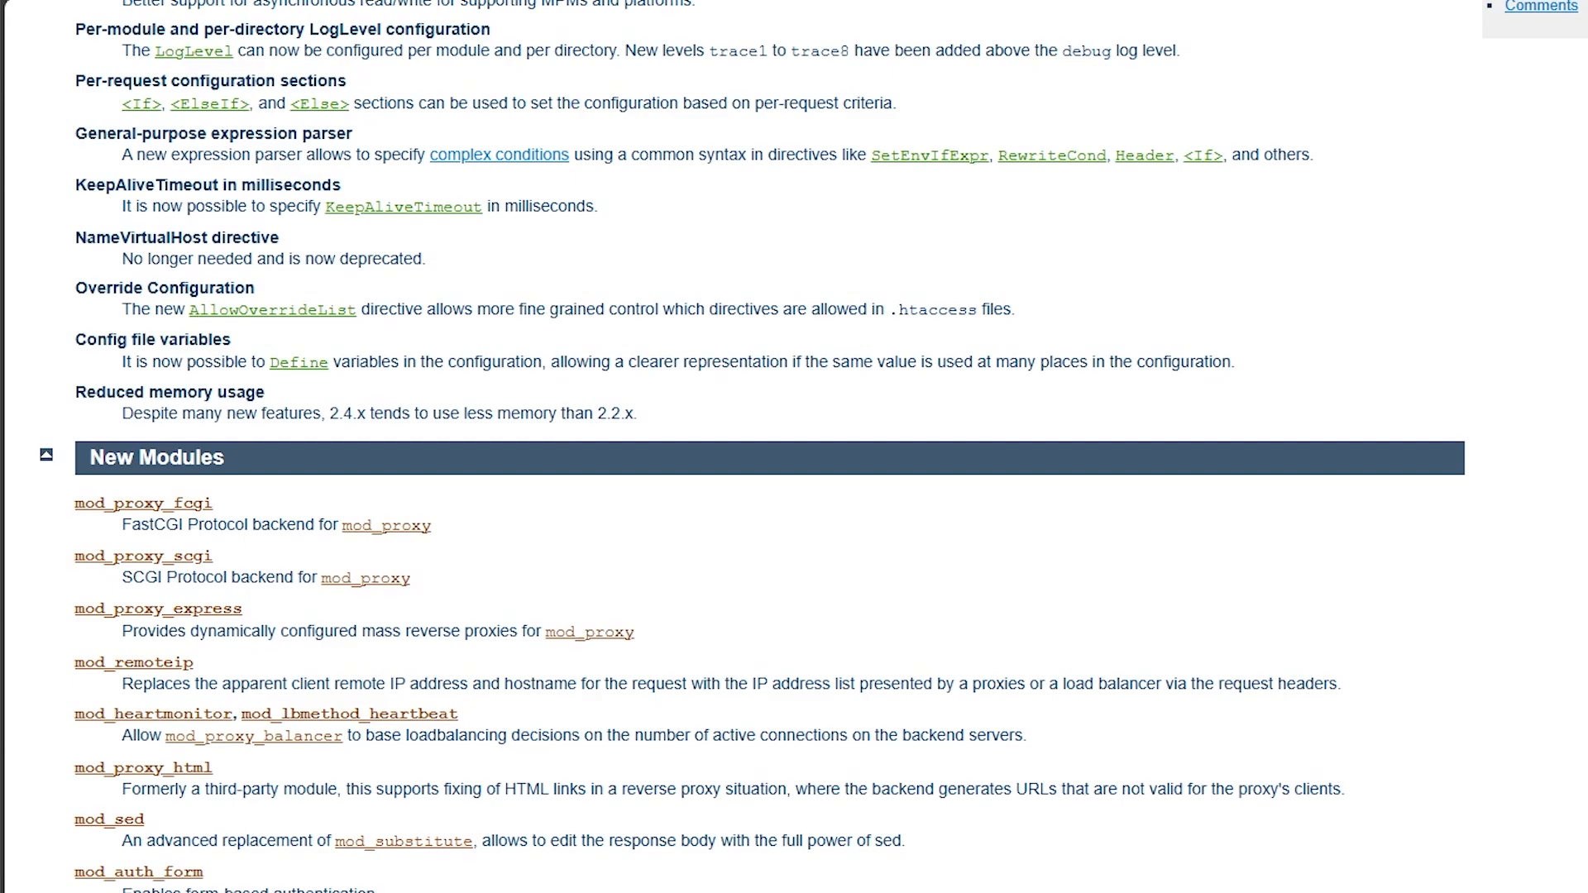
{"action": "scroll", "scroll_direction": "down", "scroll_amount": 3}
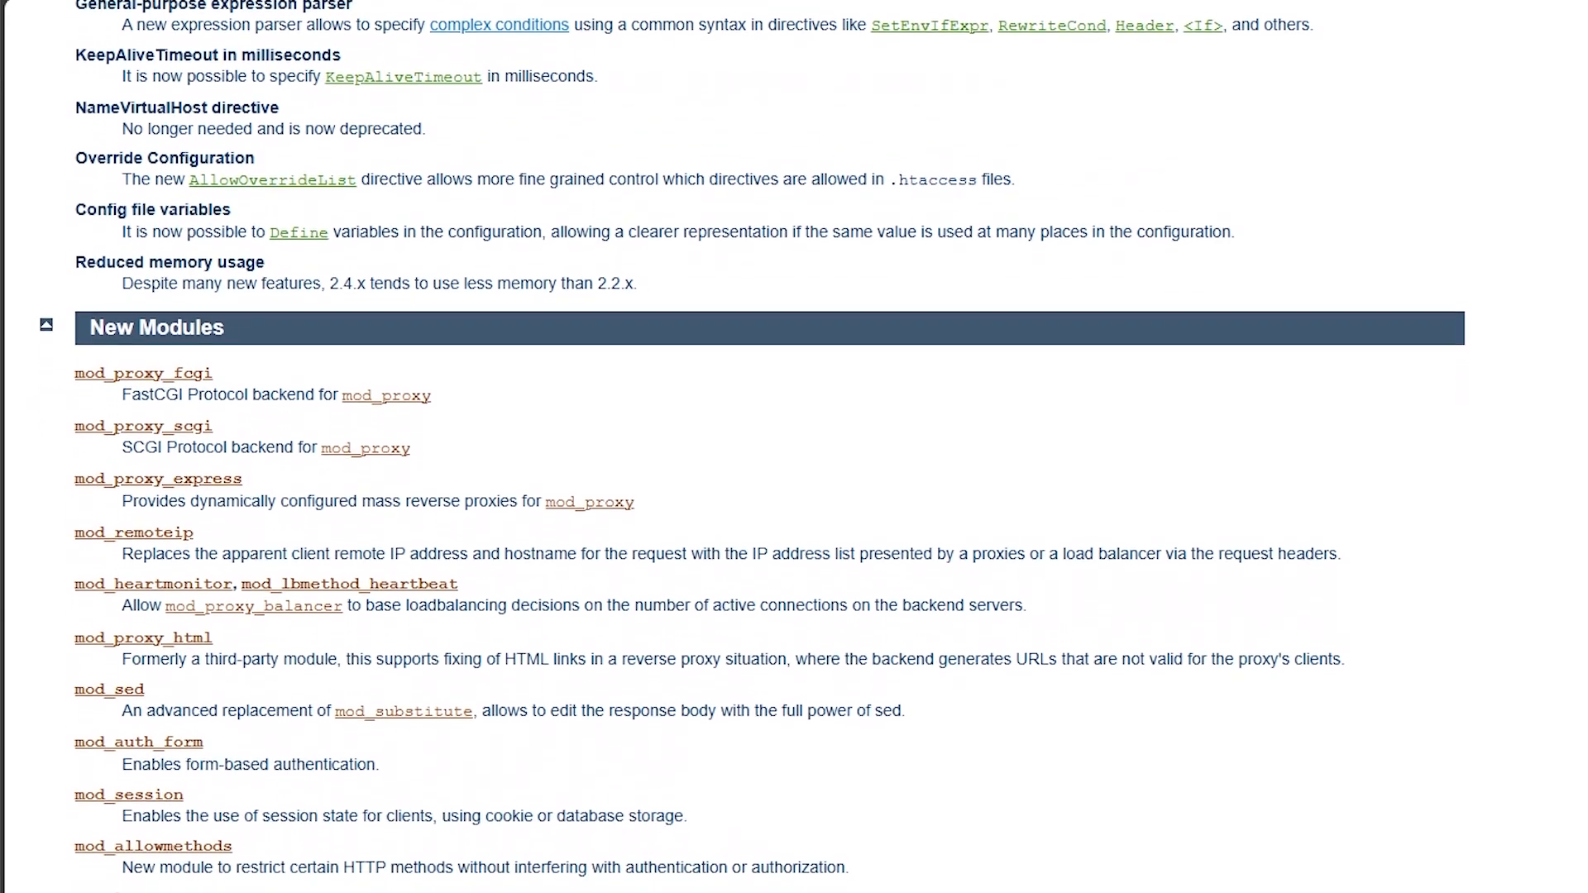
{"action": "scroll", "scroll_direction": "down", "scroll_amount": 3}
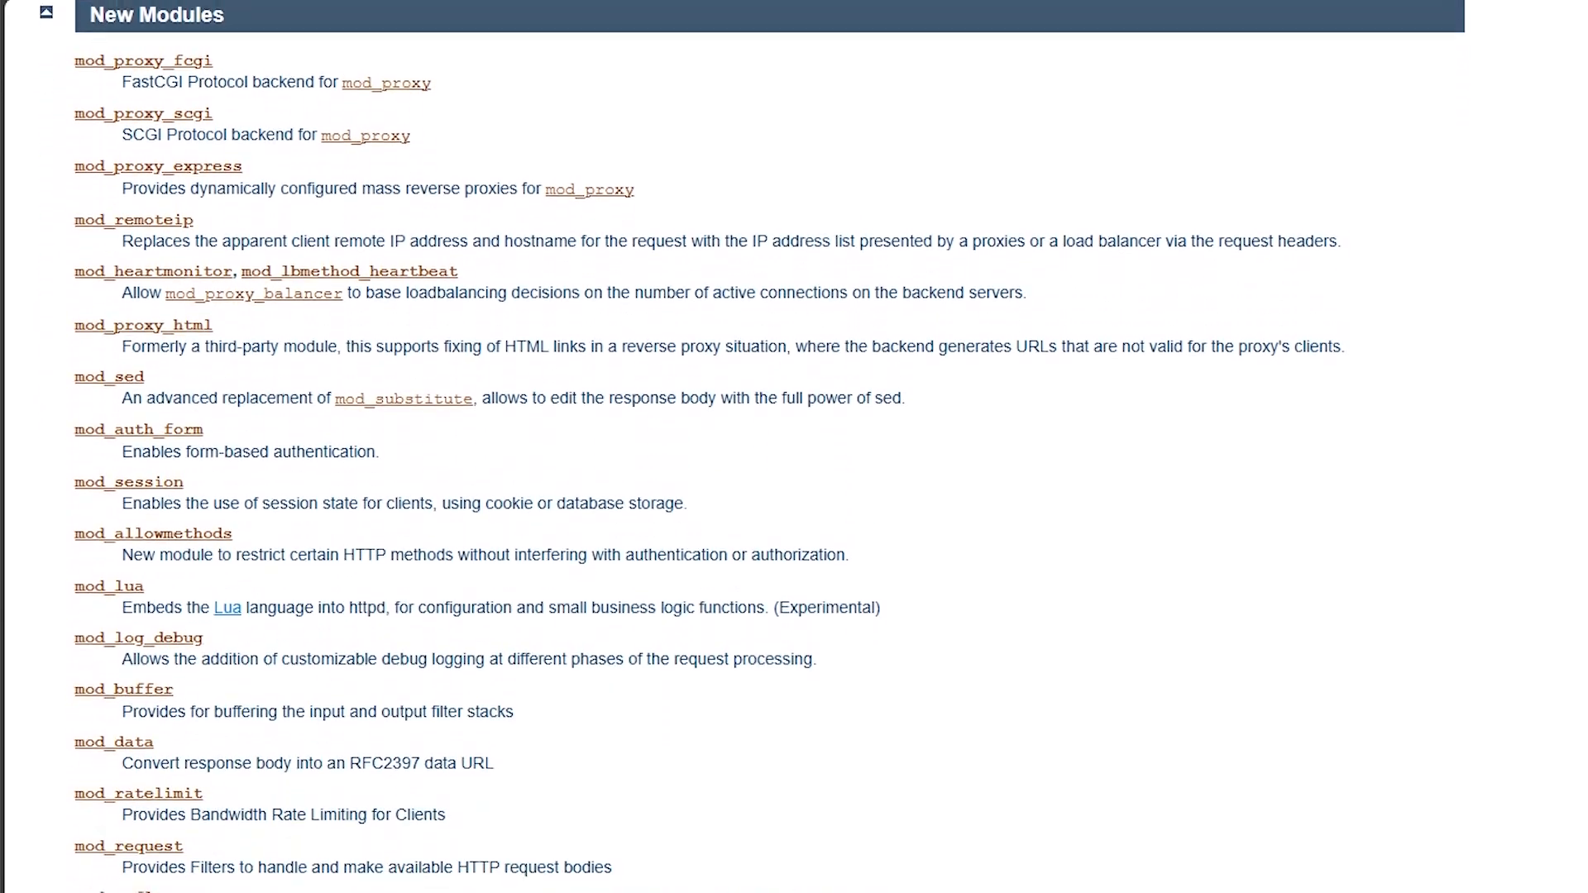
{"action": "scroll", "scroll_direction": "down", "scroll_amount": 3}
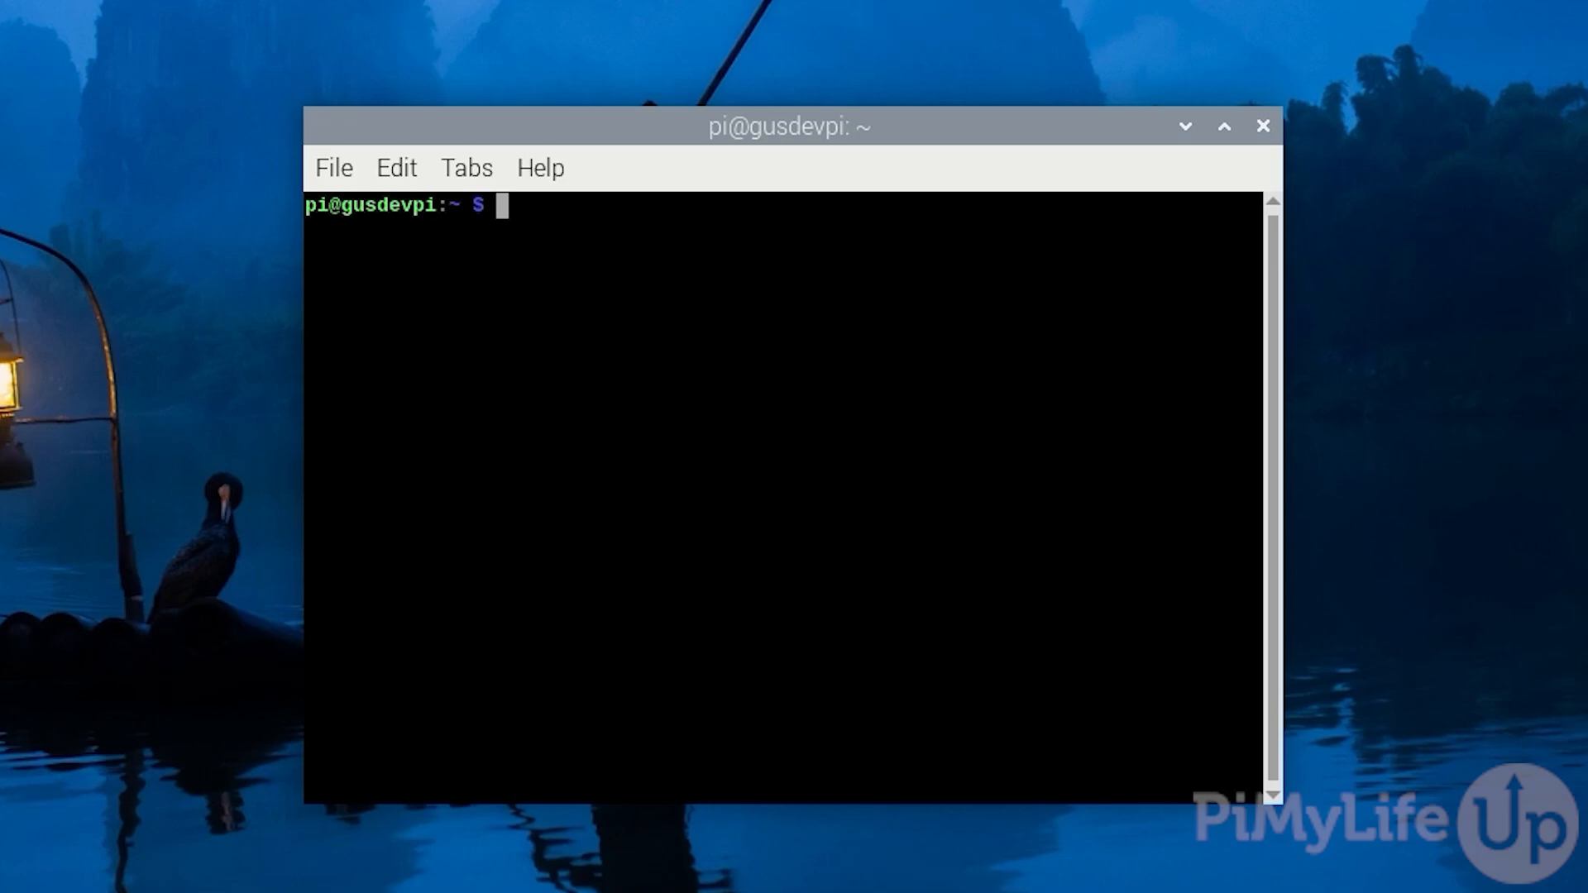
Step: Run sudo apt update and sudo apt upgrade, answering Y to confirm the seven upgrades
{"action": "type", "text": "s"}
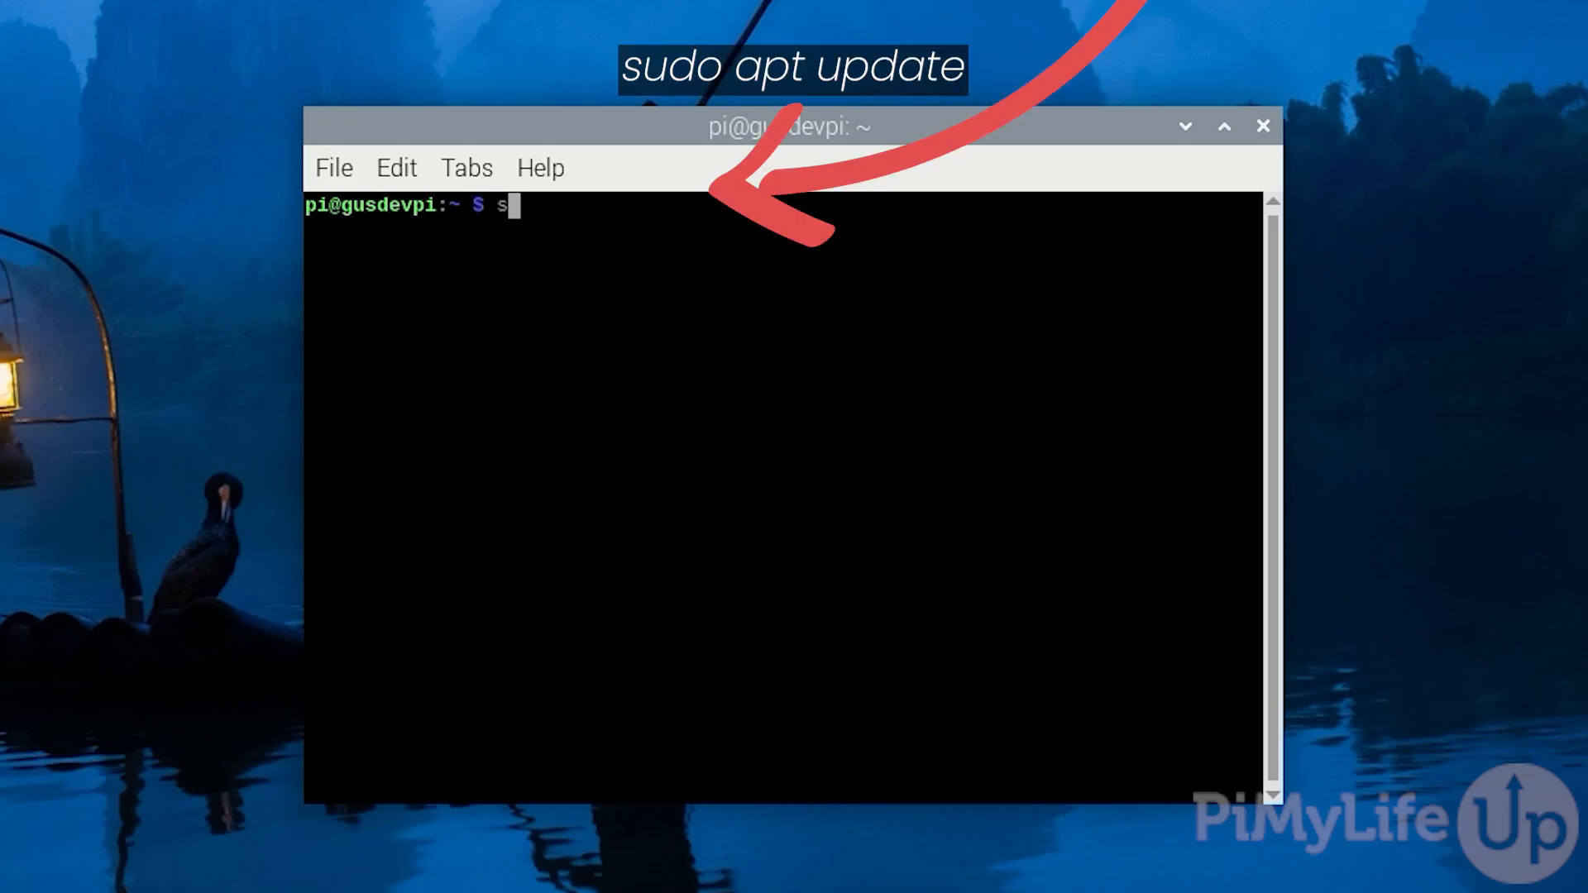
{"action": "type", "text": "udo apt"}
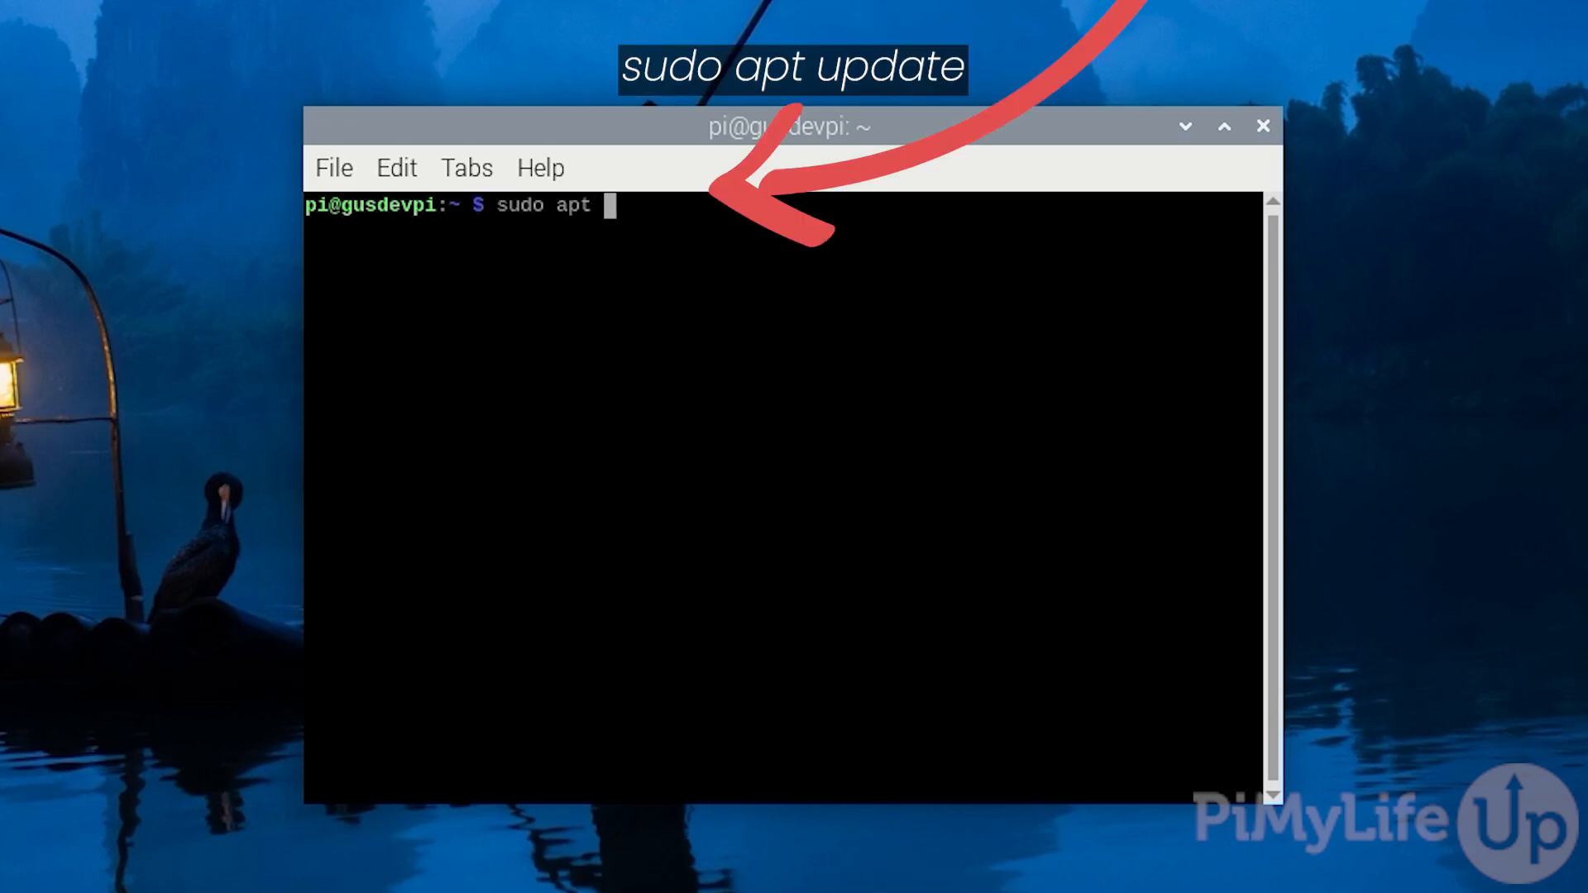
{"action": "key", "text": "Return"}
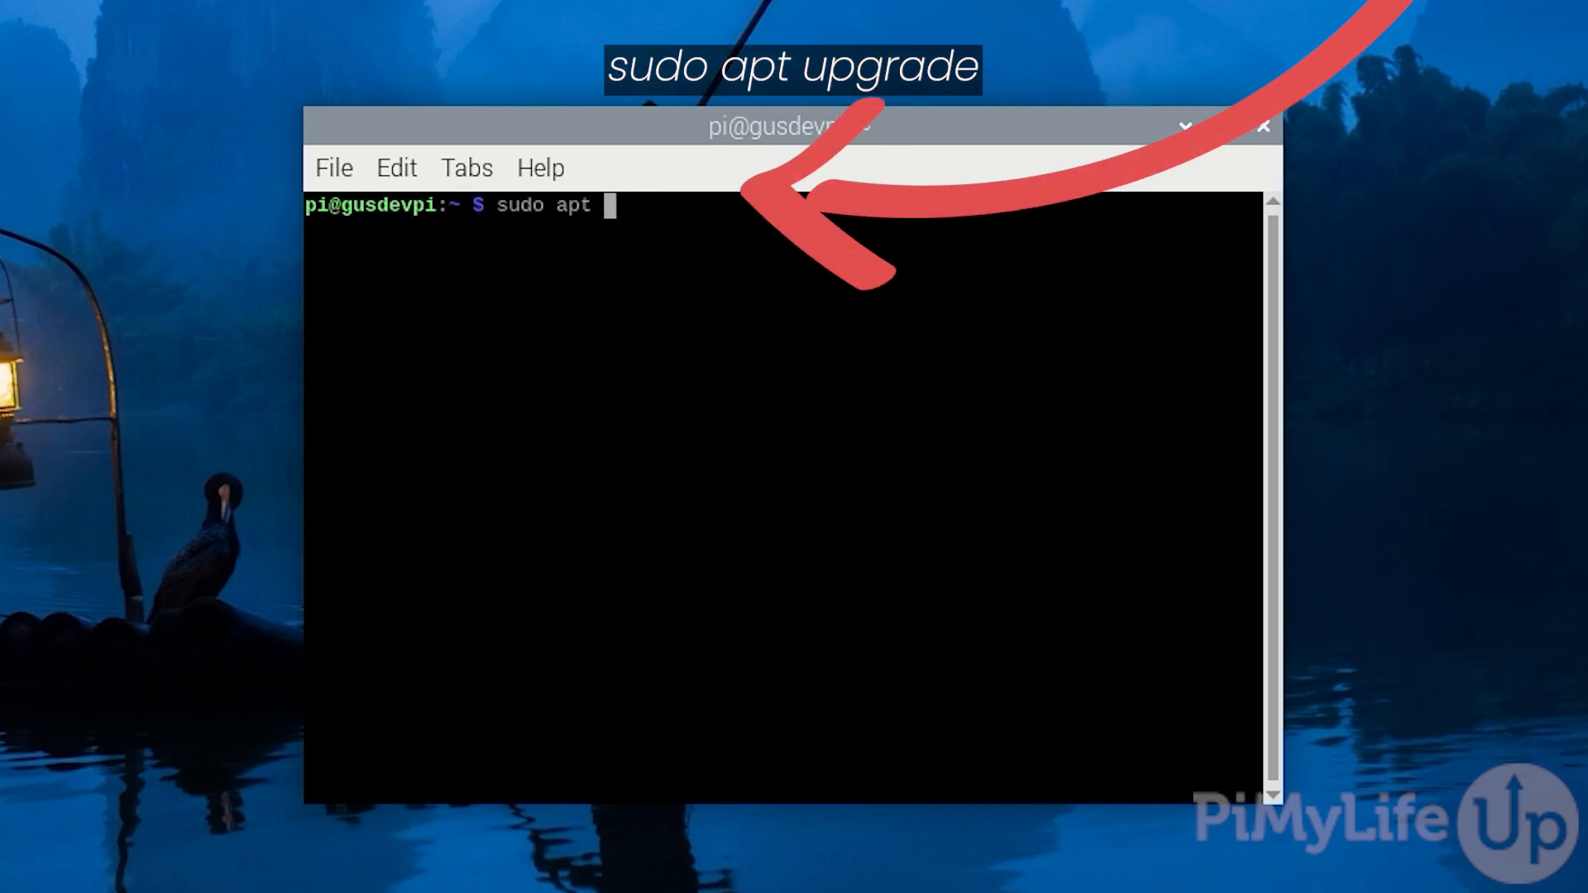
{"action": "key", "text": "Return"}
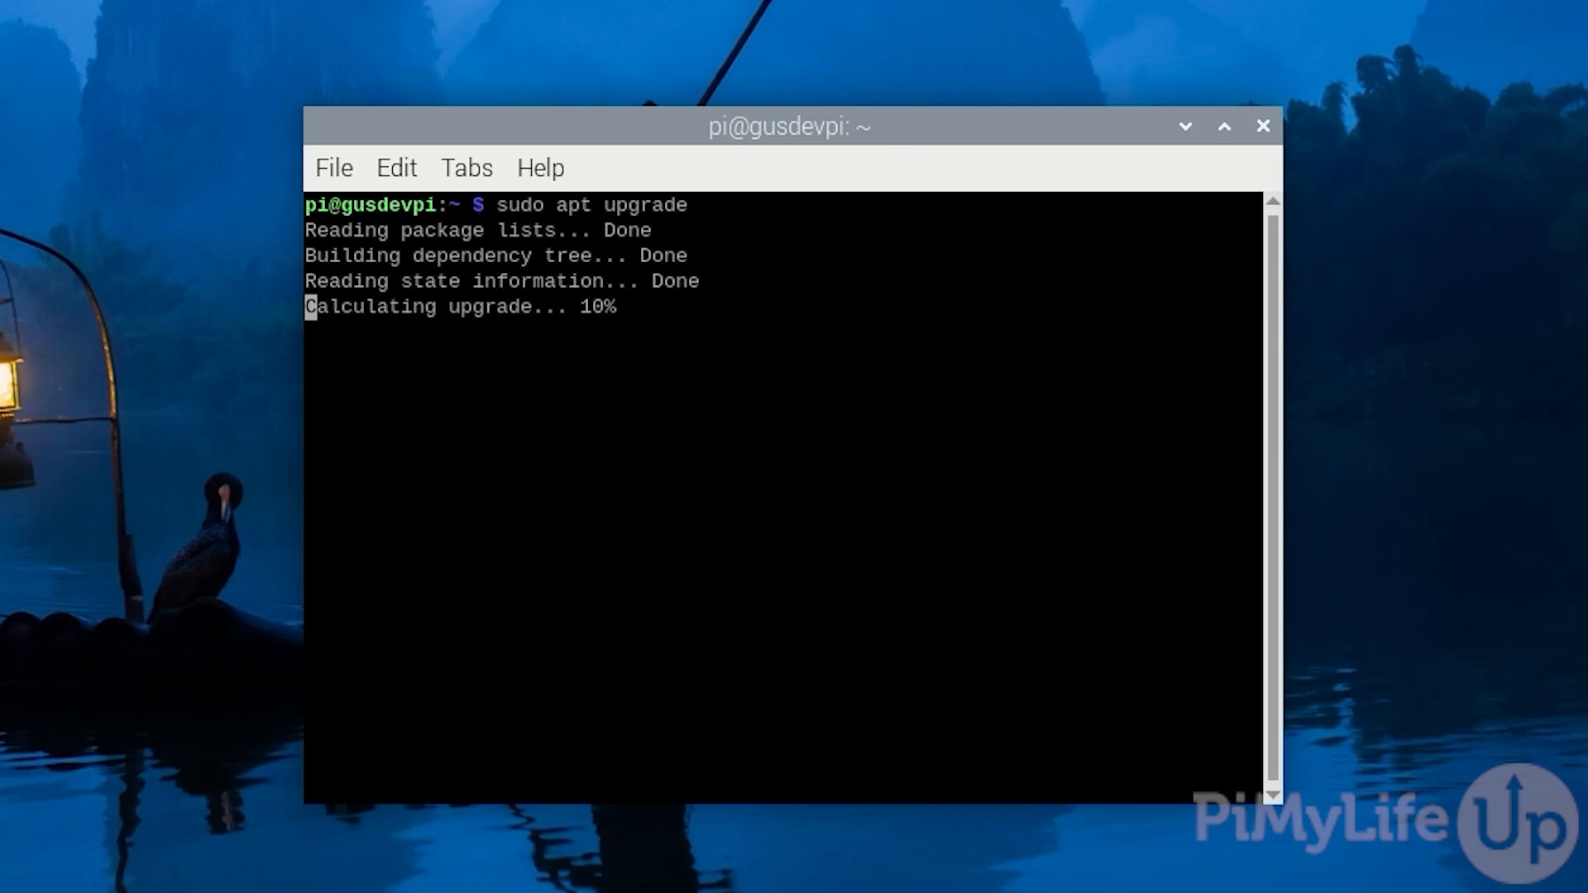
{"action": "type", "text": "Y/n] Y"}
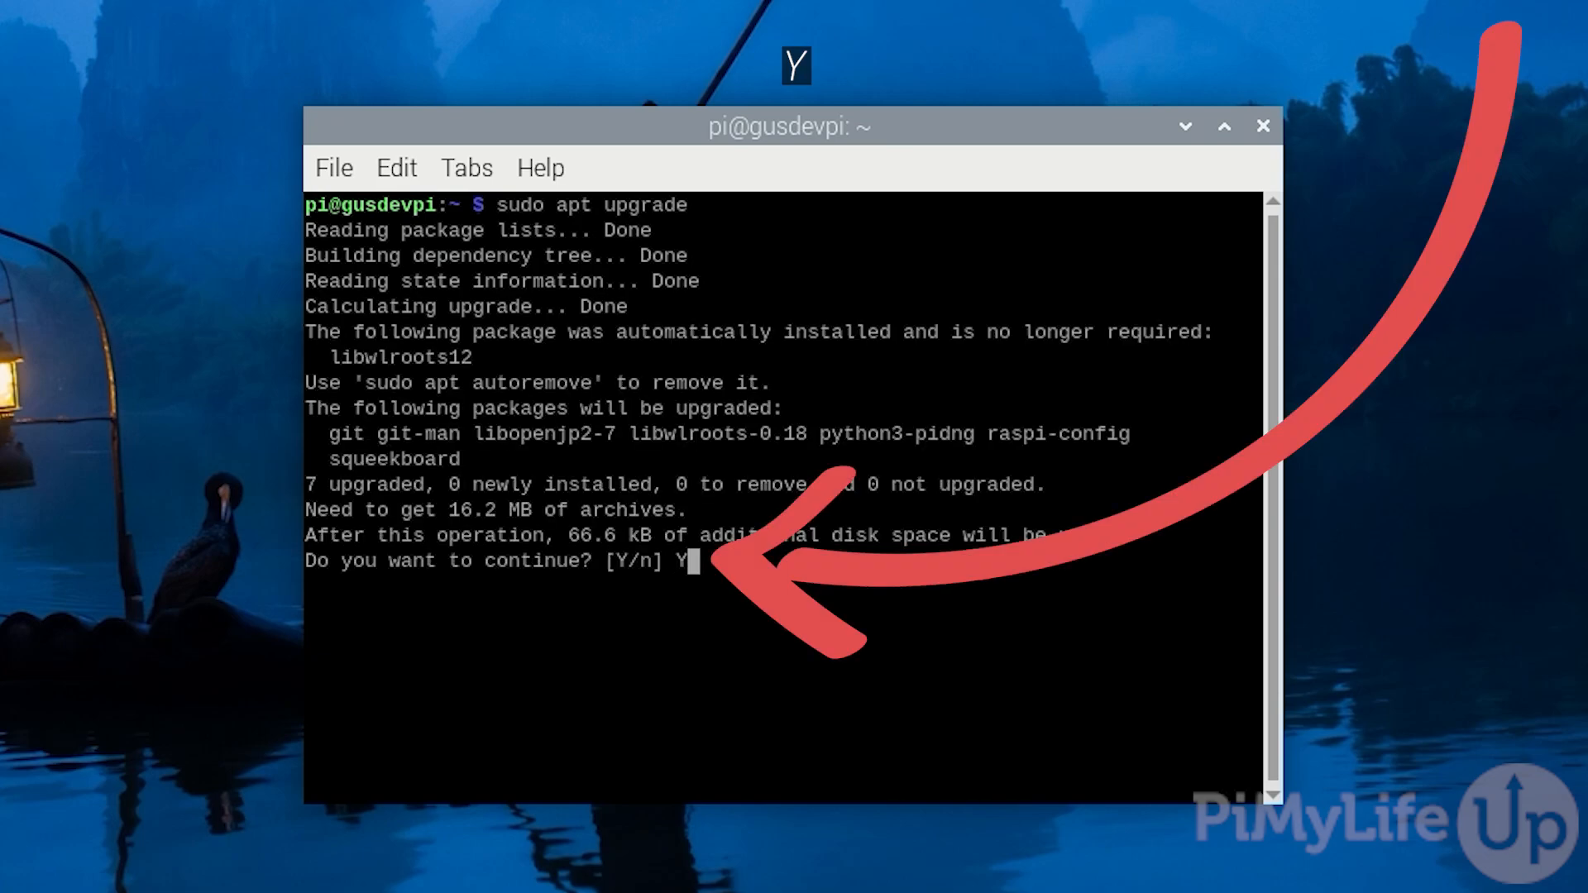
{"action": "key", "text": "Return"}
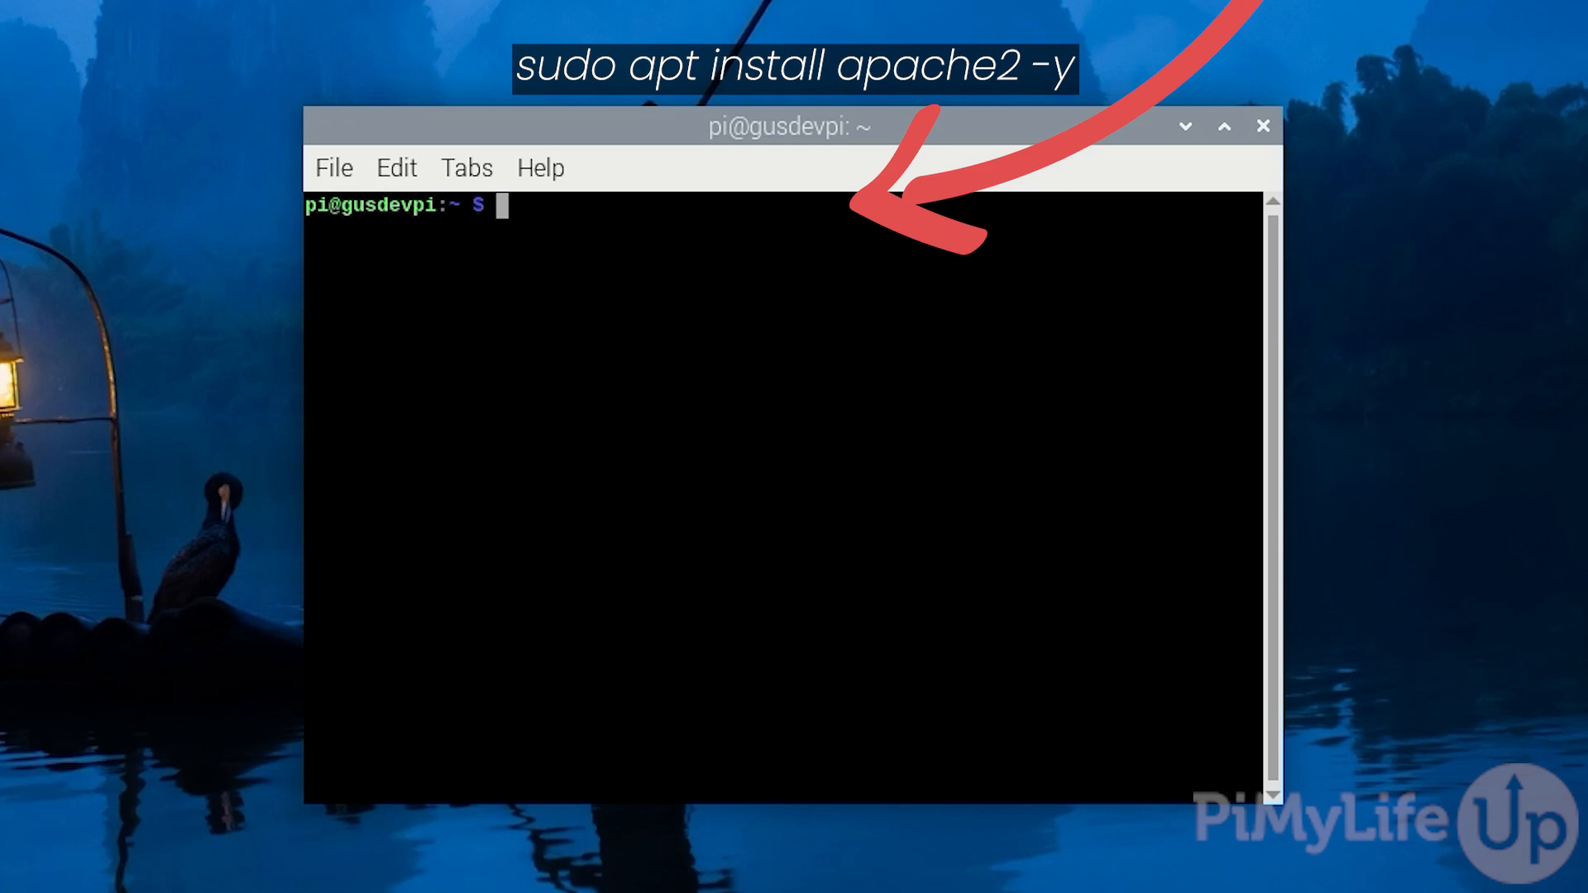
Step: Install Apache with sudo apt install apache2 -y, then begin the hostname command
{"action": "type", "text": "sudo apt install apache"}
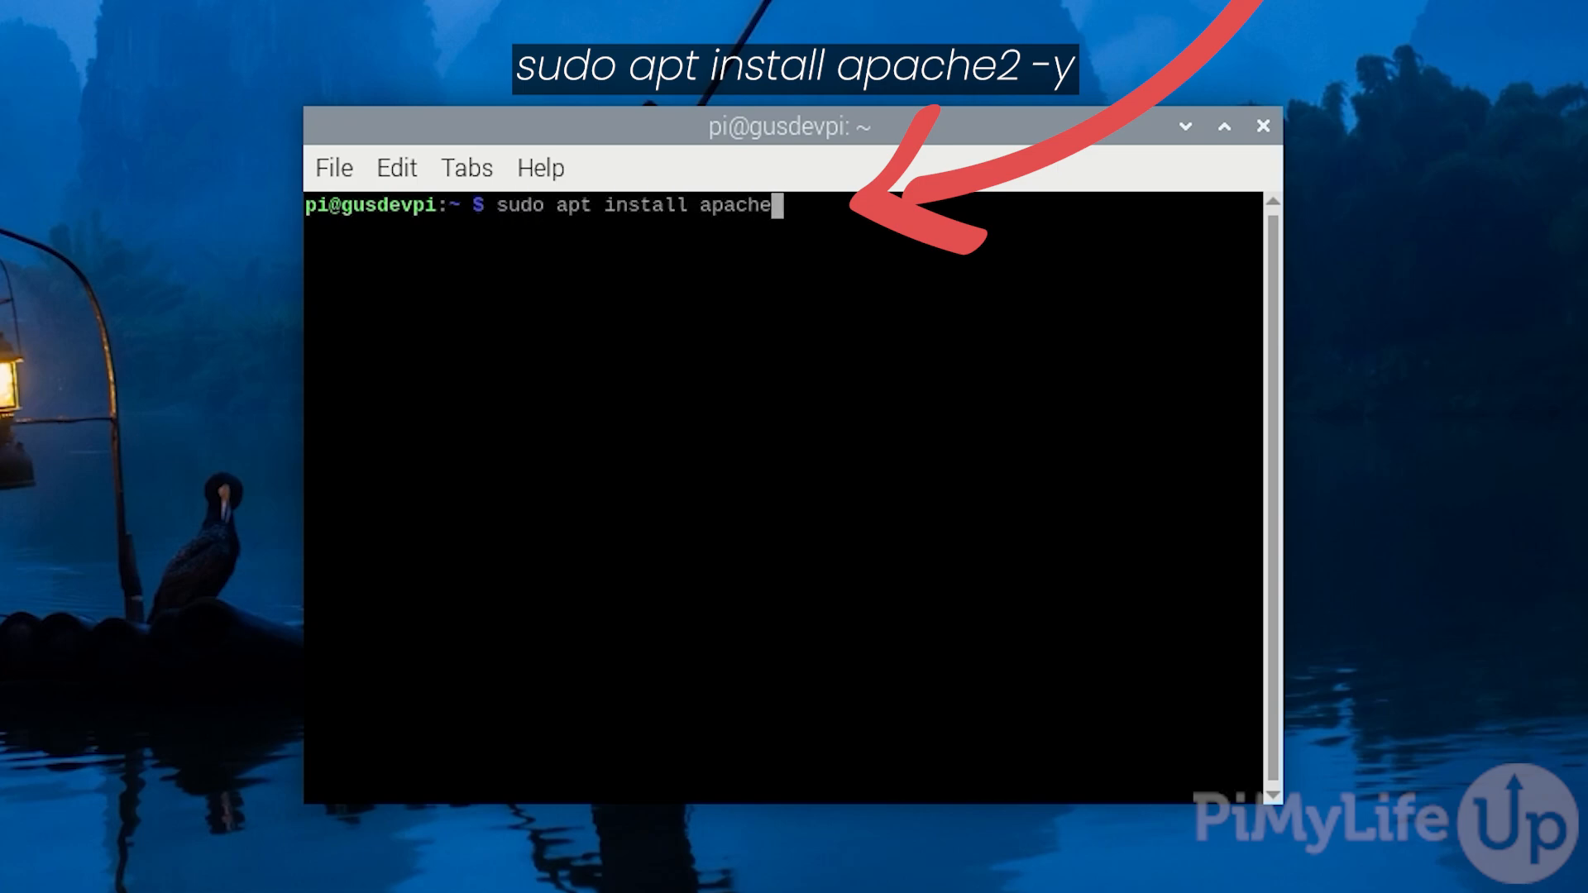
{"action": "type", "text": "2 -y"}
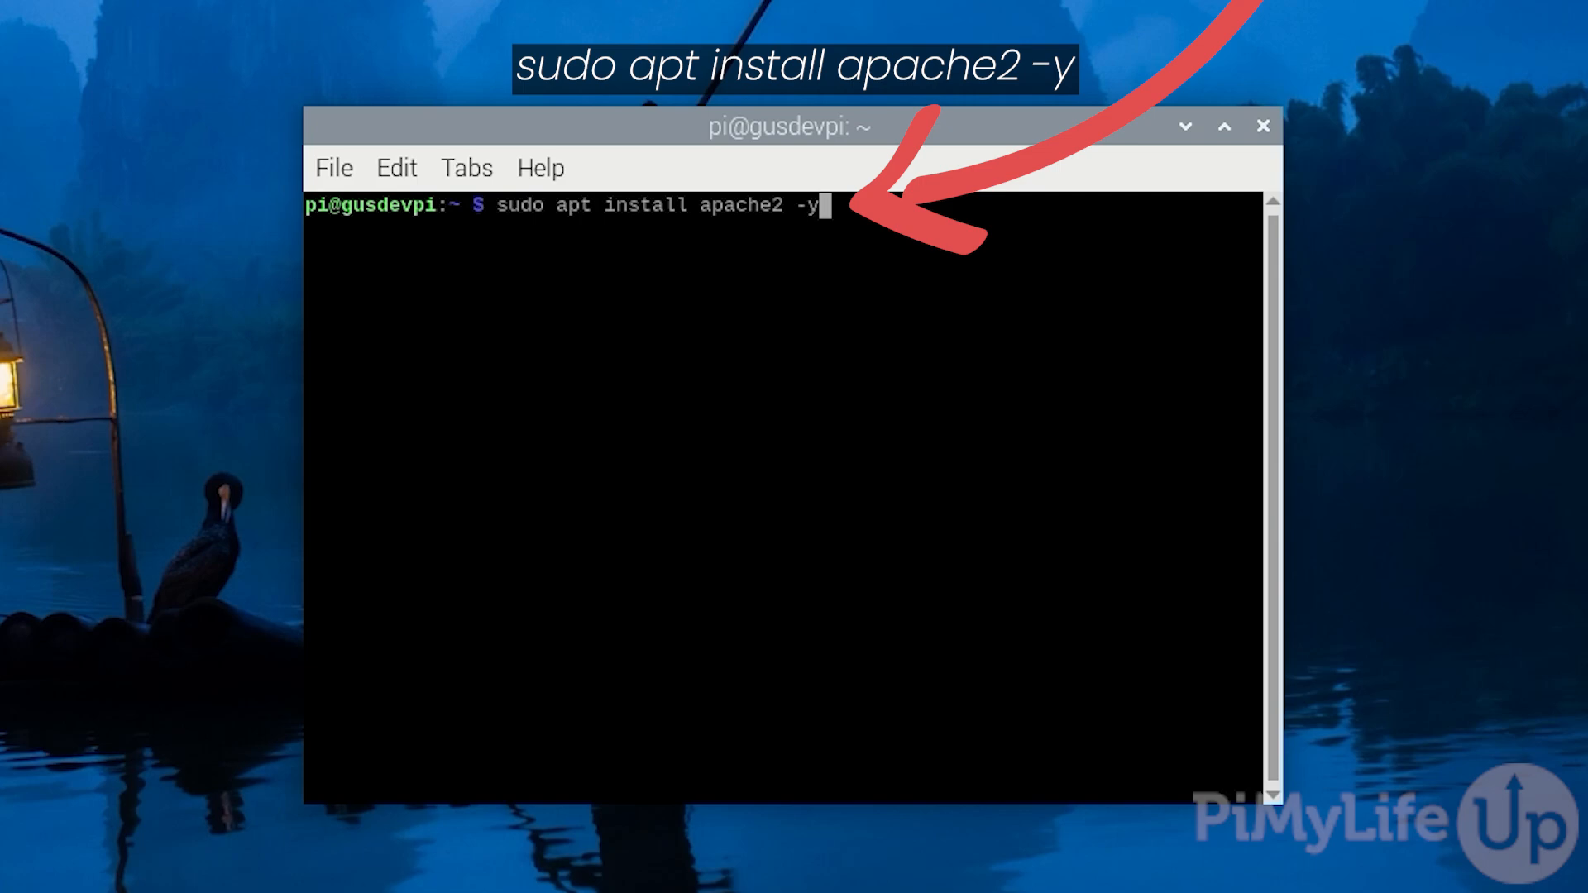
{"action": "key", "text": "Return"}
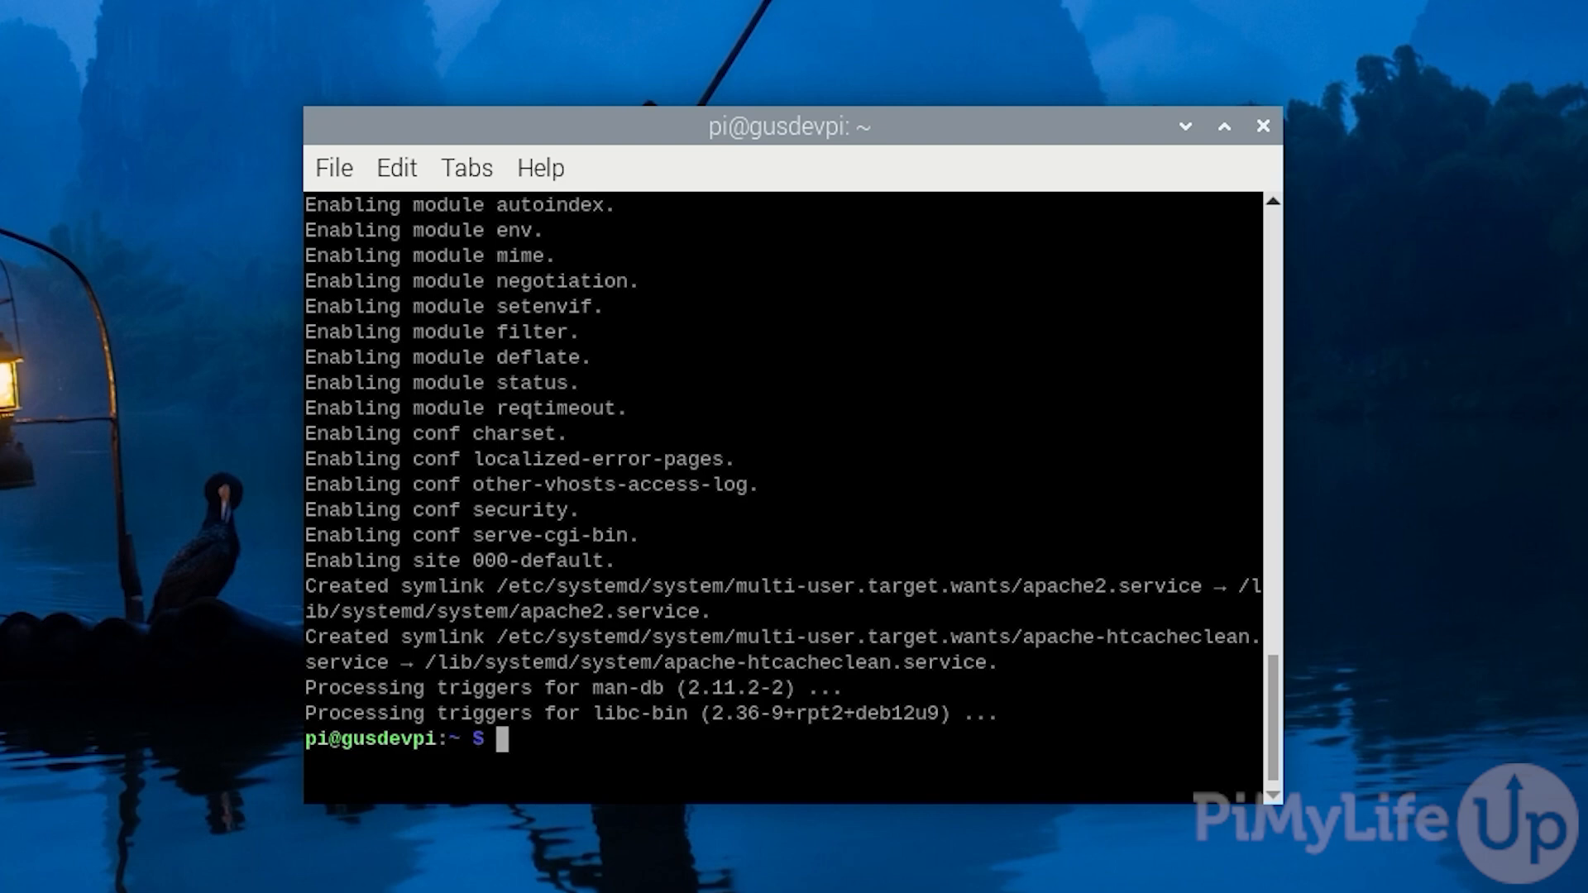
{"action": "type", "text": "hostname"}
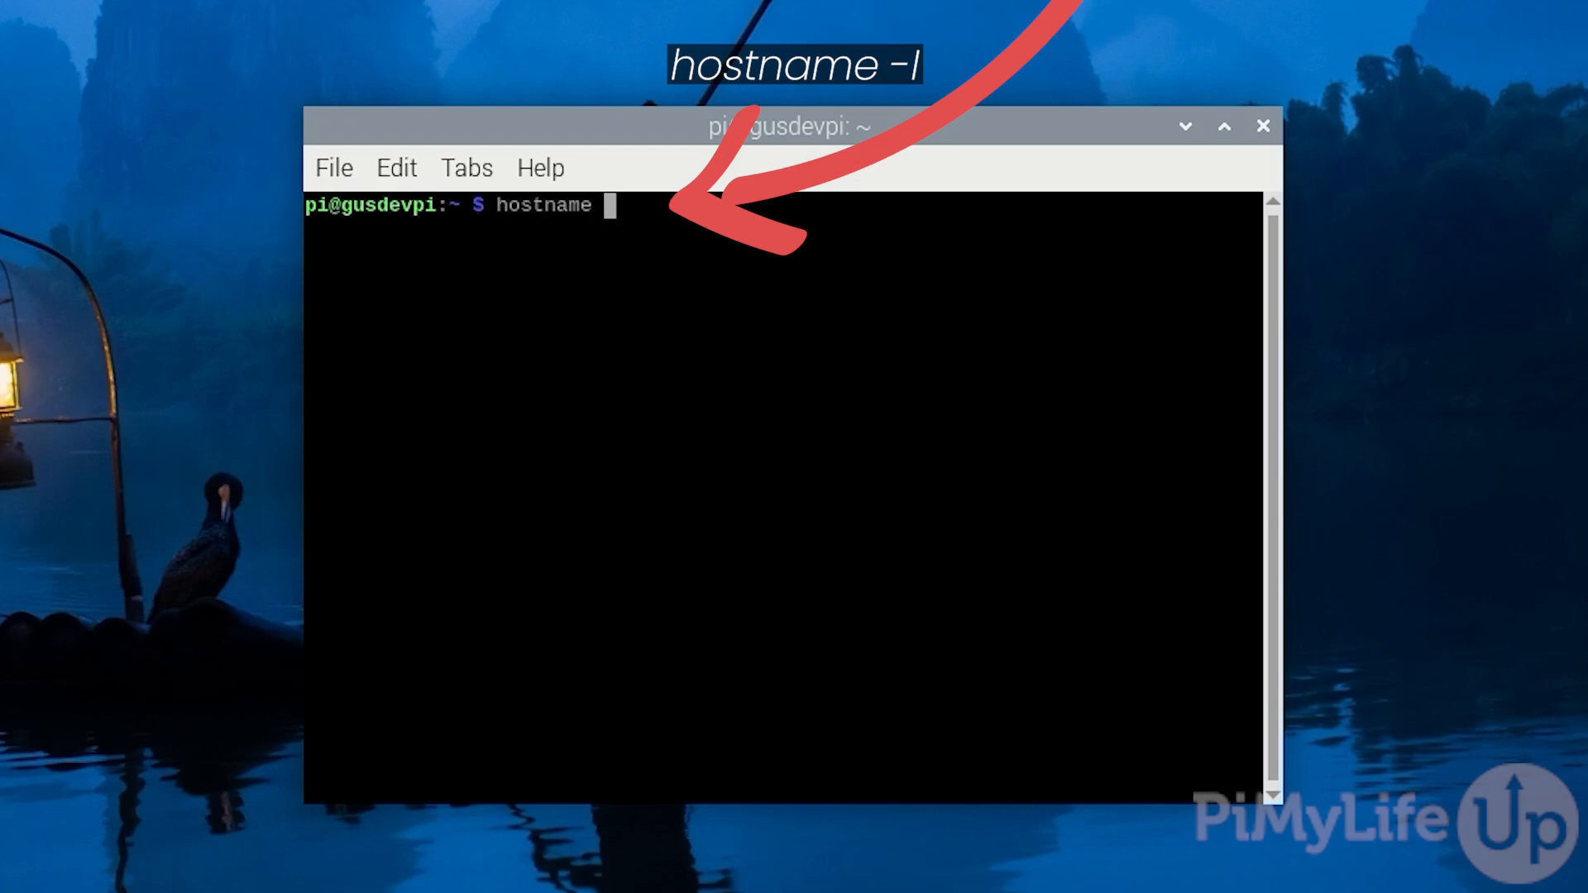
Step: Run hostname -I to show the Raspberry Pi's local IP address
{"action": "key", "text": "Return"}
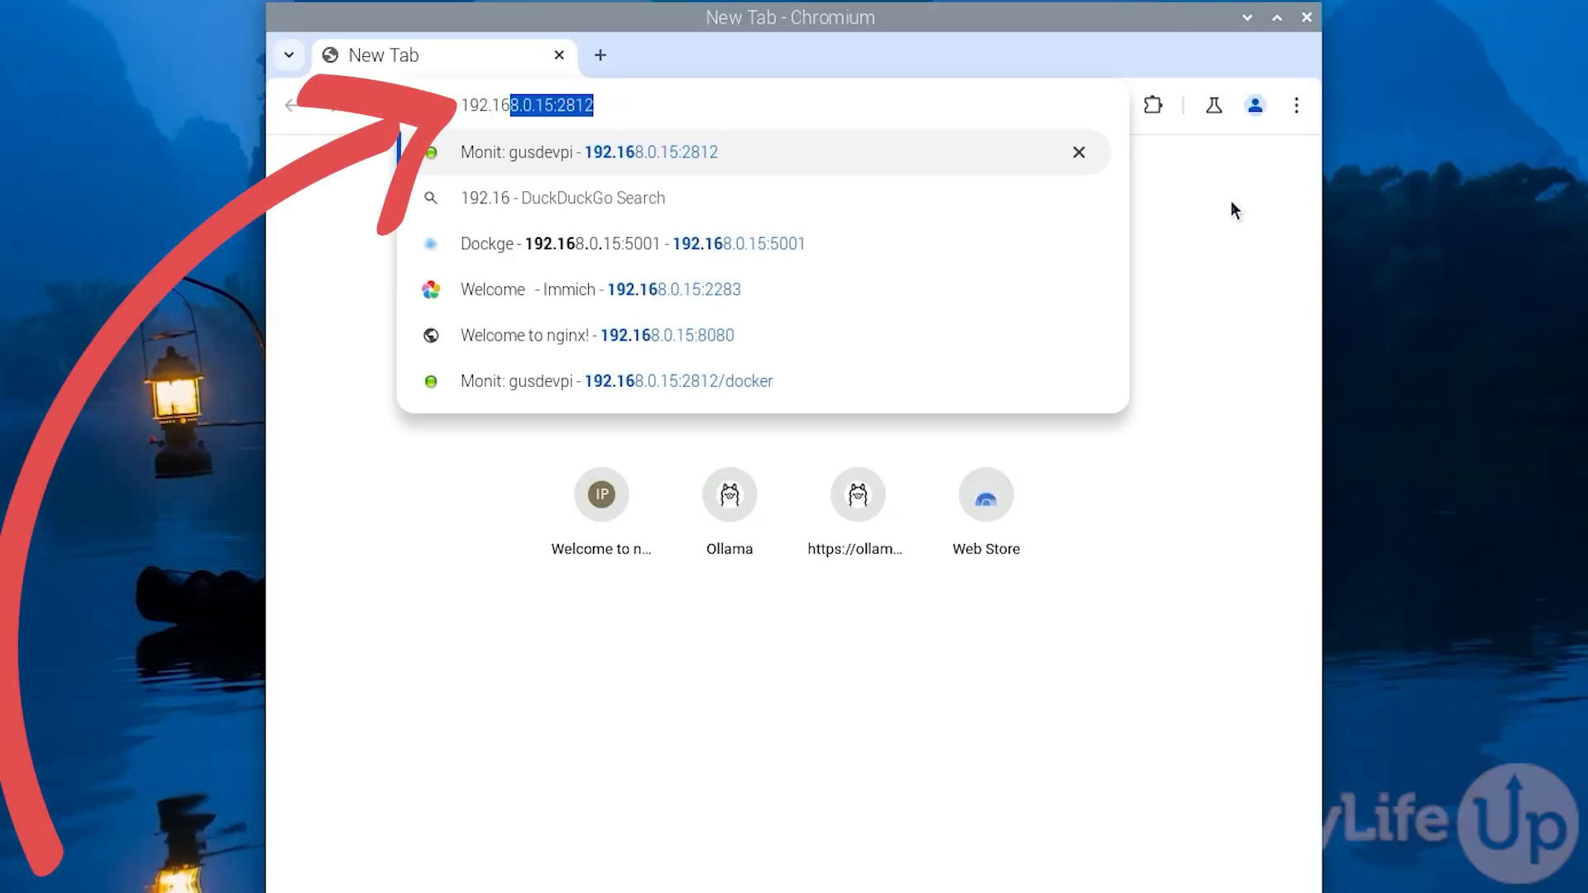
Step: Browse to the Pi's local IP address to load the Apache default page
{"action": "type", "text": "8.0.1"}
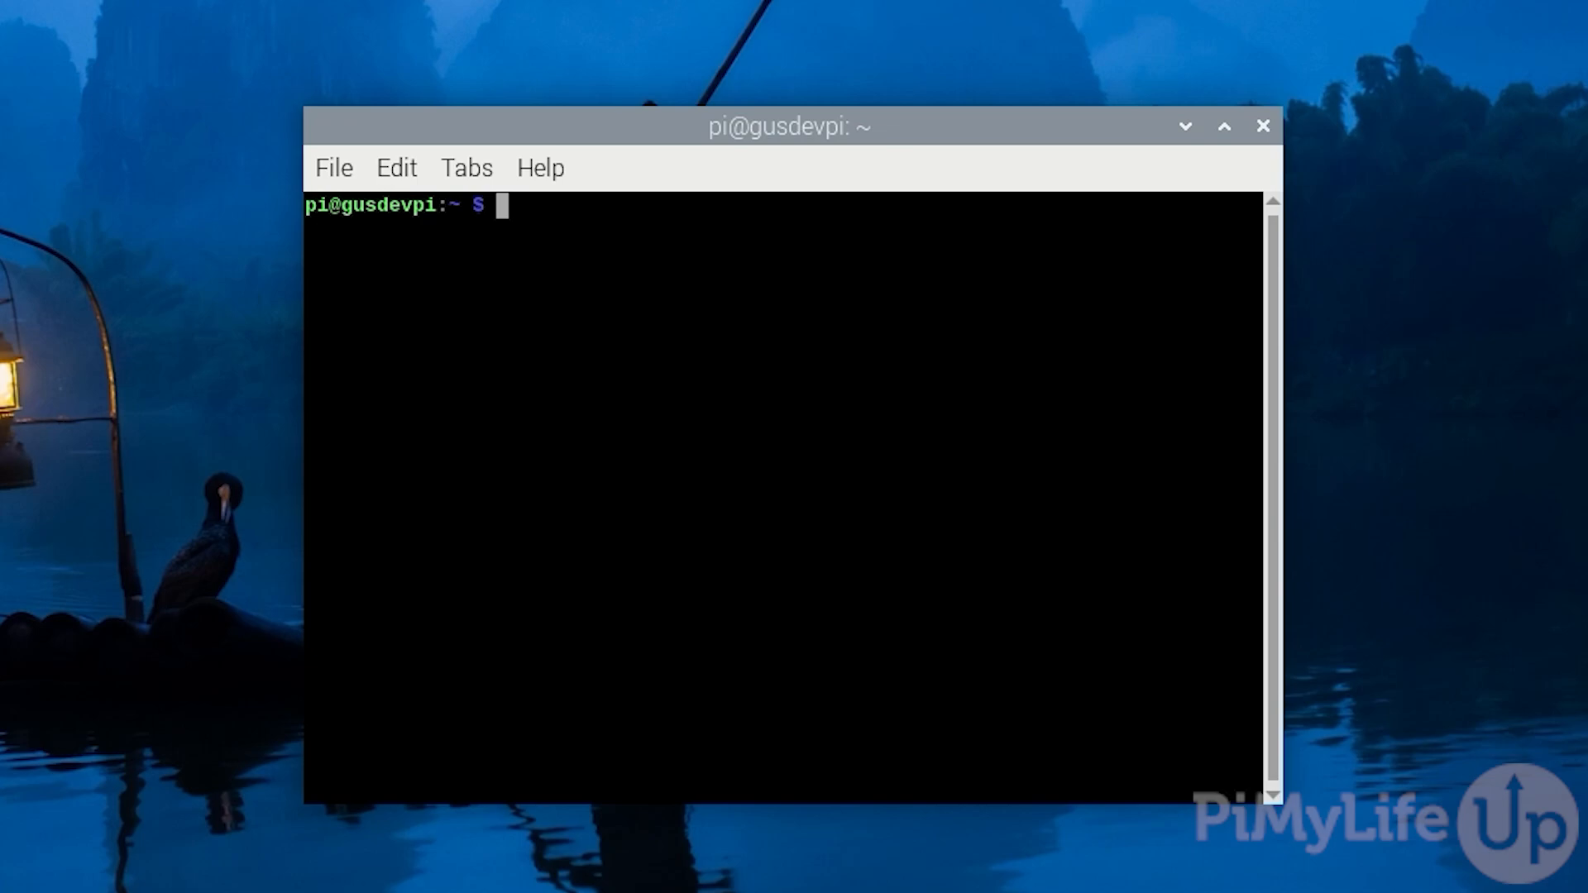
Step: Run sudo usermod -a -G www-data $USER to add the pi user to www-data
{"action": "type", "text": "sudo user"}
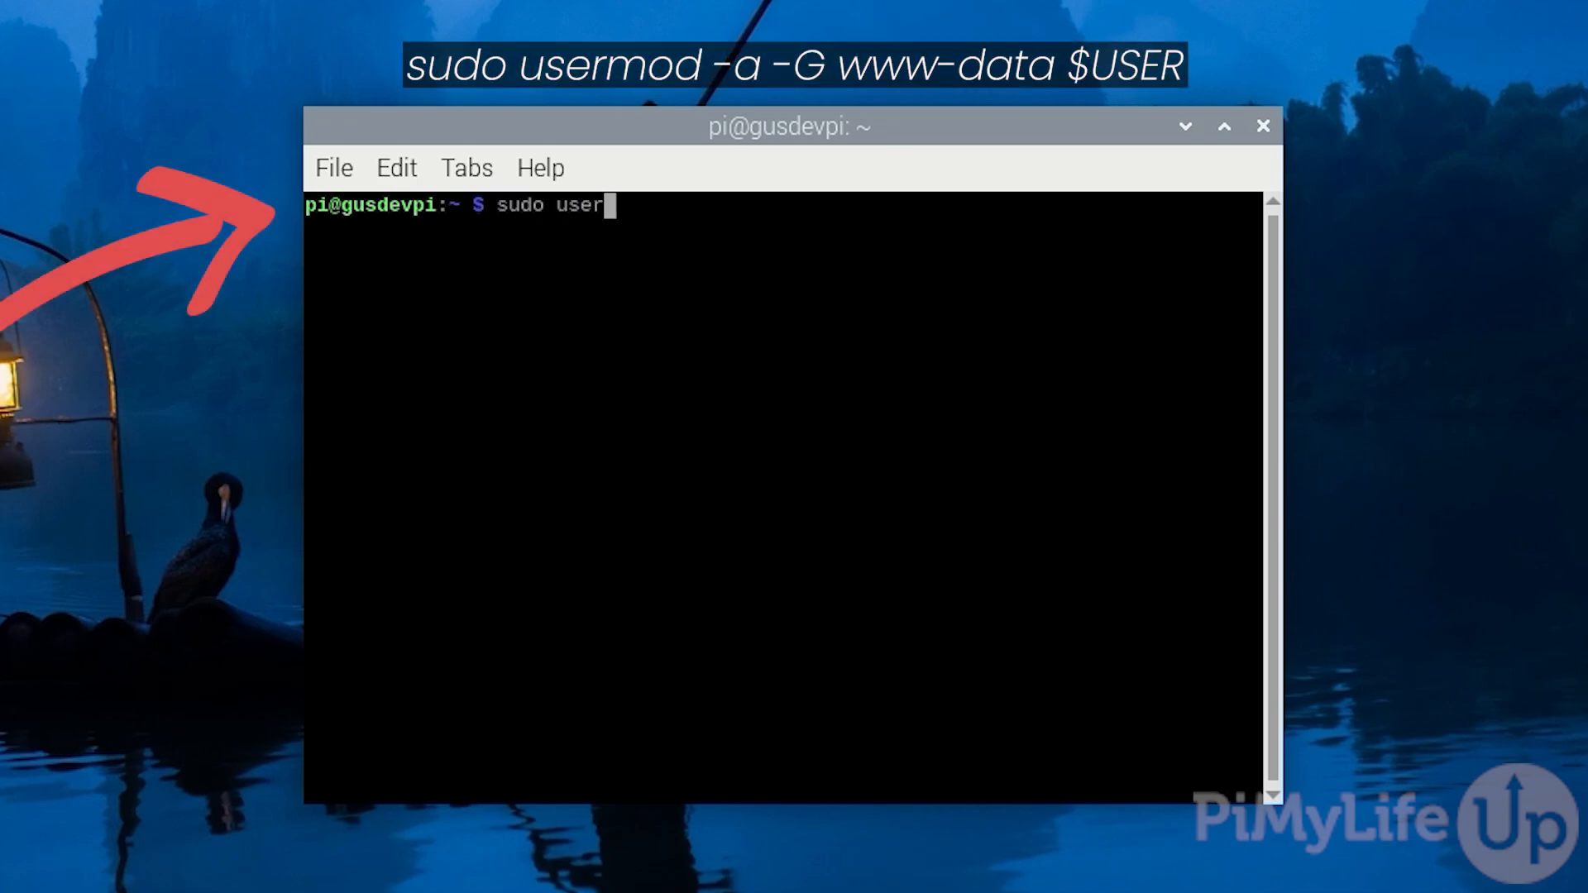
{"action": "type", "text": "mod -a"}
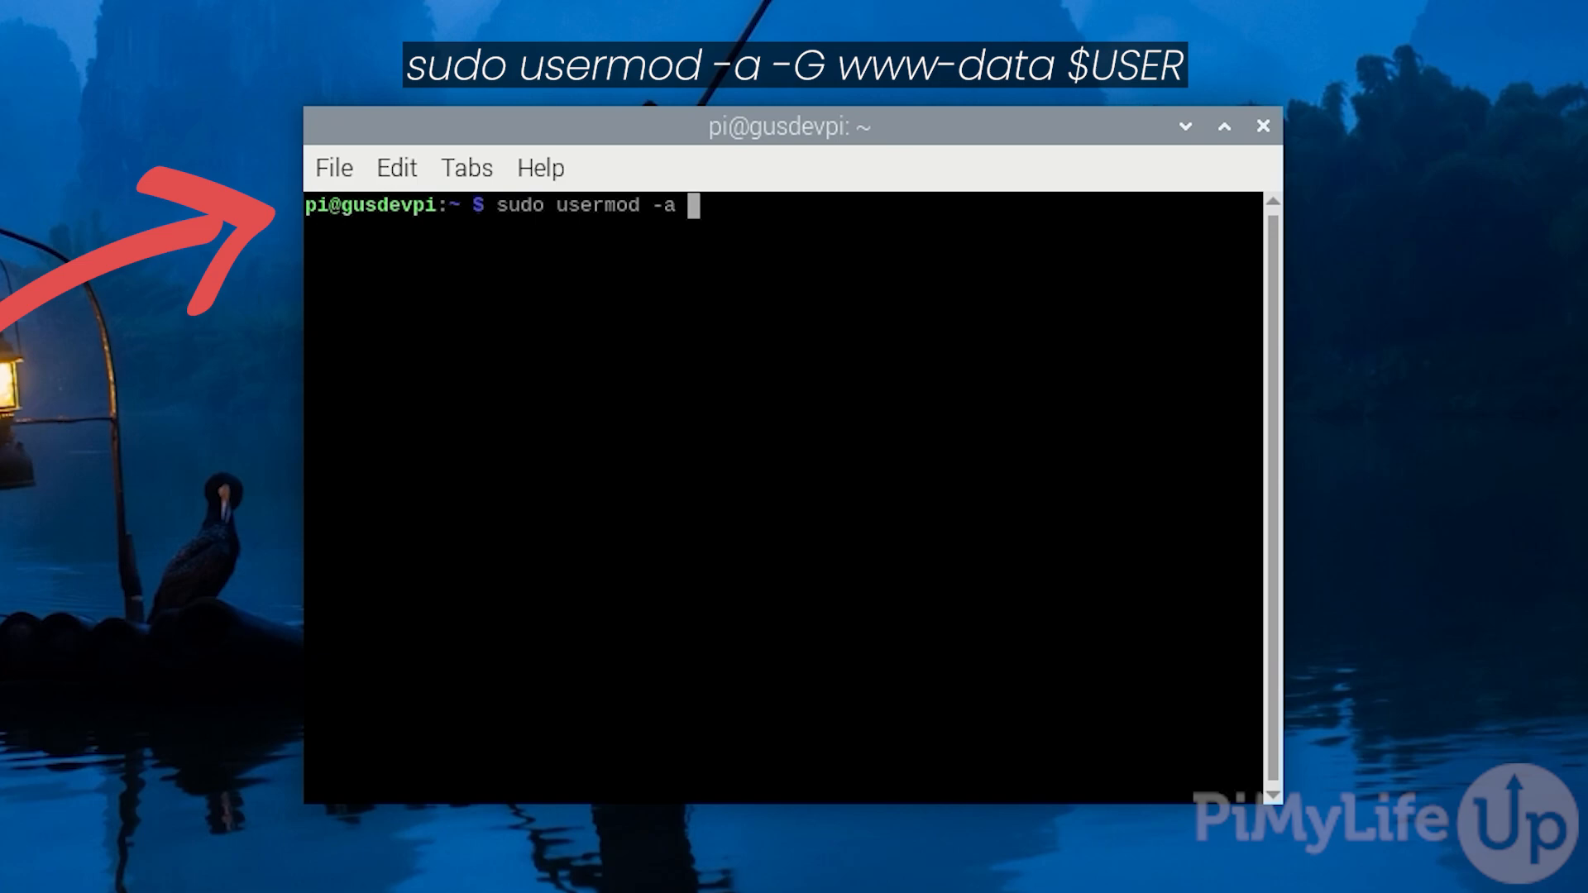
{"action": "type", "text": "-G w"}
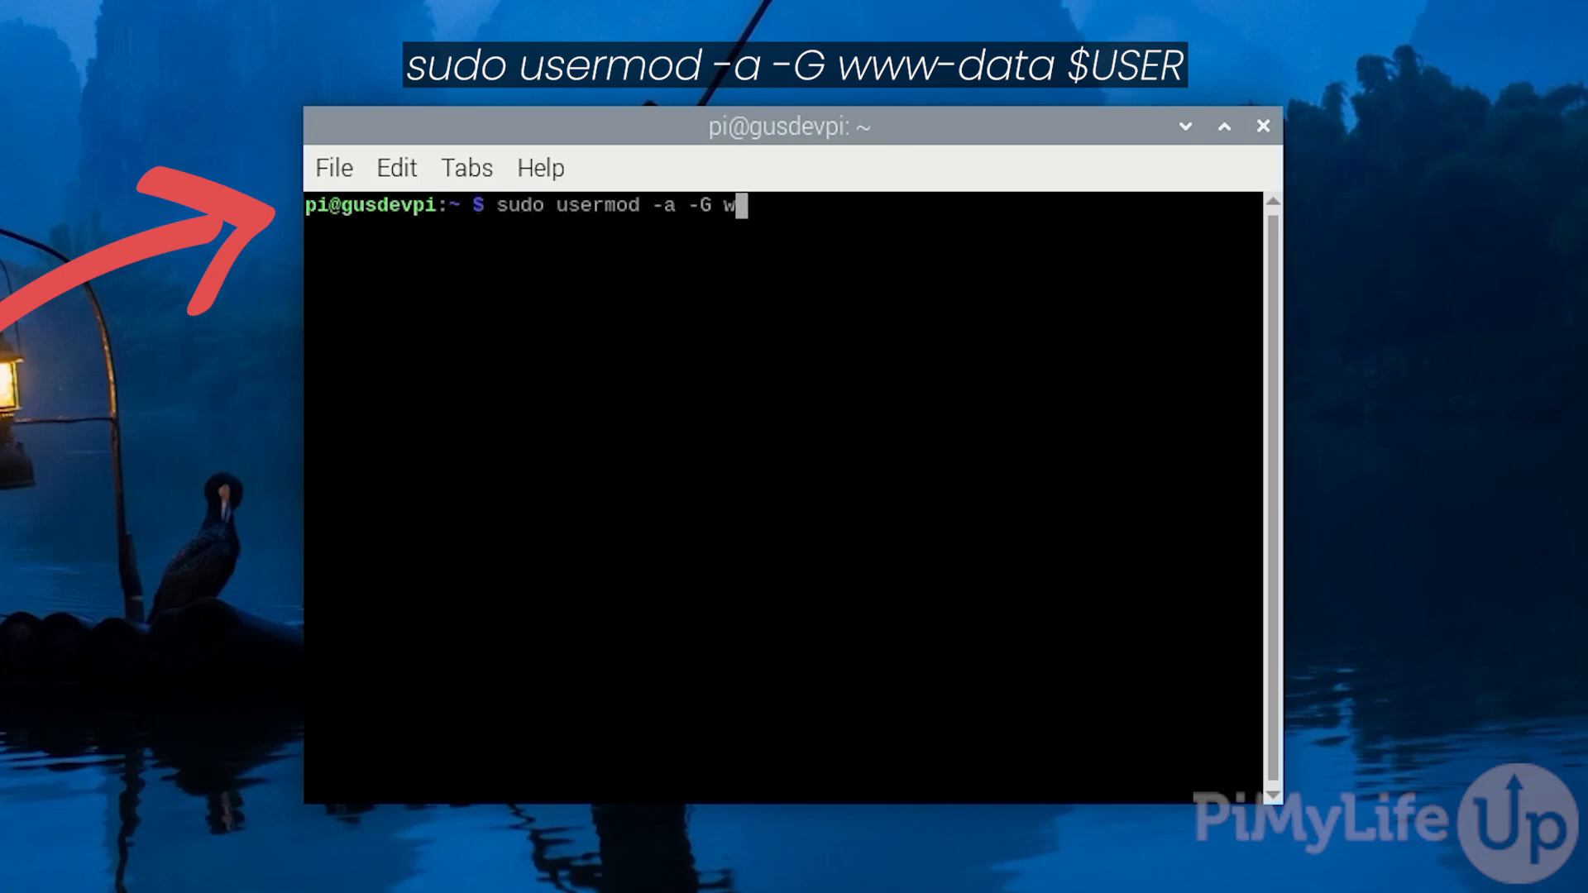
{"action": "type", "text": "ww-da"}
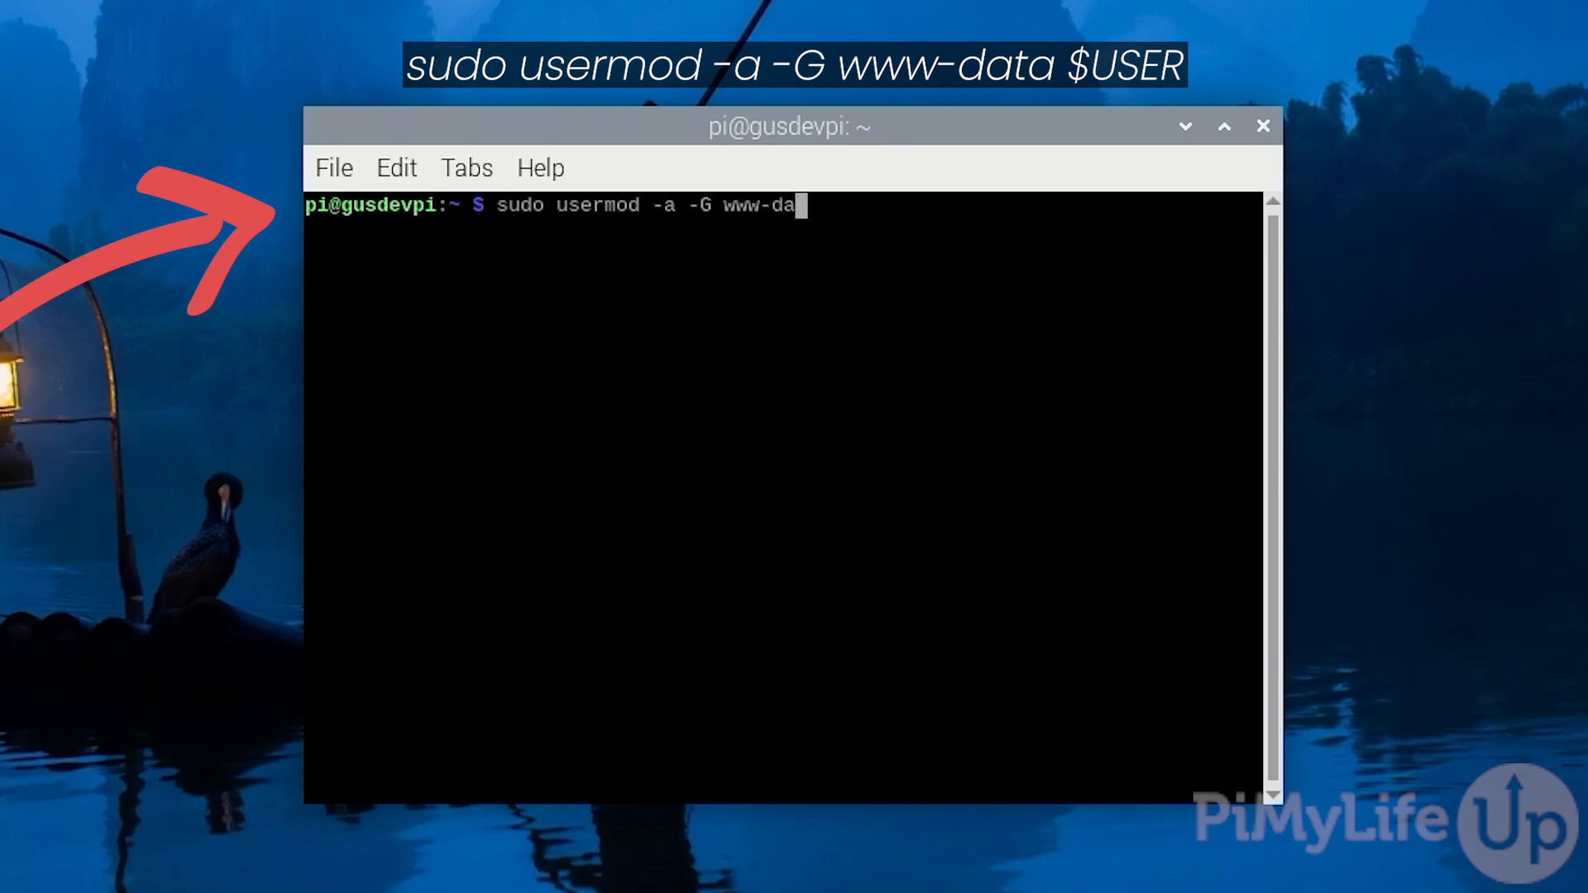
{"action": "type", "text": "ta"}
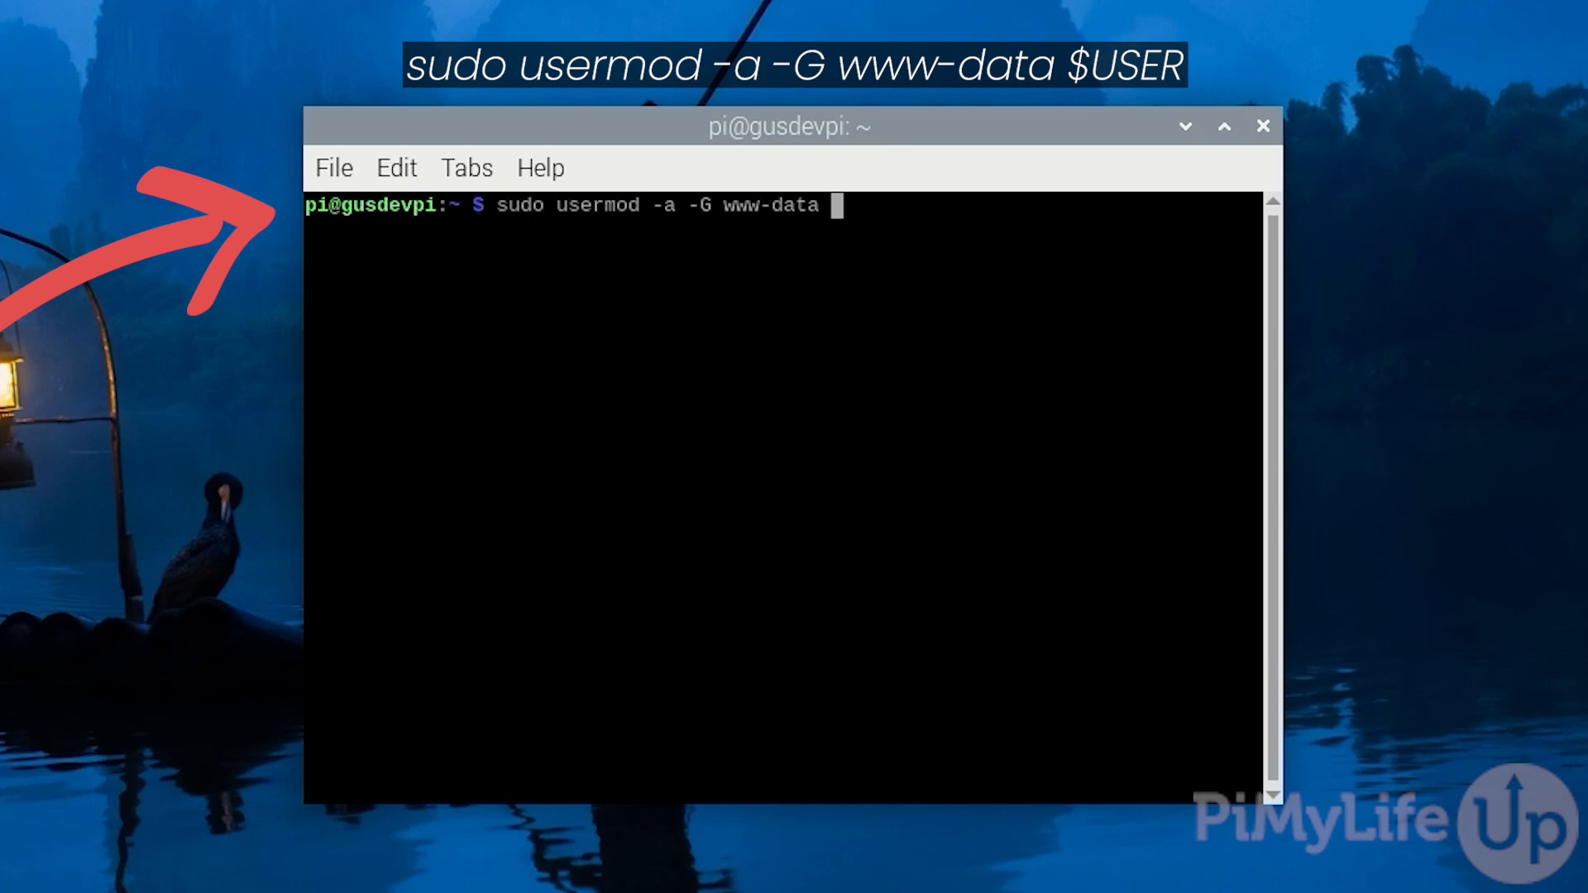
{"action": "type", "text": "$"}
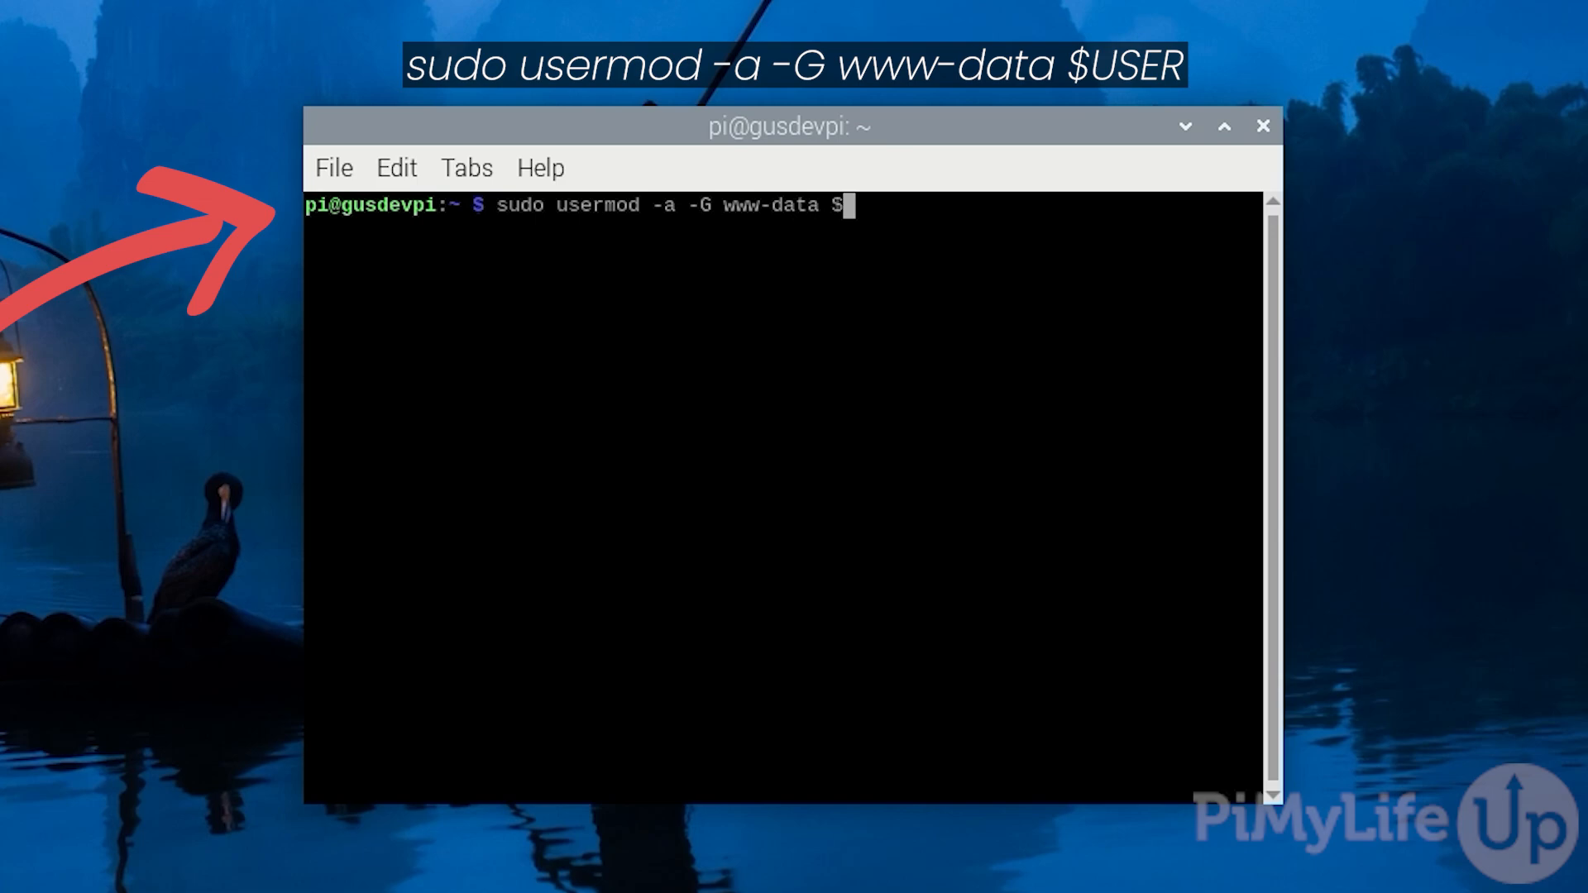
{"action": "type", "text": "USER"}
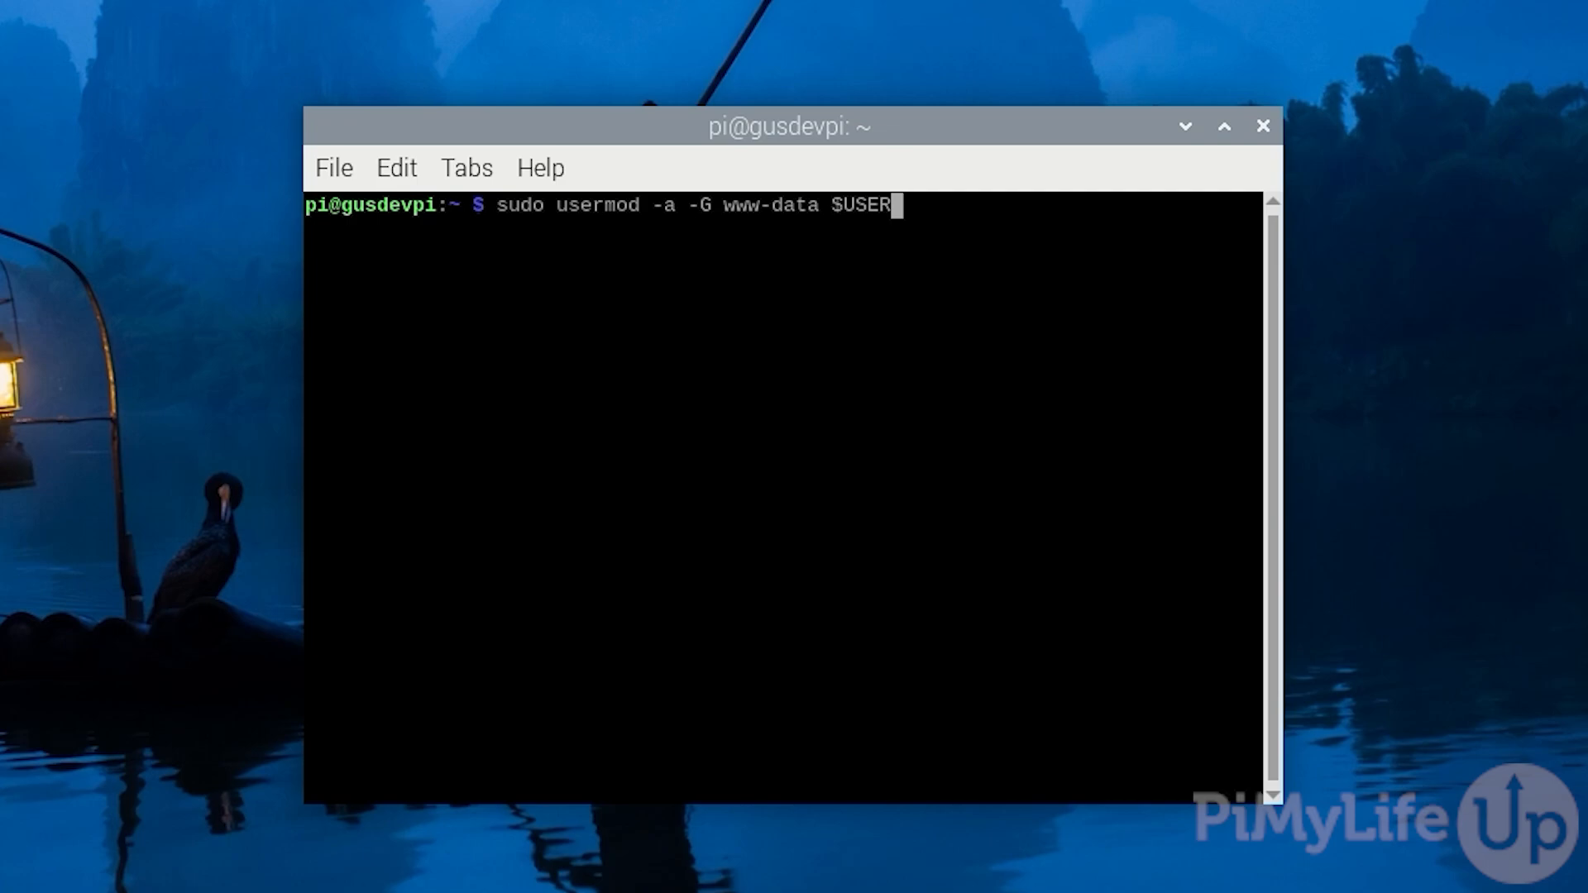
{"action": "key", "text": "Return"}
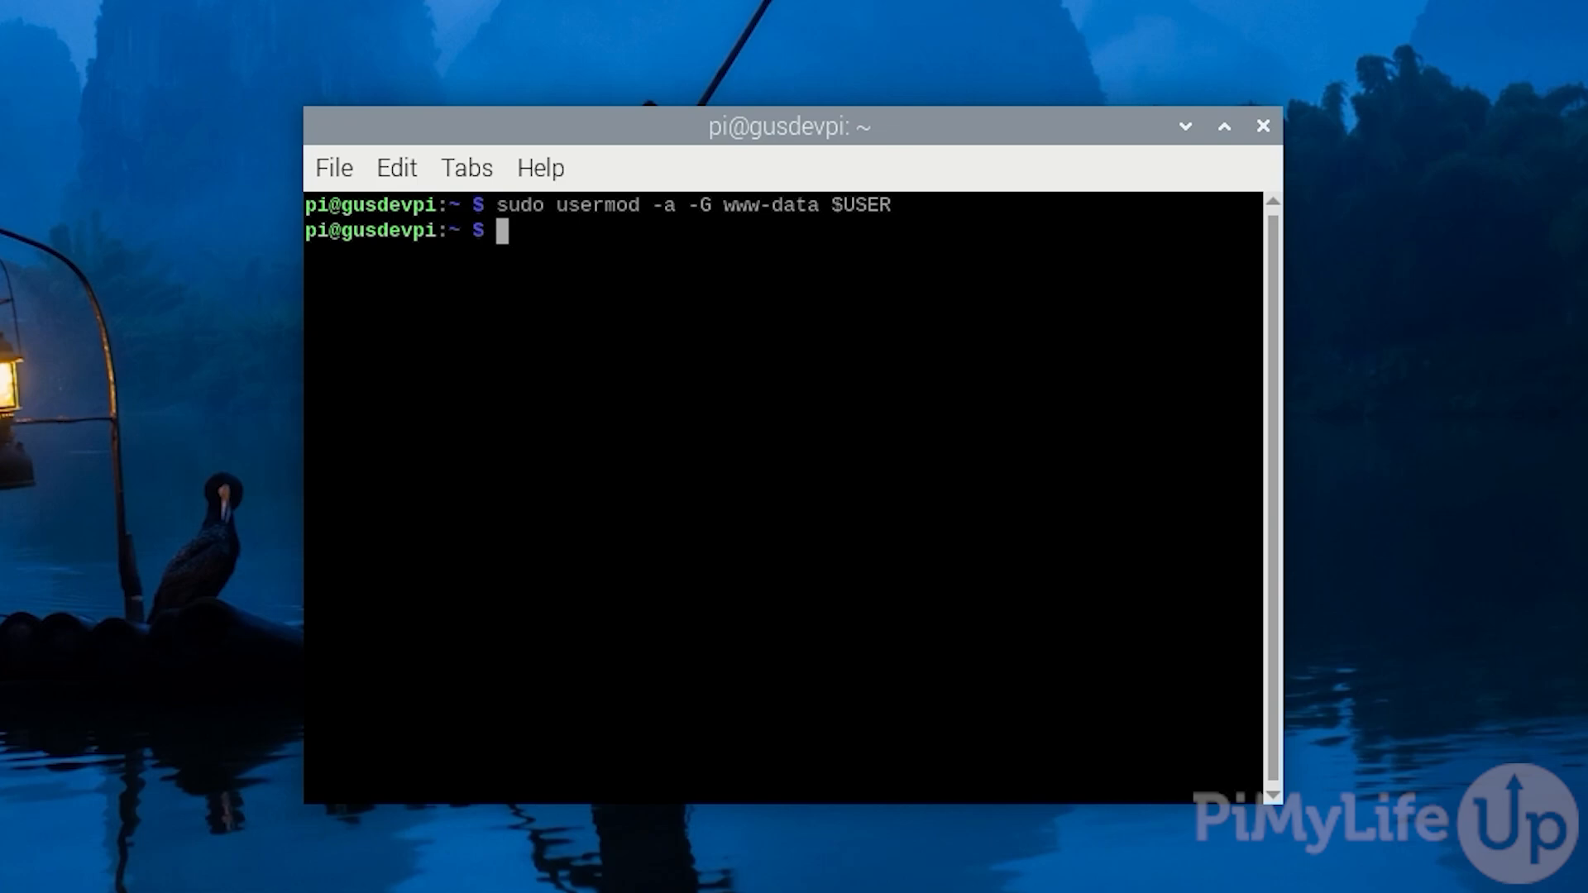
{"action": "type", "text": "sudo"}
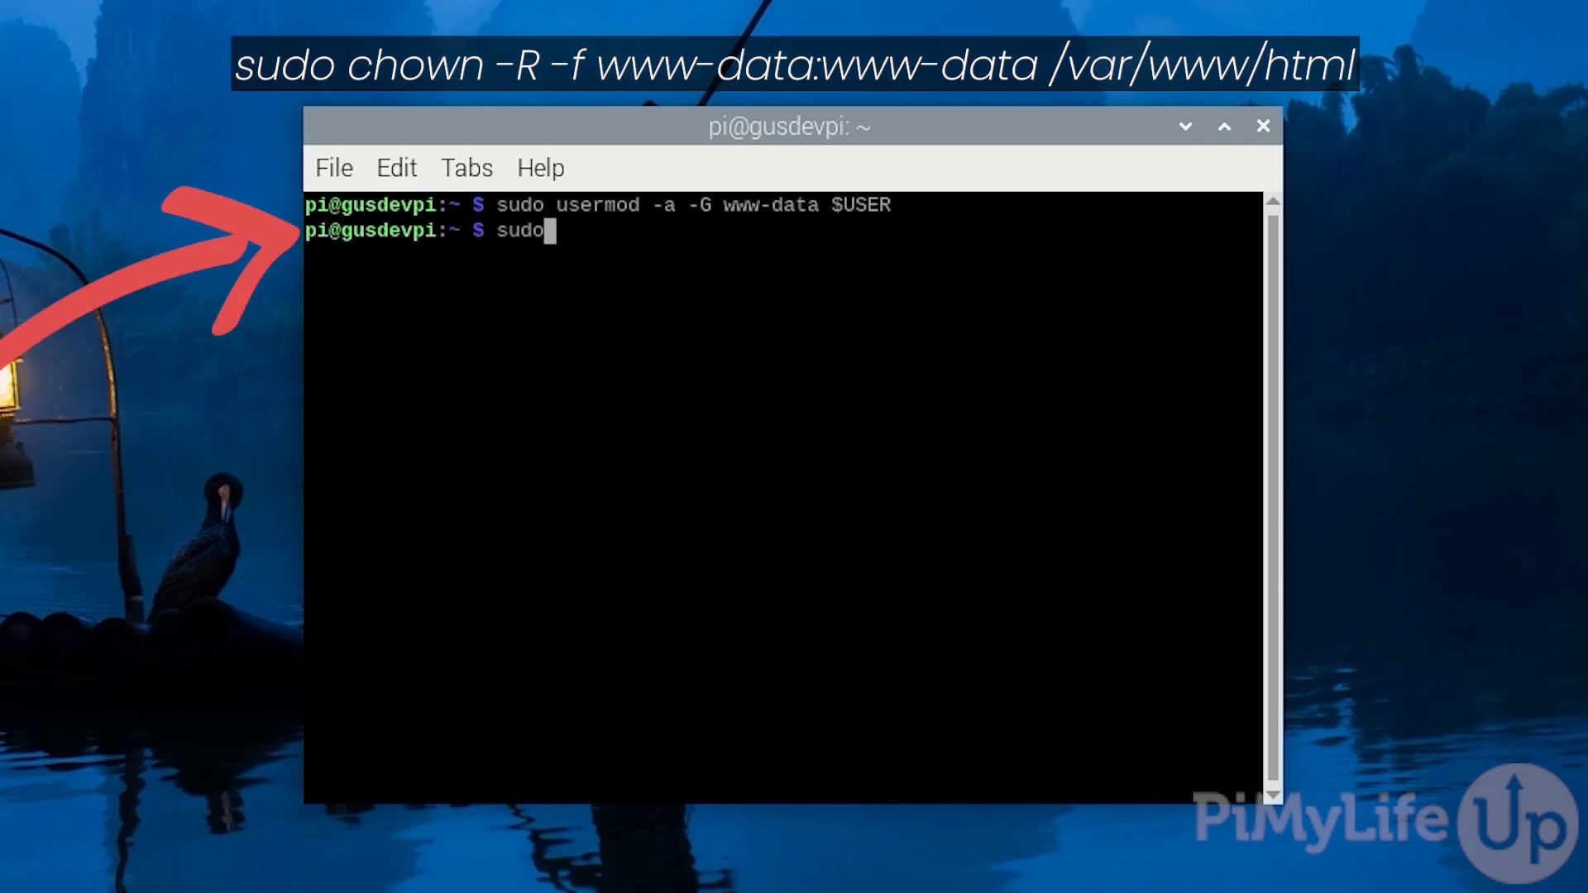
Step: Run sudo chown -R -f www-data:www-data /var/www/html to hand the web root to www-data
{"action": "type", "text": "chown"}
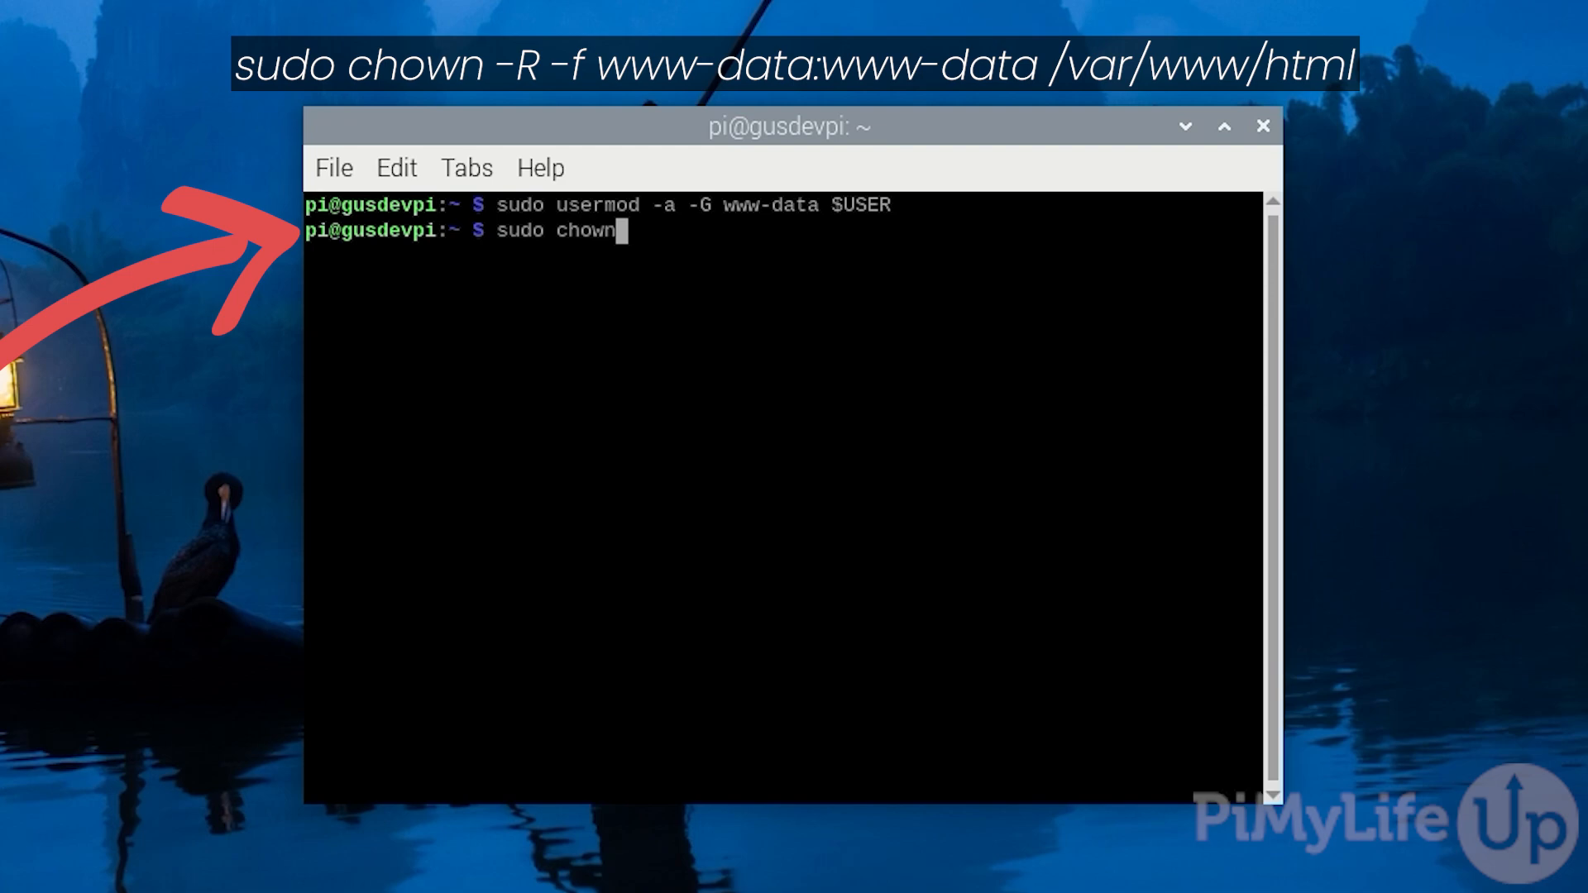
{"action": "type", "text": "-R -"}
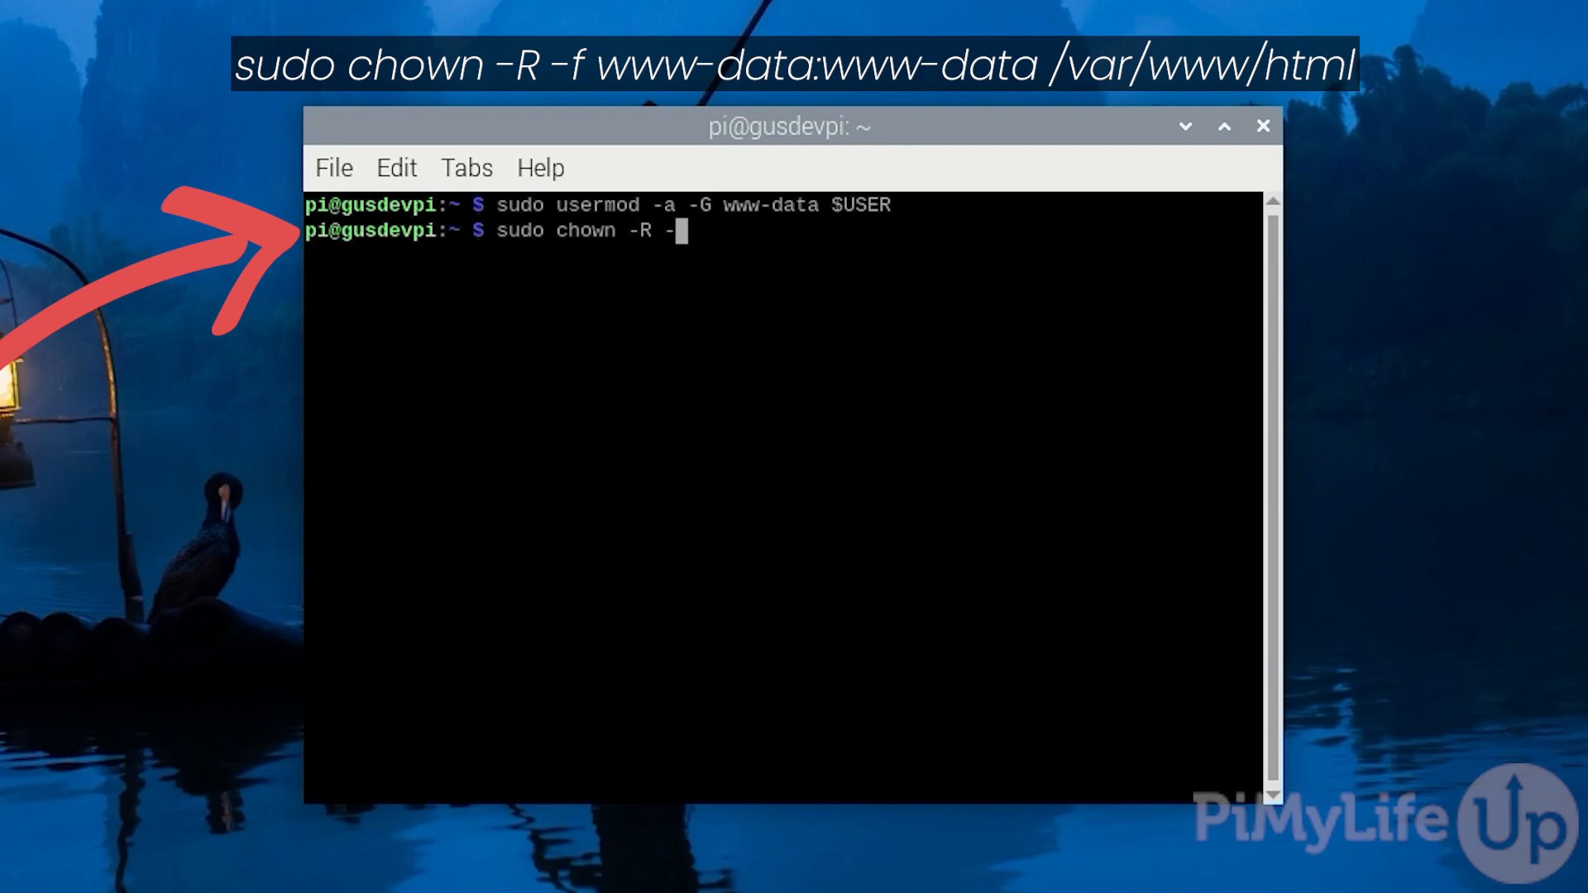
{"action": "type", "text": "f www-"}
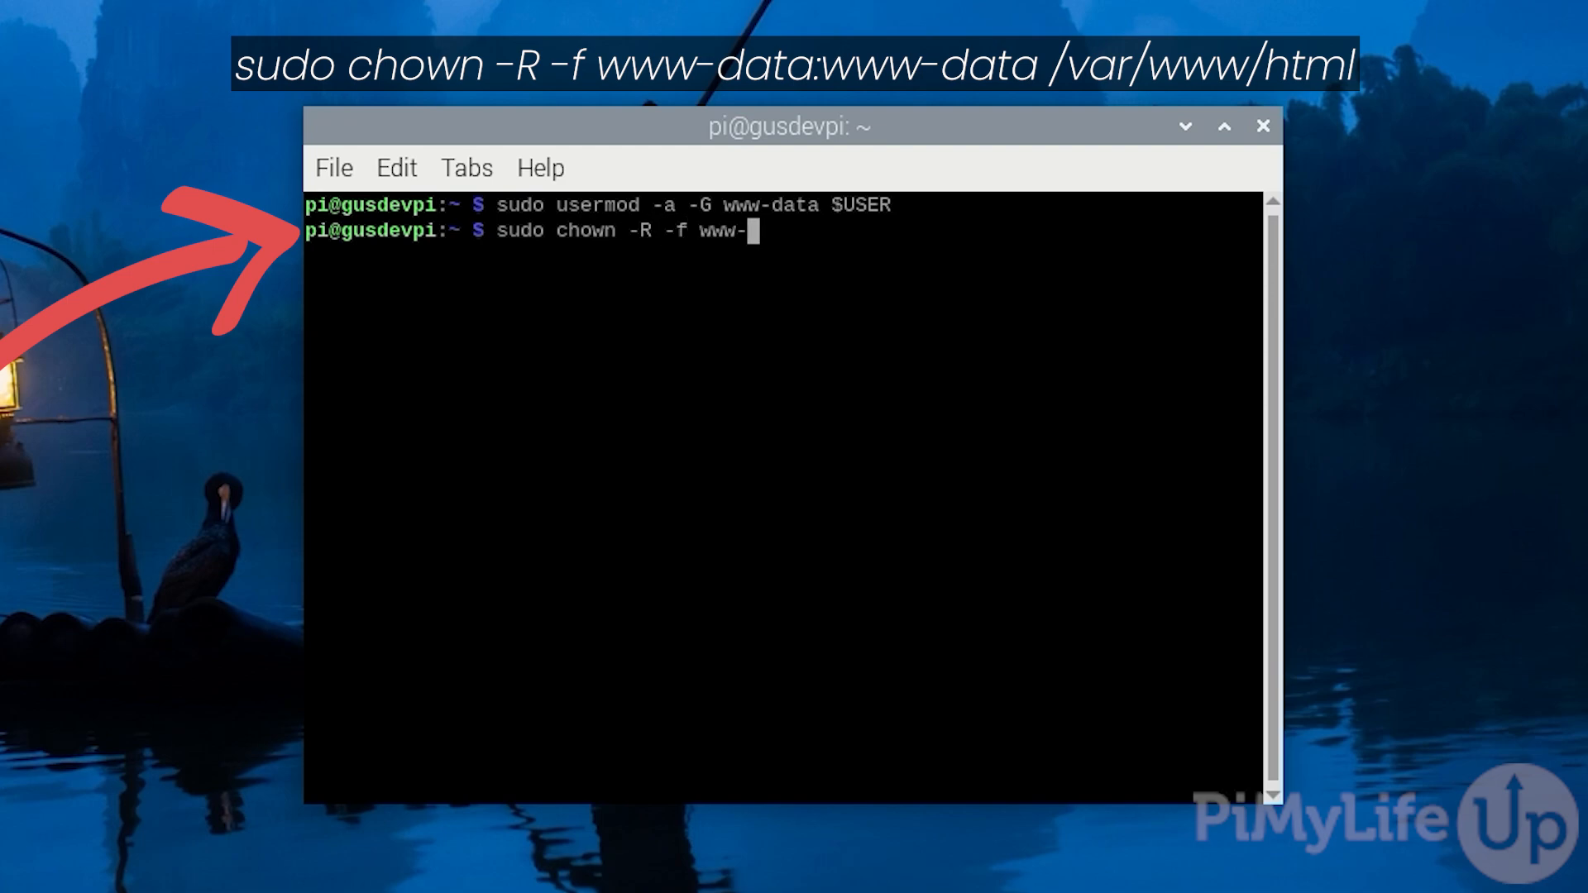
{"action": "type", "text": "data:"}
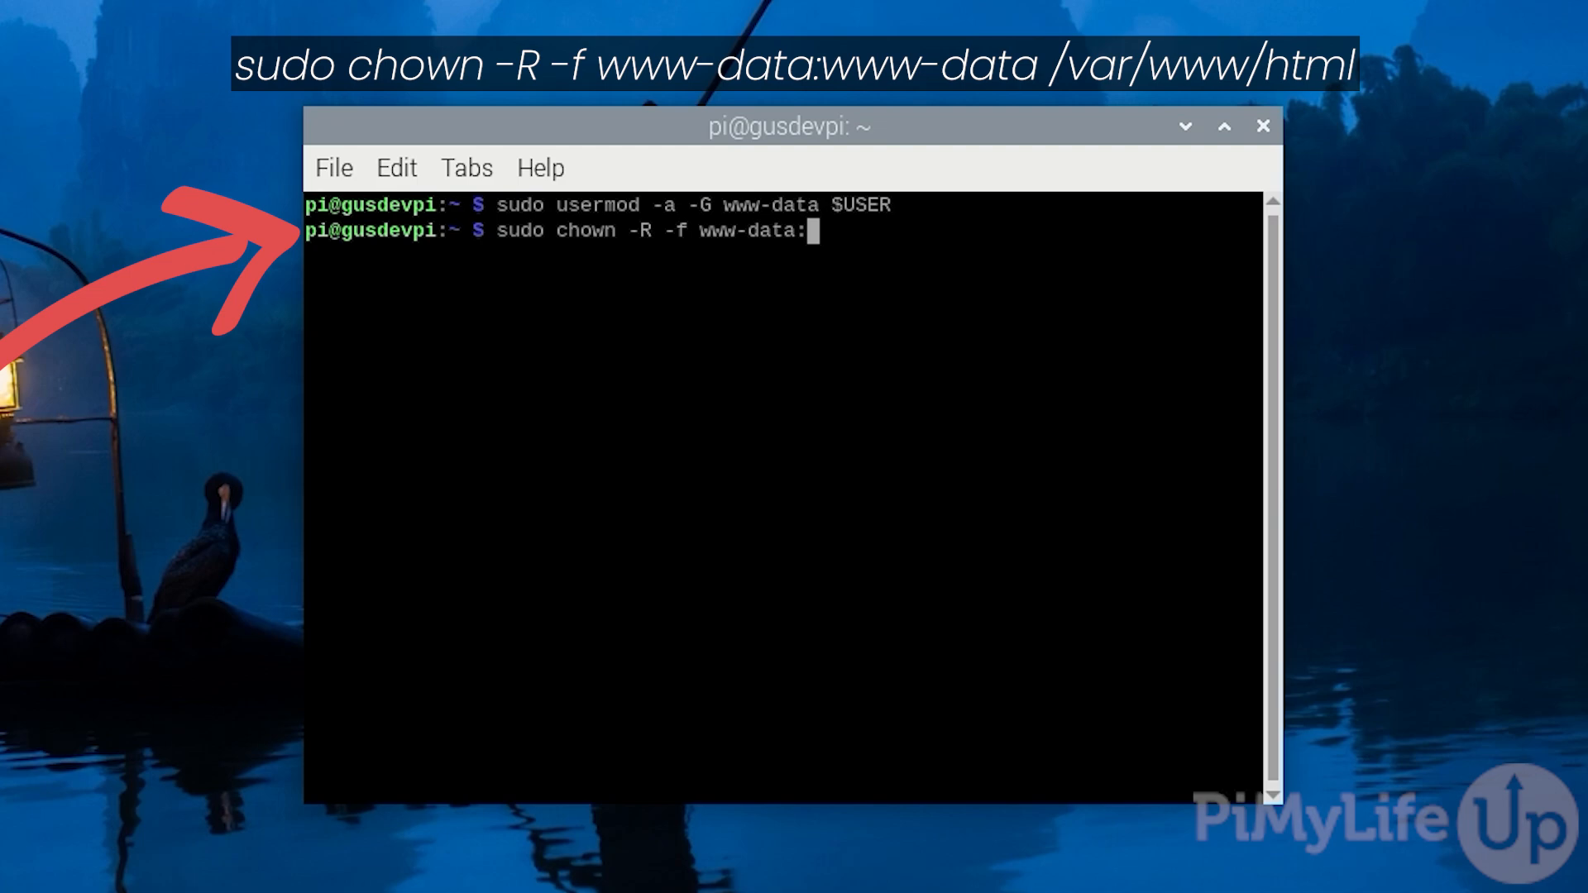
{"action": "type", "text": "www-data"}
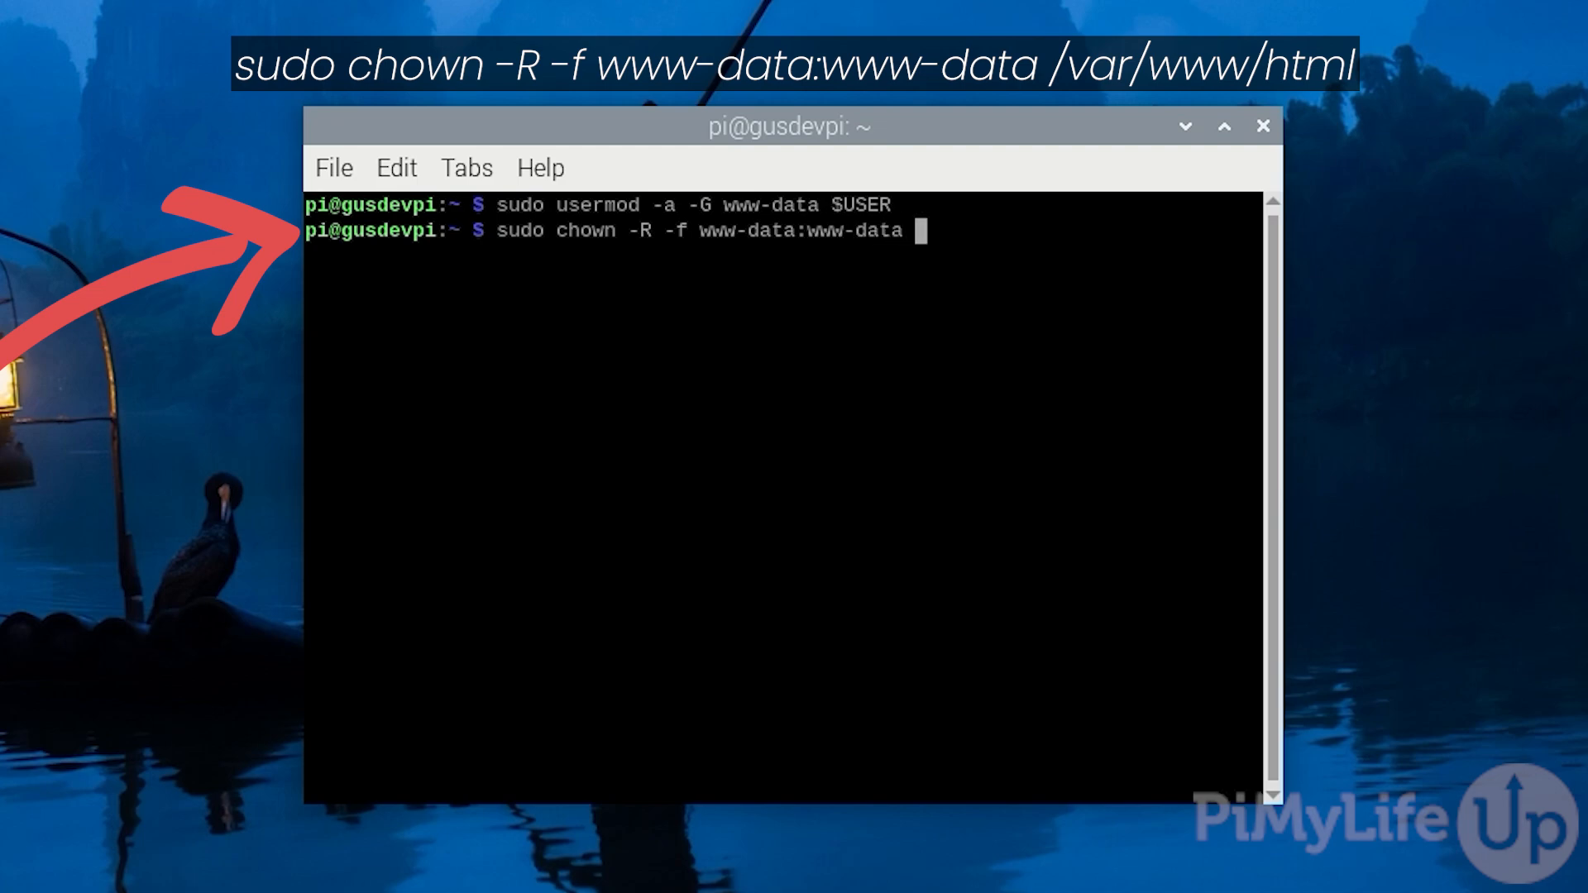
{"action": "type", "text": "/var/"}
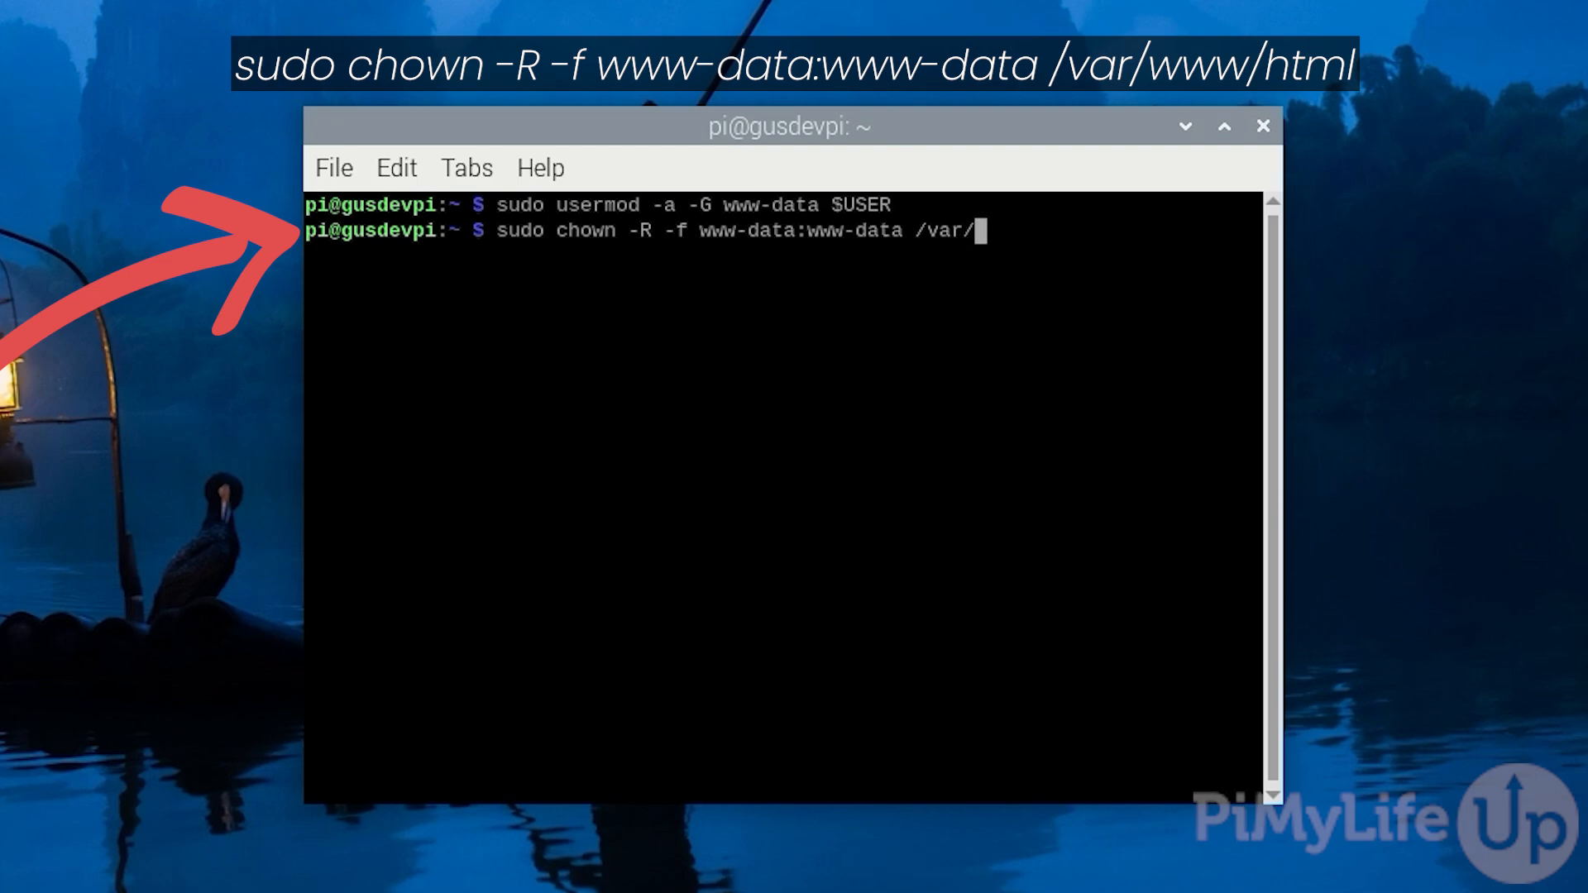
{"action": "type", "text": "www/html"}
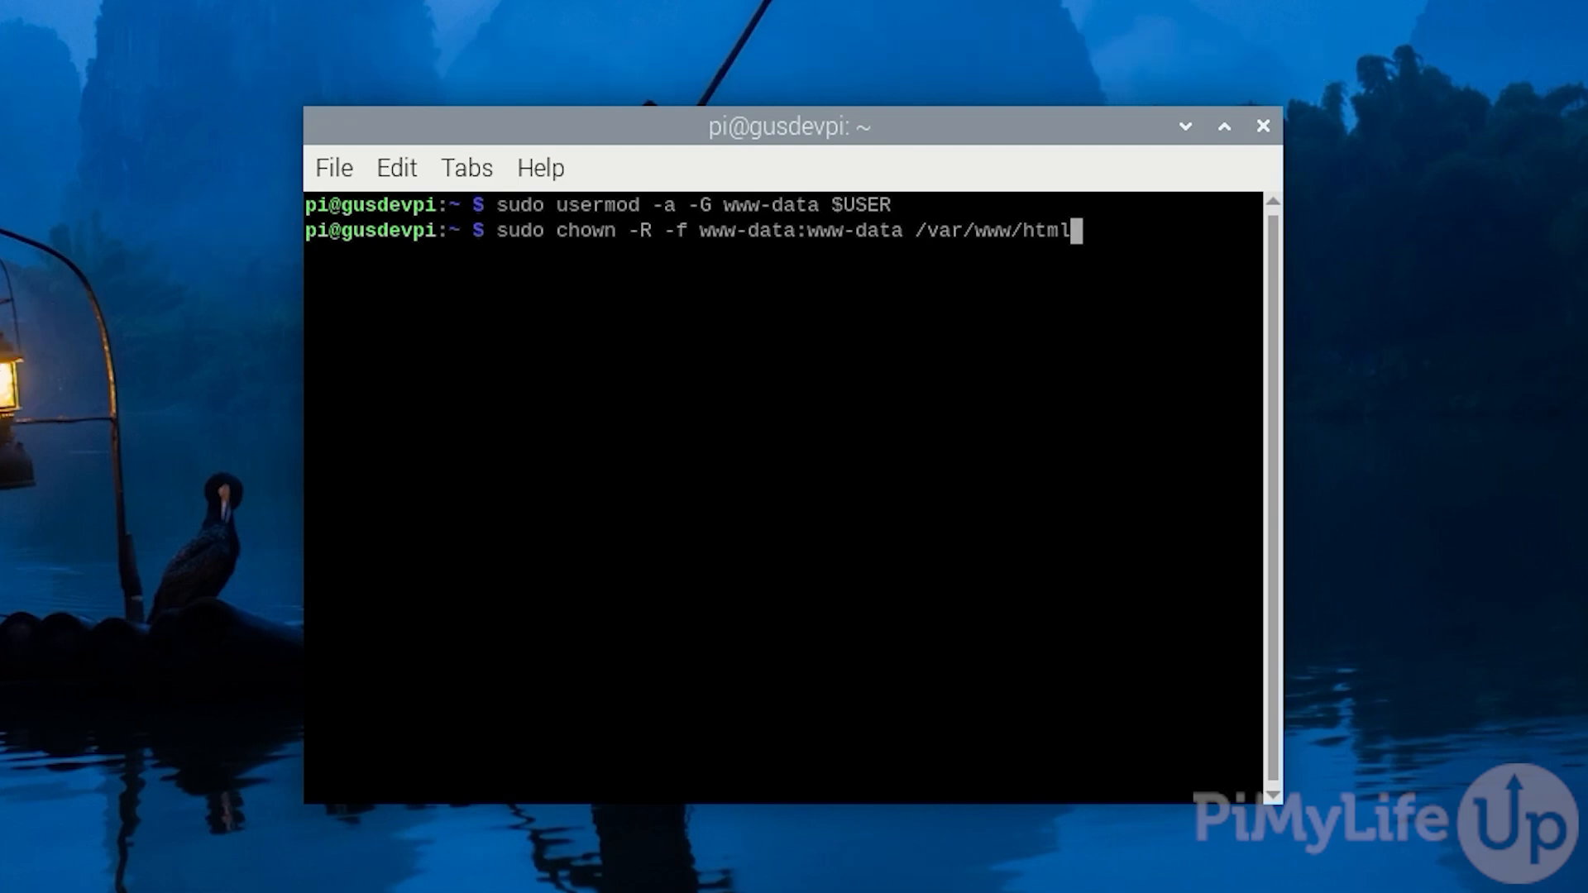
{"action": "key", "text": "Return"}
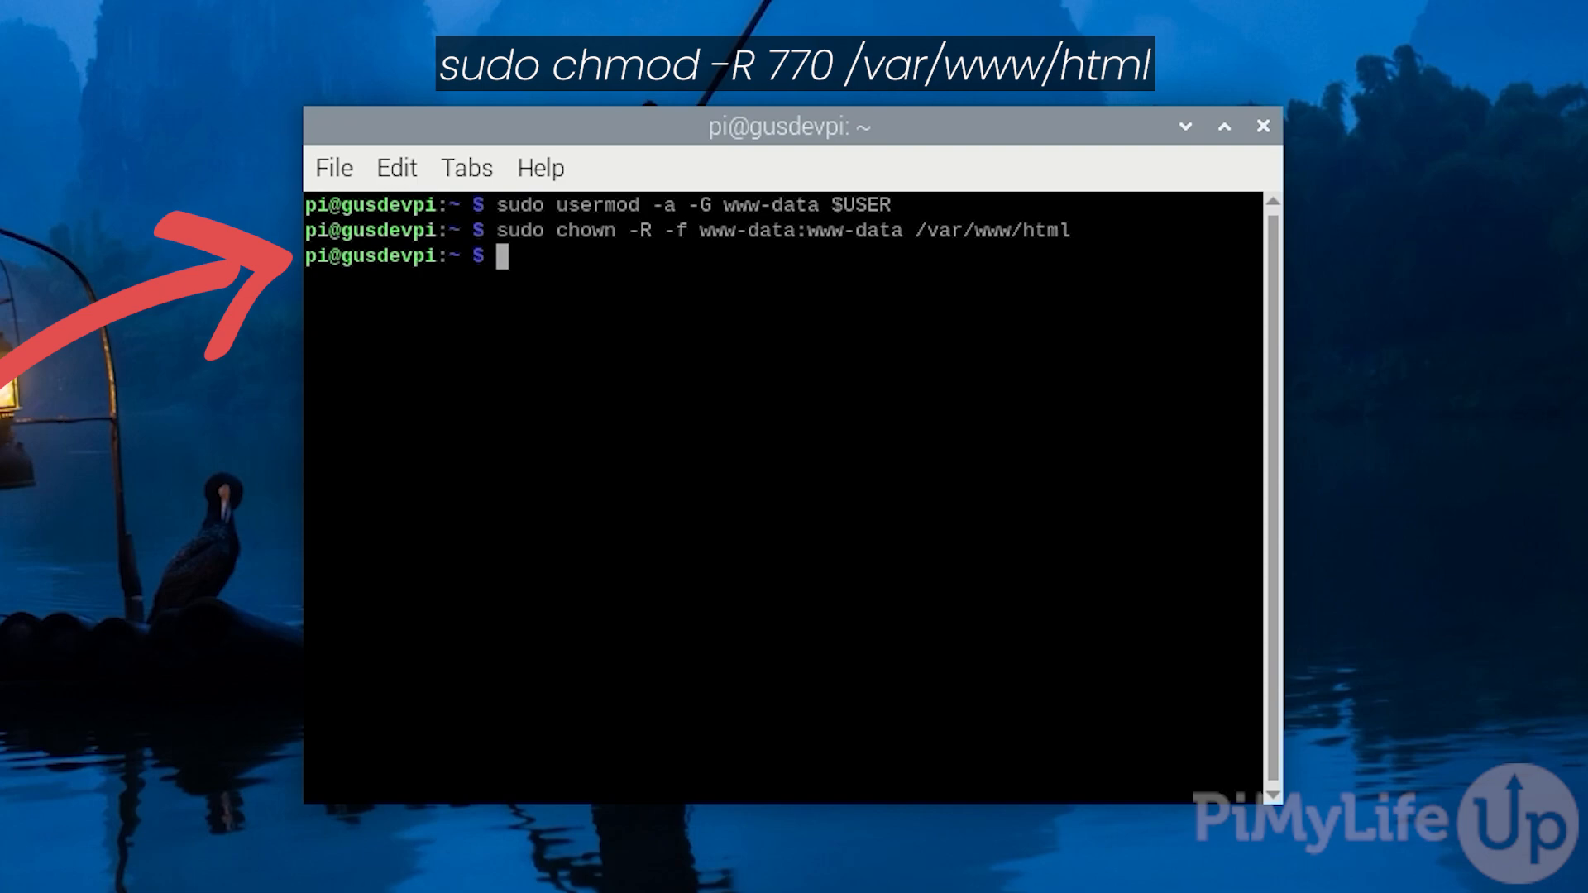
Step: Run sudo chmod -R 770 /var/www/html to give owner and group full access
{"action": "type", "text": "sudo"}
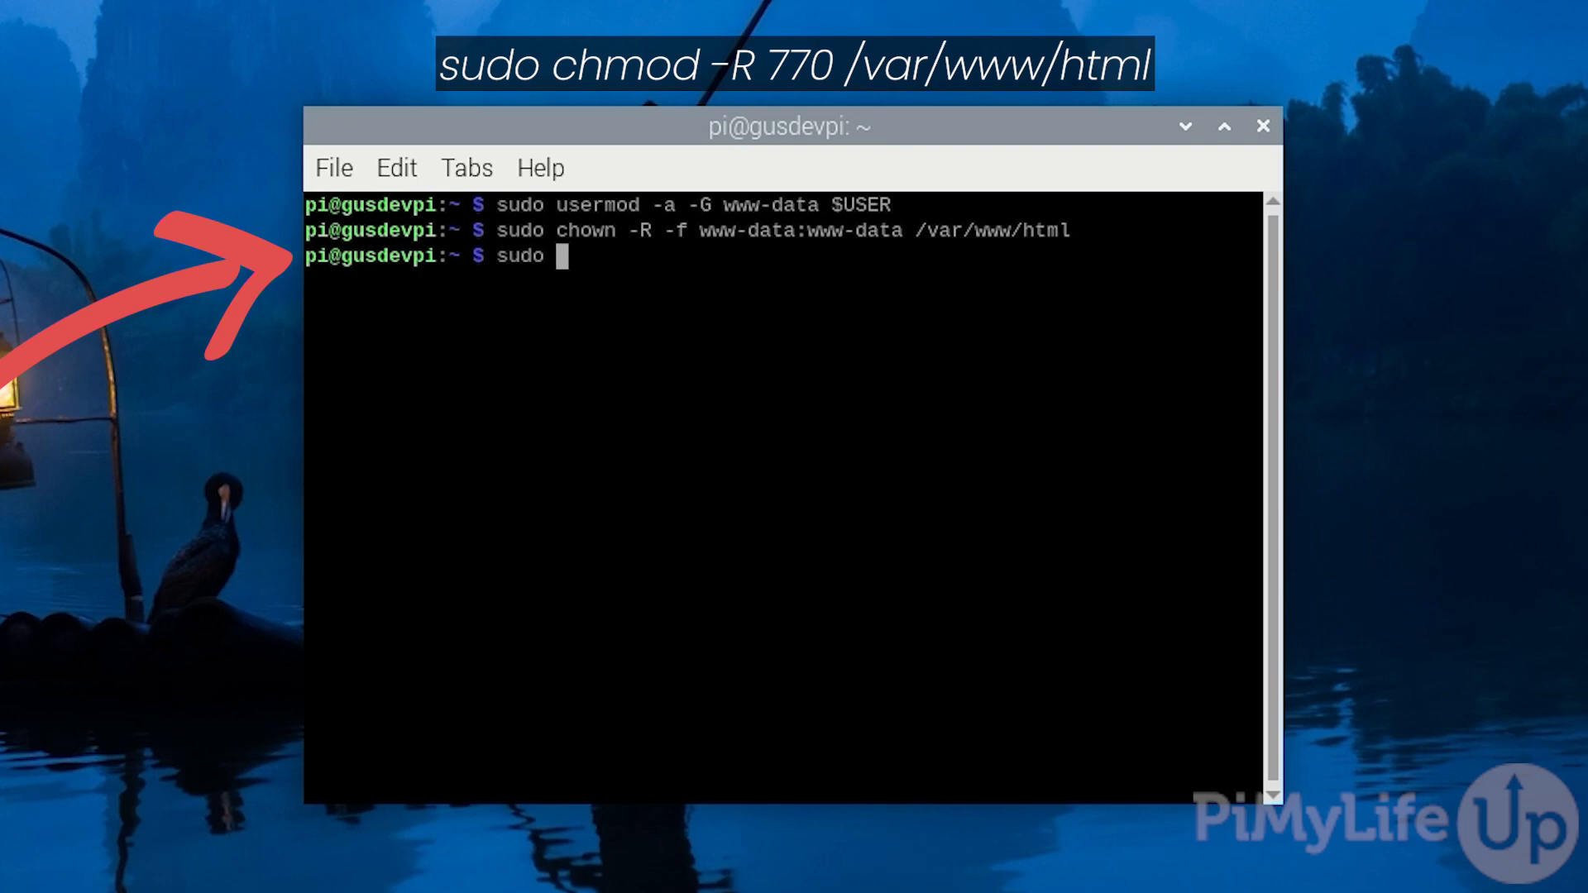
{"action": "type", "text": "chmod -R"}
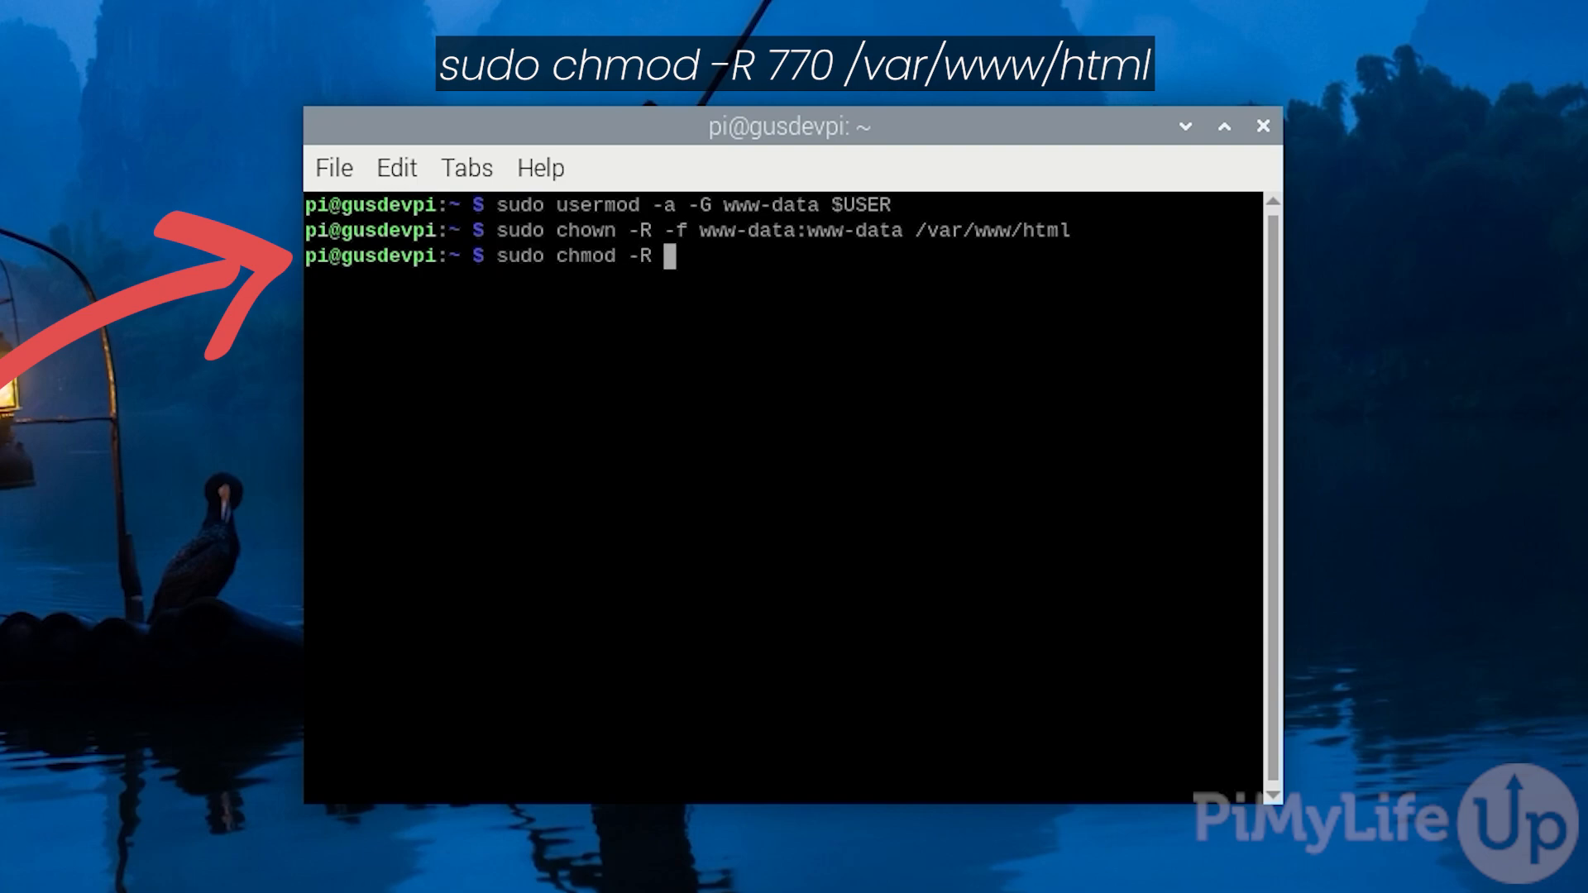
{"action": "type", "text": "770"}
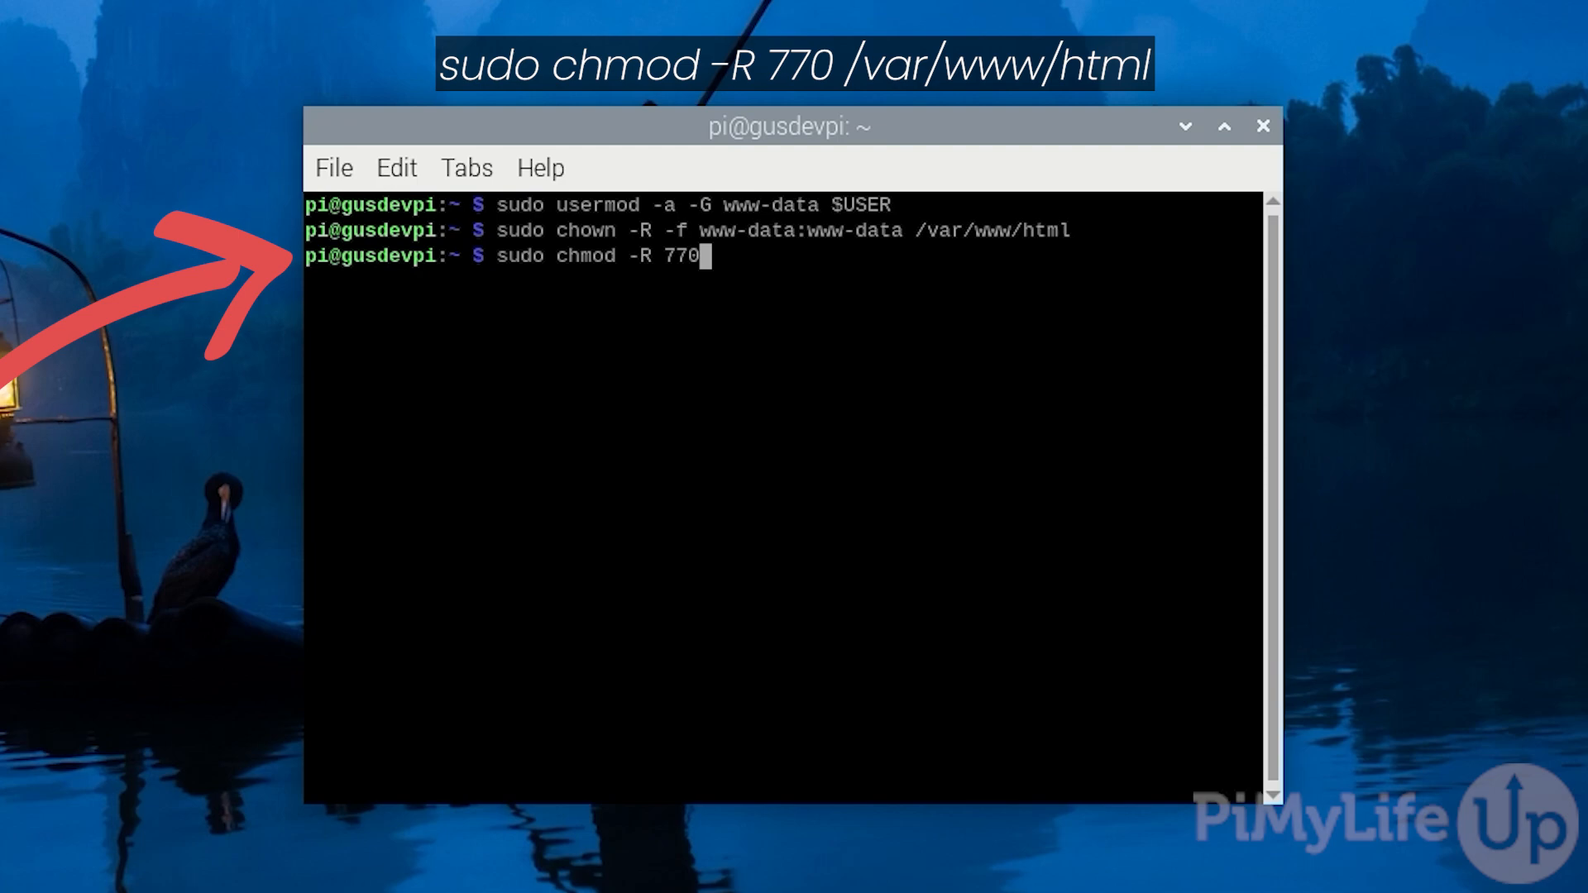
{"action": "type", "text": "/var/"}
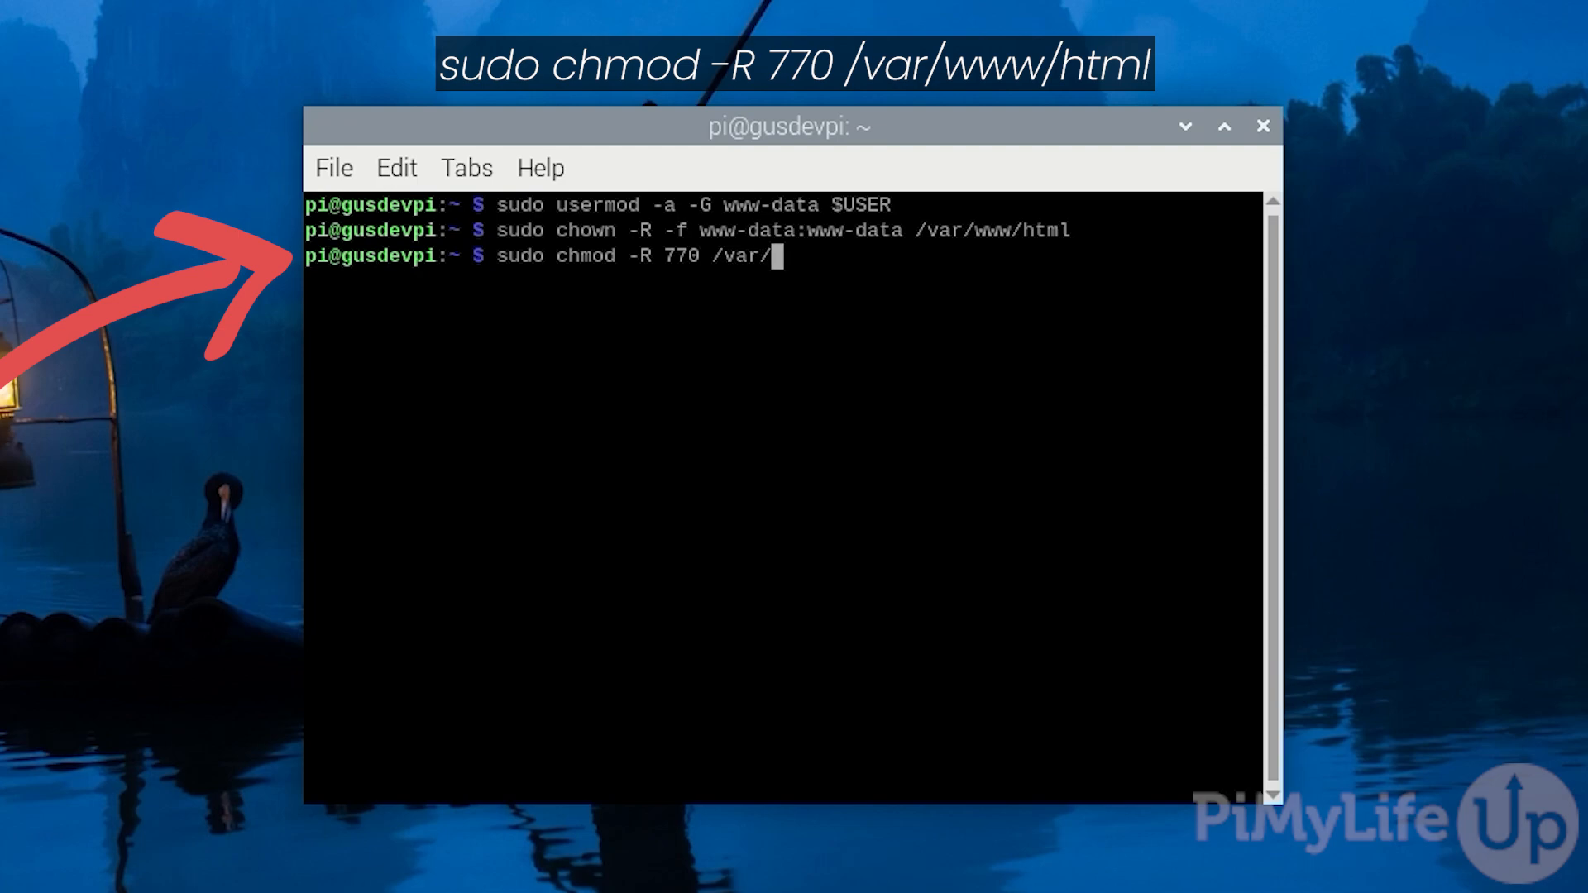
{"action": "type", "text": "www/html"}
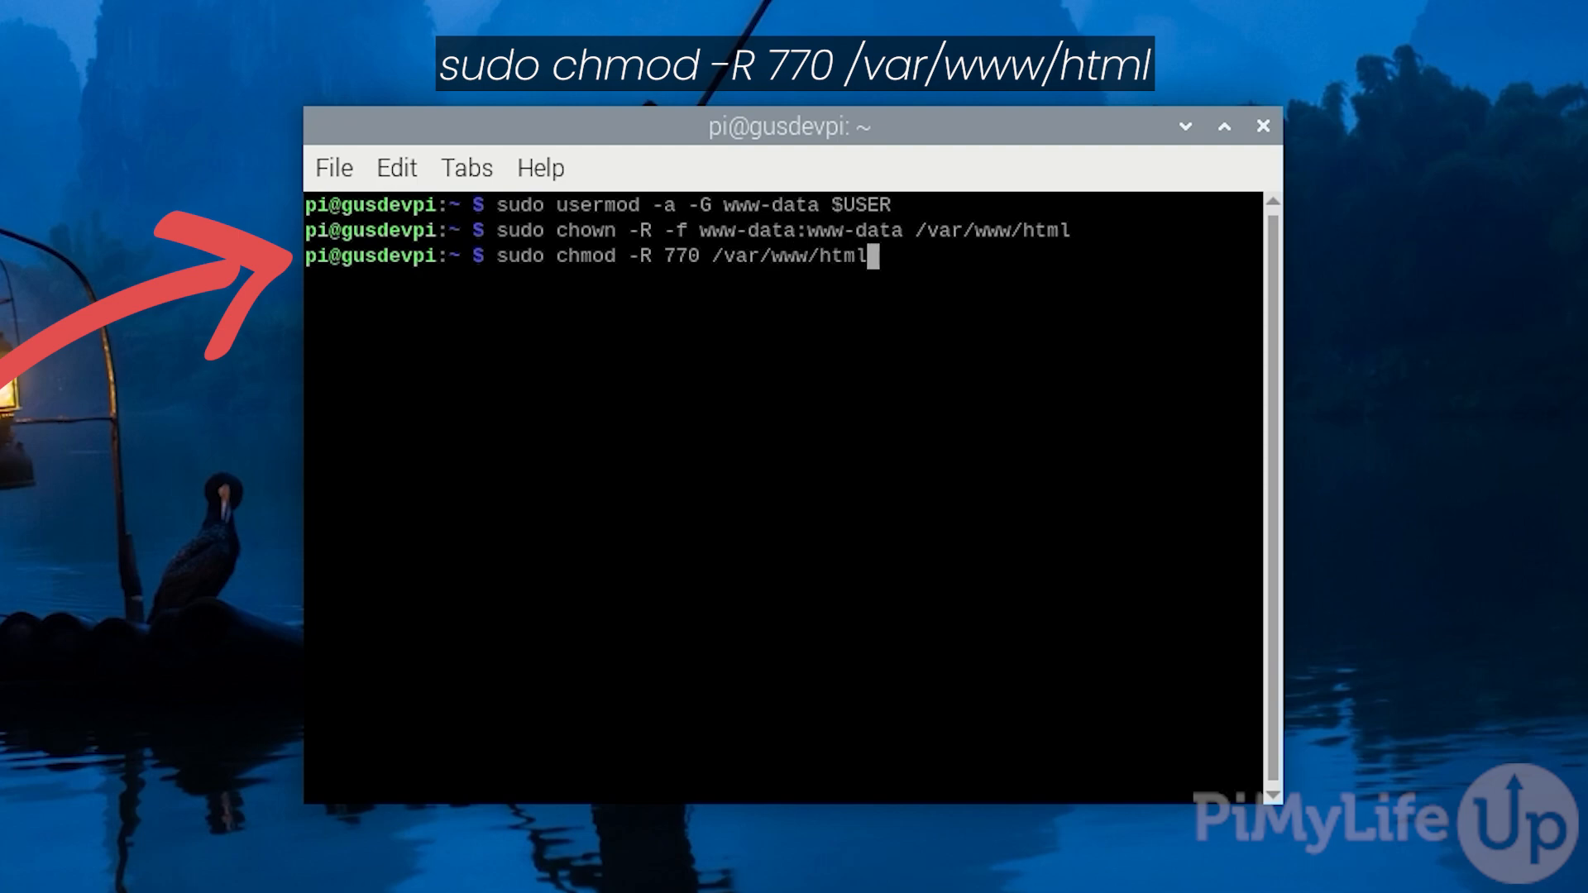
{"action": "key", "text": "Return"}
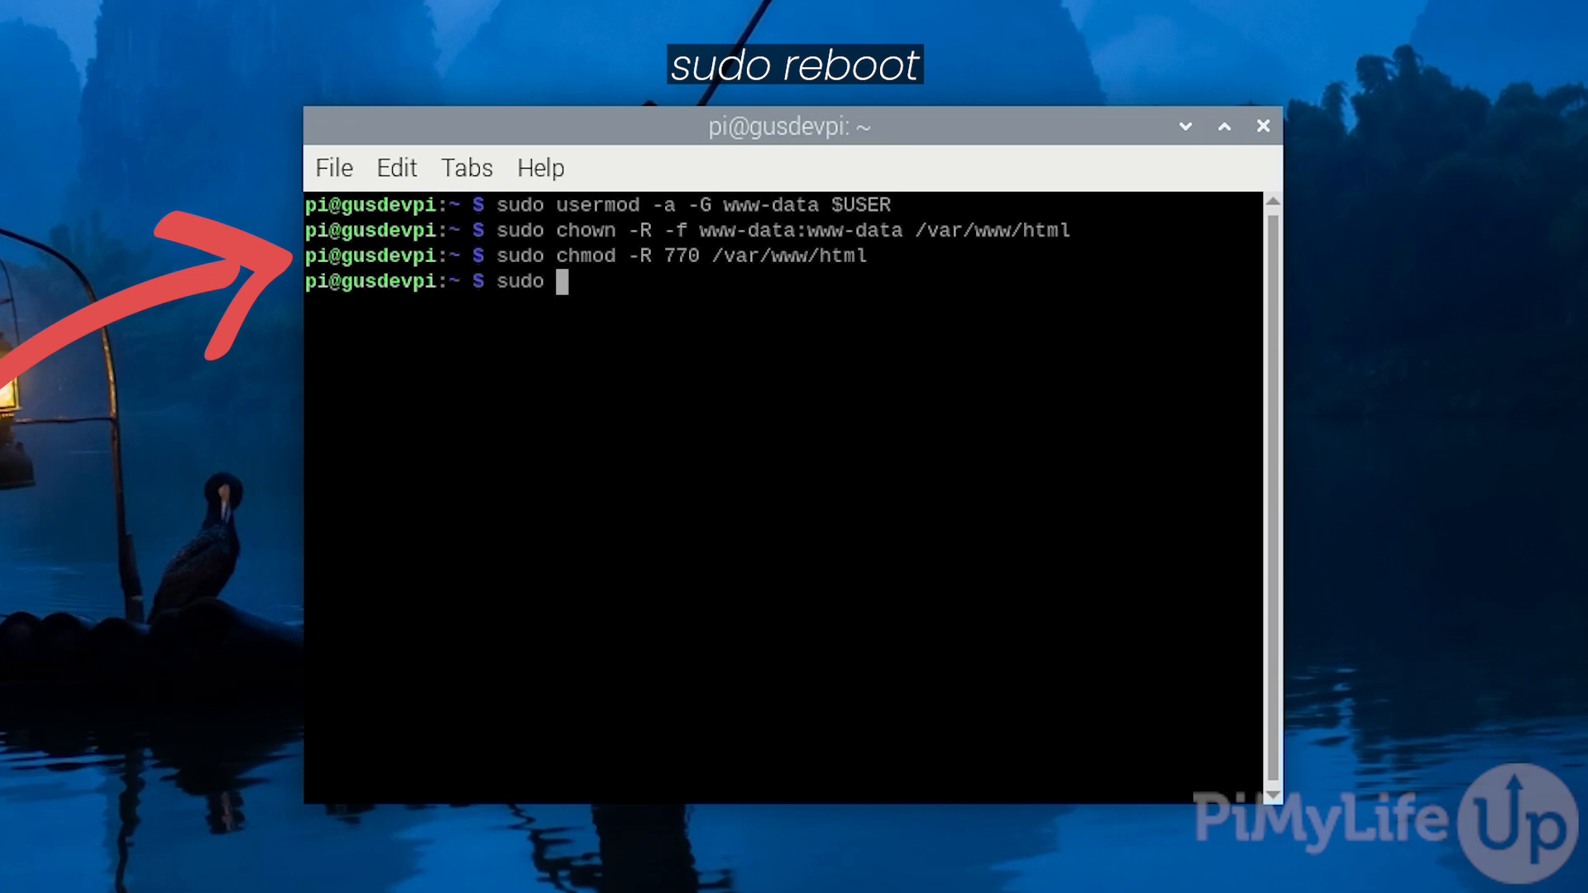
Step: Restart the Raspberry Pi with sudo reboot
{"action": "type", "text": "reboot"}
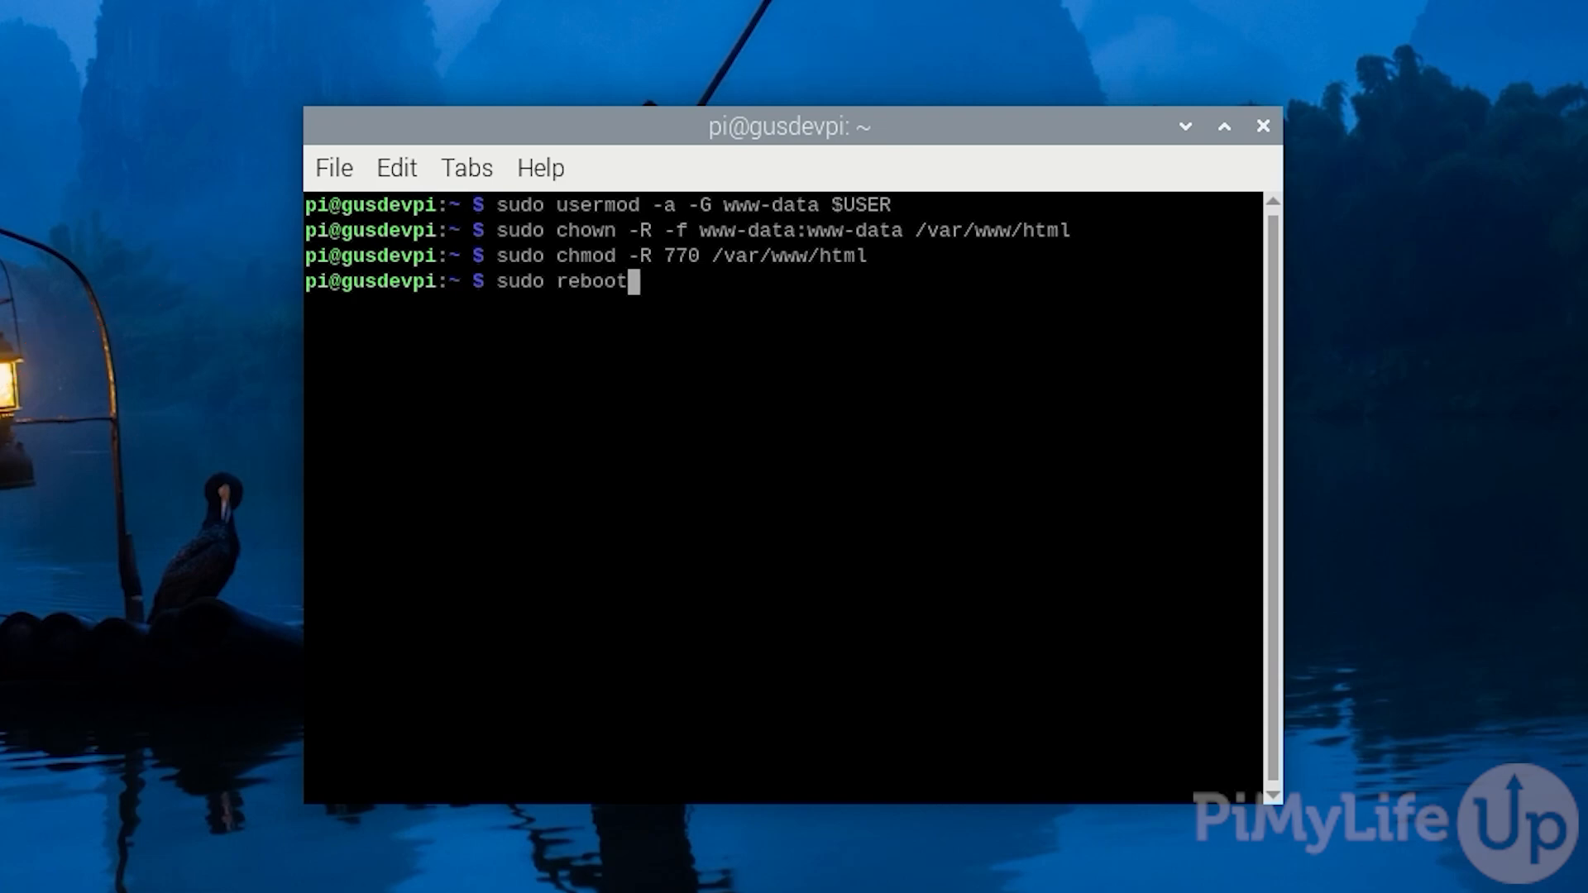
{"action": "key", "text": "Return"}
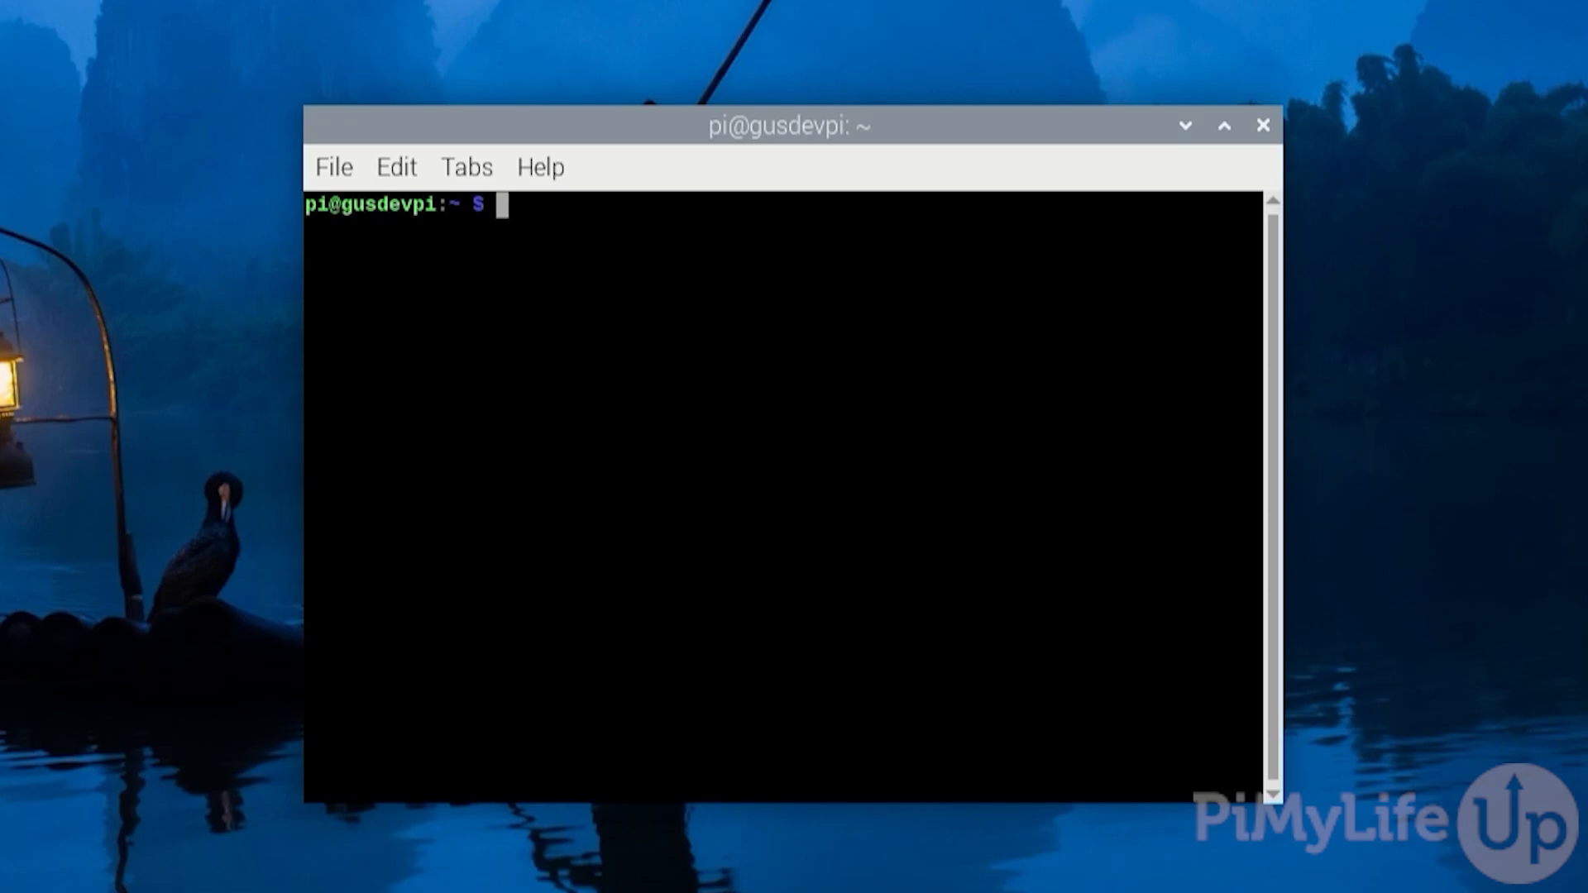
Step: Open a new /var/www/html/test.html in nano for editing
{"action": "type", "text": "nano"}
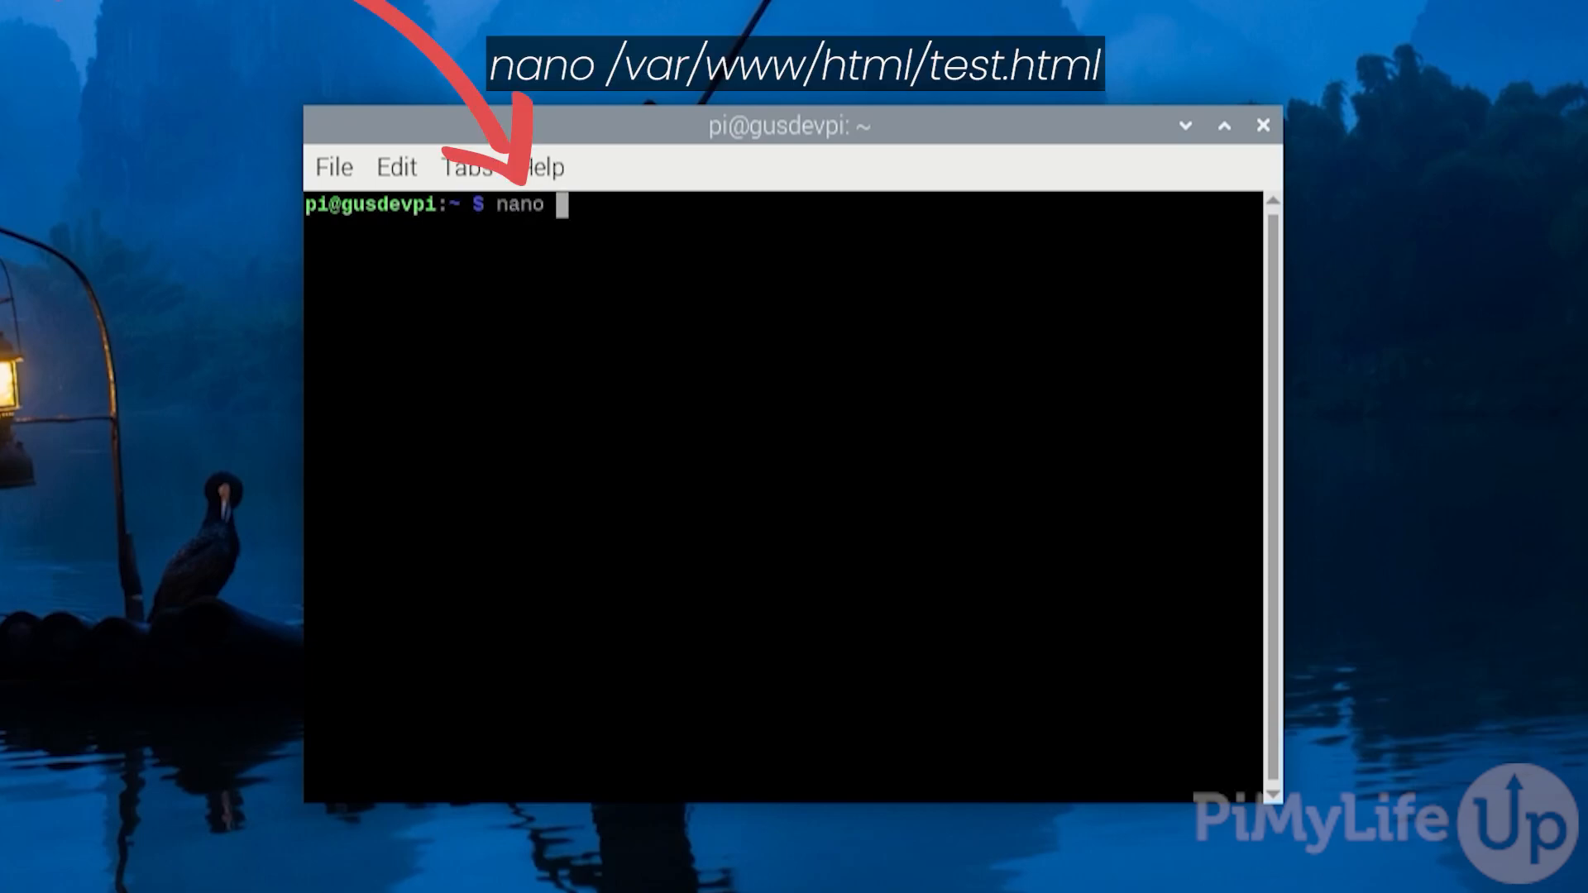
{"action": "type", "text": "/var/www"}
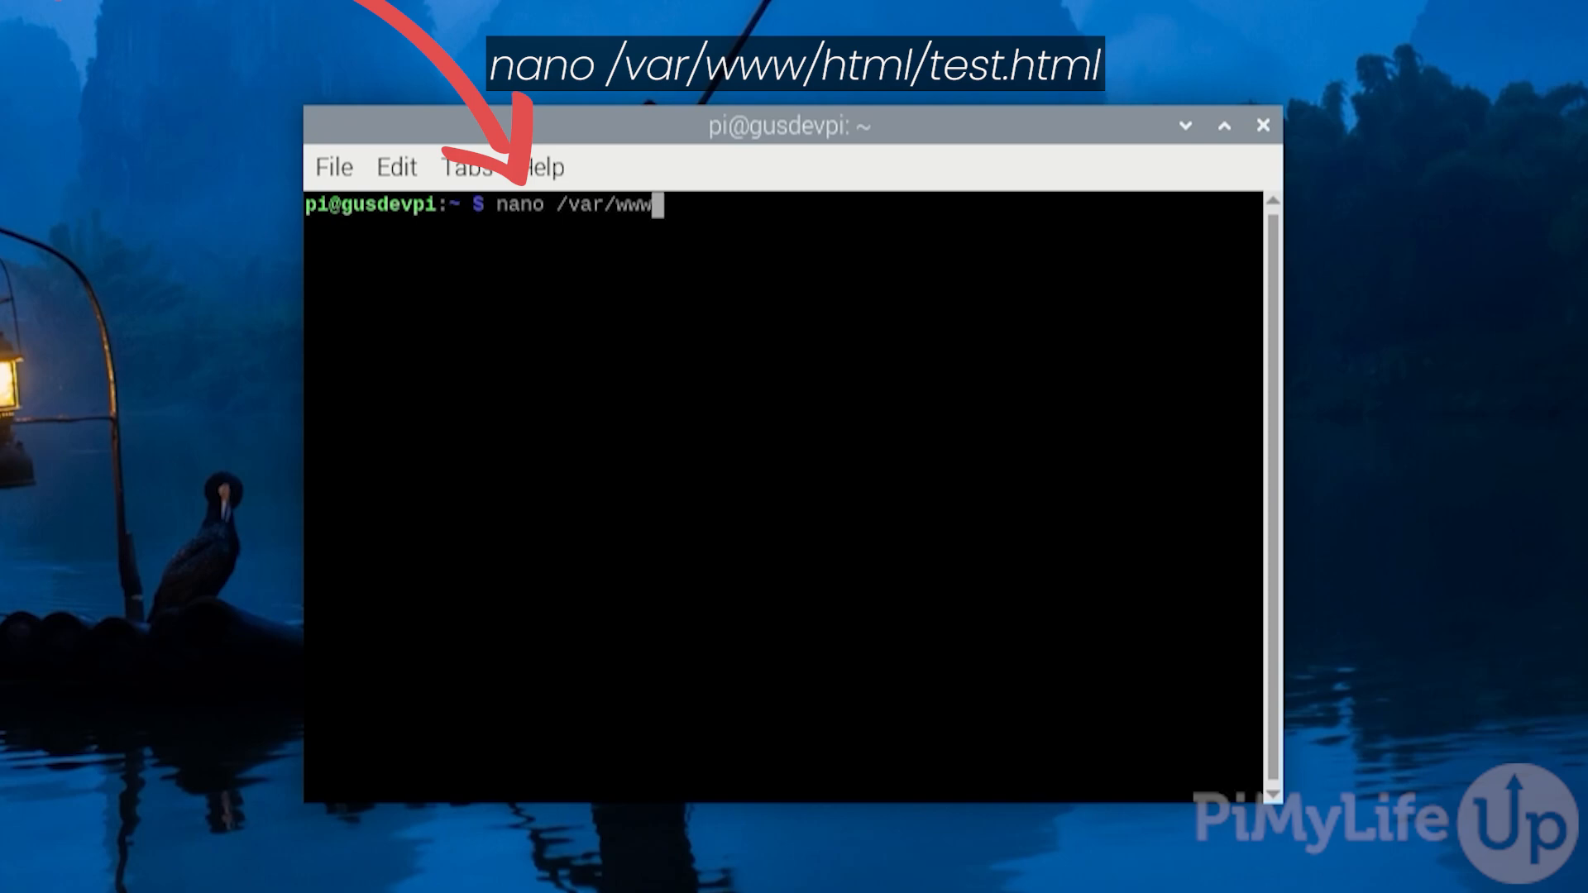
{"action": "type", "text": "/ht"}
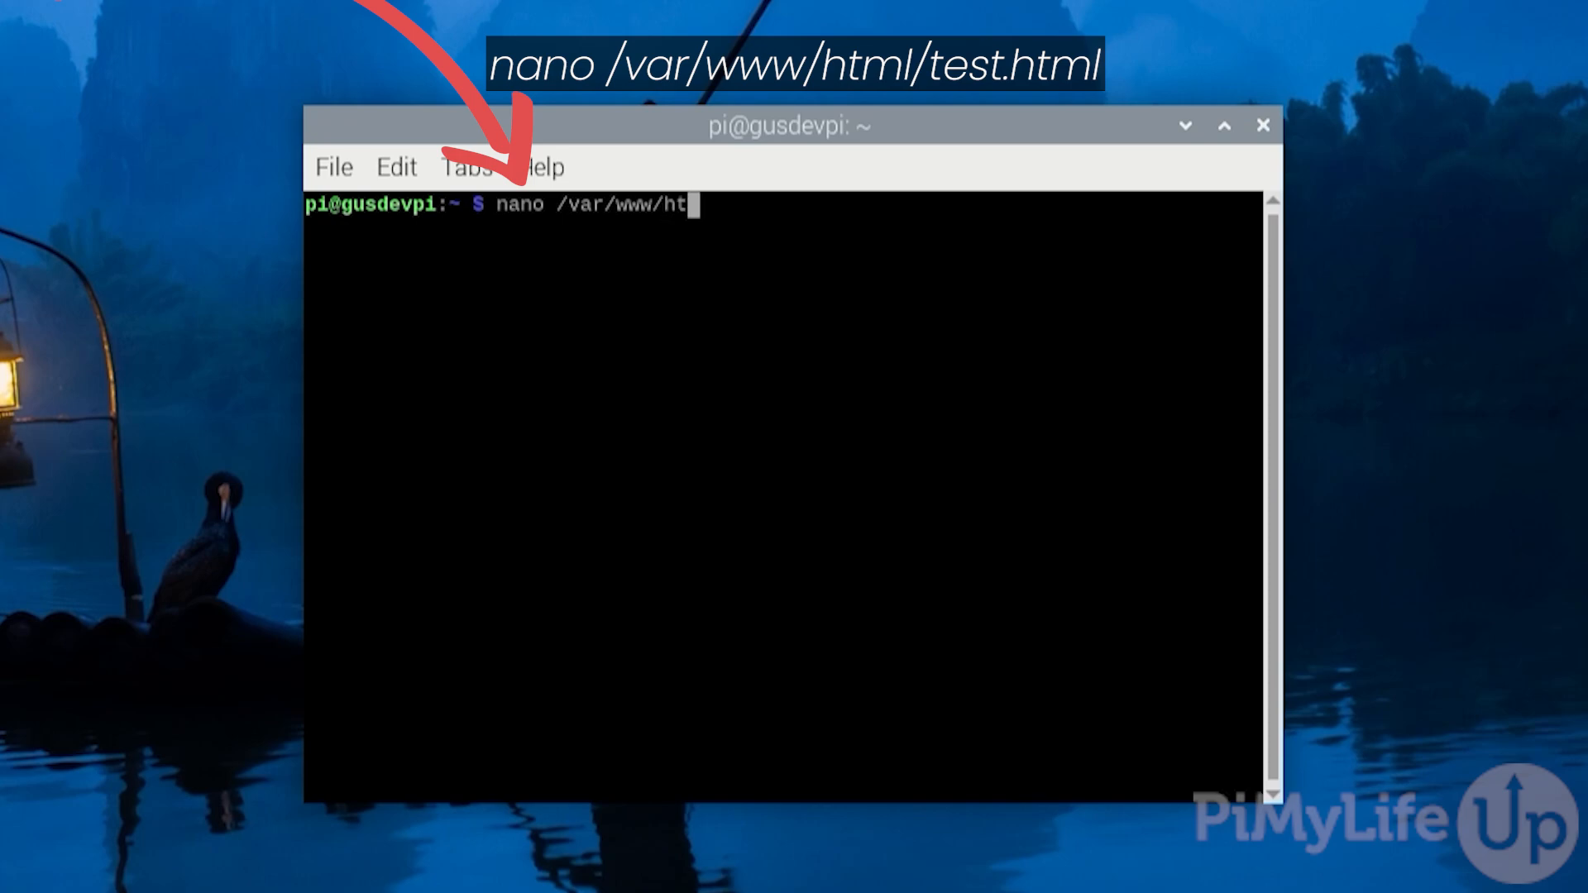
{"action": "type", "text": "ml/test."}
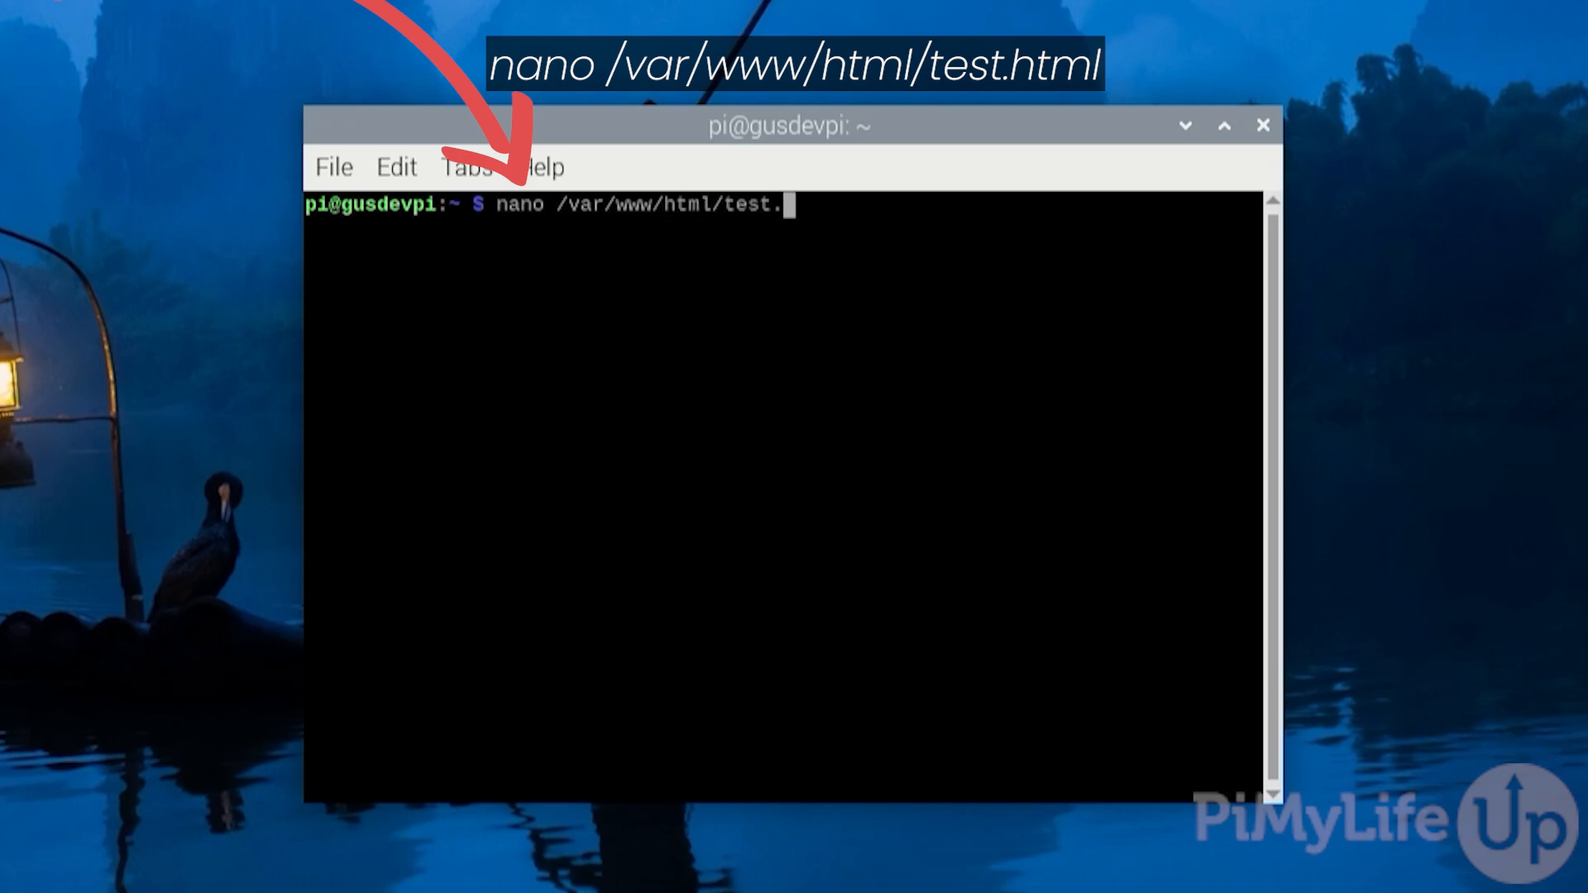
{"action": "key", "text": "Return"}
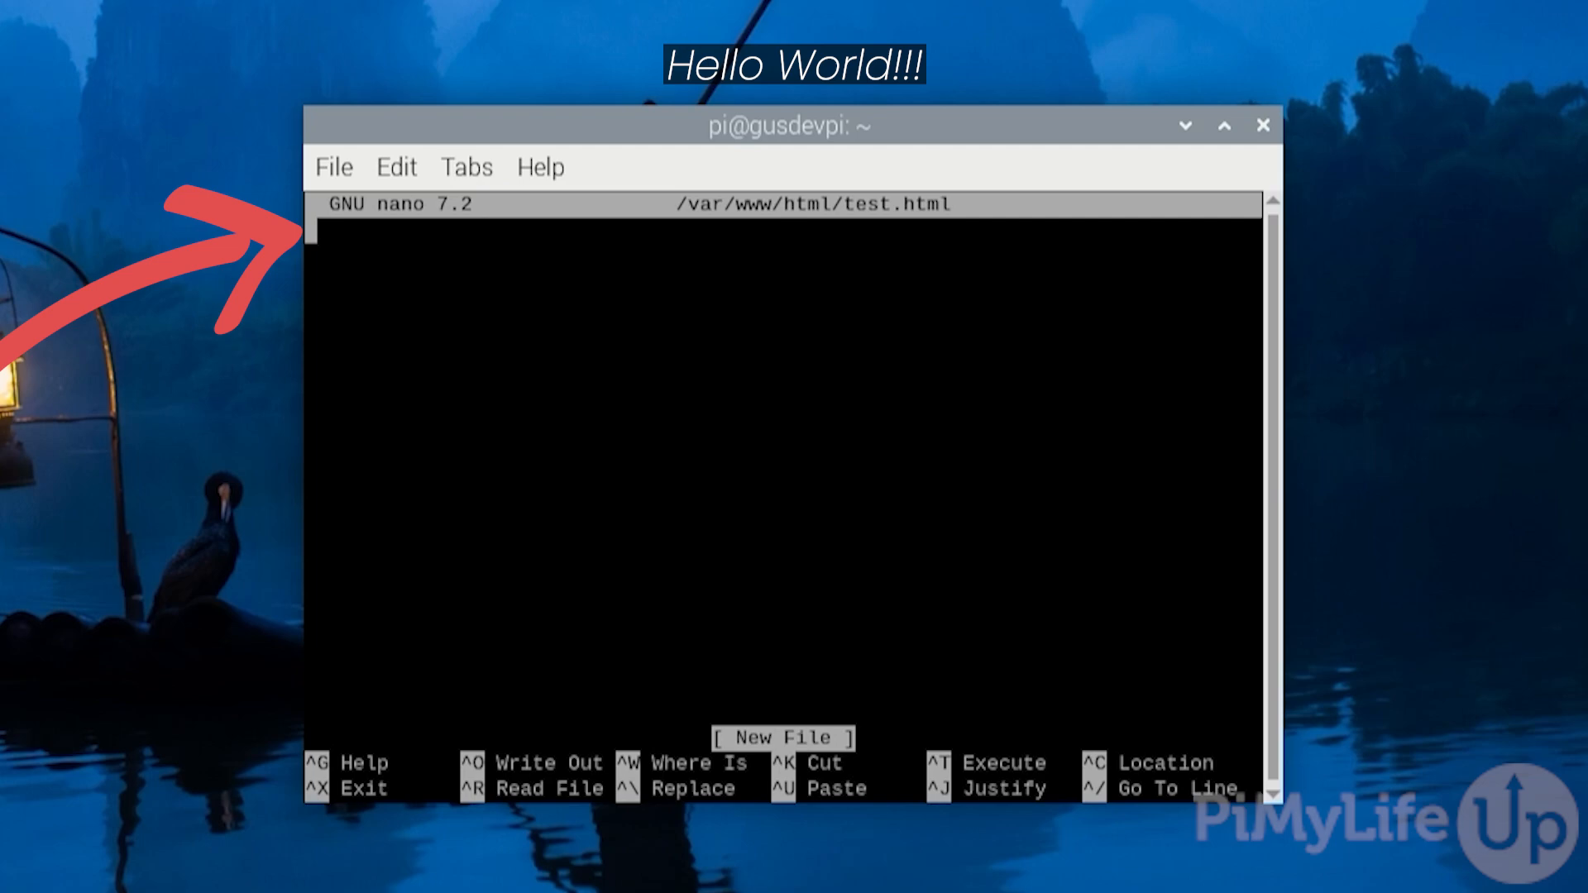
Step: Write Hello World!!! into test.html and save it on exiting nano
{"action": "type", "text": "Hello"}
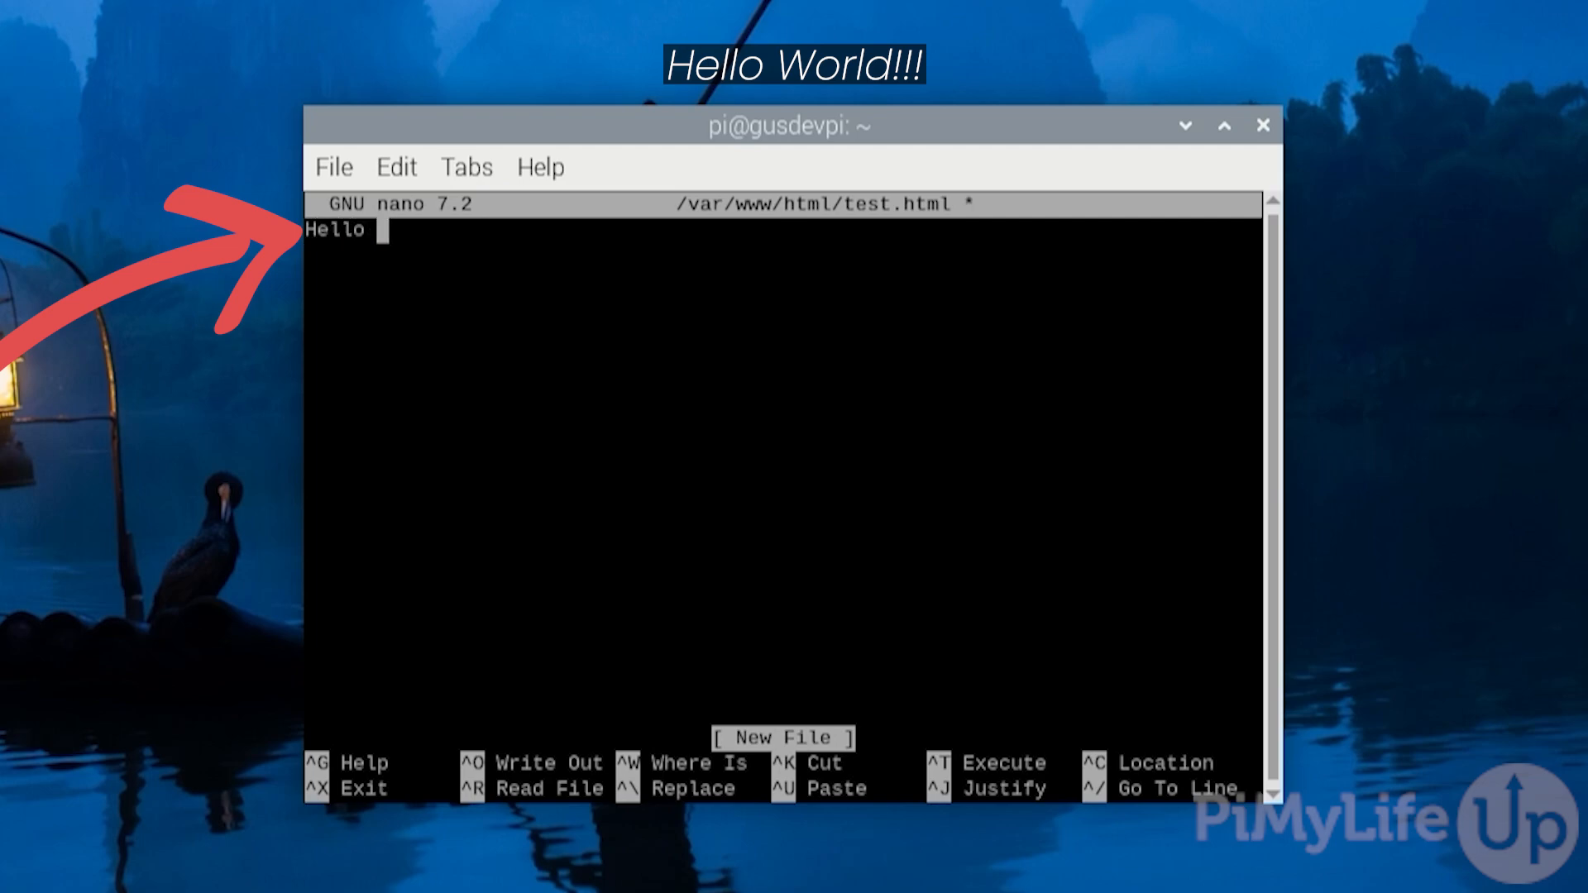
{"action": "type", "text": "World!"}
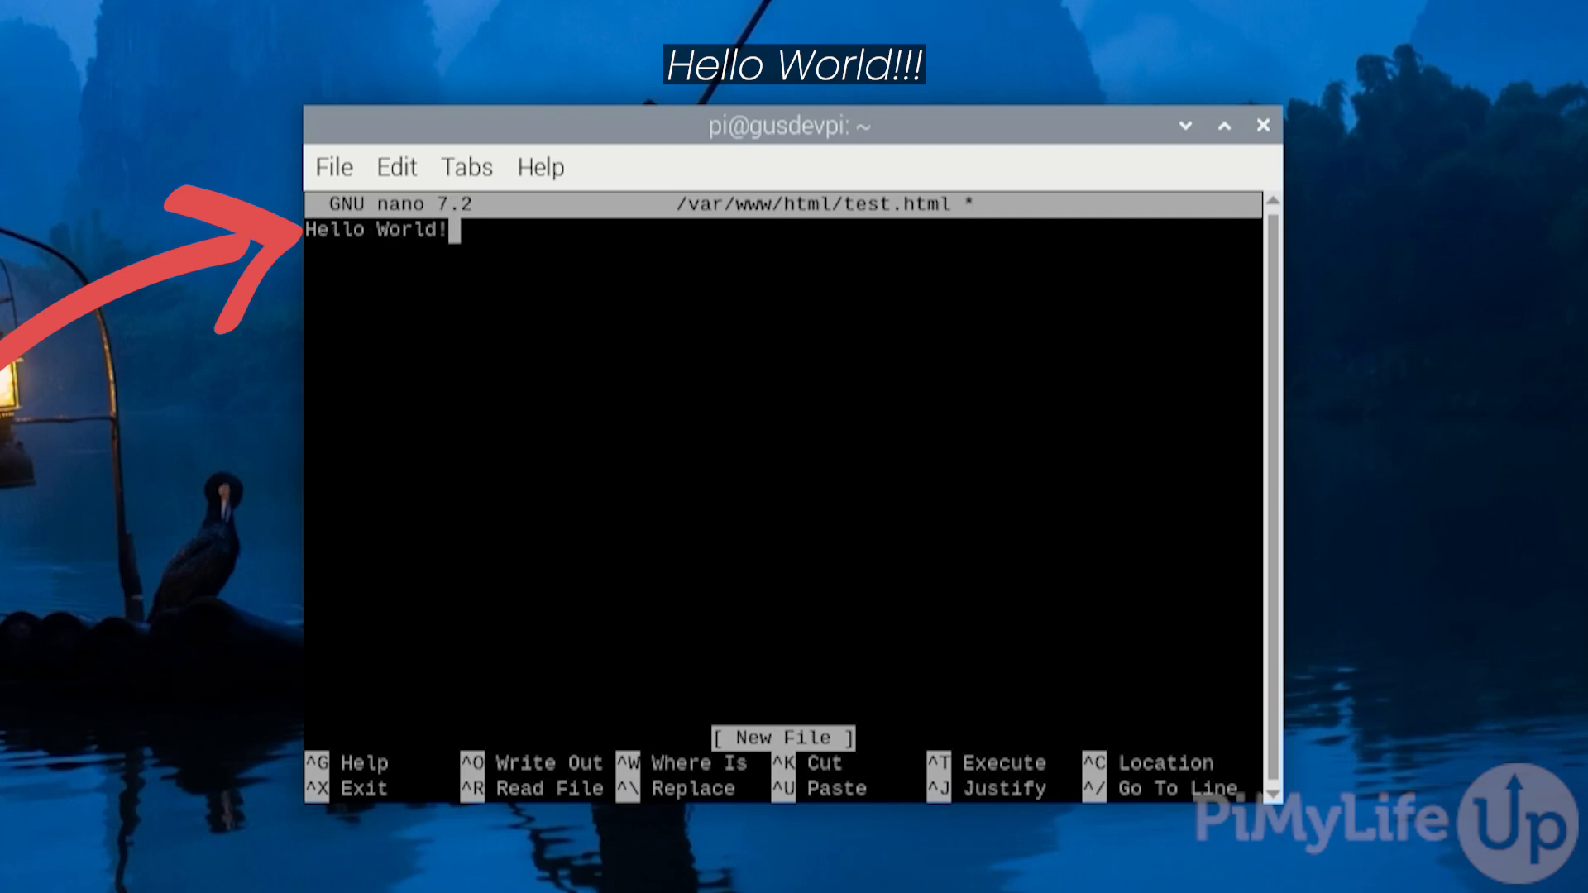
{"action": "type", "text": "!!"}
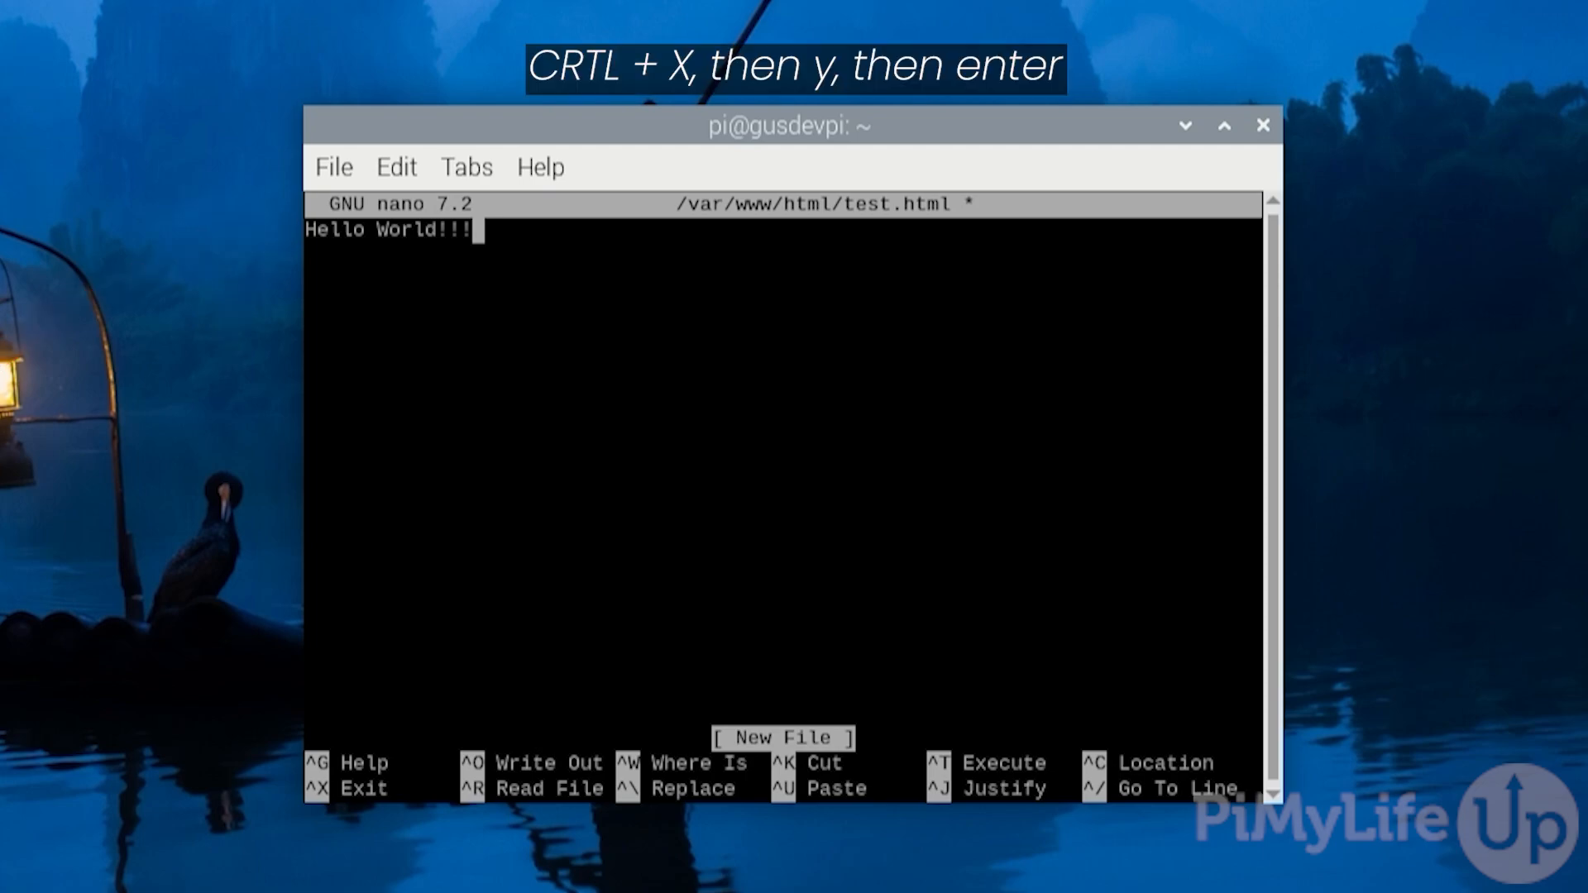
{"action": "key", "text": "ctrl+x"}
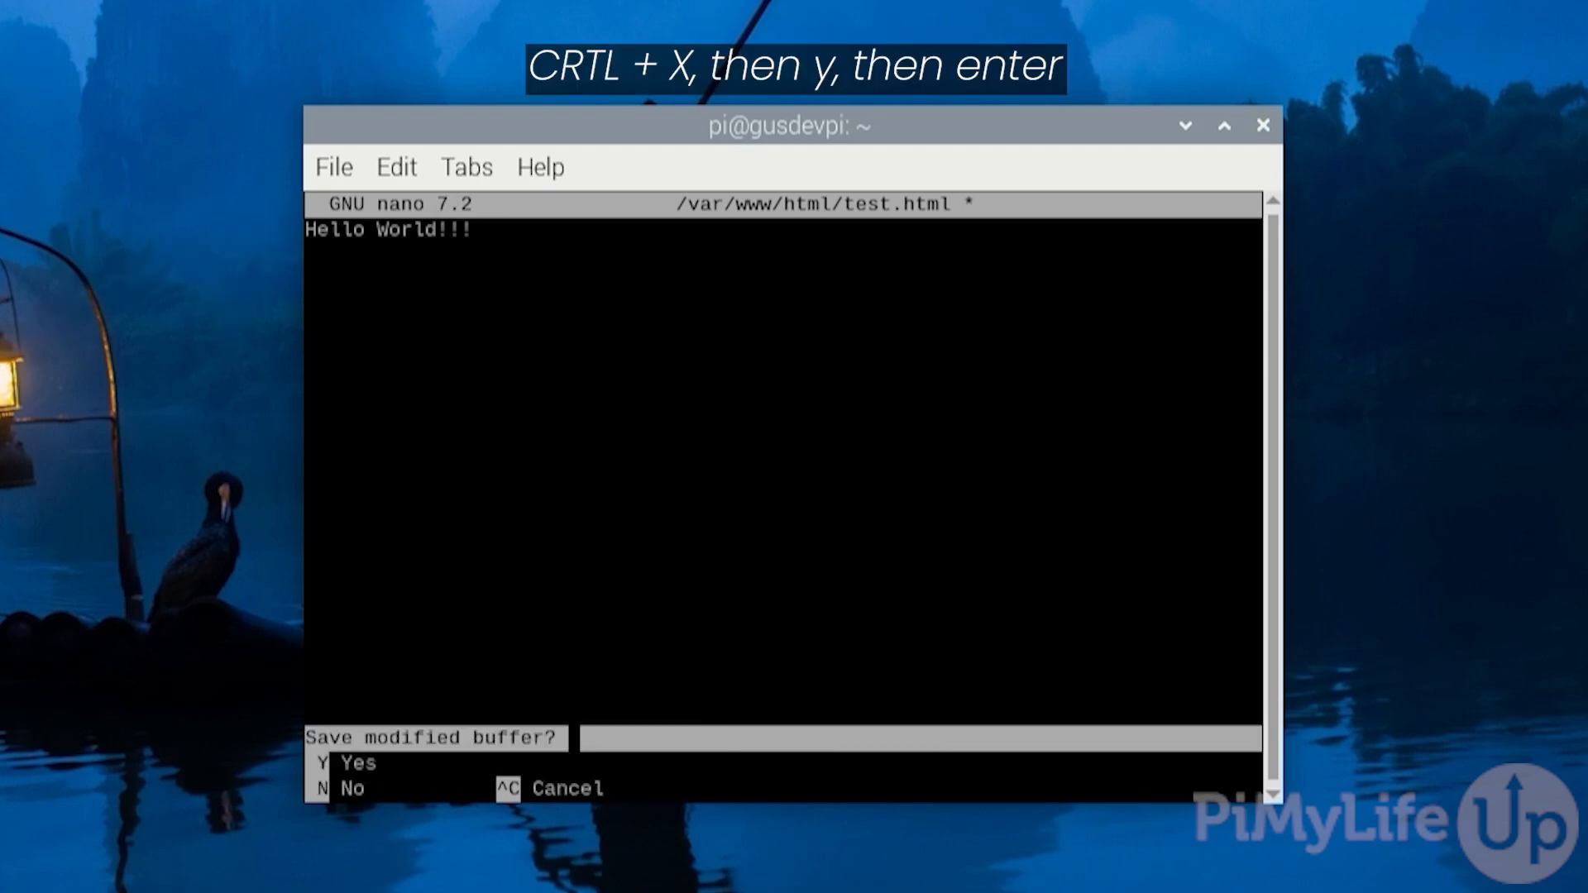
{"action": "key", "text": "y"}
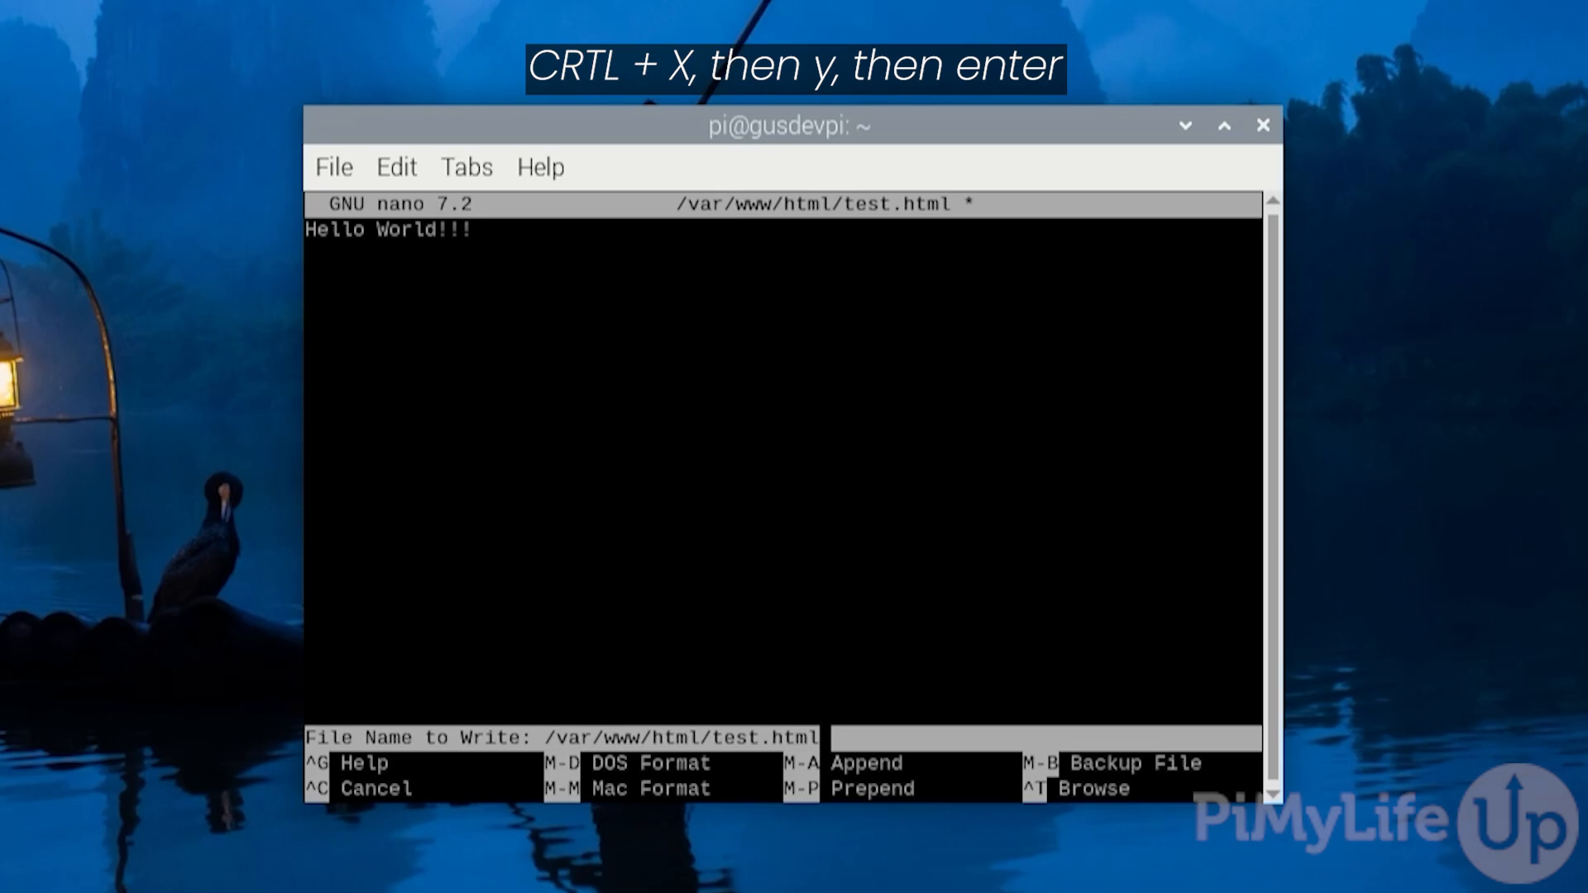
{"action": "key", "text": "Return"}
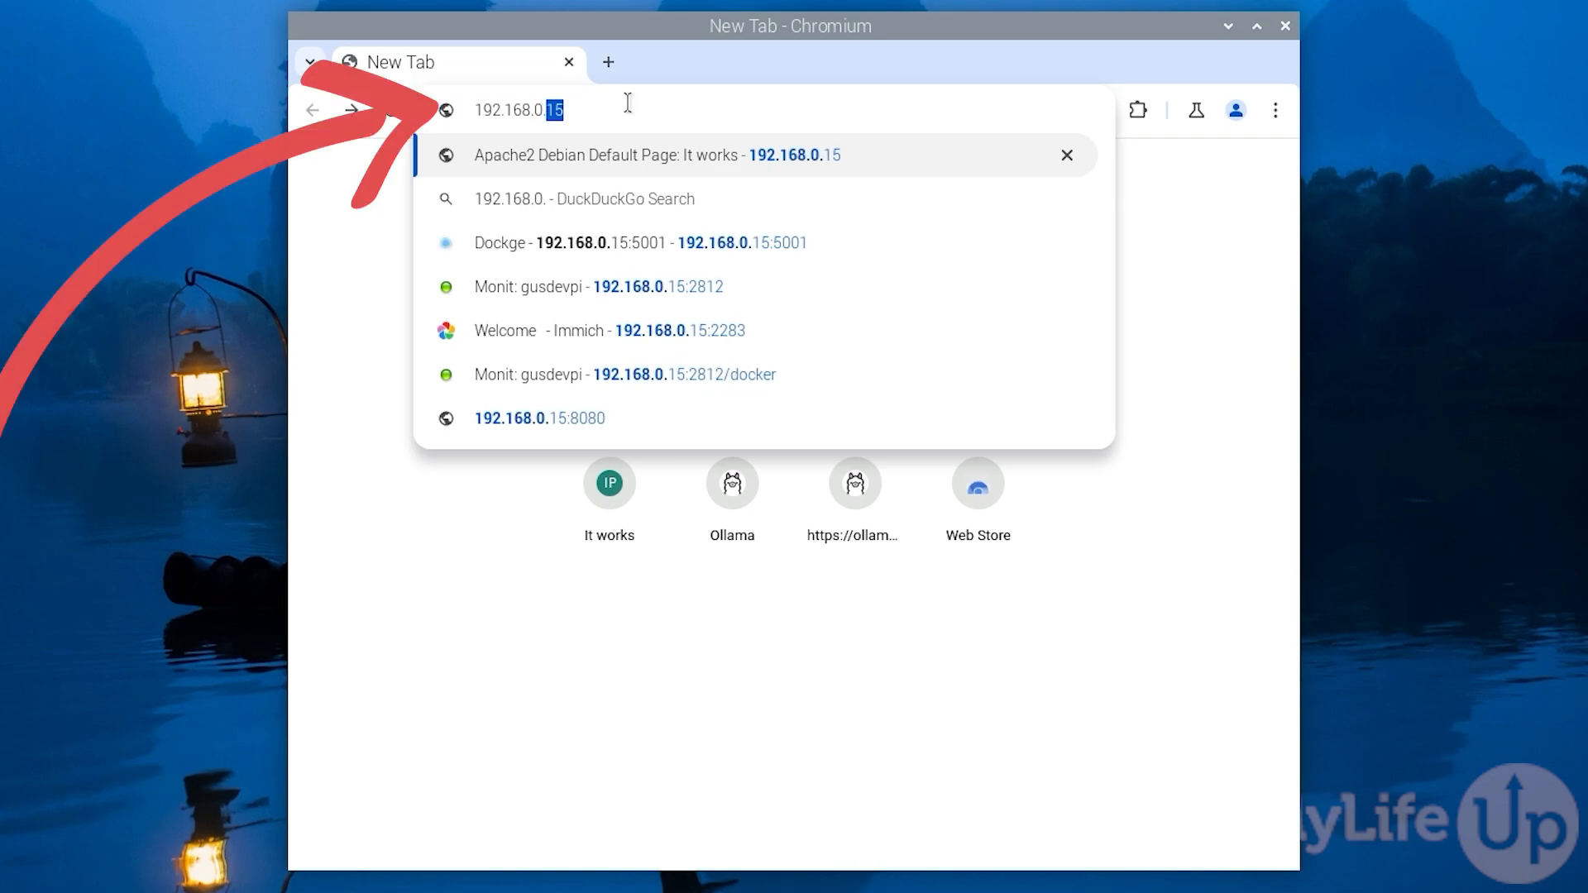
Step: Load 192.168.0.15/test.html in Chromium to show the Hello World!!! page
{"action": "type", "text": "/t"}
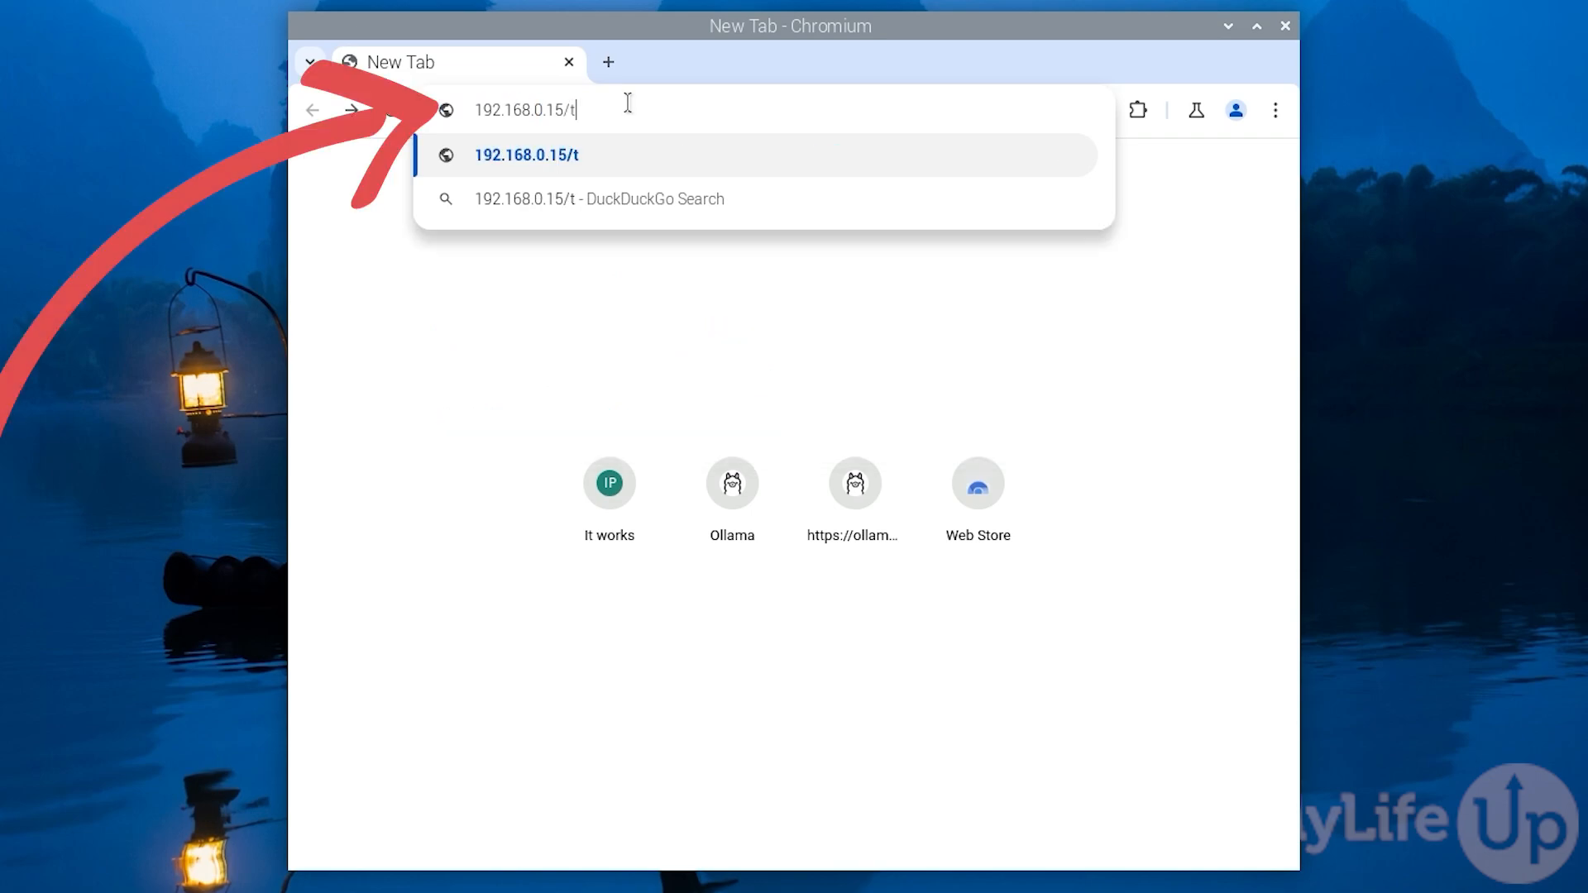
{"action": "type", "text": "est.html"}
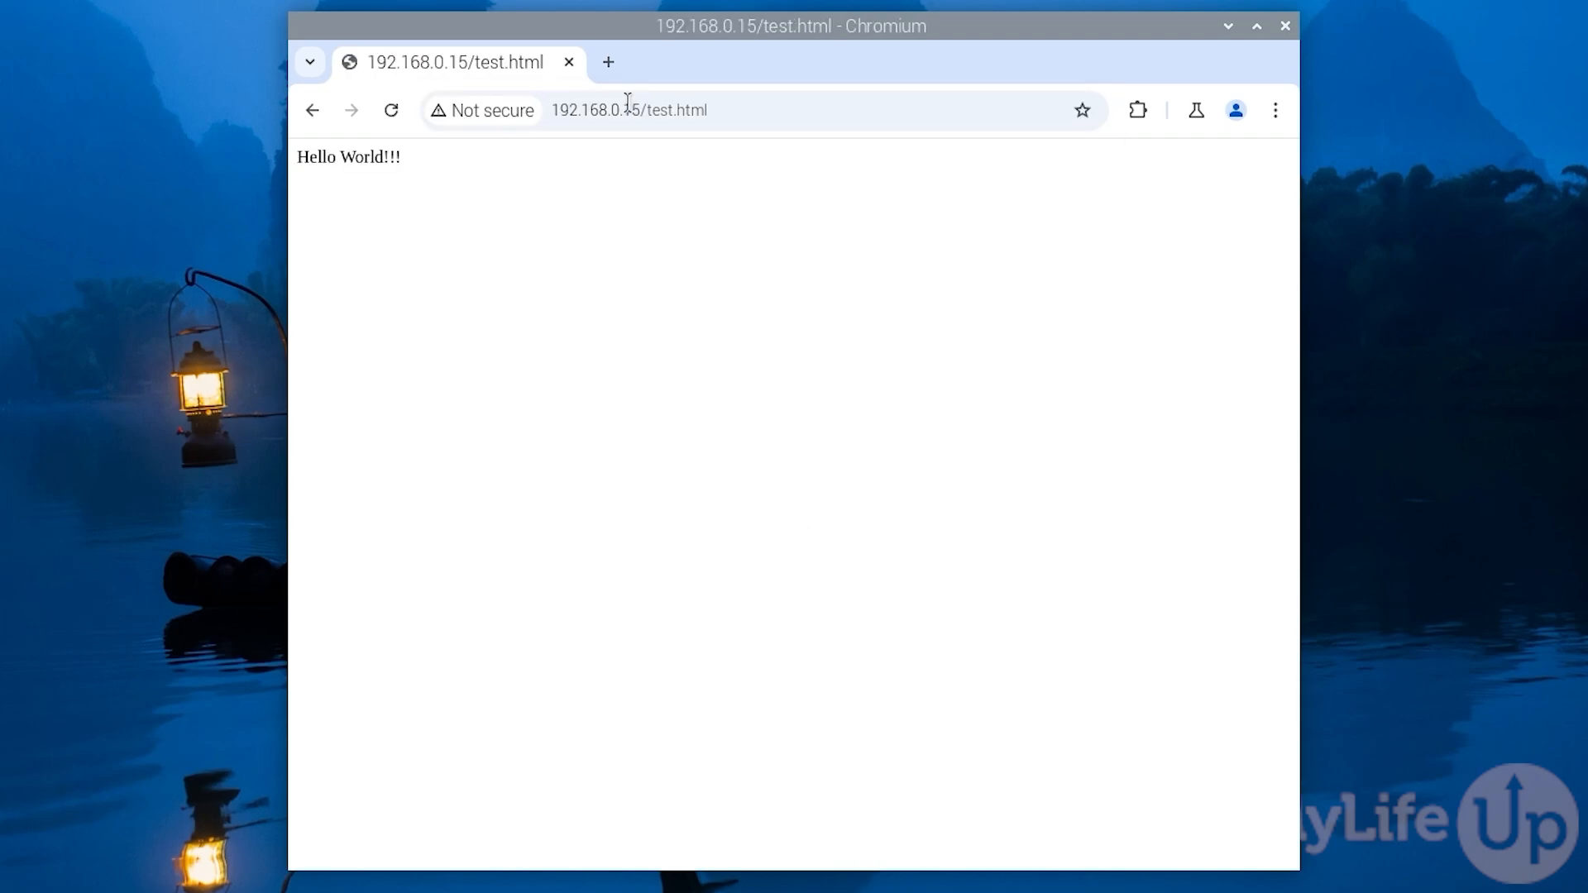
{"action": "mouse_move", "coordinate": [660, 43]}
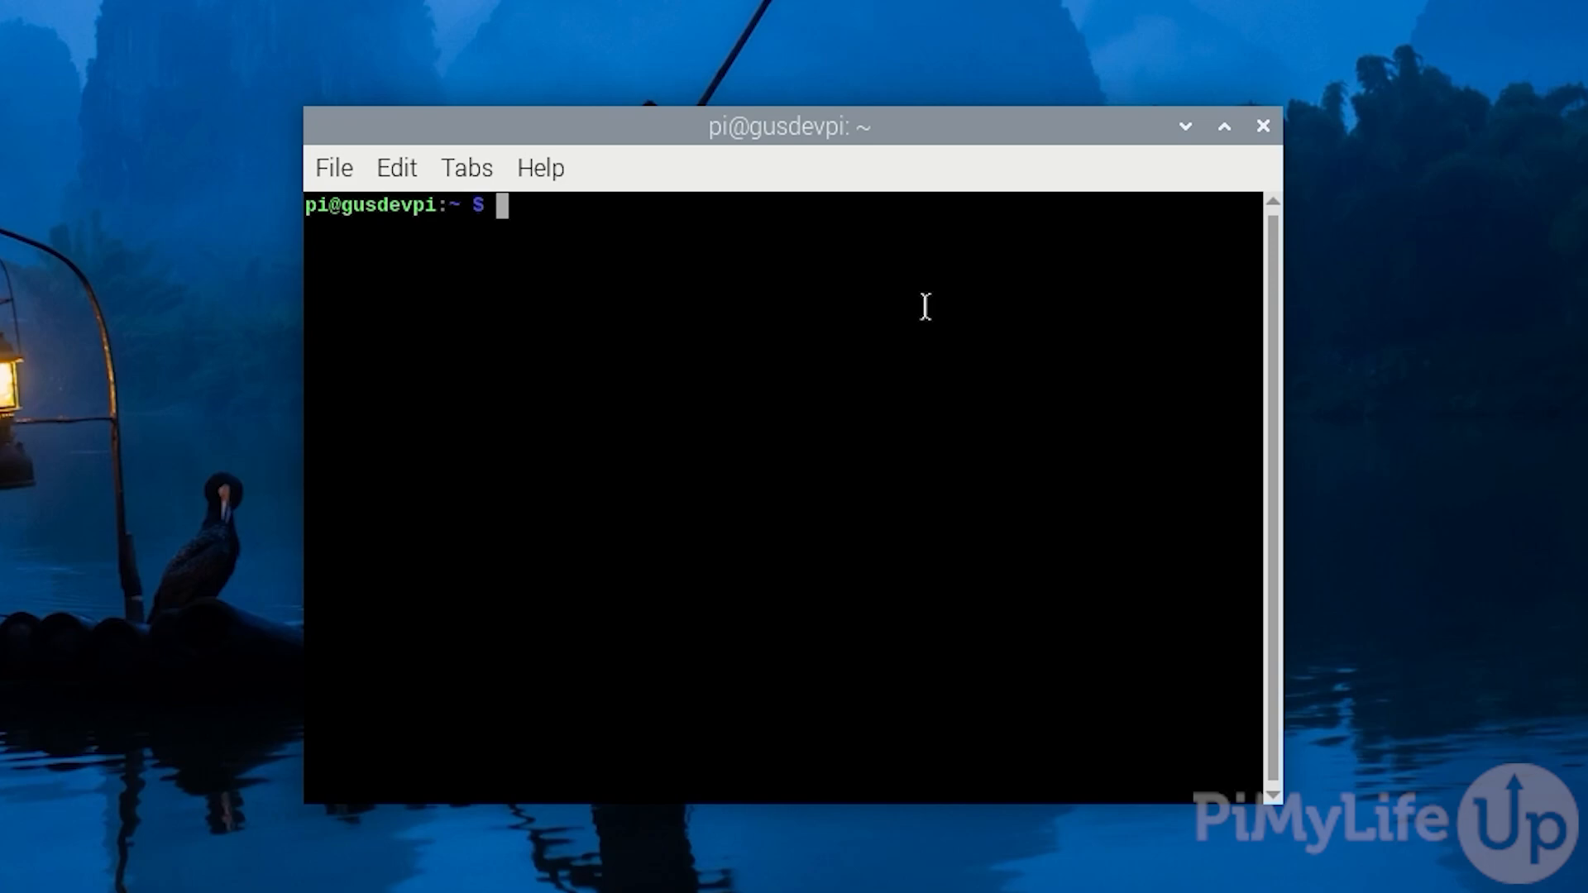
Step: Run sudo apt install php8.2 libapache2-mod-php8.2 php8.2-mbstring php8.2-mysql php8.2-curl php8.2-gd php8.2-zip -y
{"action": "type", "text": "sudo apt insta"}
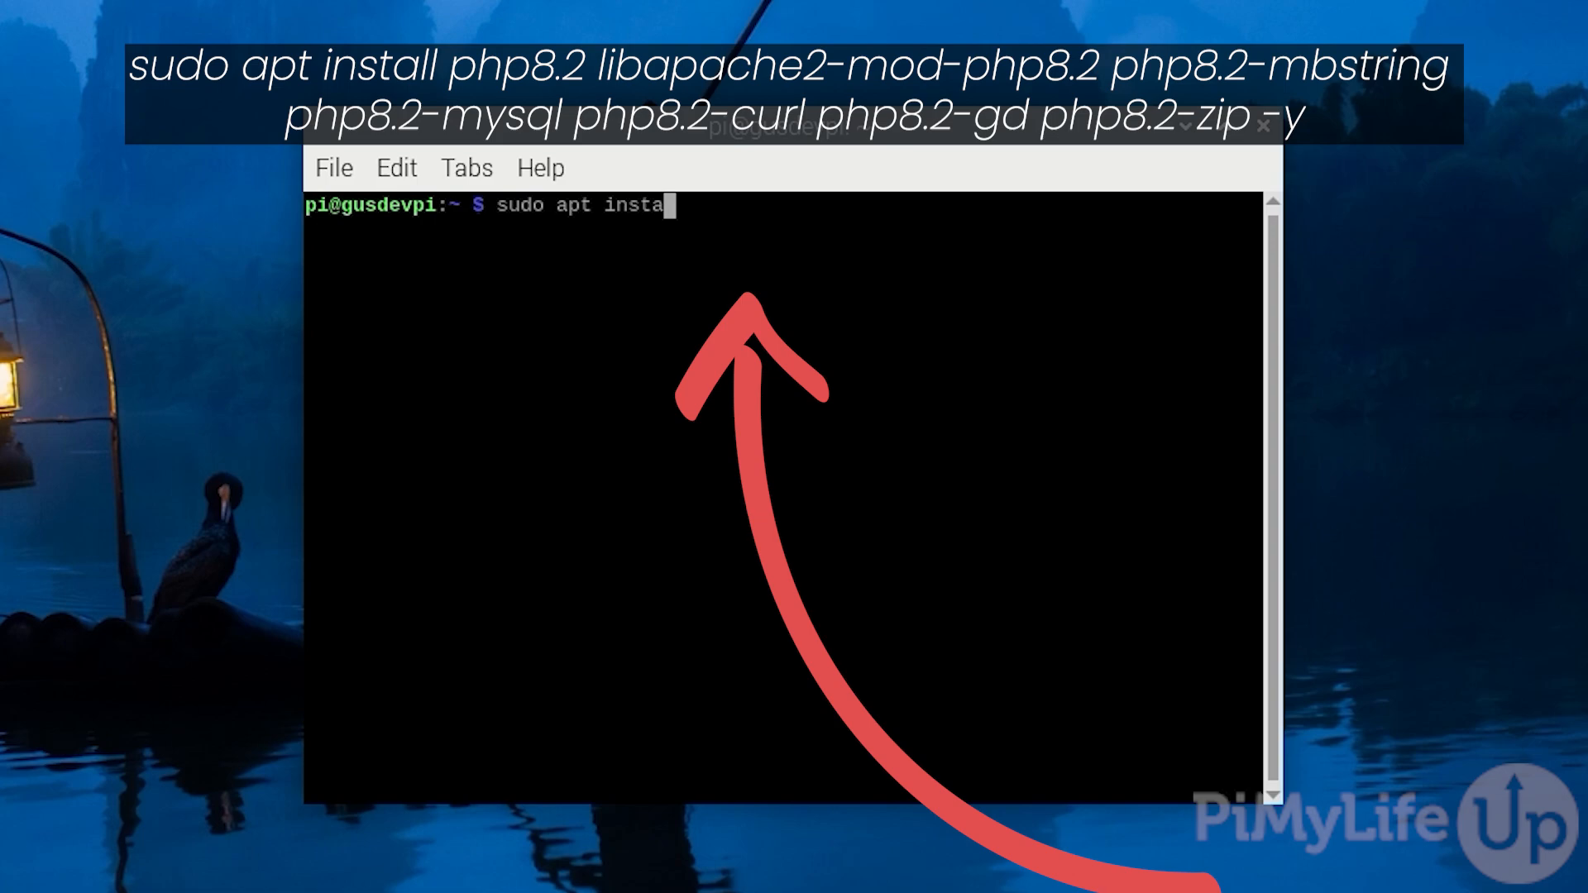
{"action": "type", "text": "ll php8.2 libapache2-mod-php9"}
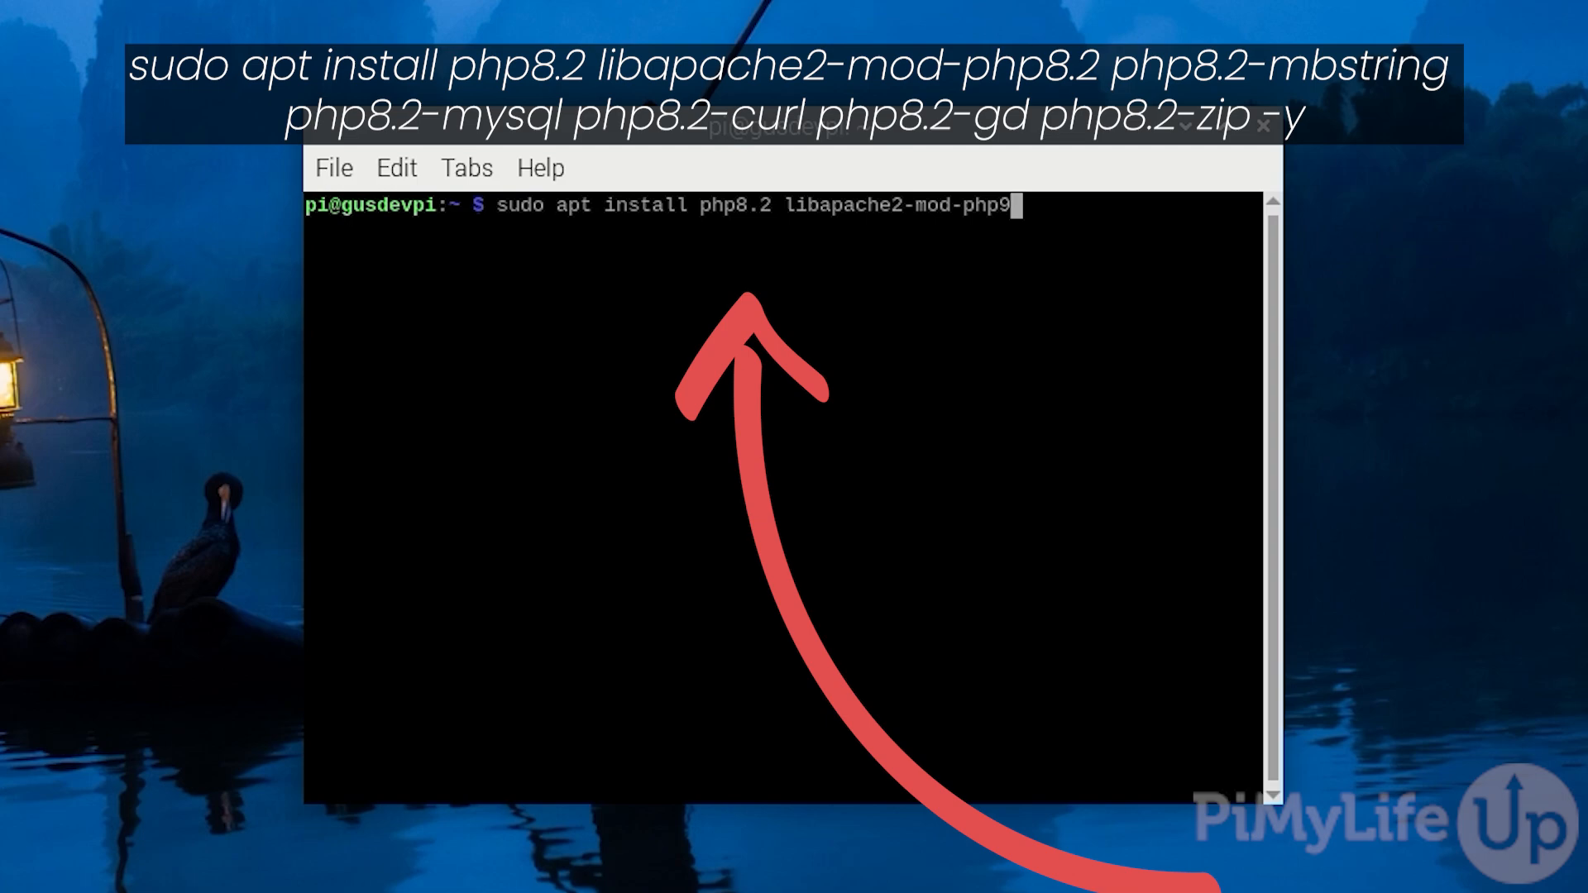
{"action": "type", "text": "8.2 php8.2-mbstring php8"}
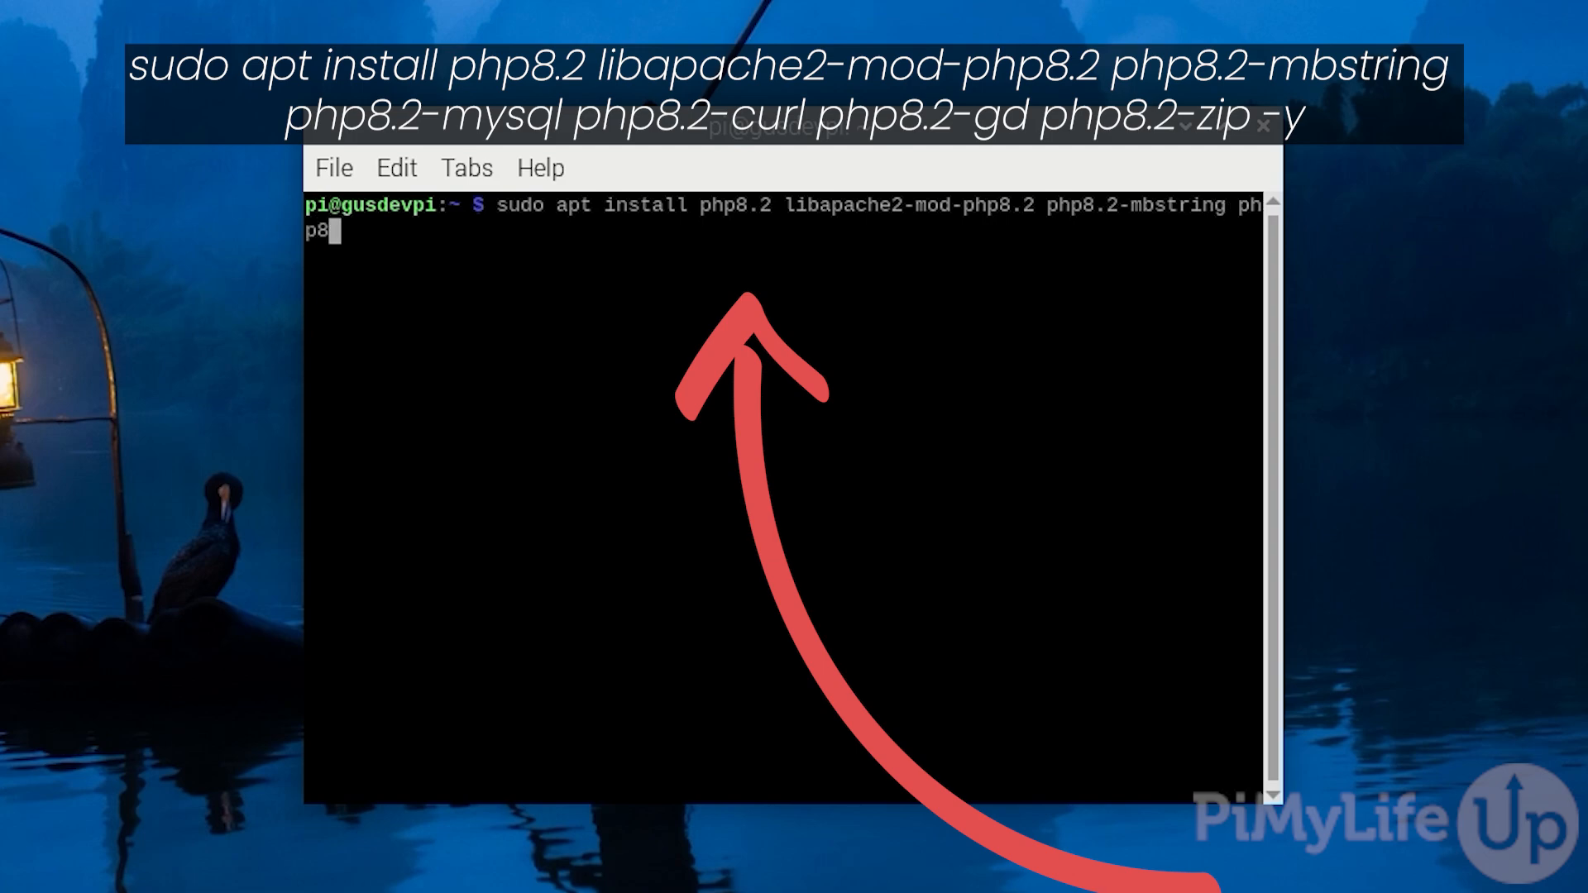
{"action": "type", "text": ".2-mys"}
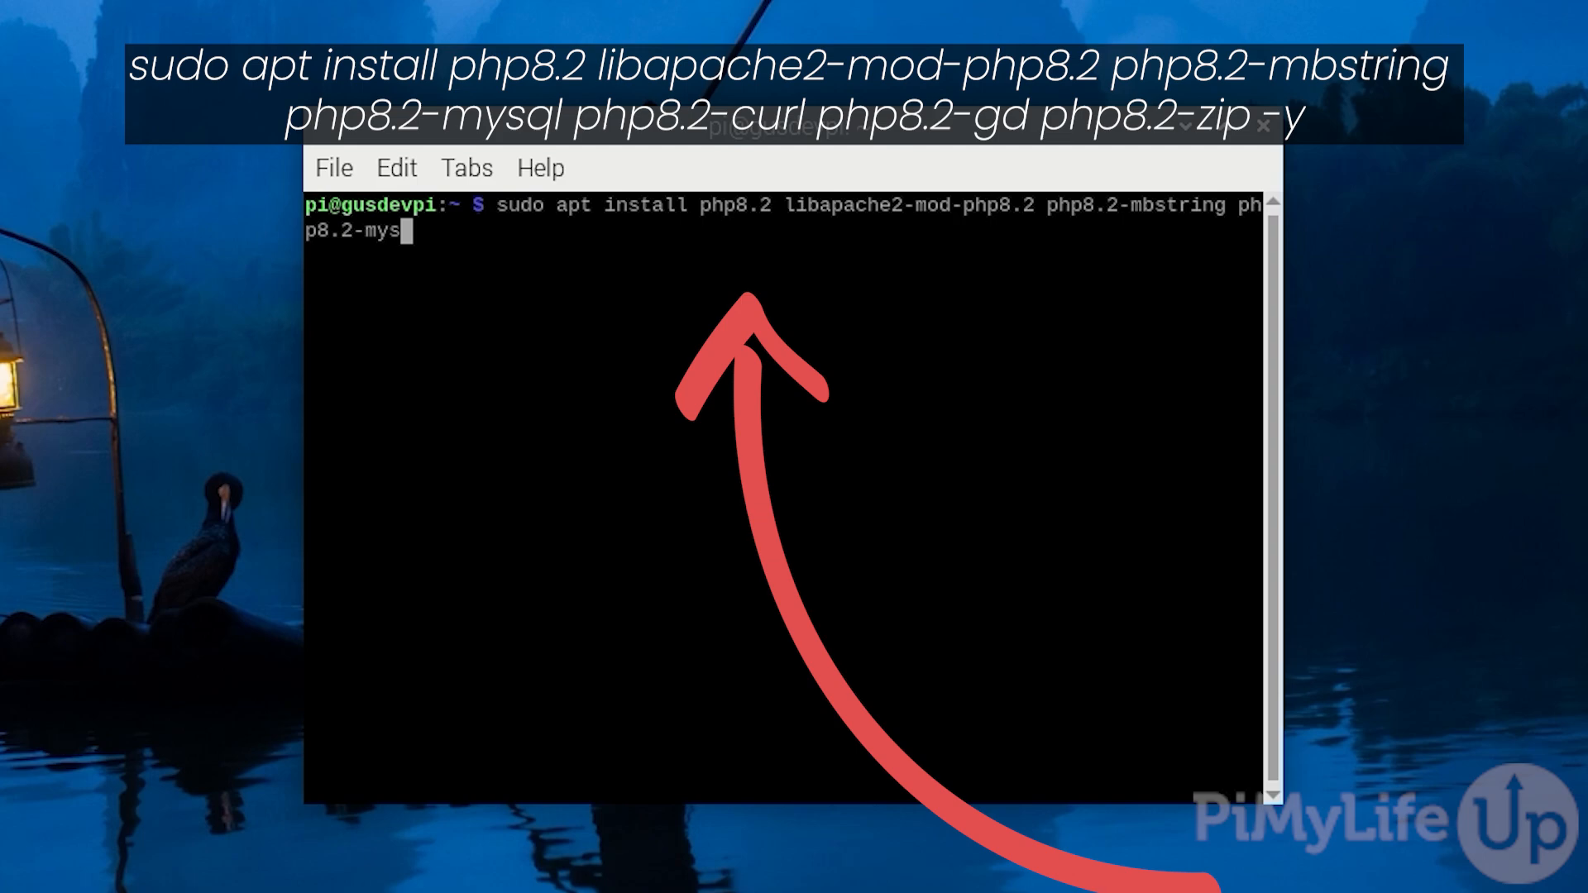
{"action": "type", "text": "ql php"}
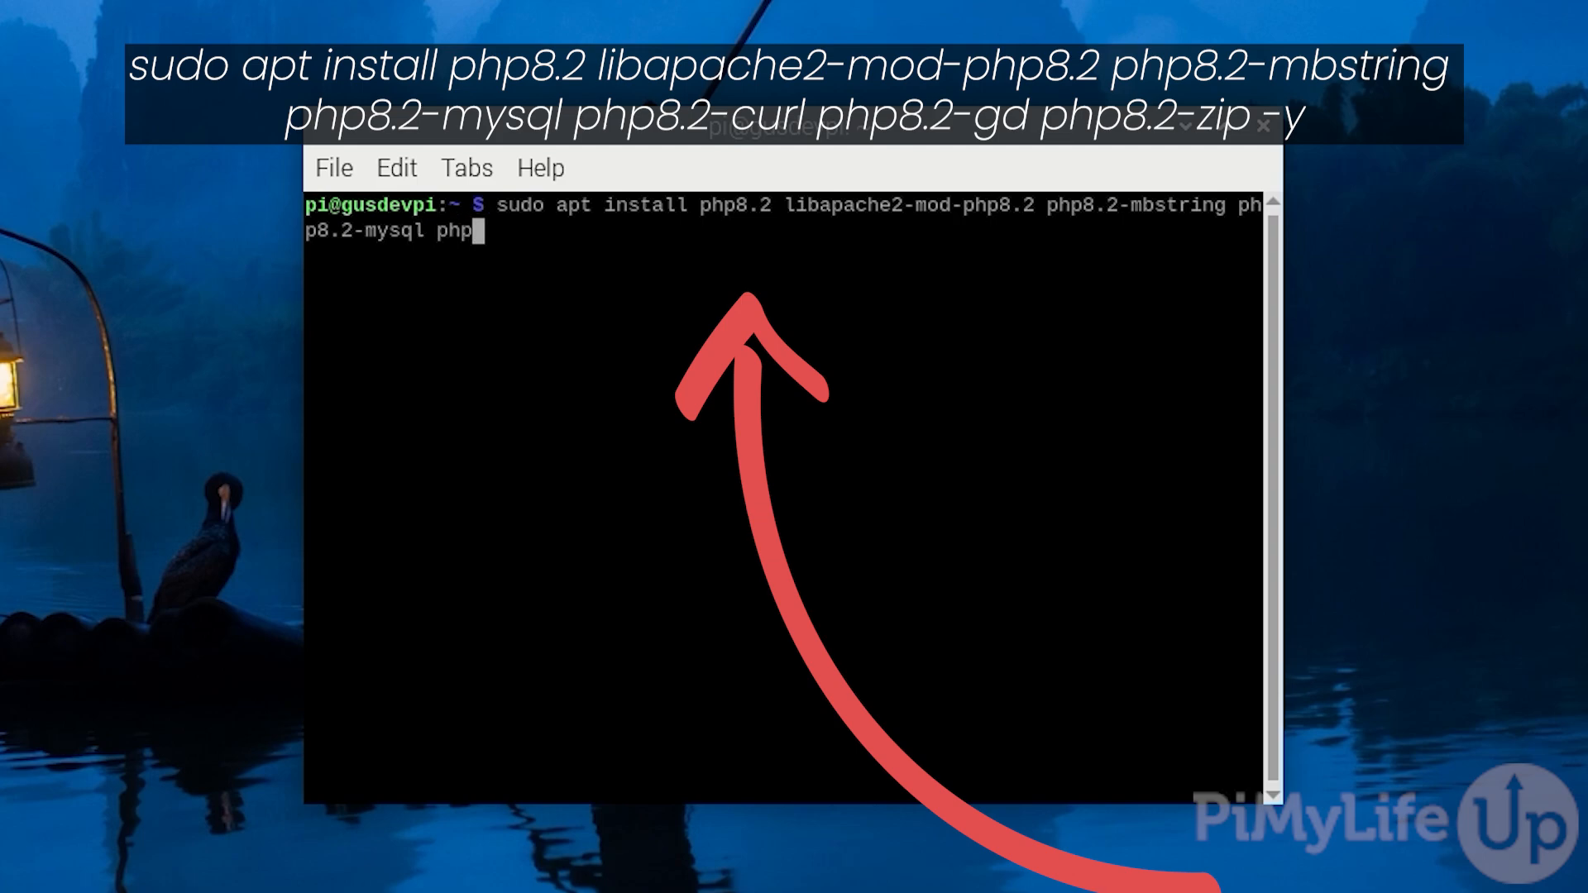
{"action": "type", "text": "8.2"}
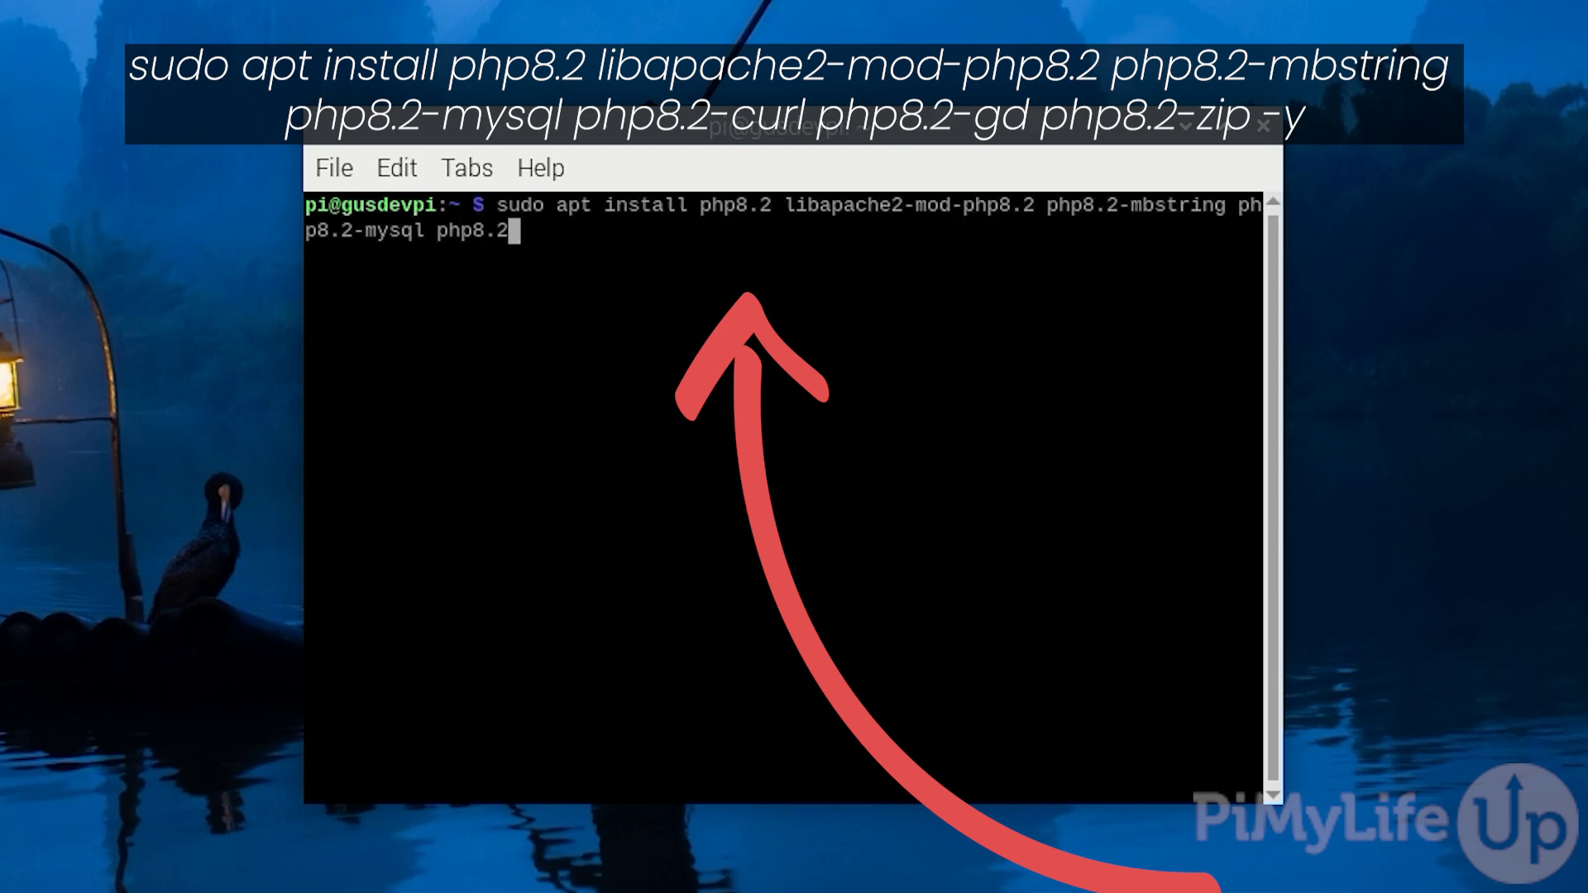
{"action": "type", "text": "-curl php8"}
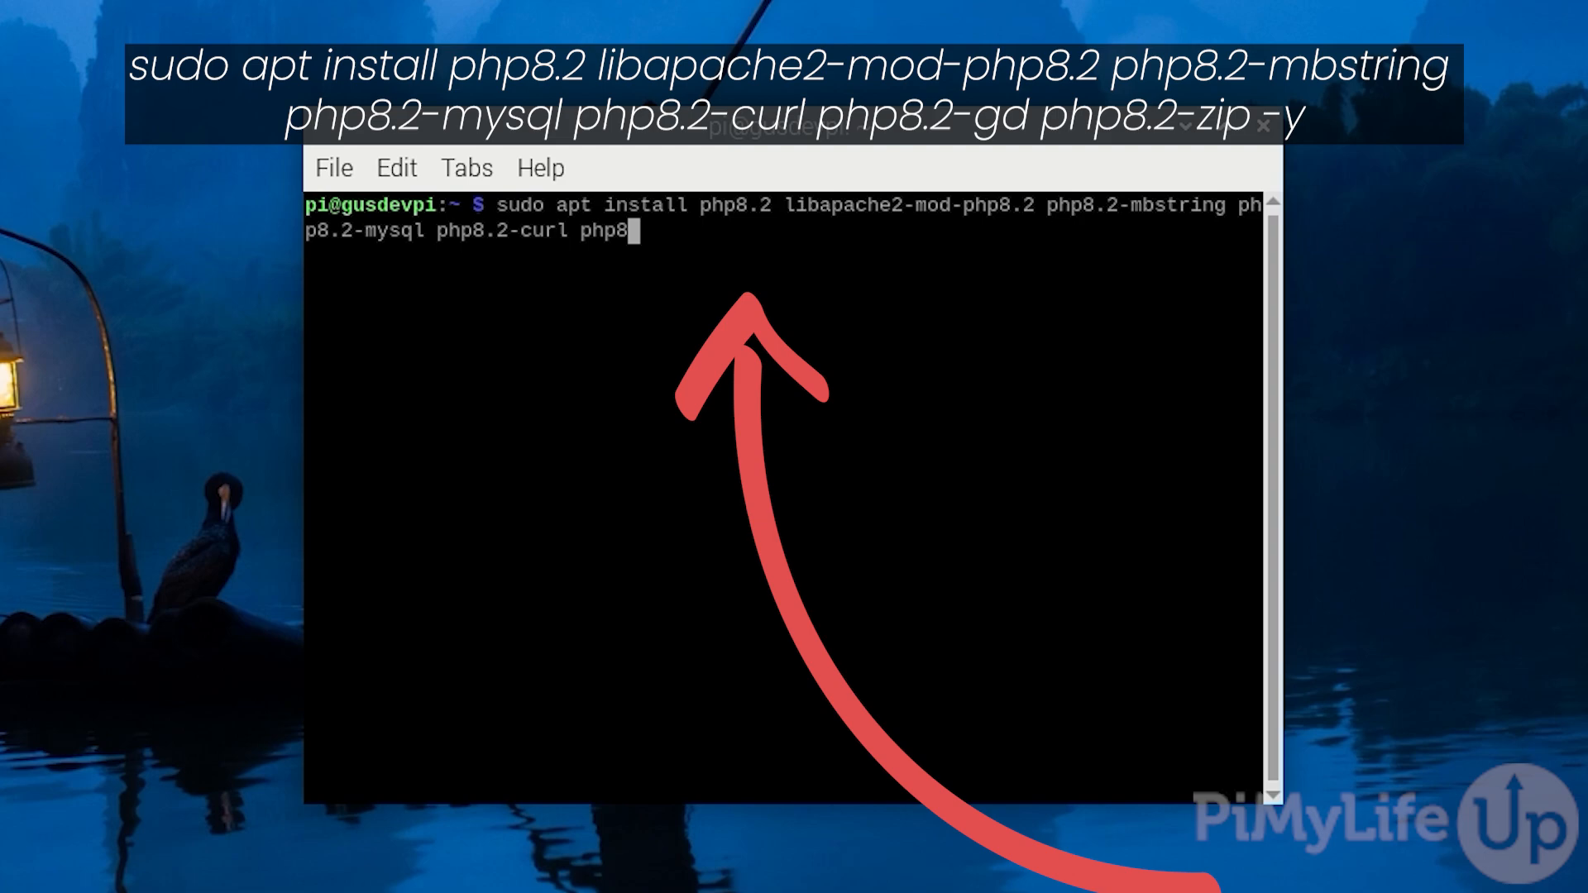
{"action": "type", "text": ".2-gd"}
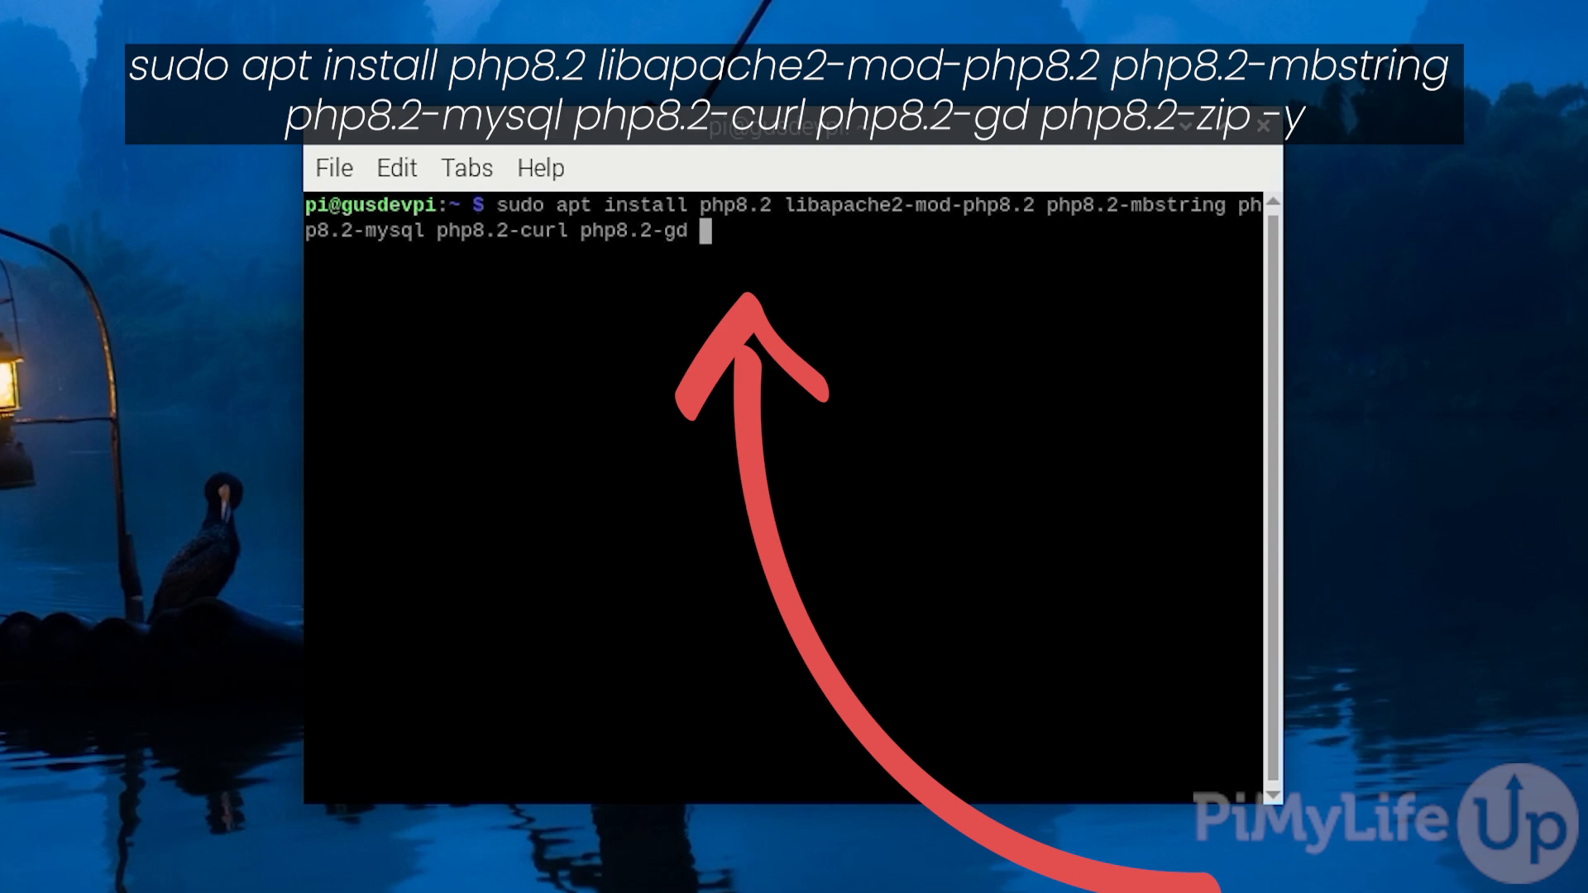
{"action": "type", "text": "php8.2"}
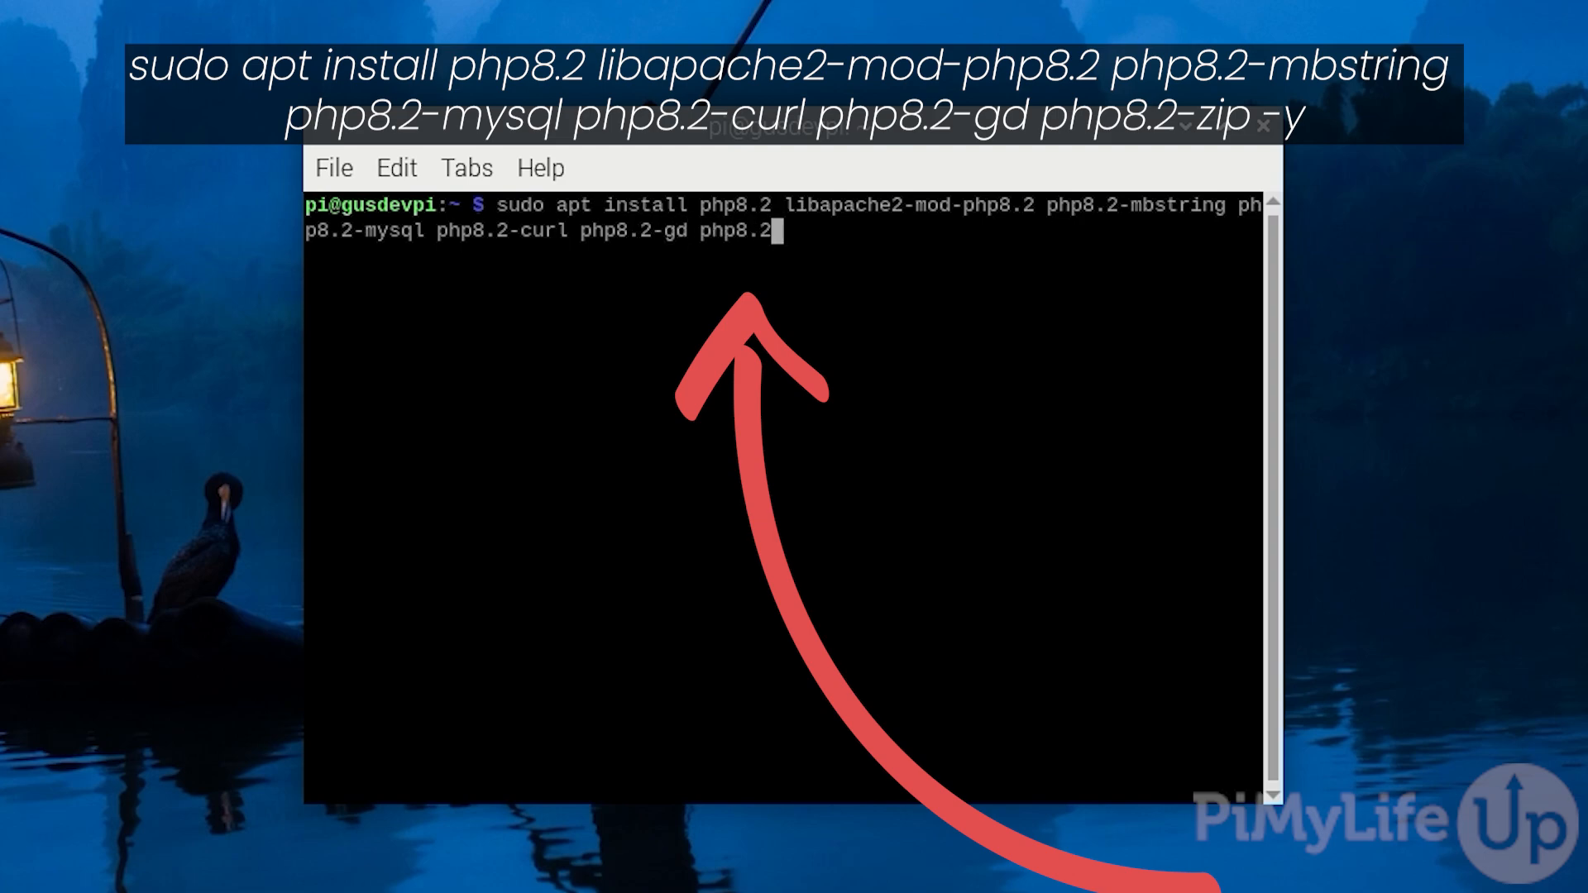
{"action": "type", "text": "-zip -y"}
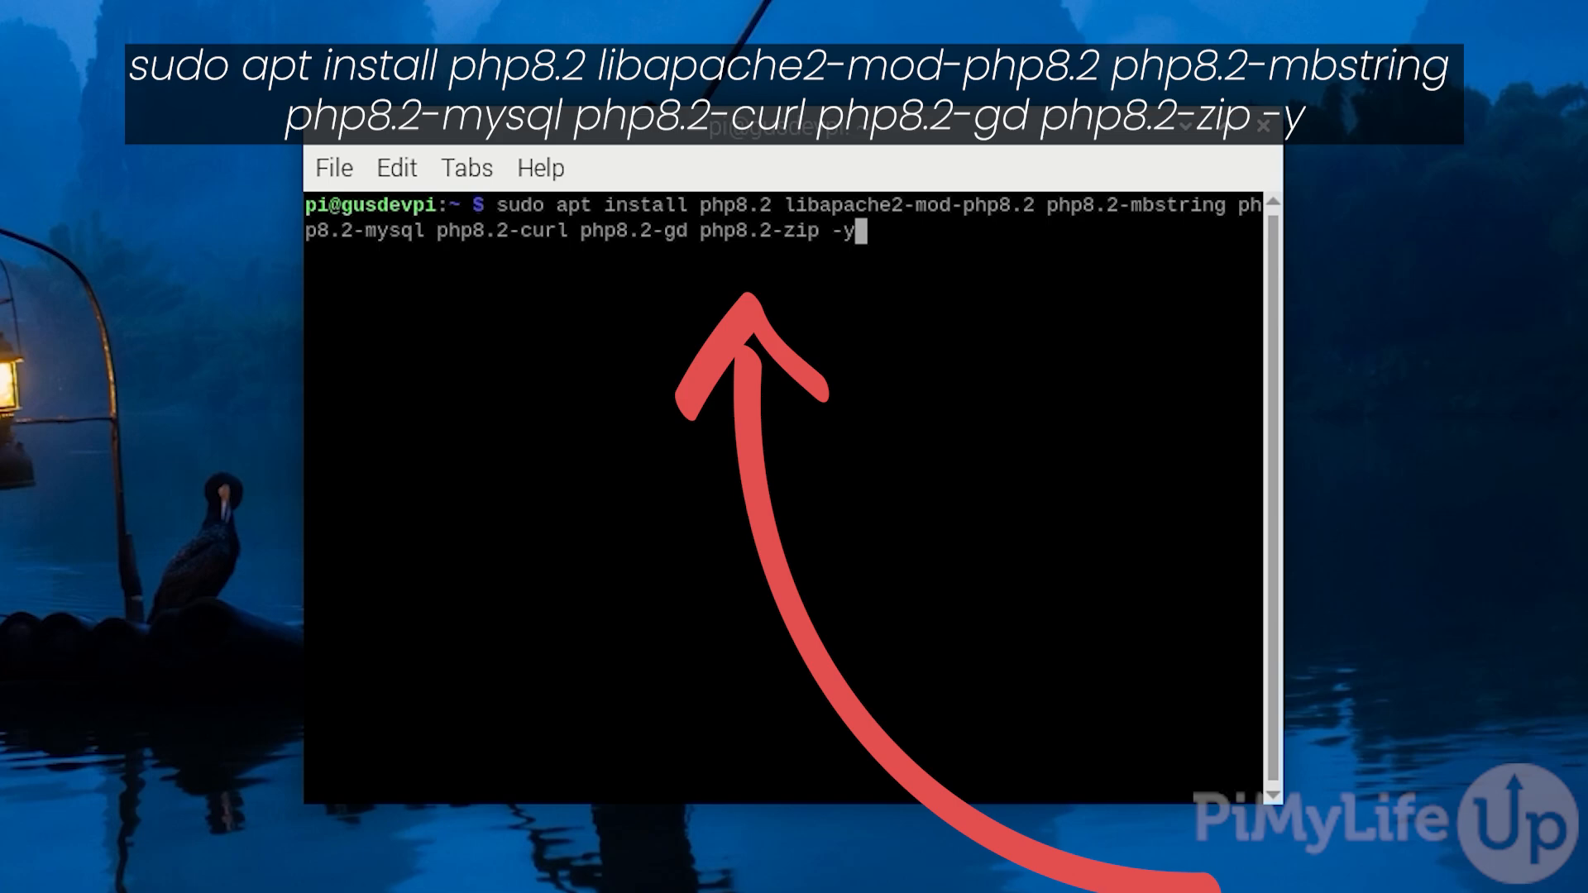
{"action": "key", "text": "Return"}
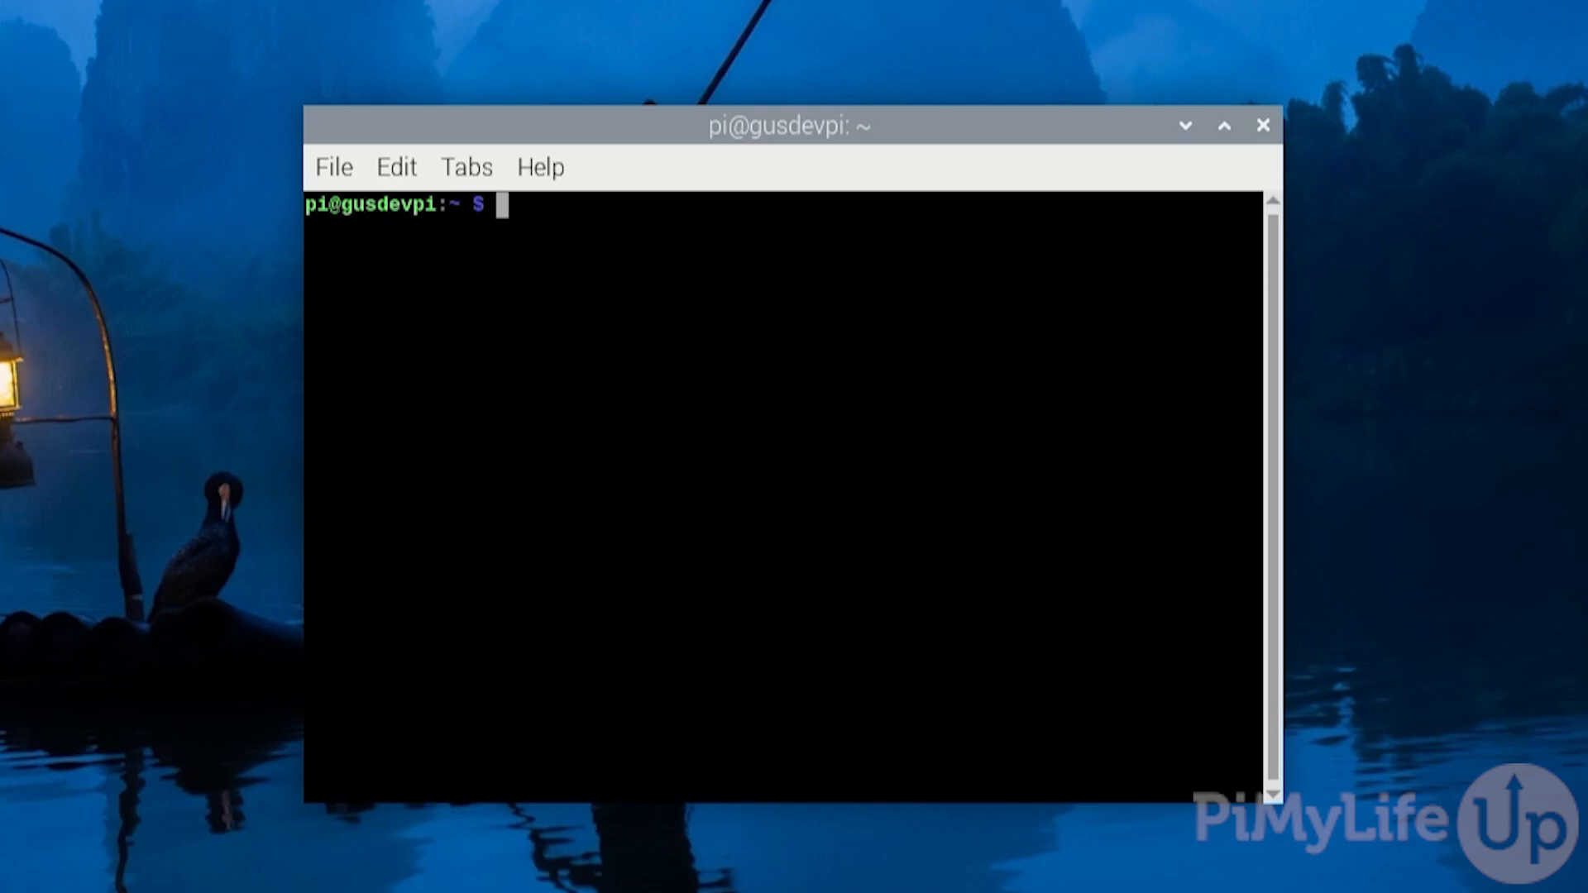
Step: Open a new /var/www/html/example.php file in nano
{"action": "type", "text": "nano"}
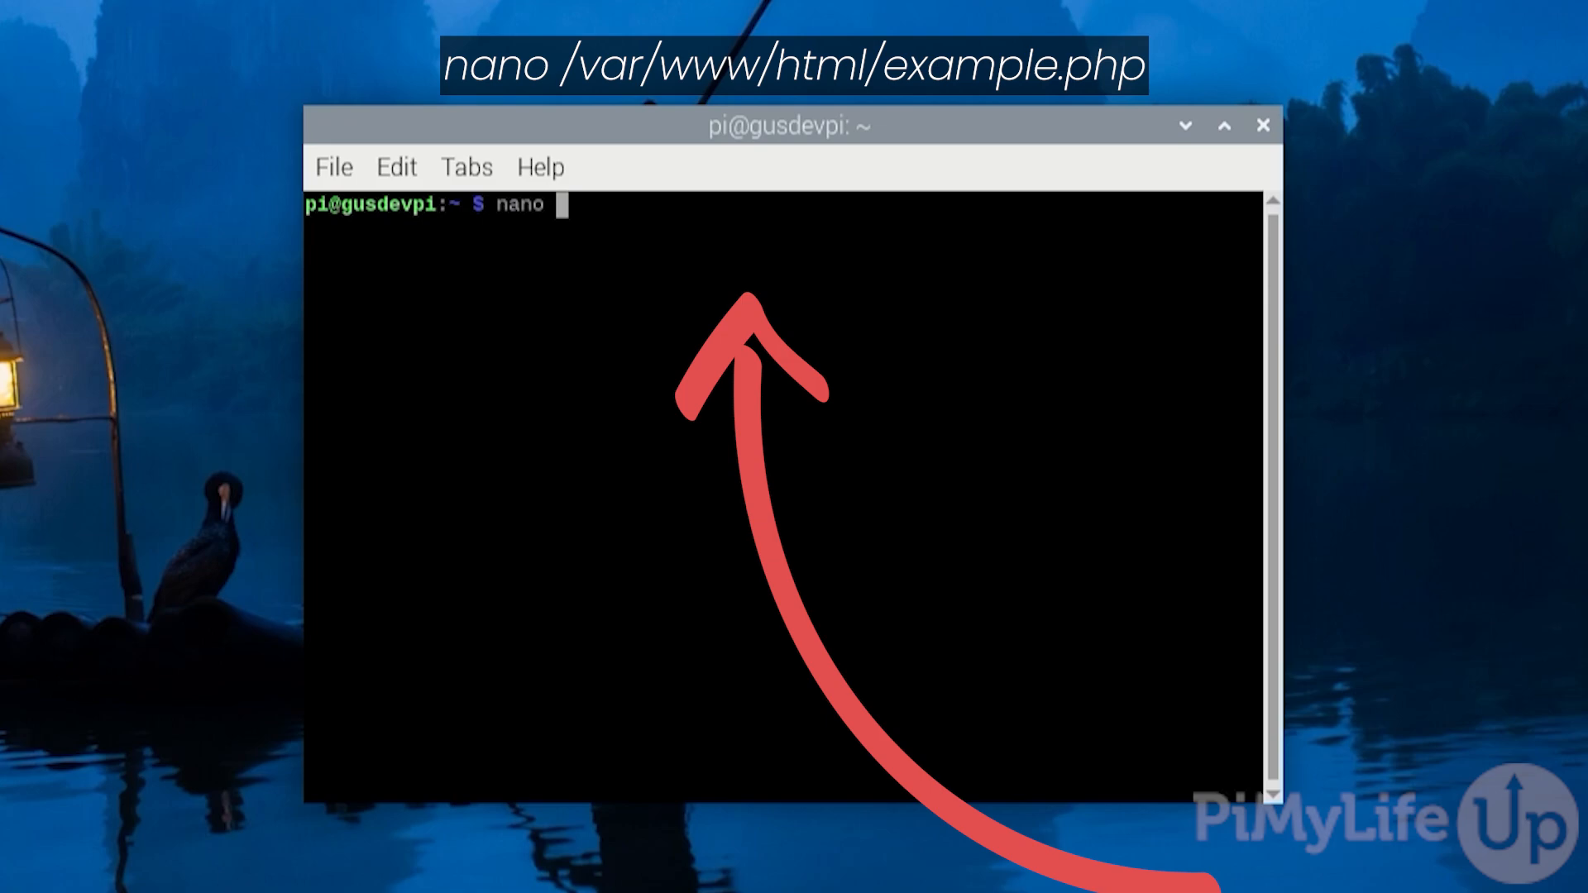
{"action": "type", "text": "/var/www/"}
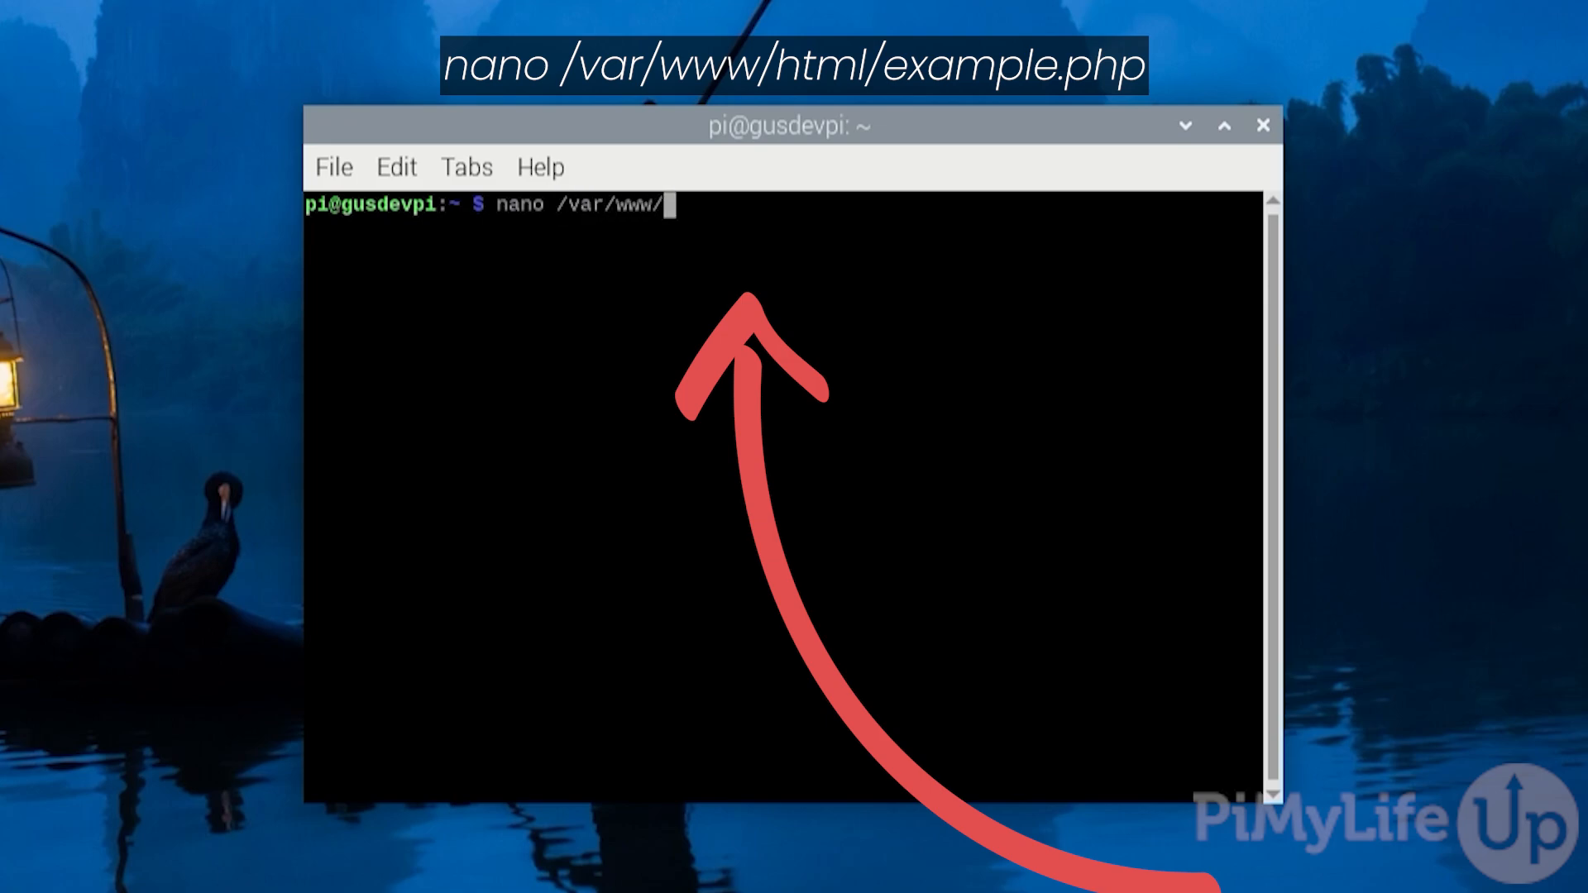
{"action": "type", "text": "html"}
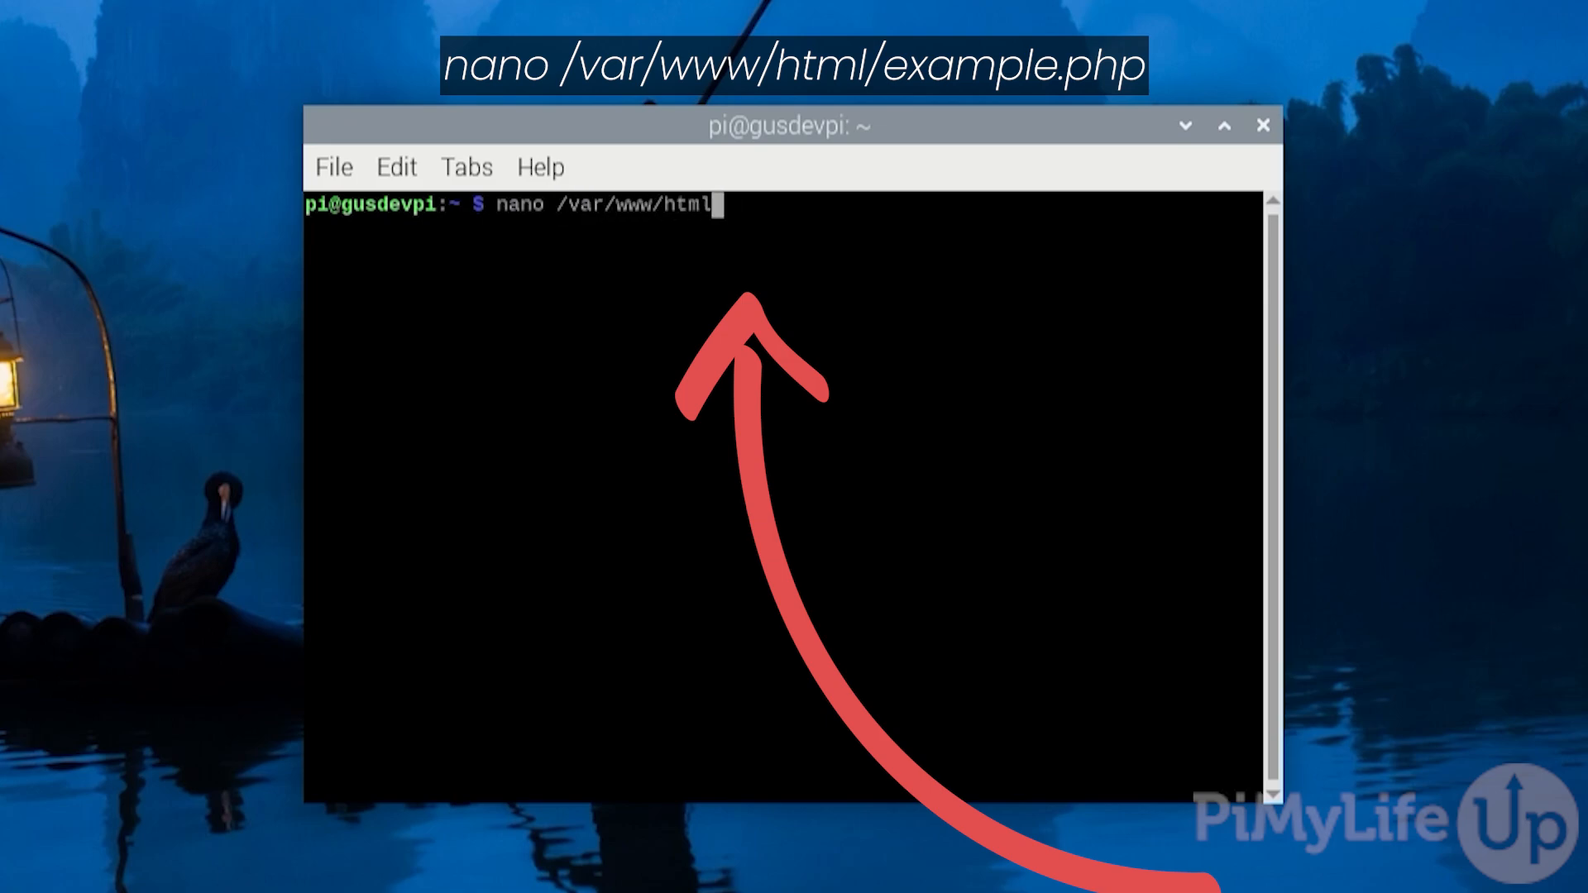
{"action": "type", "text": "/example."}
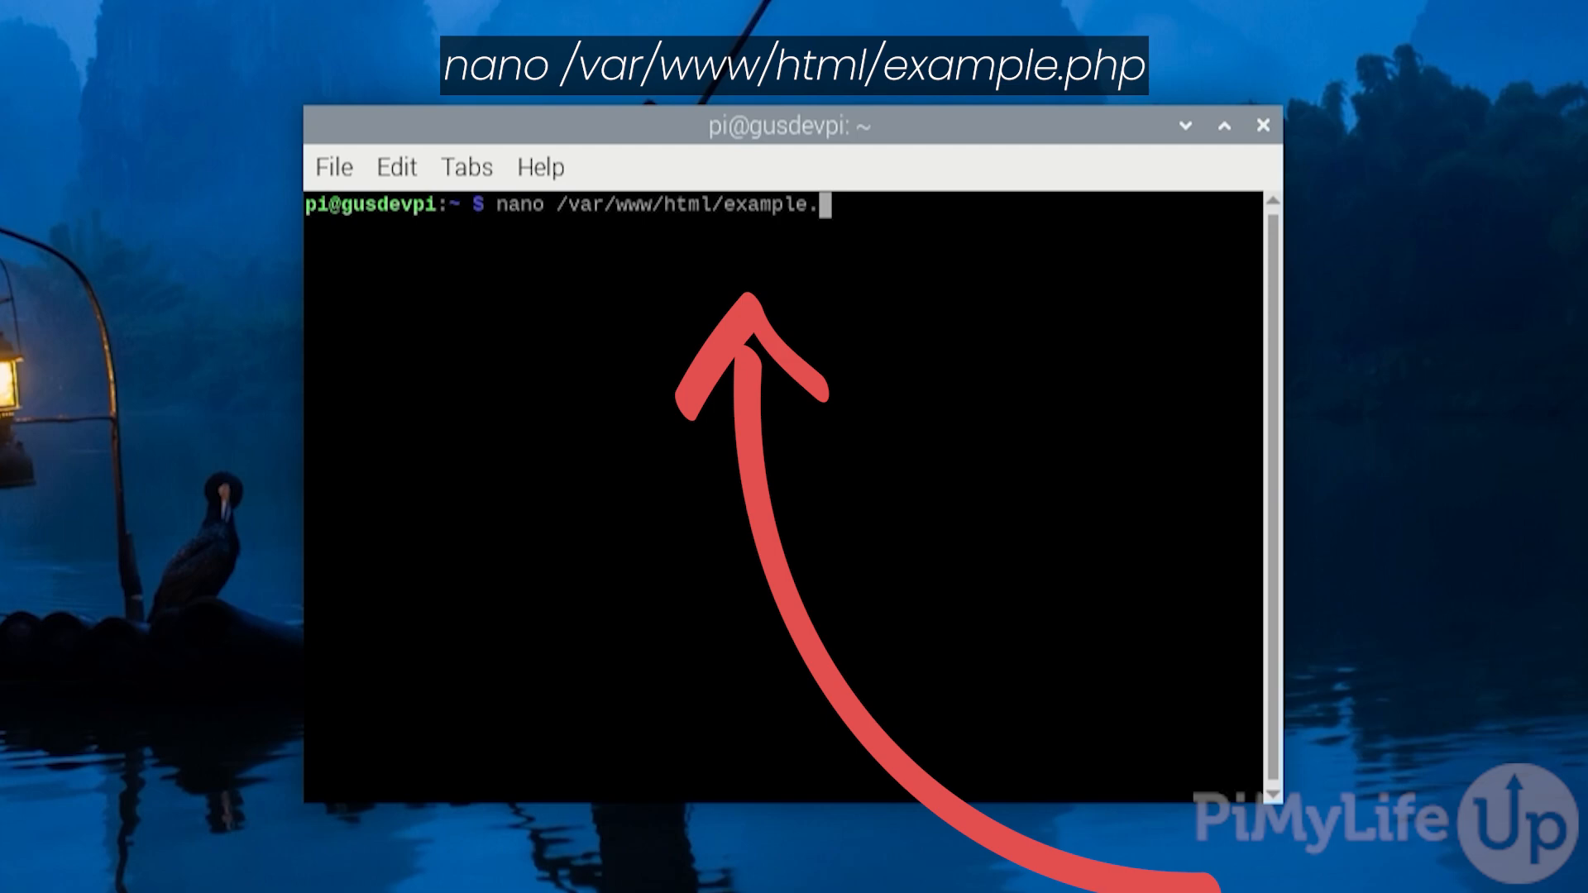
{"action": "key", "text": "Return"}
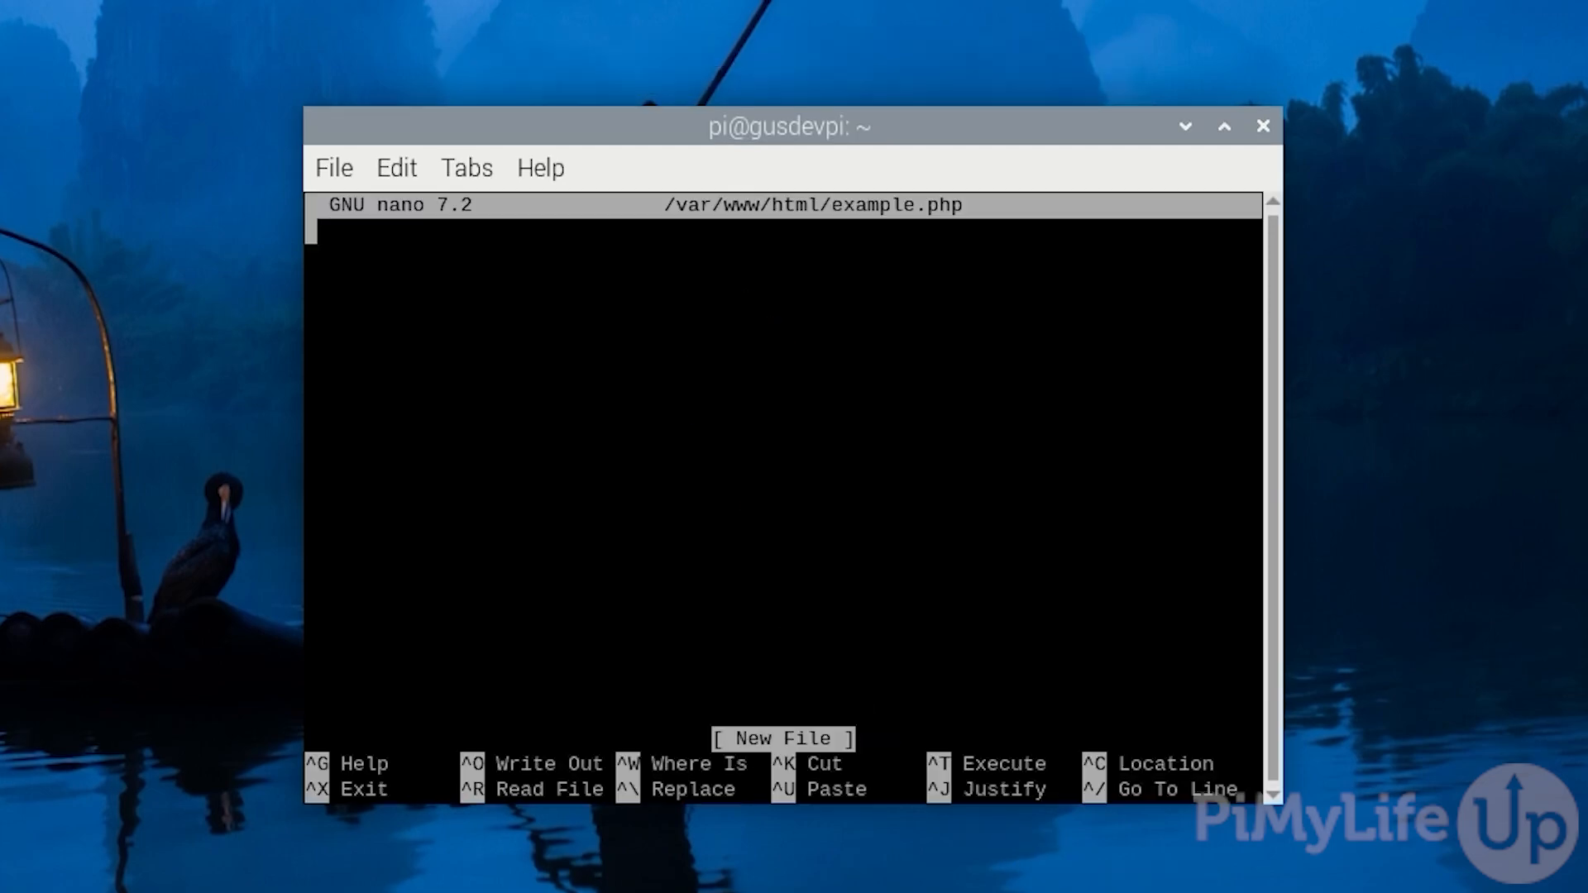
Step: Write a <?php script echoing today's date with date('Y-m-d H:i:s')
{"action": "type", "text": "<?"}
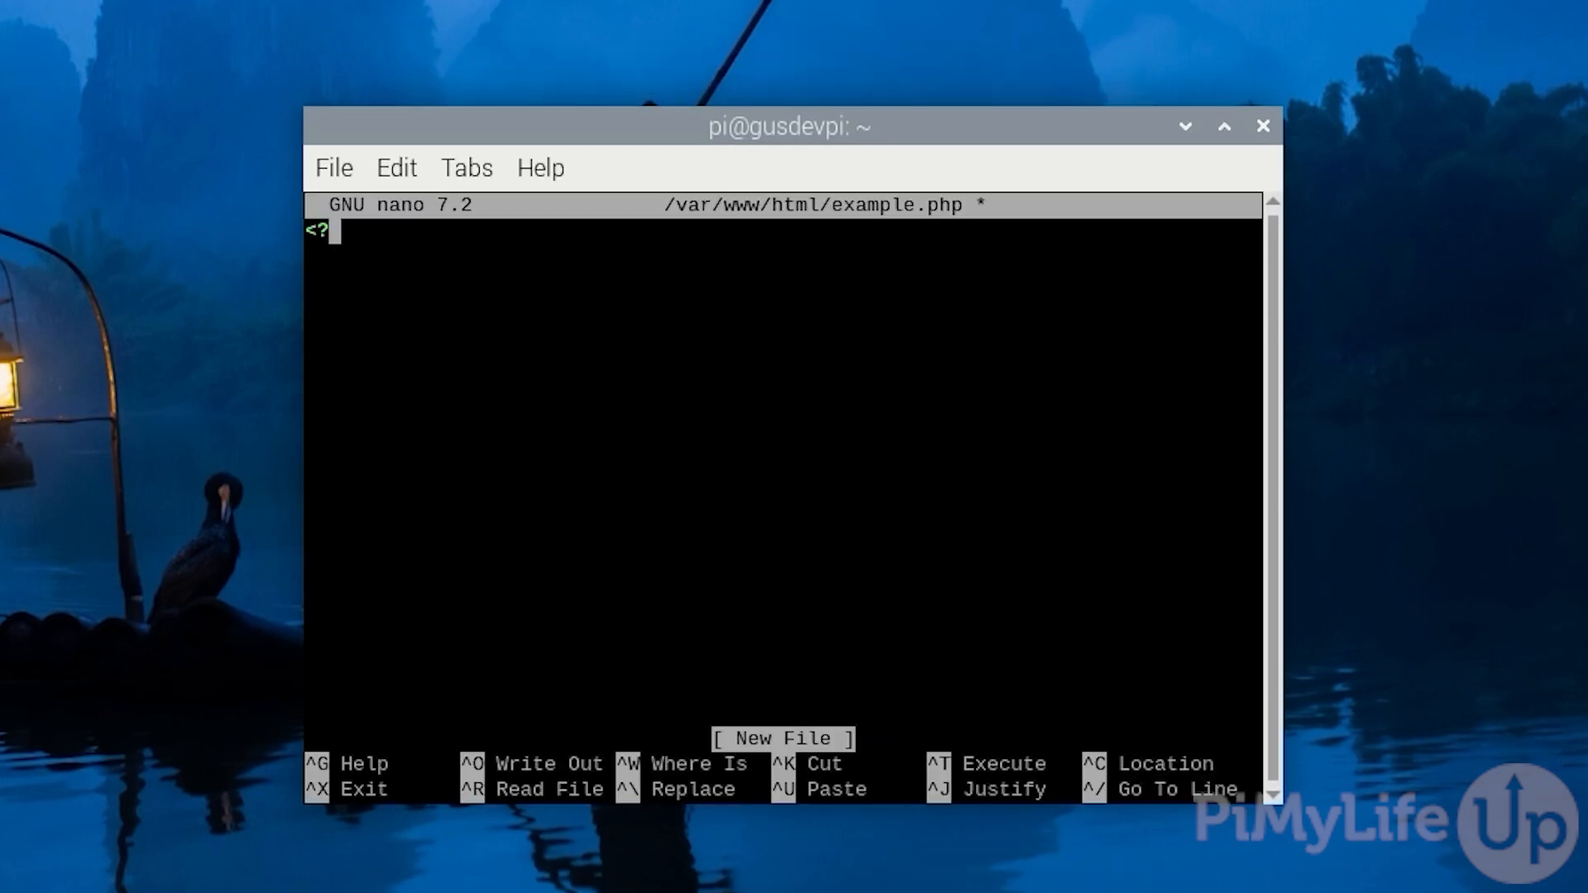
{"action": "type", "text": "php"}
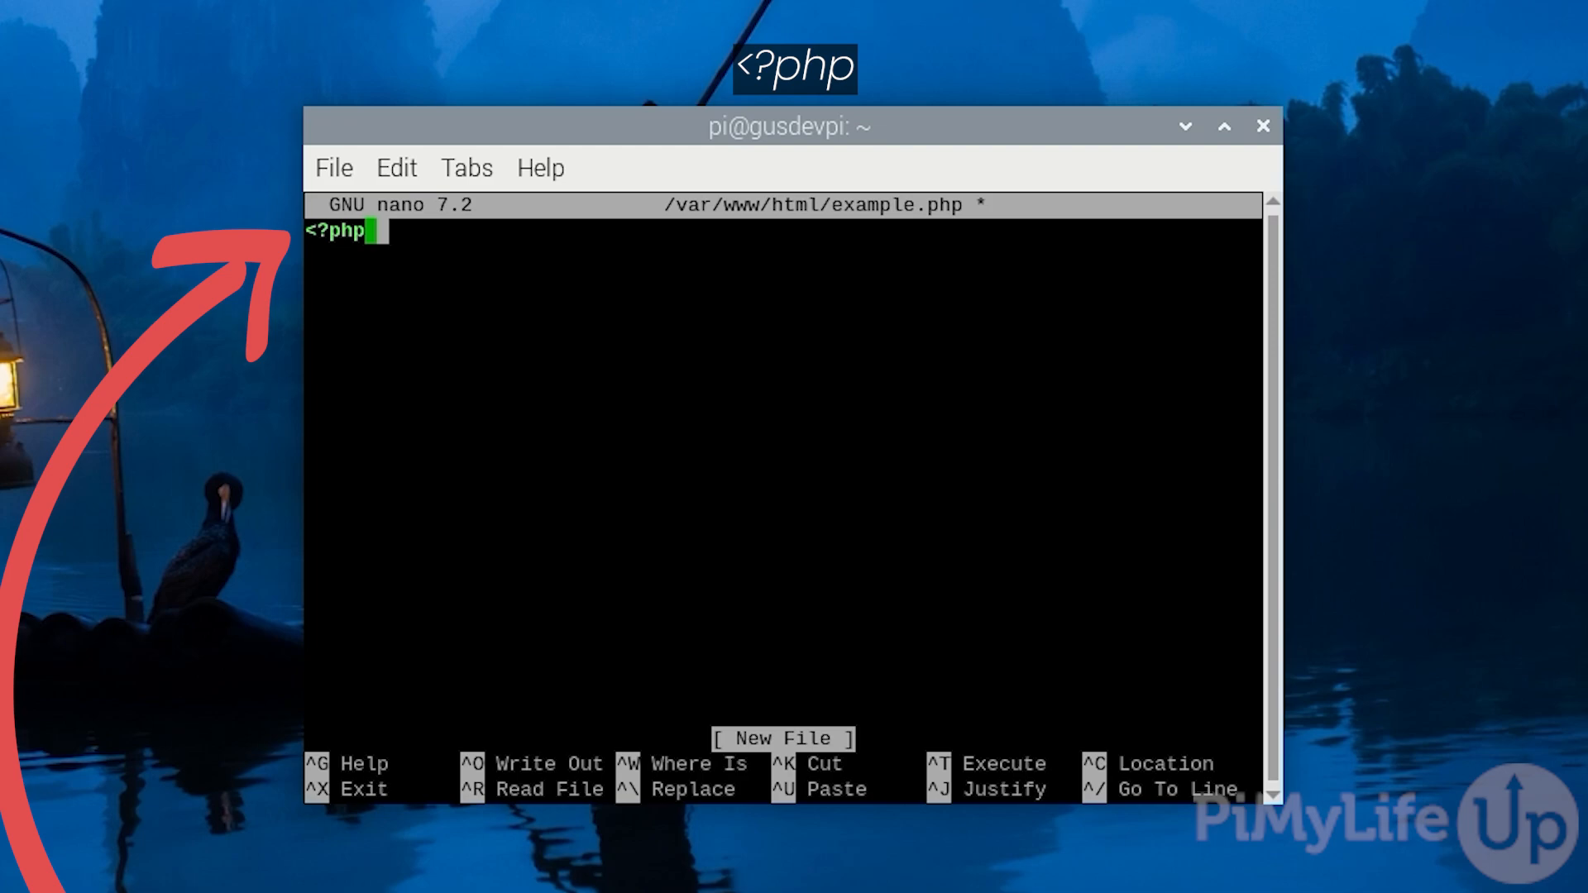
{"action": "type", "text": "echo \"Today"}
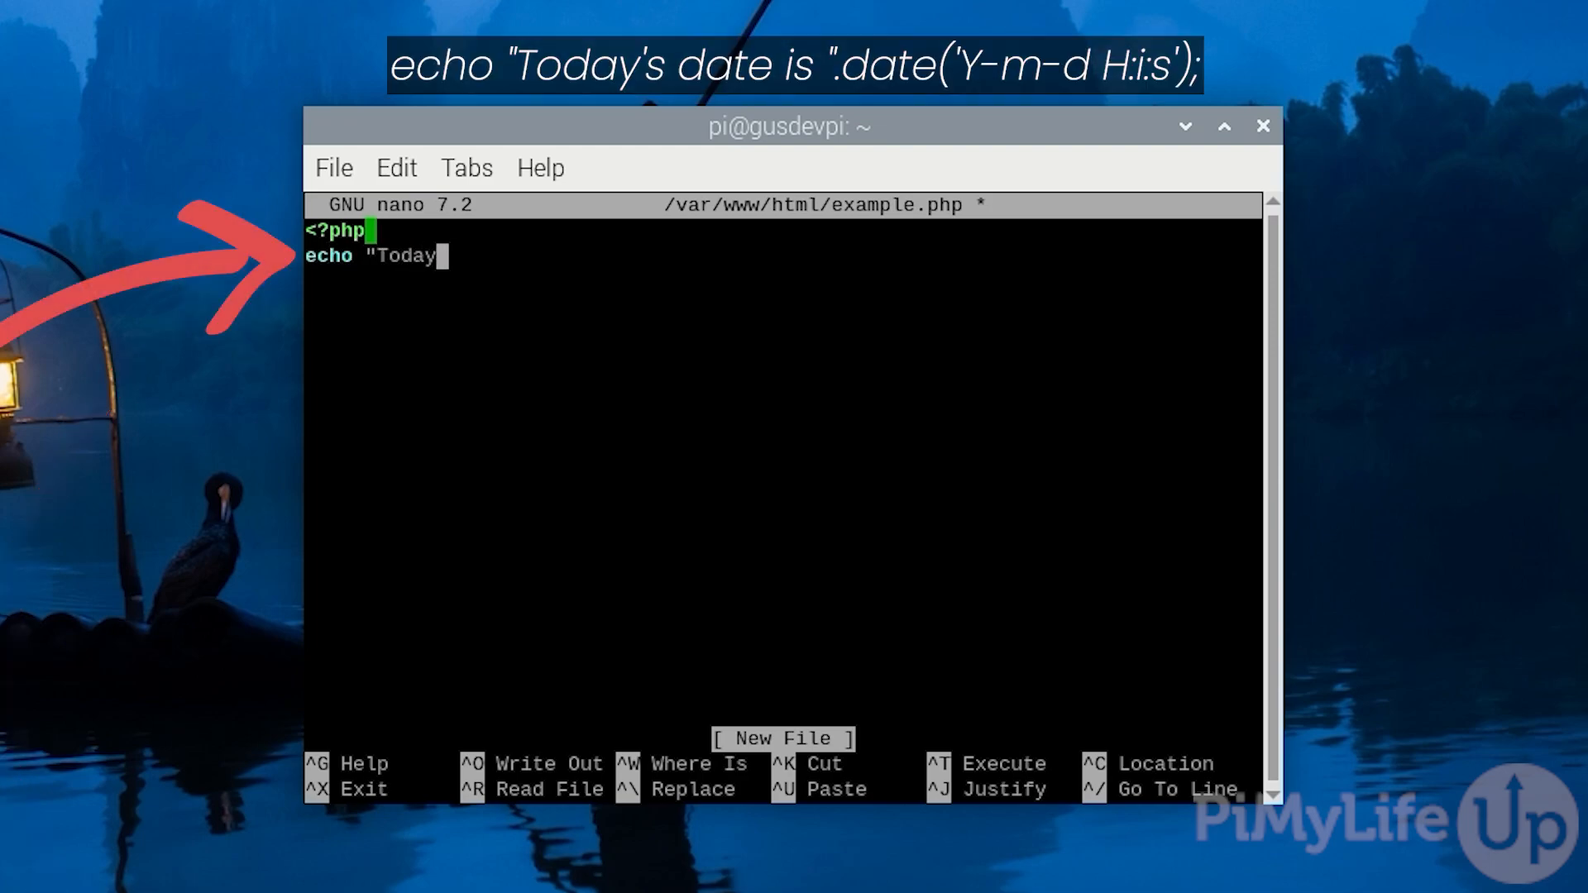
{"action": "type", "text": "'s date"}
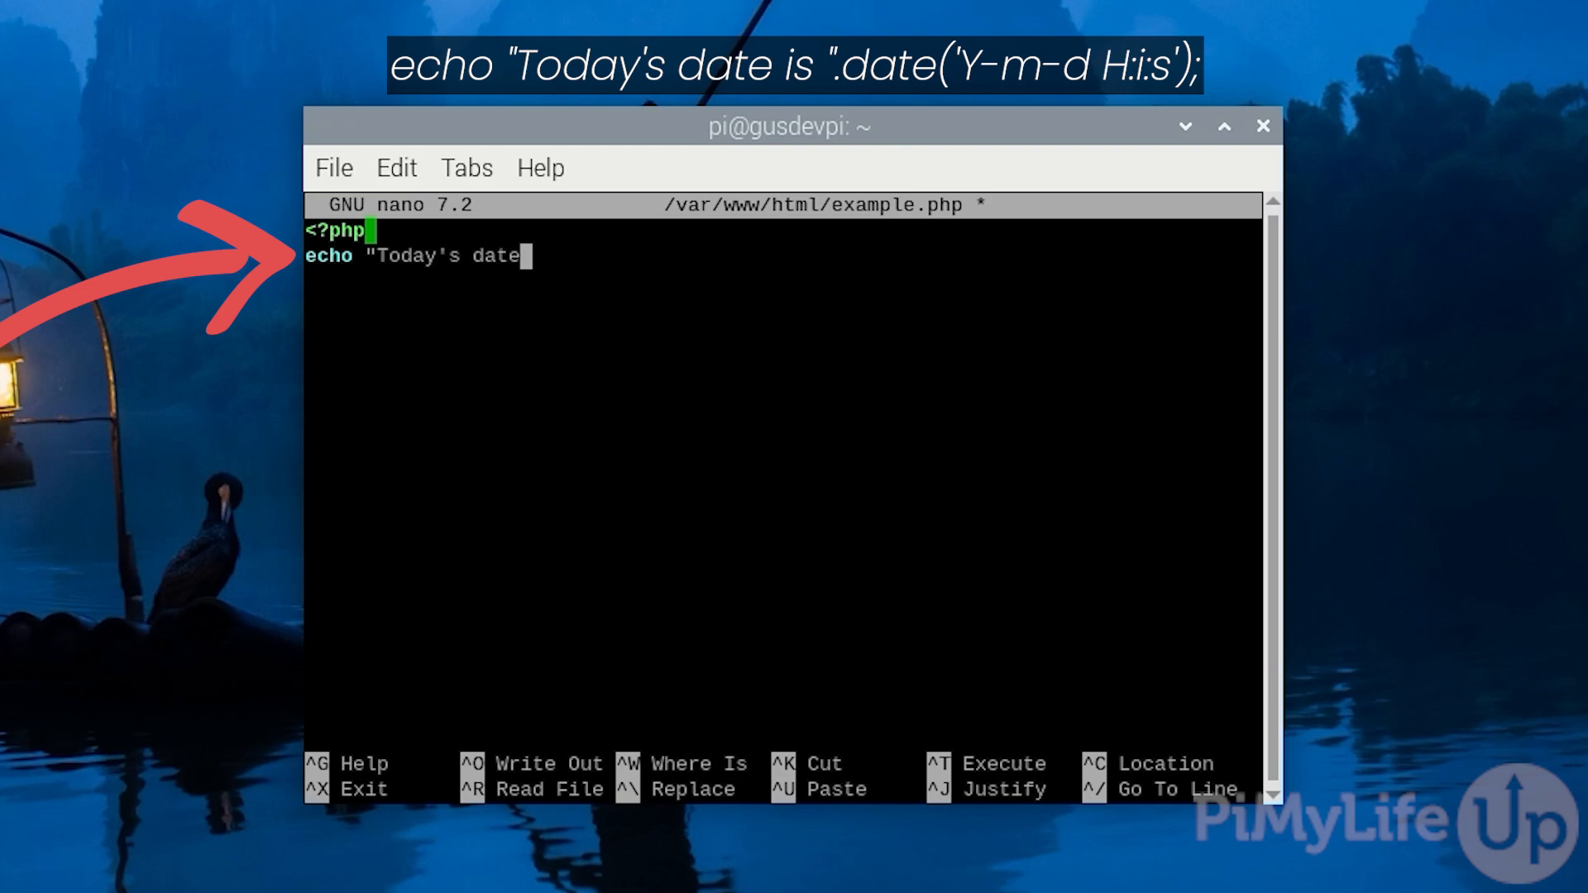
{"action": "type", "text": "is \"."}
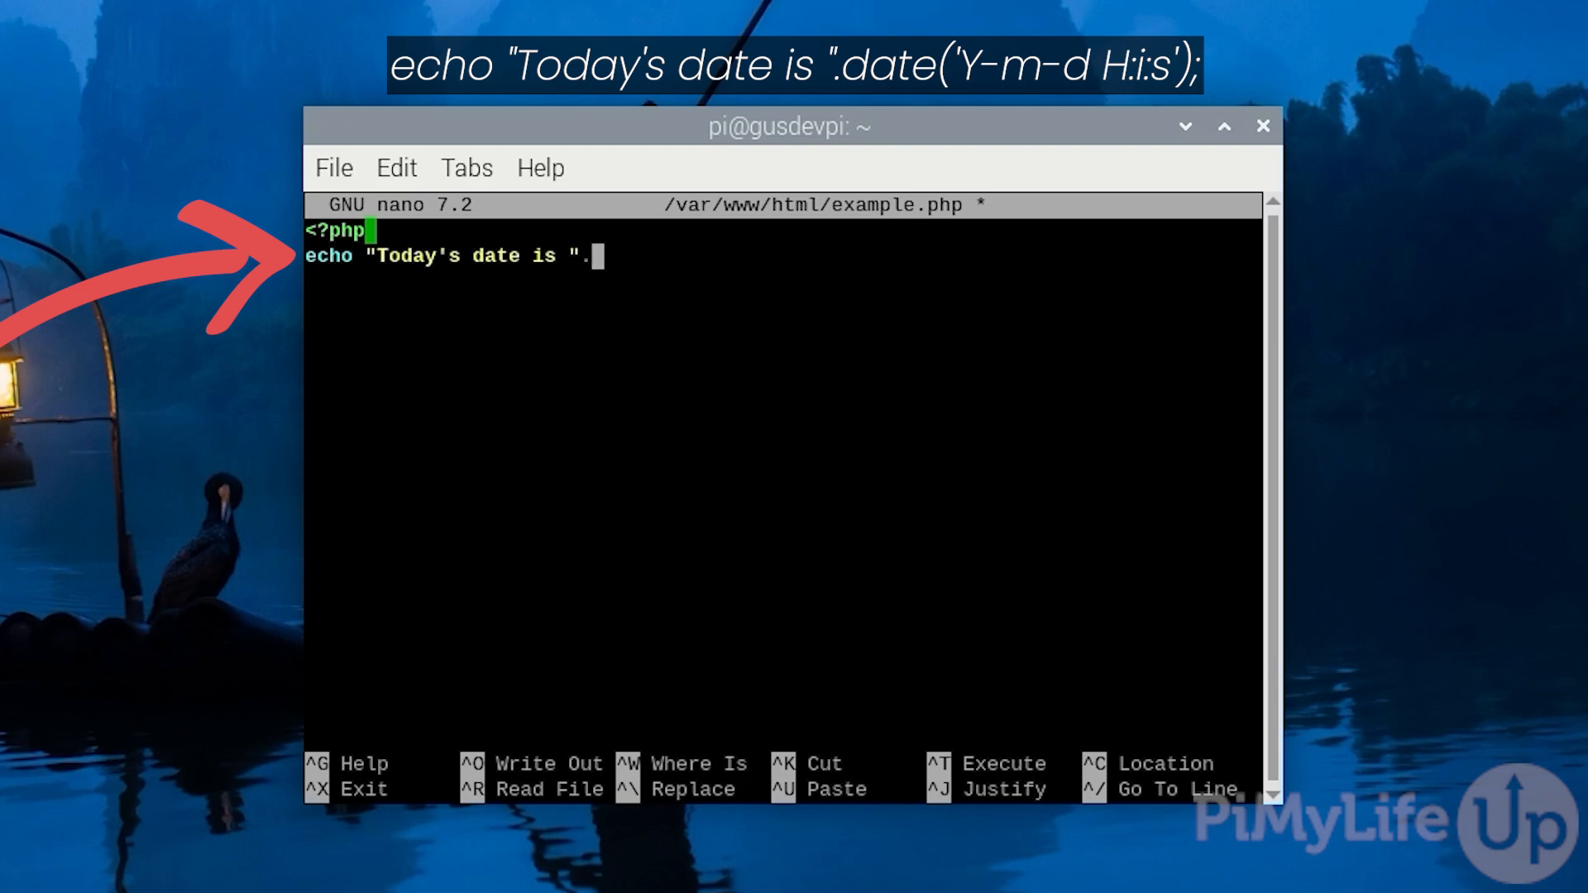
{"action": "type", "text": "date("}
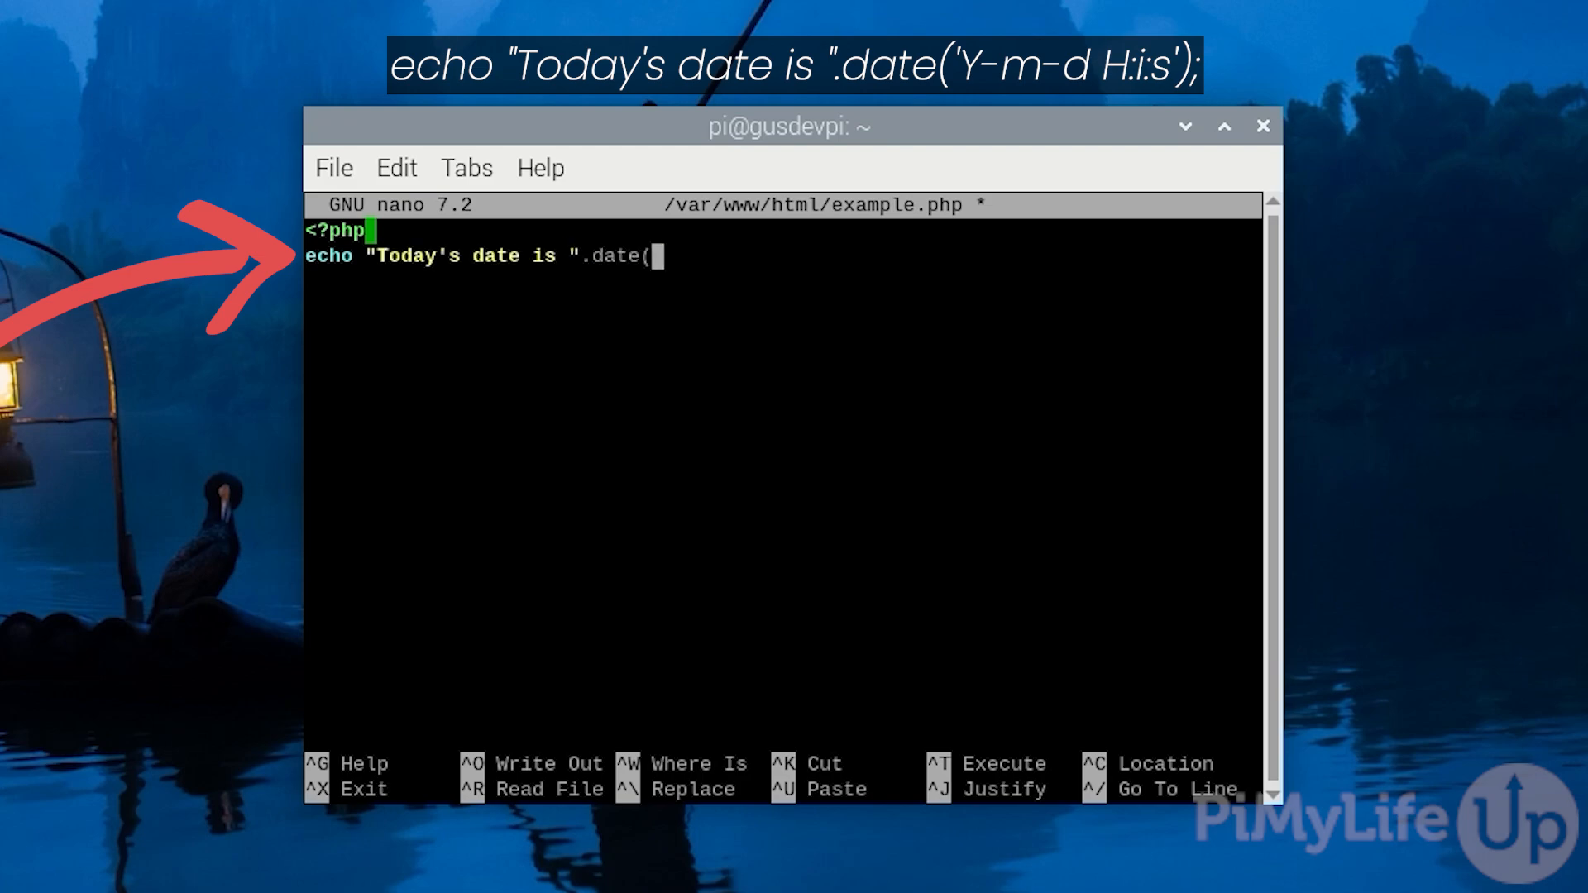
{"action": "type", "text": "'Y"}
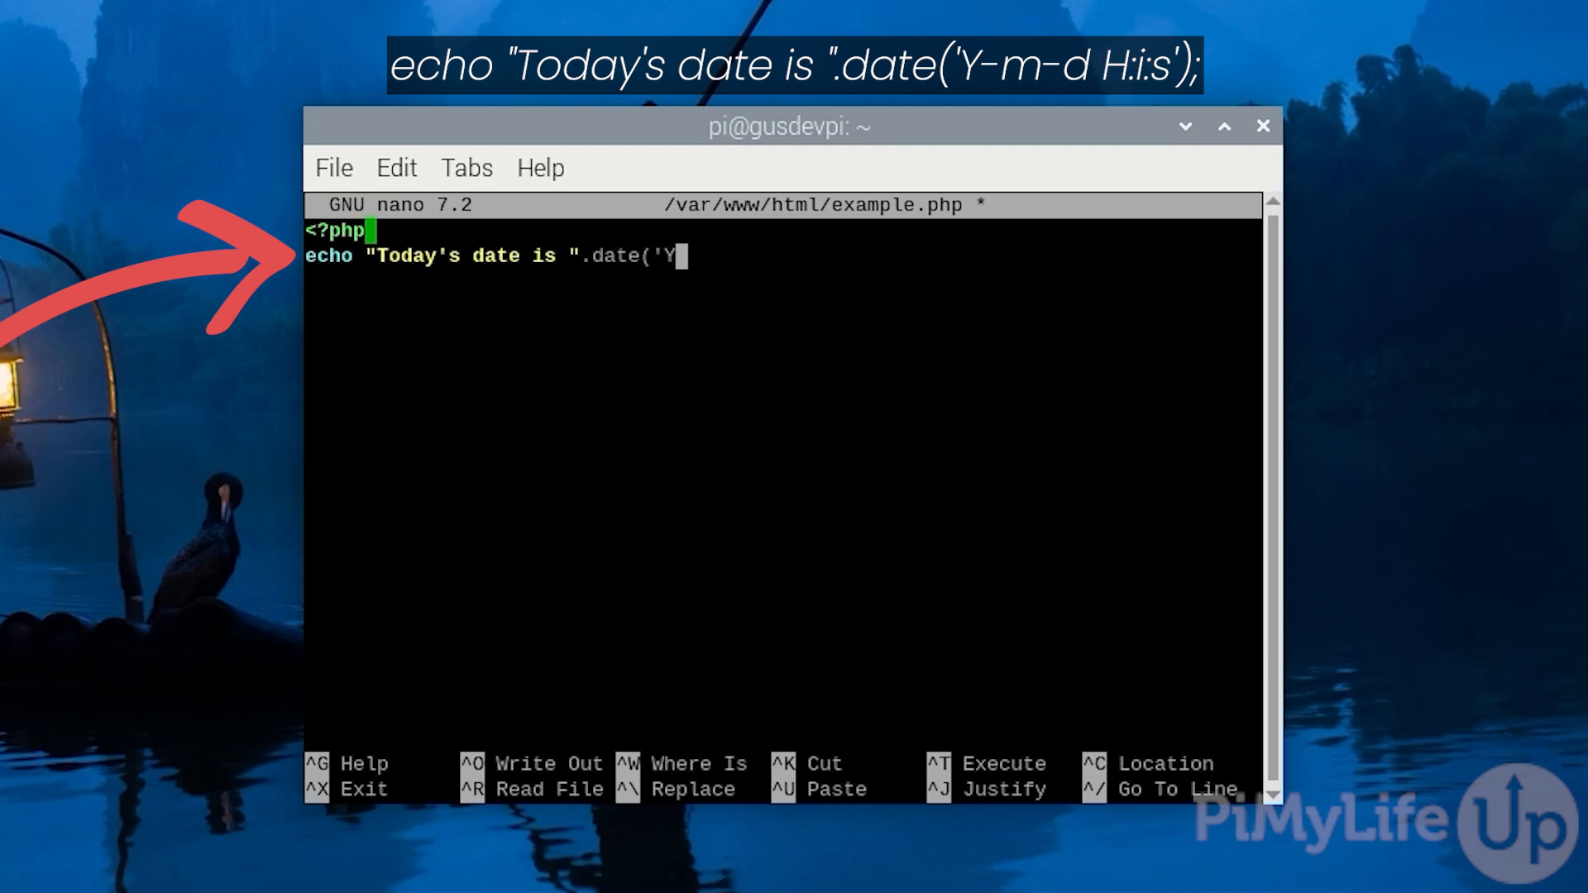
{"action": "type", "text": "-m-d H"}
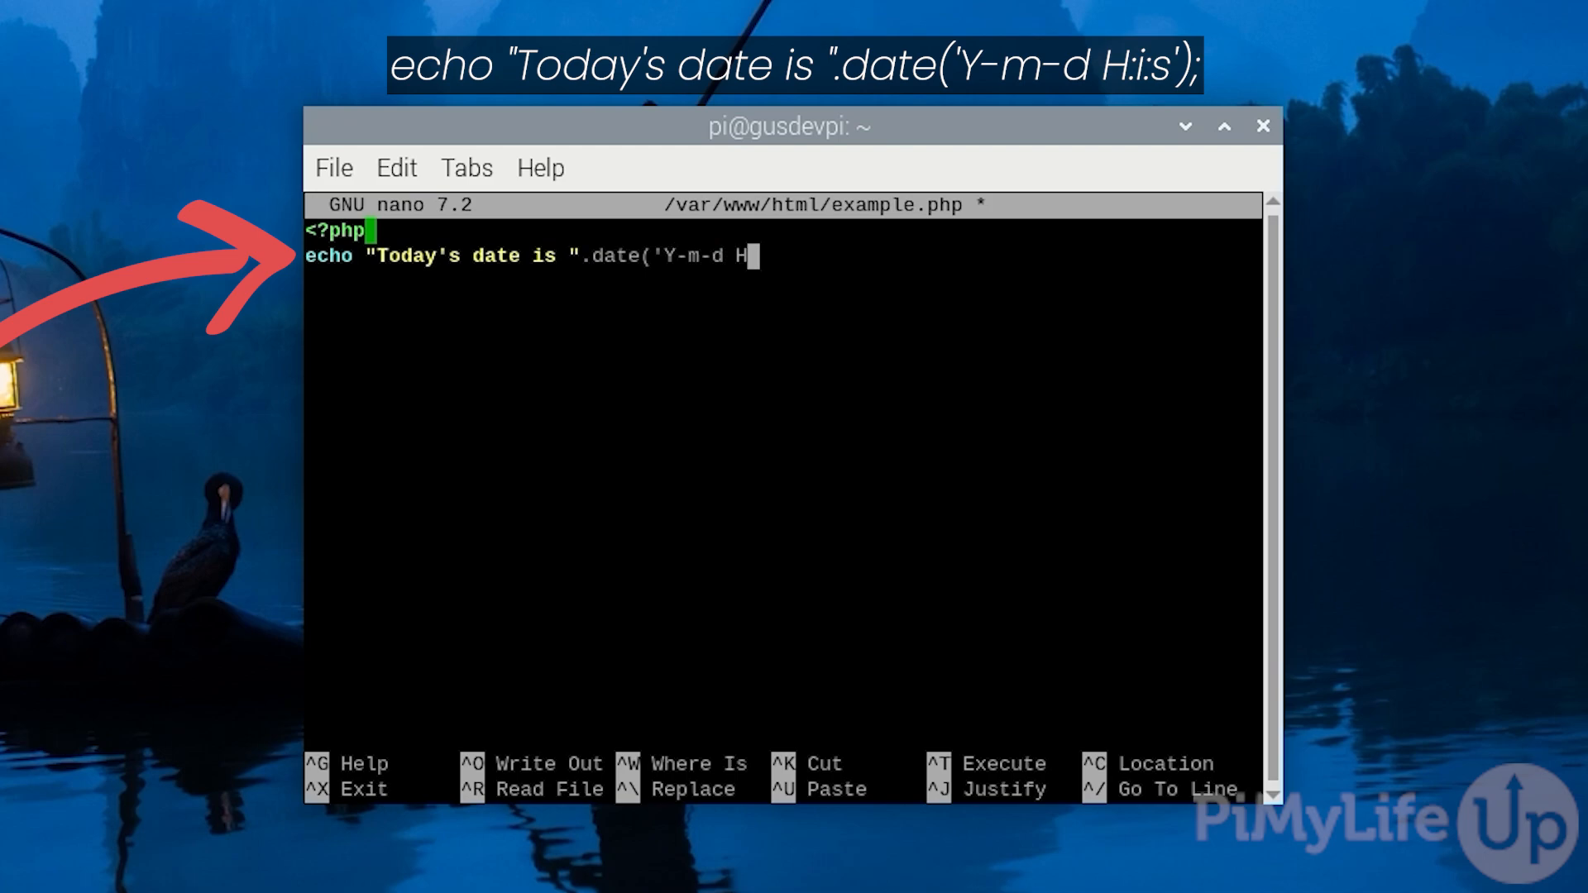
{"action": "type", "text": ":i:"}
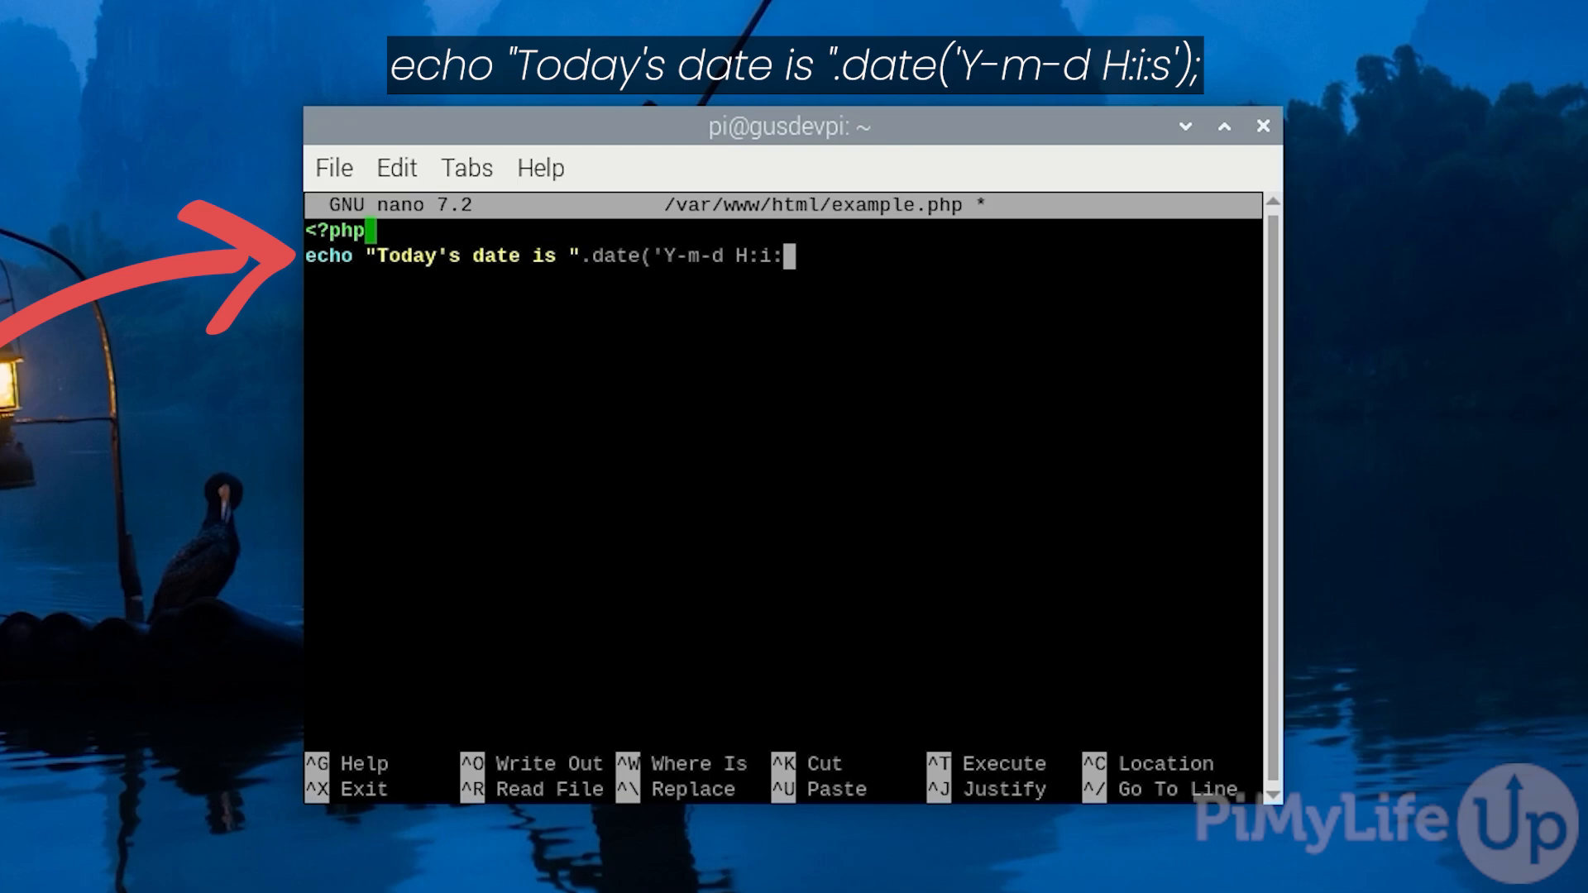
{"action": "type", "text": "s')"}
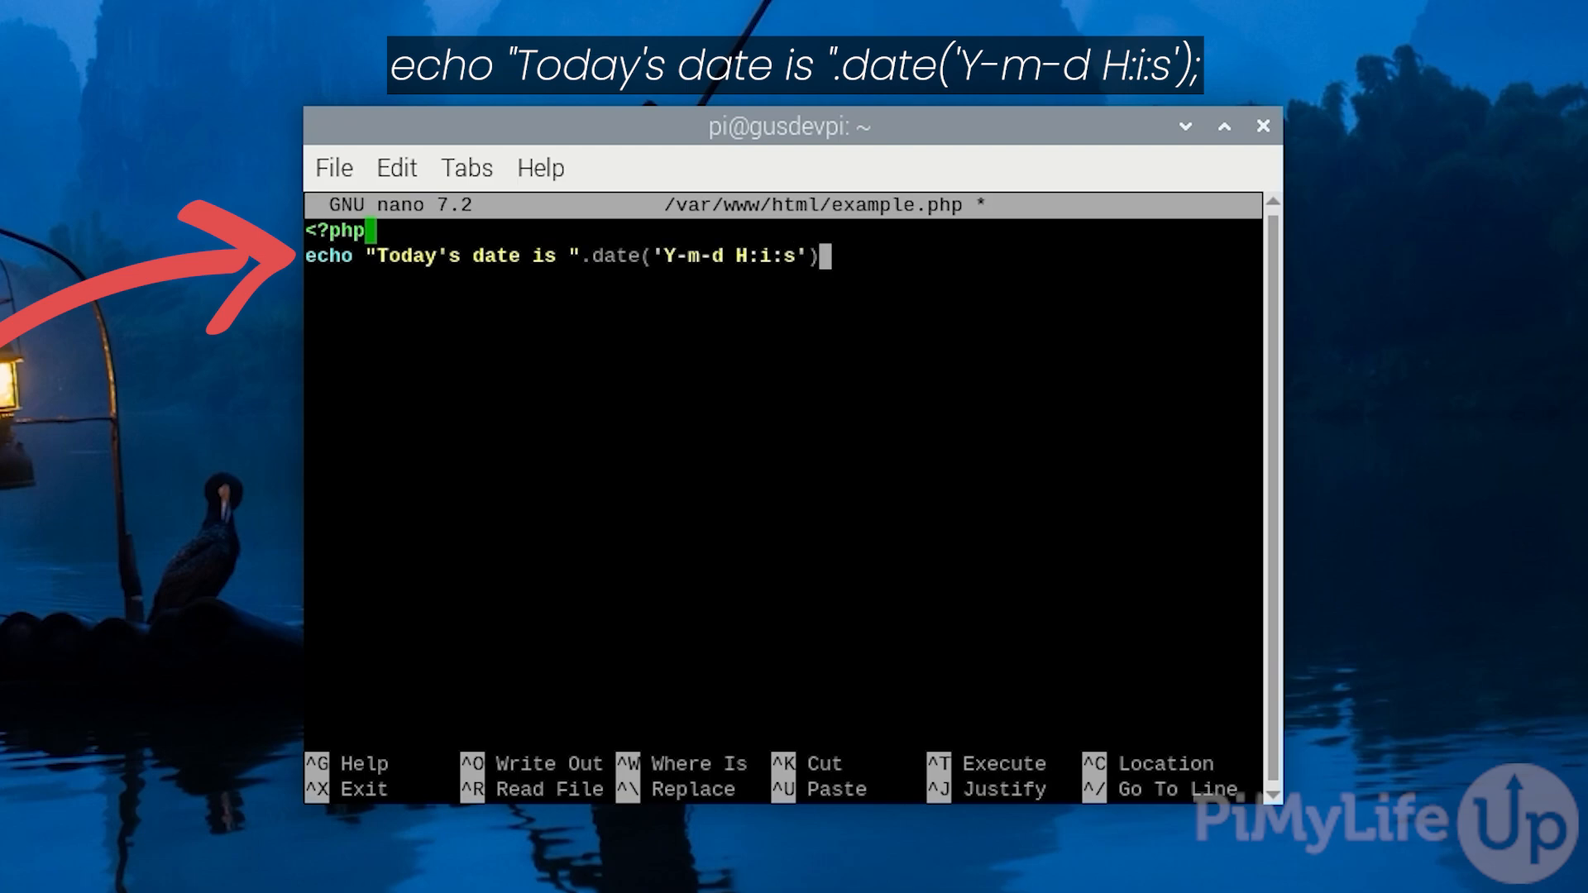
{"action": "type", "text": ";"}
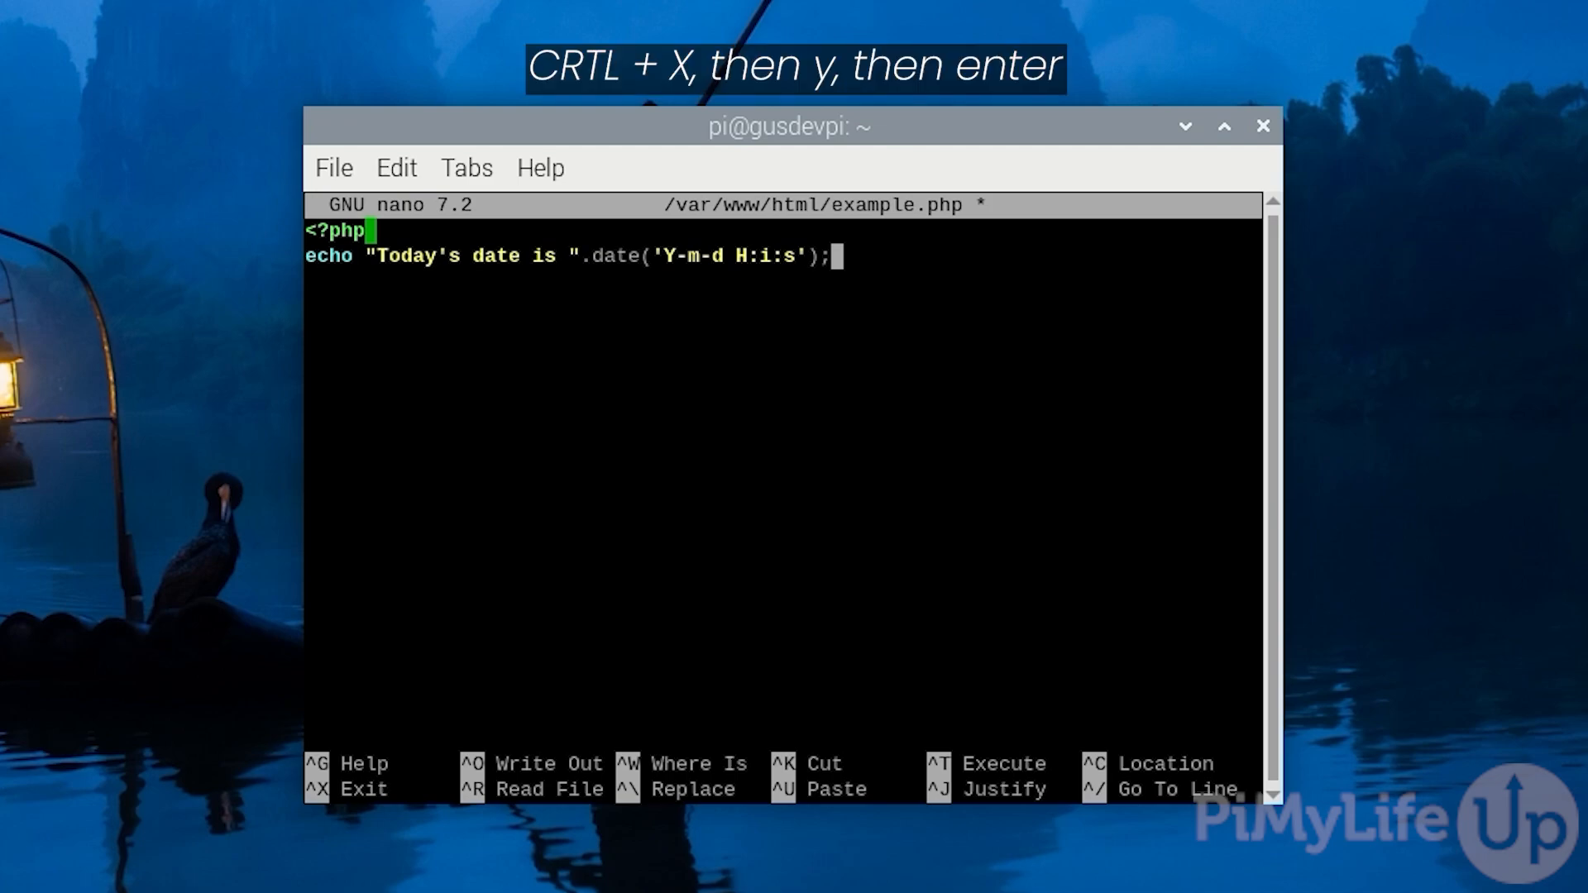
Step: Save example.php under its existing name and close nano
{"action": "key", "text": "ctrl+x"}
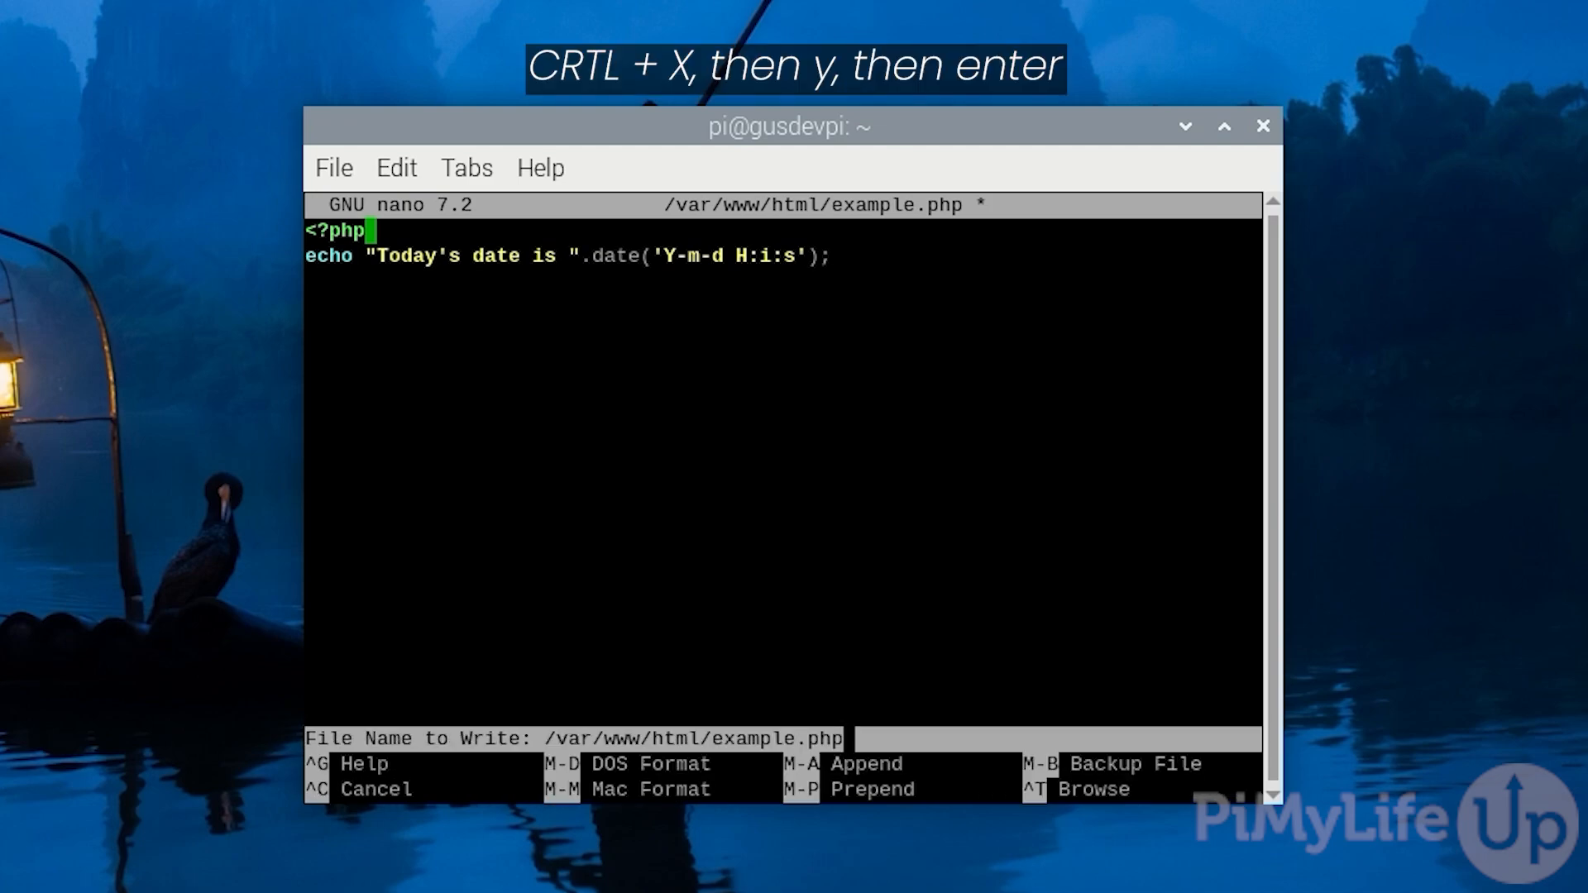
{"action": "key", "text": "Return"}
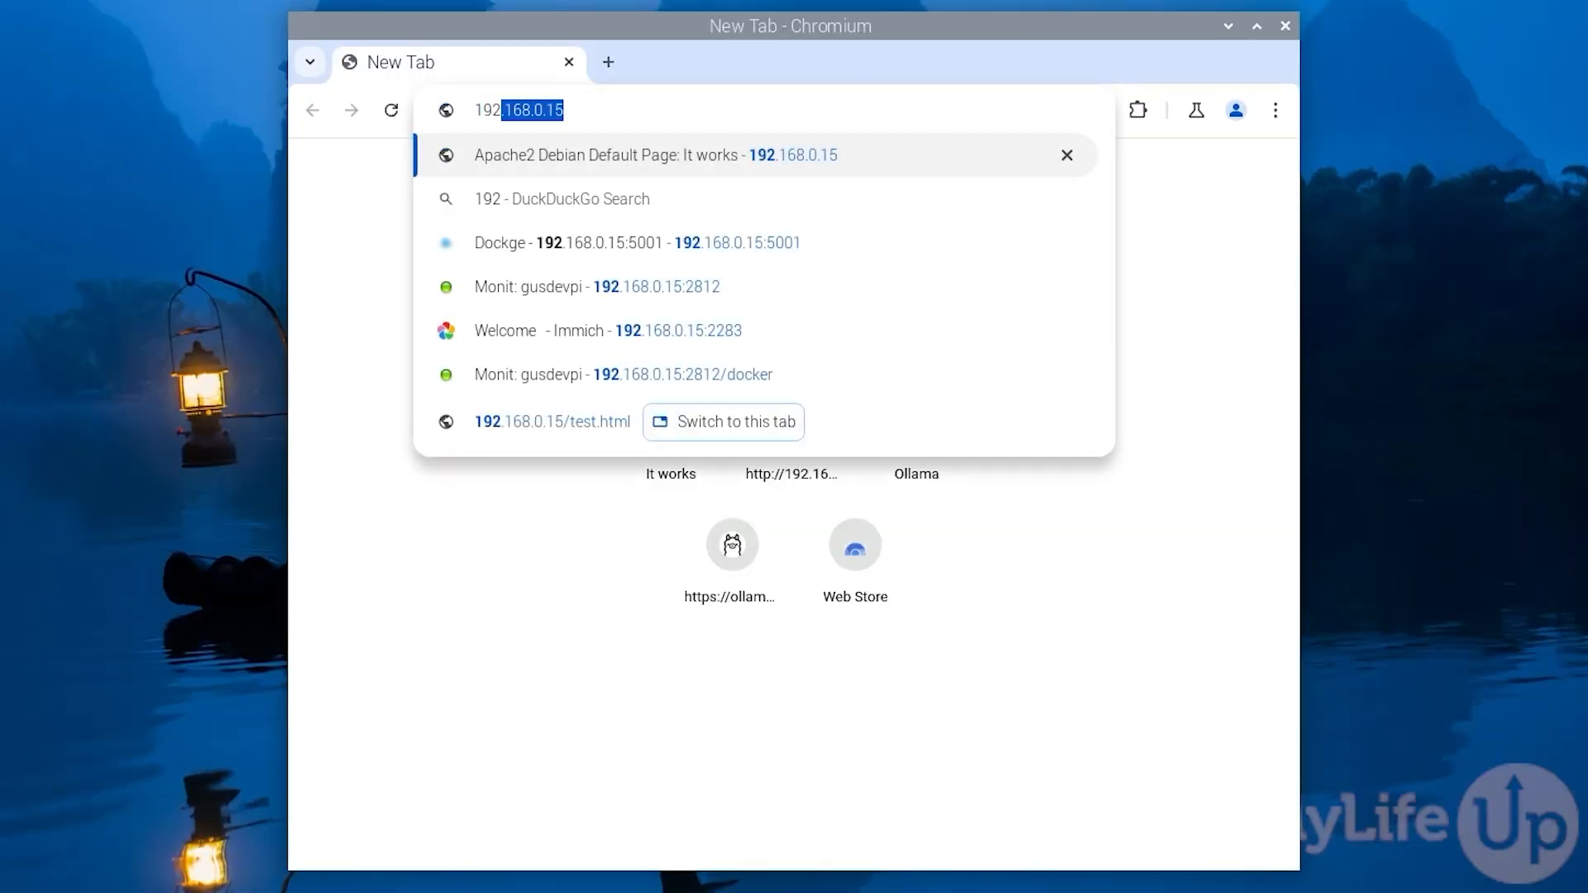
Step: Load 192.168.0.15/example.php in Chromium and select the line showing today's date
{"action": "type", "text": "."}
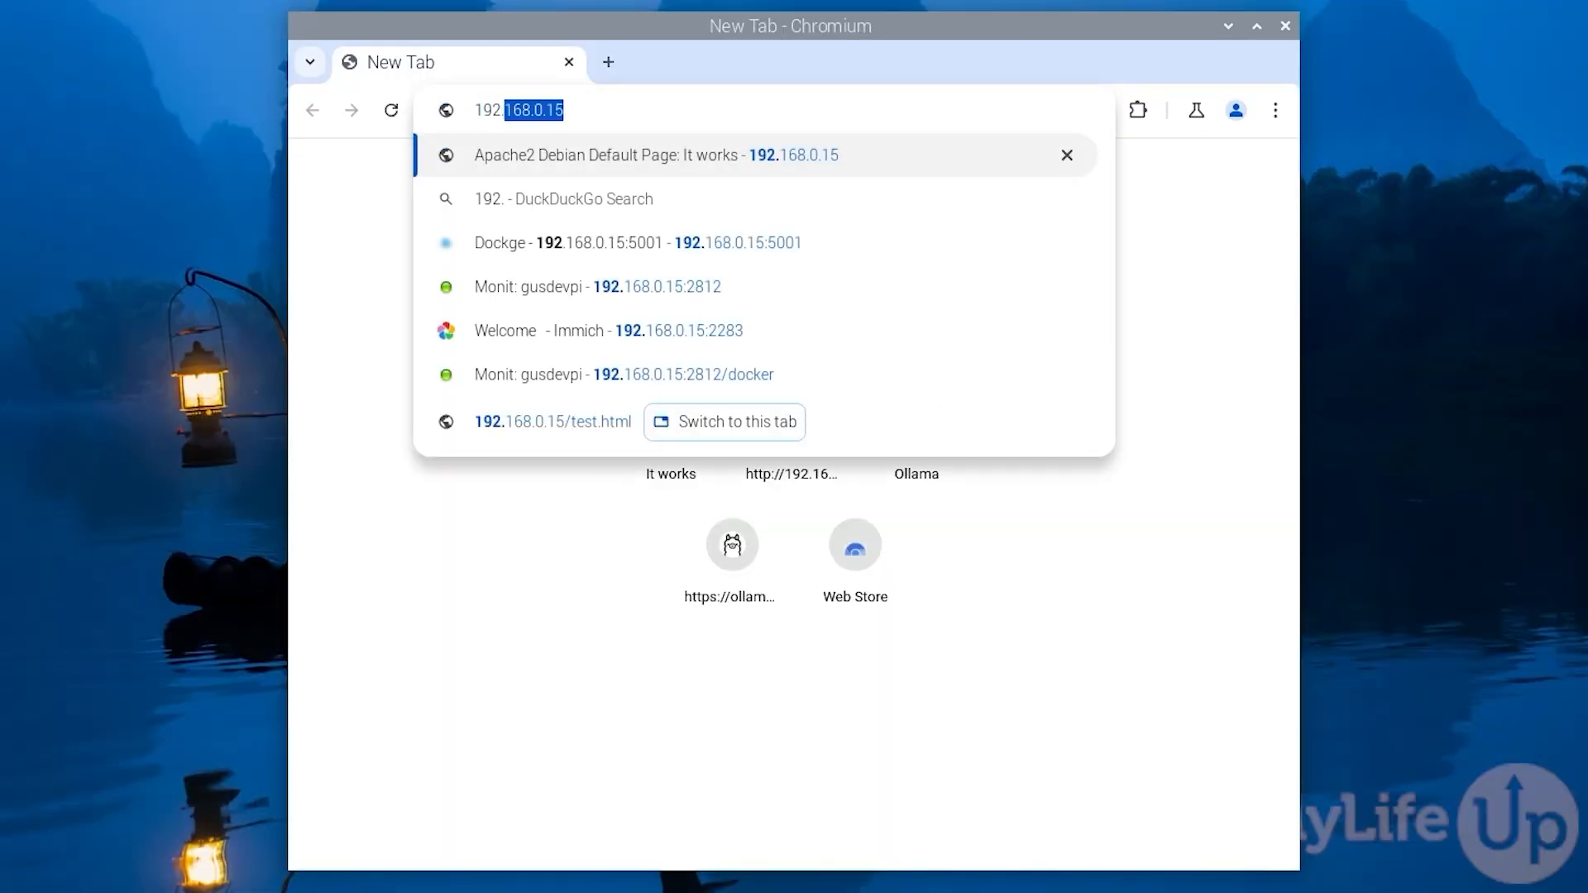
{"action": "type", "text": "168.0."}
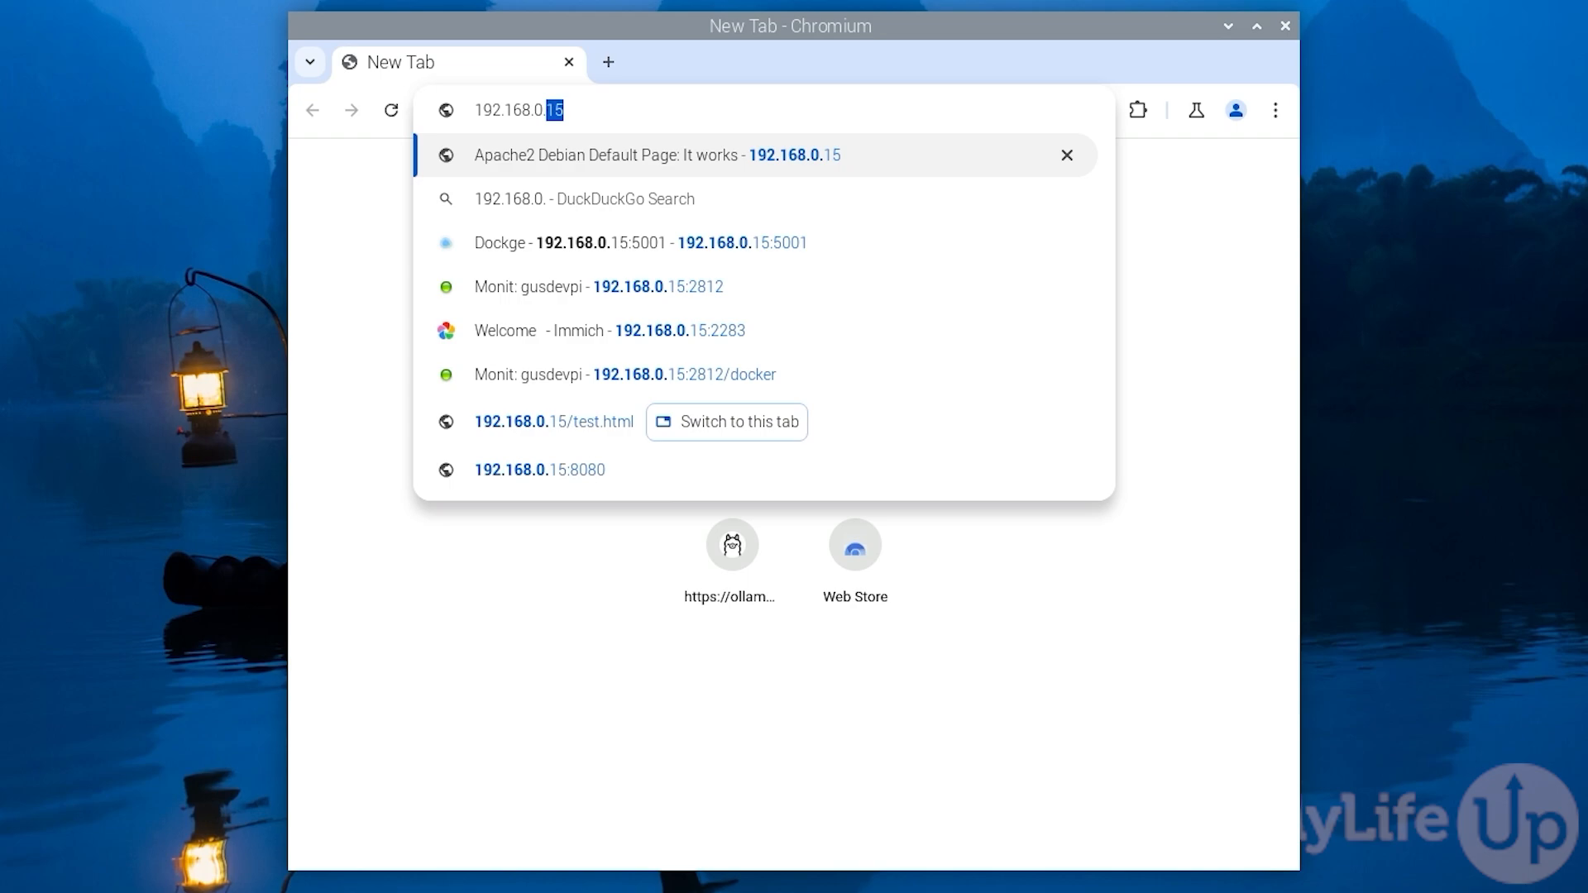
{"action": "type", "text": "/e"}
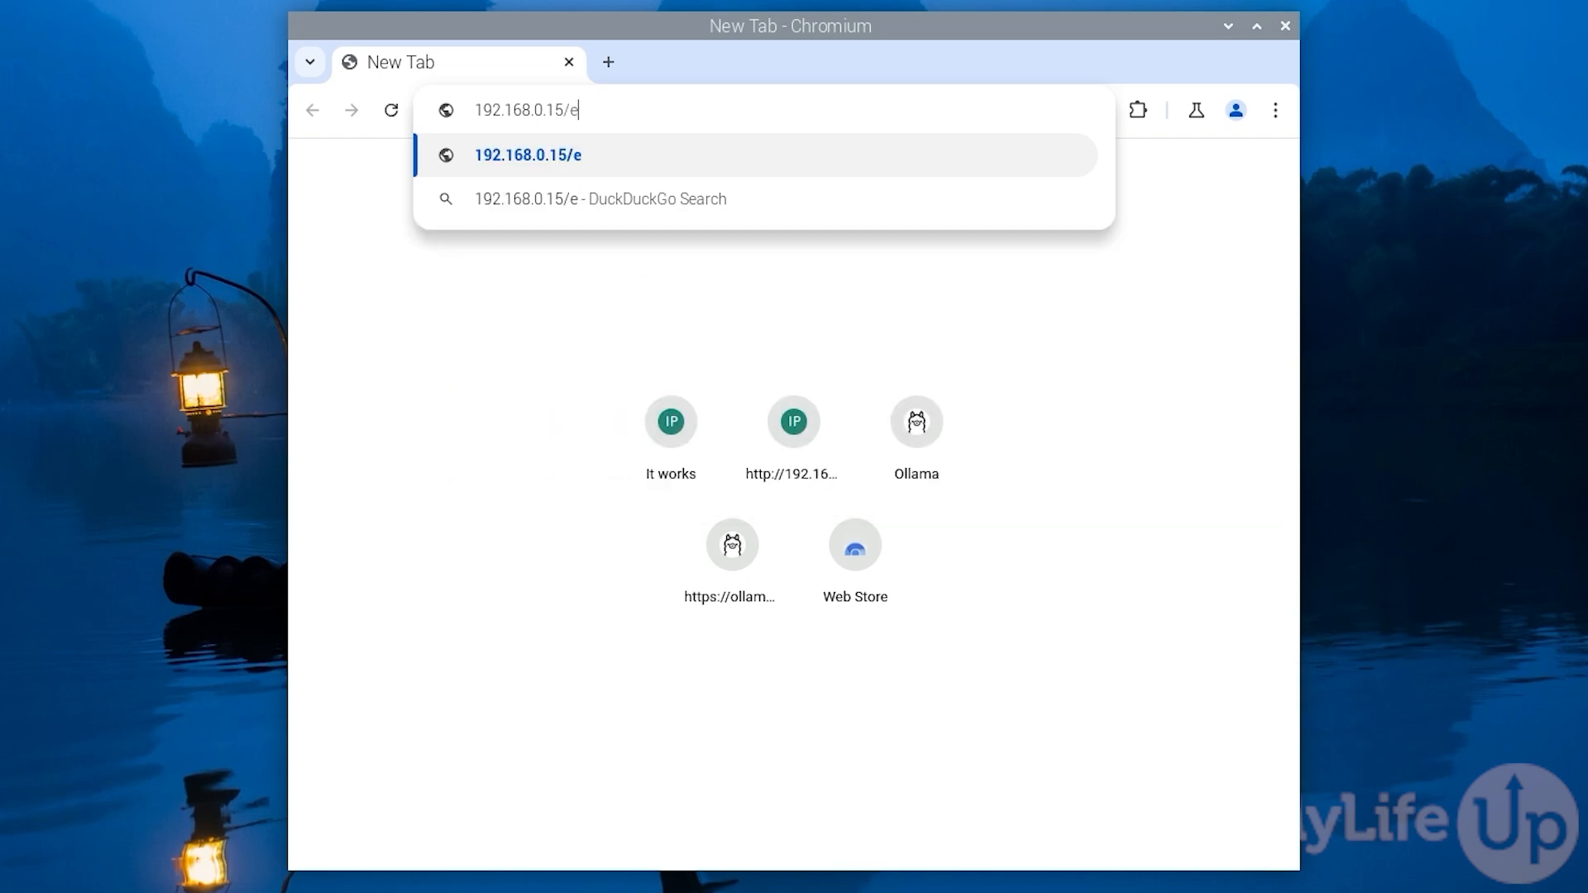
{"action": "type", "text": "xample.php"}
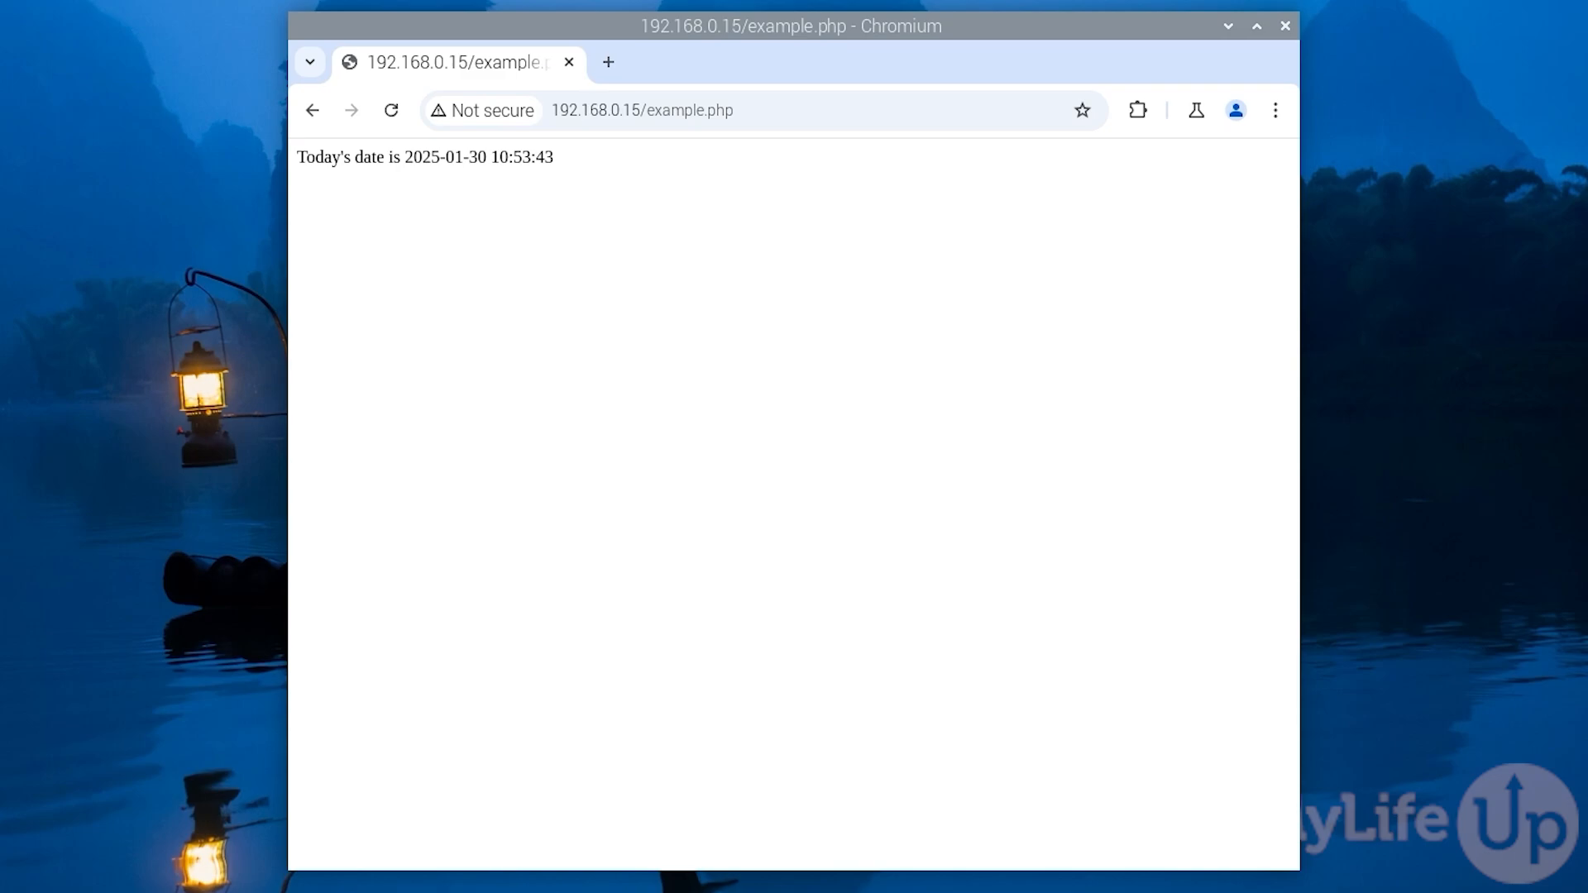
{"action": "mouse_move", "coordinate": [432, 177]}
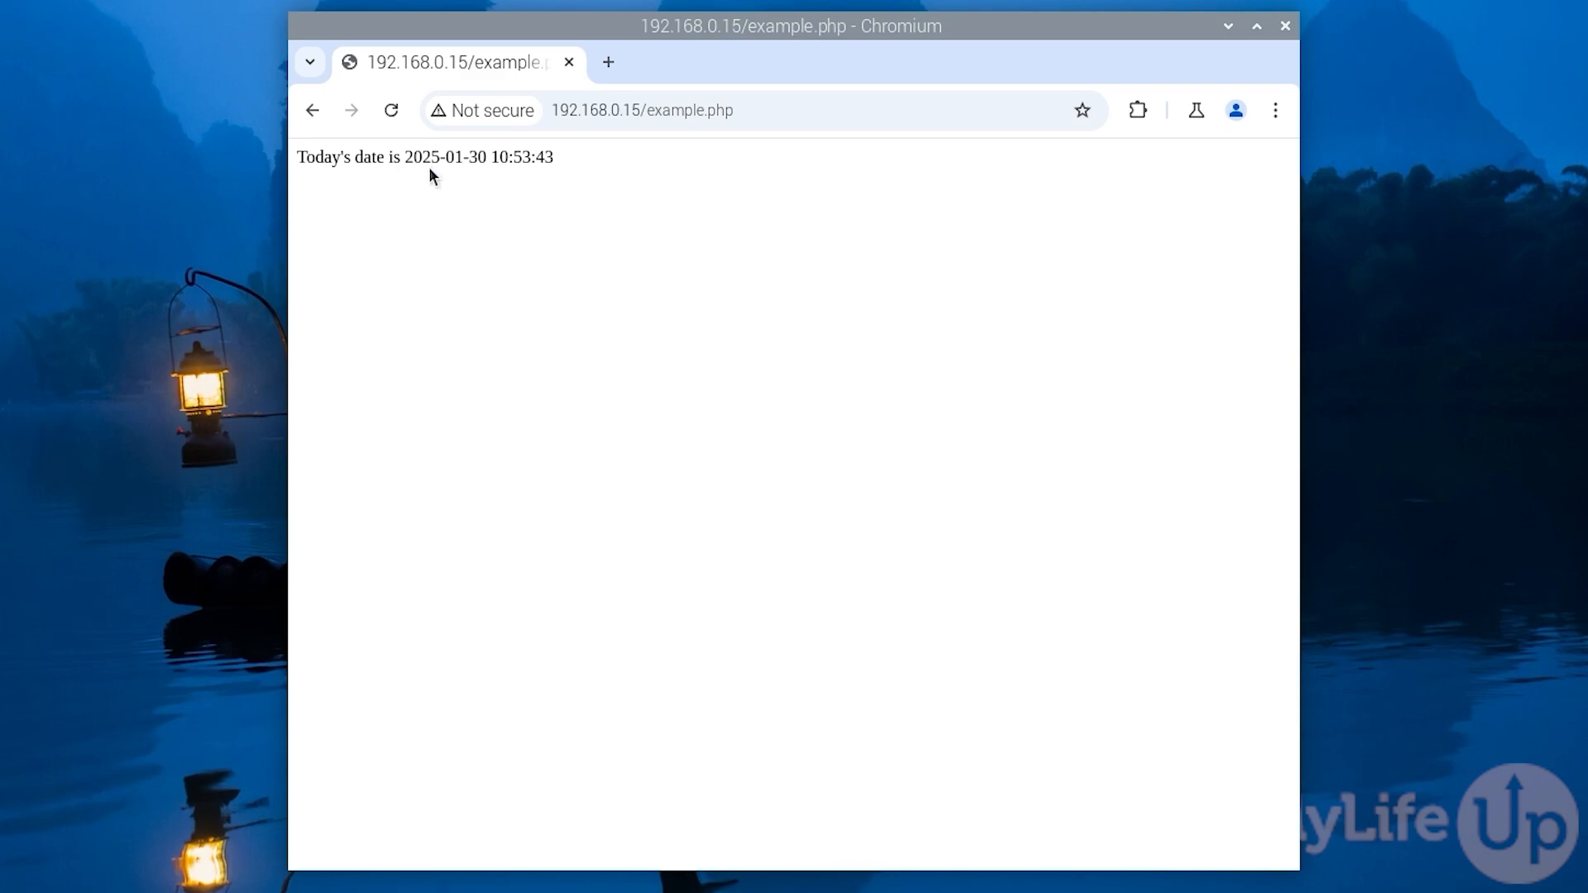
{"action": "triple_click", "coordinate": [425, 158]}
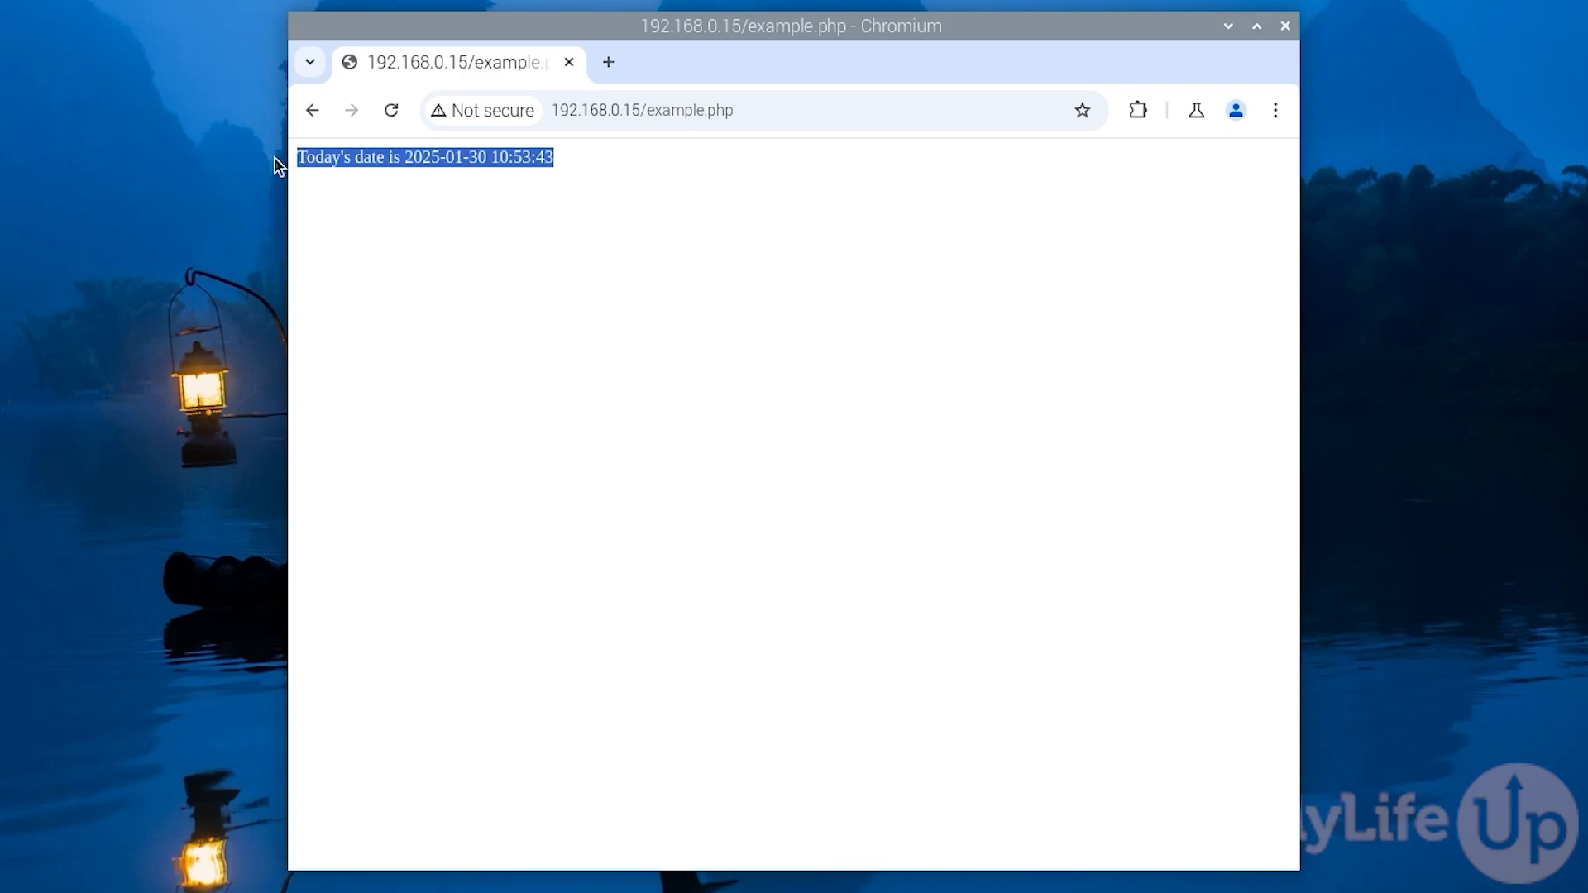
{"action": "left_click", "coordinate": [306, 210]}
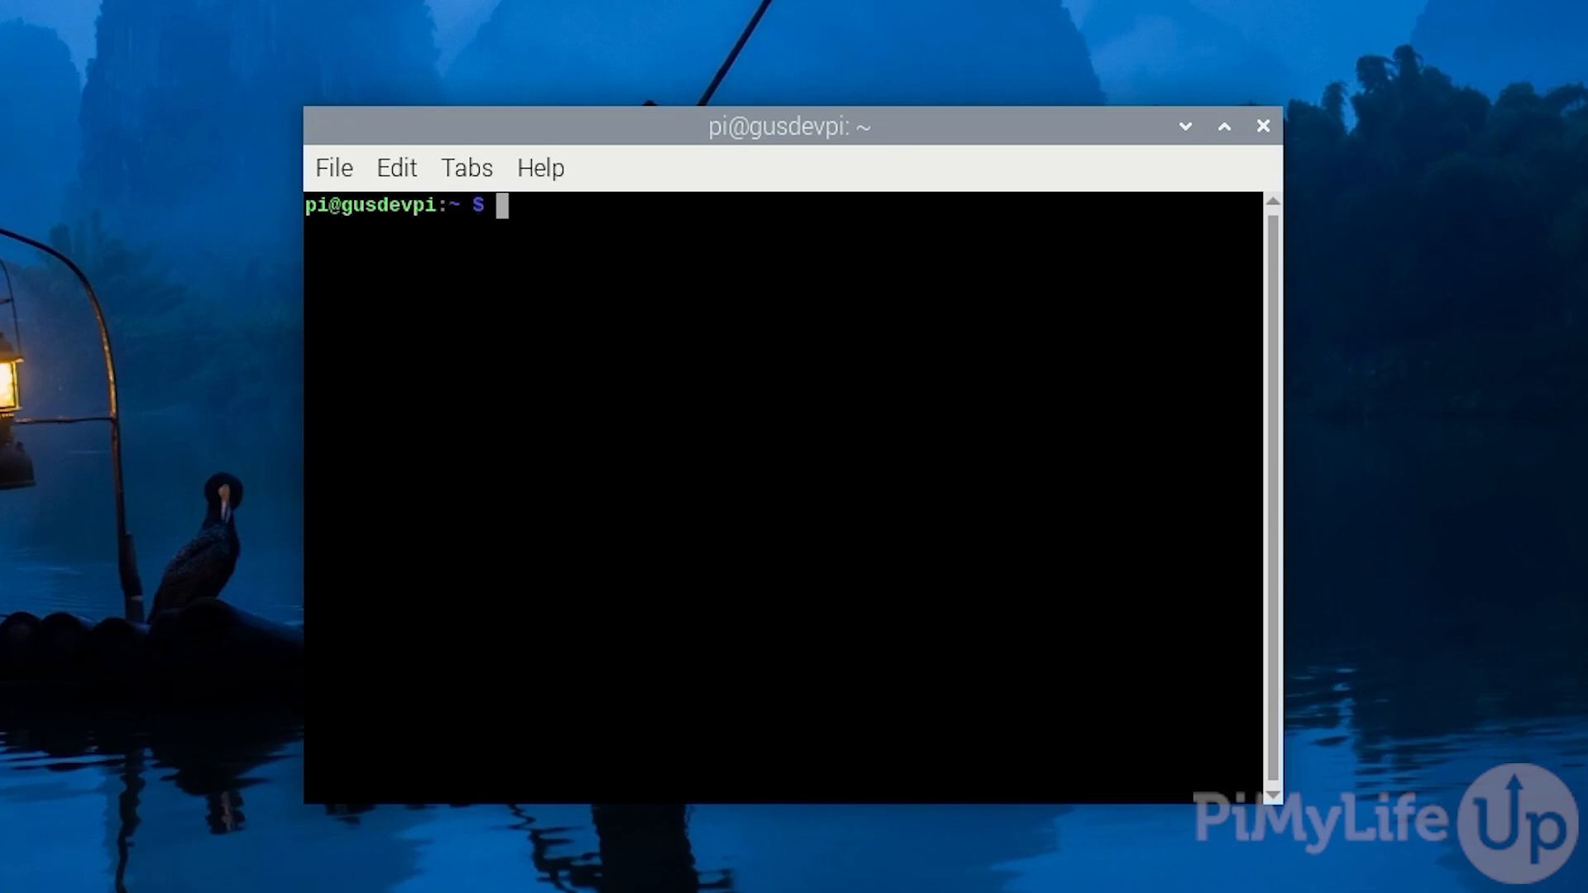
Step: Open /etc/apache2/sites-available/example.com.conf in nano with sudo
{"action": "type", "text": "sudo nano .et"}
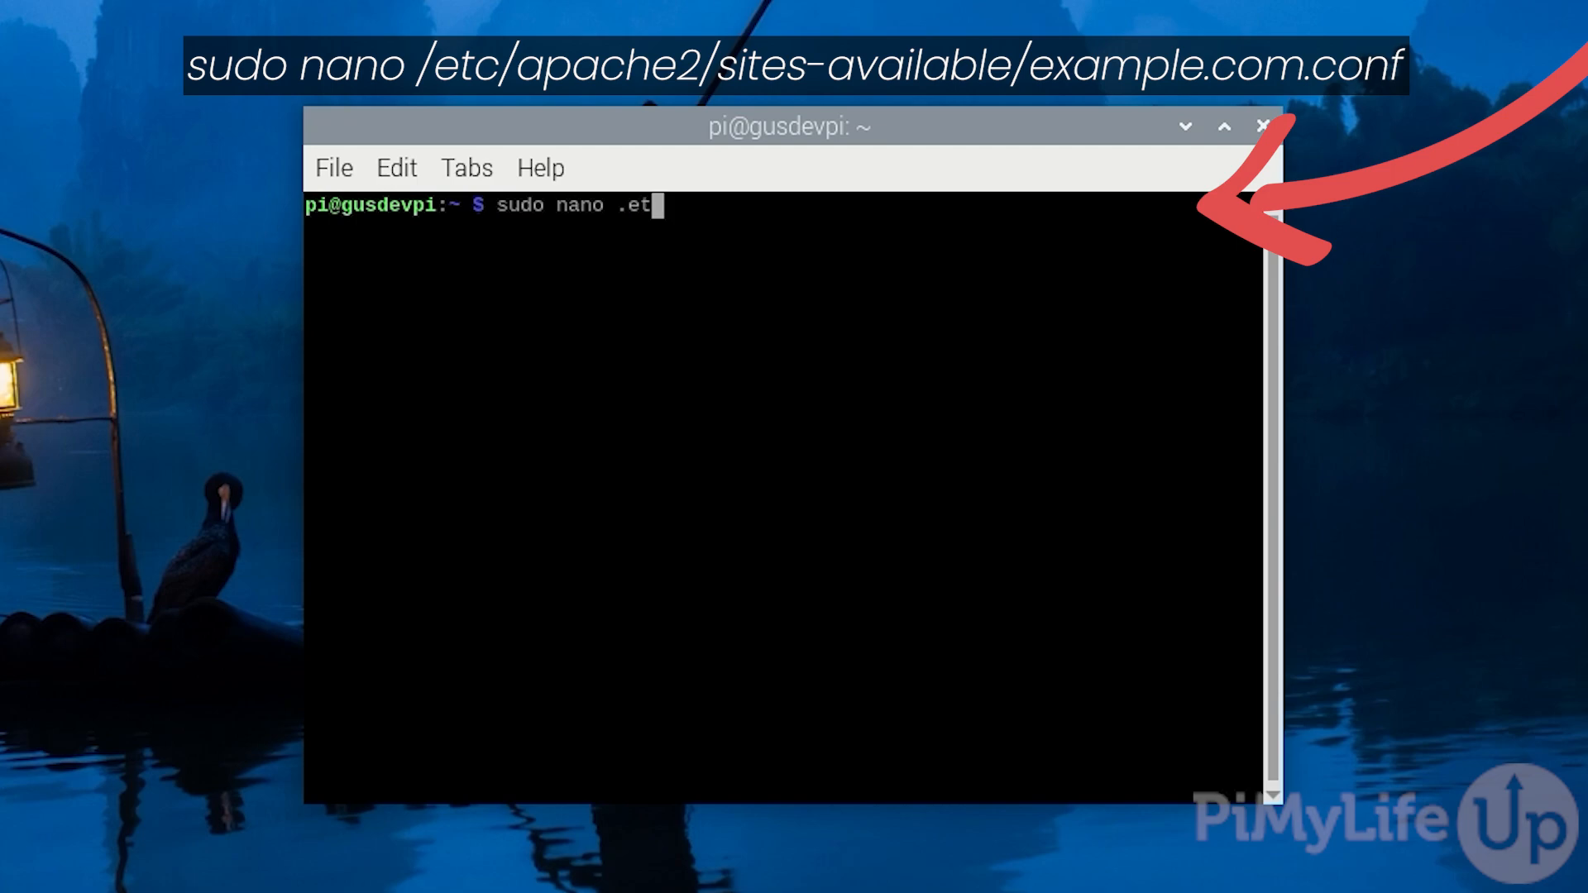
{"action": "type", "text": "/etc/apache2"}
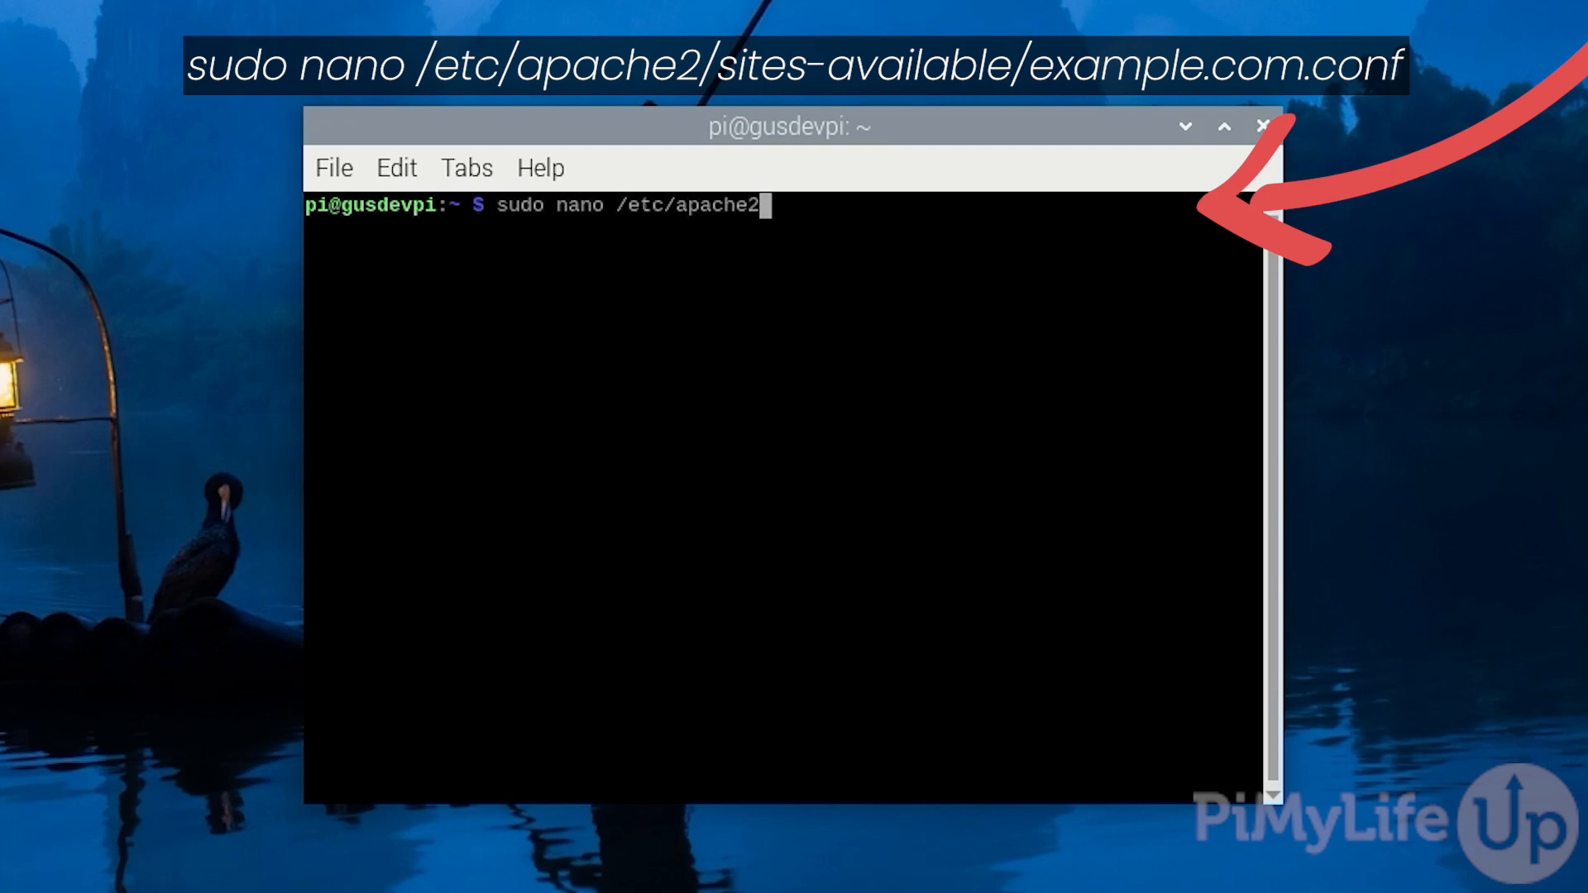
{"action": "type", "text": "/sites-avai"}
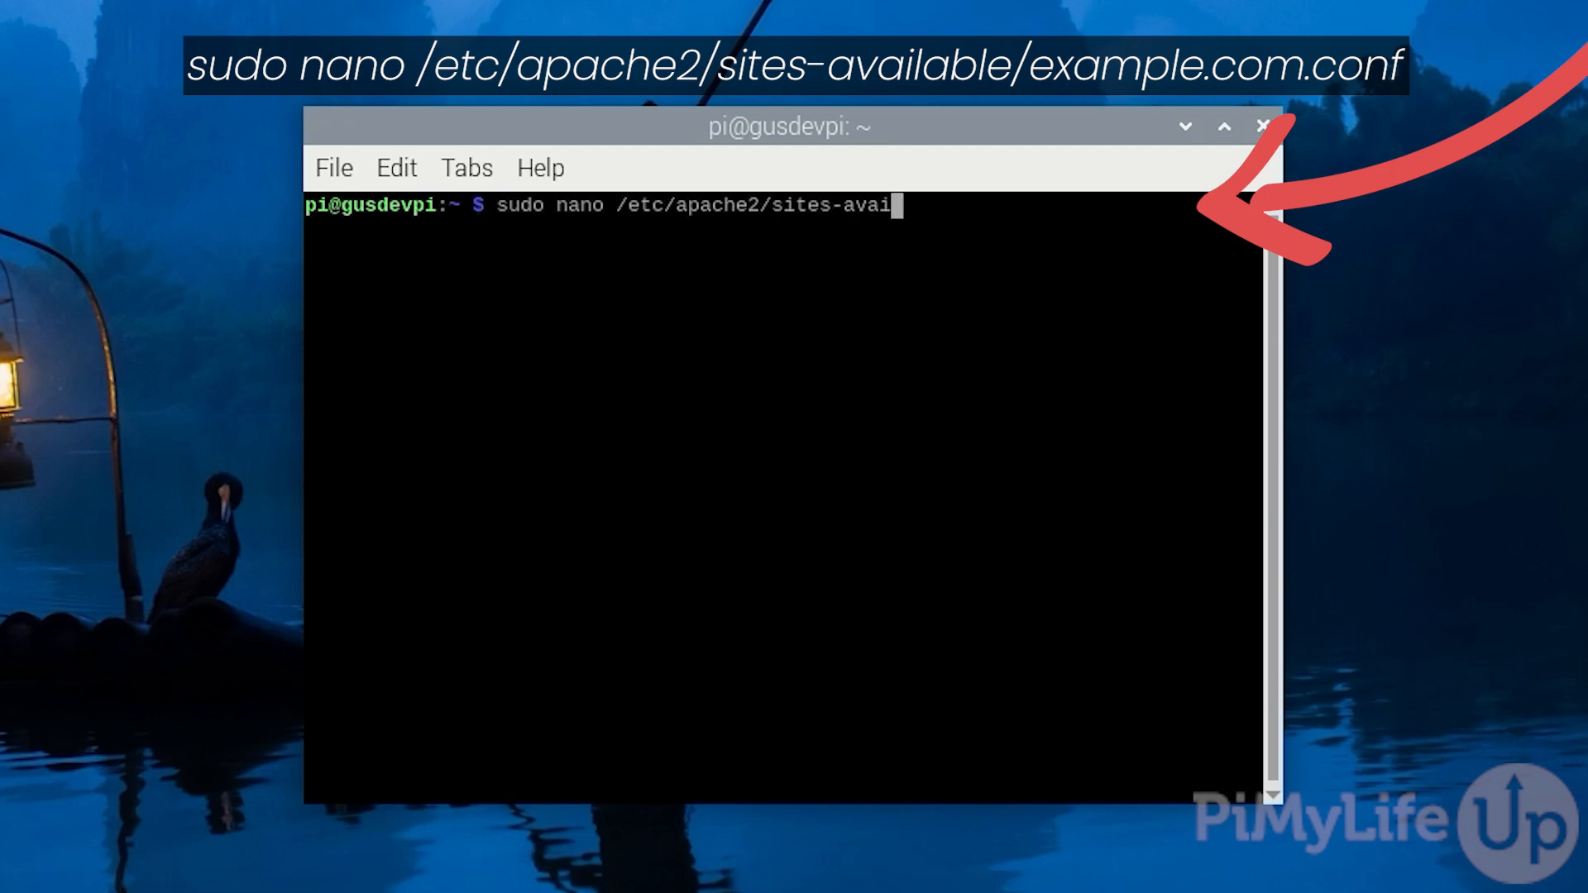
{"action": "type", "text": "lable/example"}
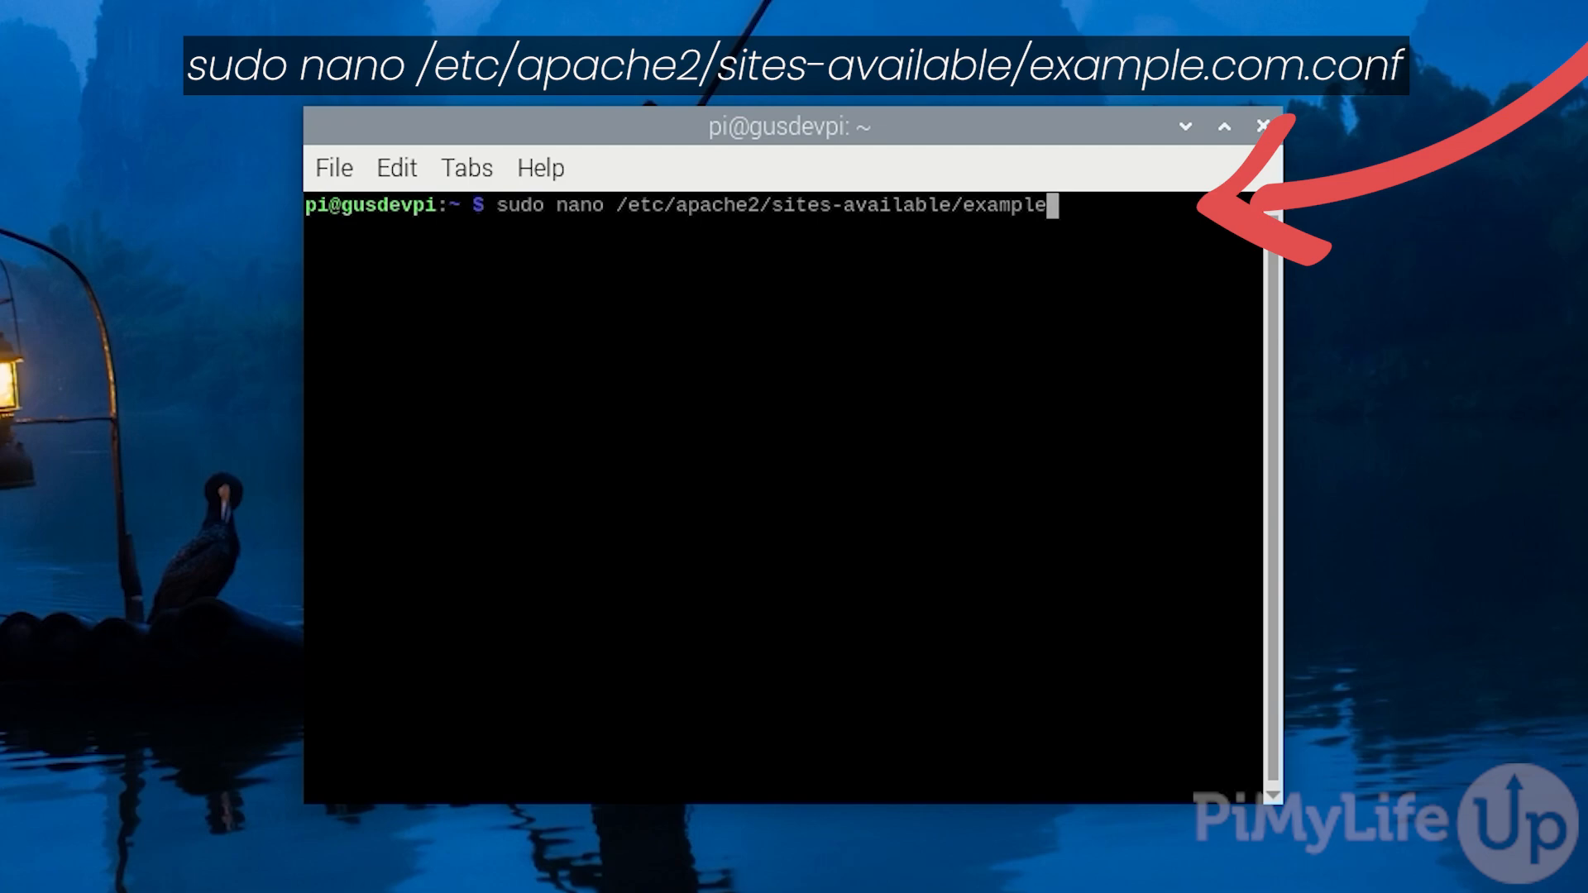
{"action": "type", "text": ".com."}
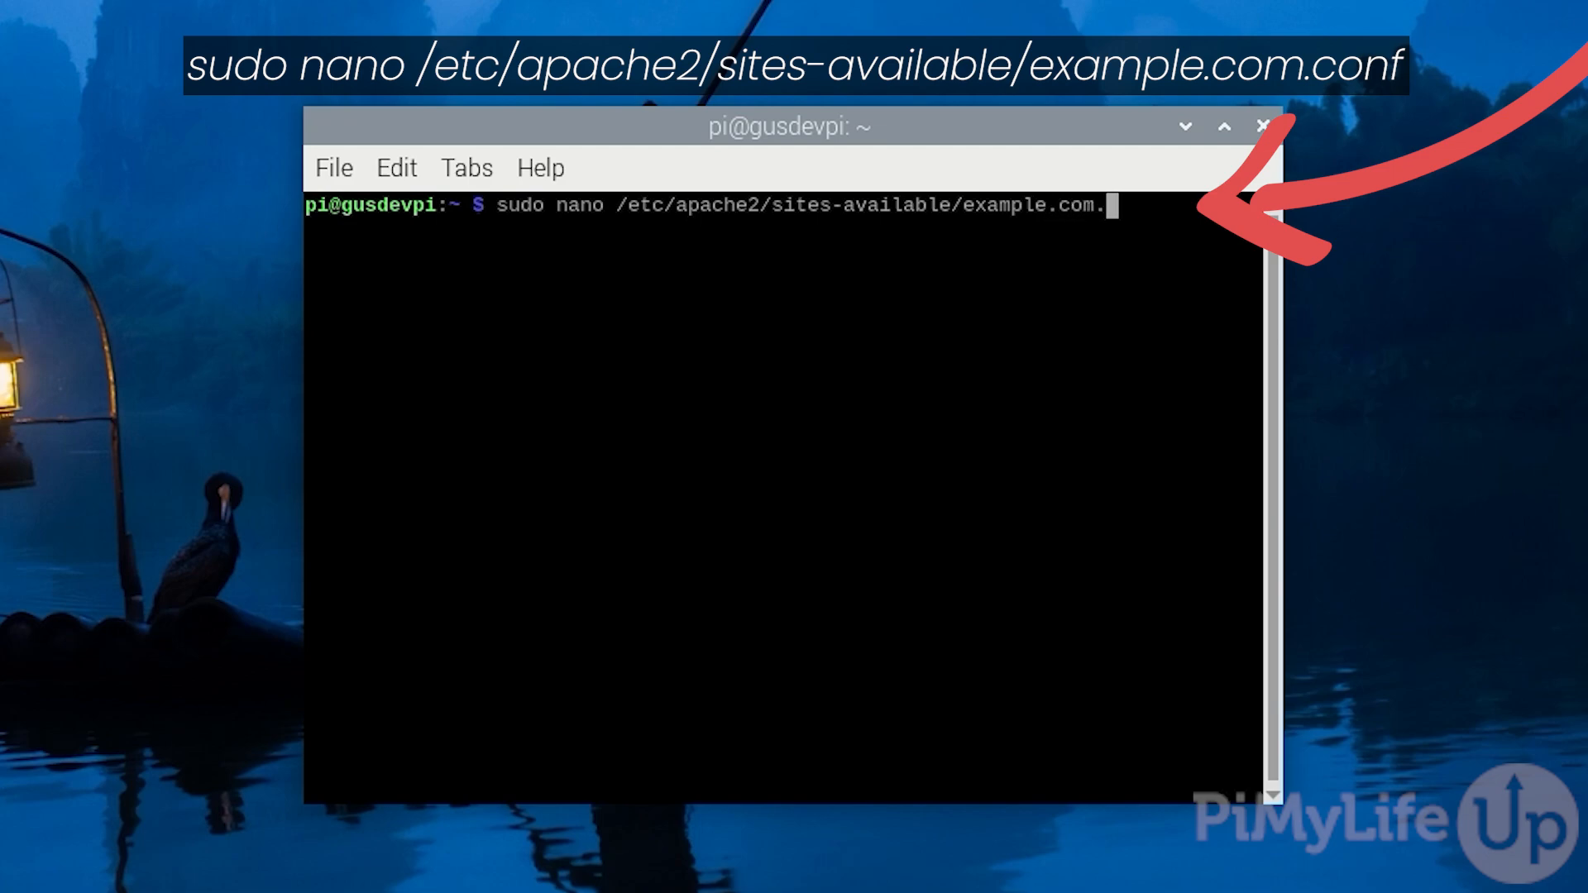
{"action": "key", "text": "Return"}
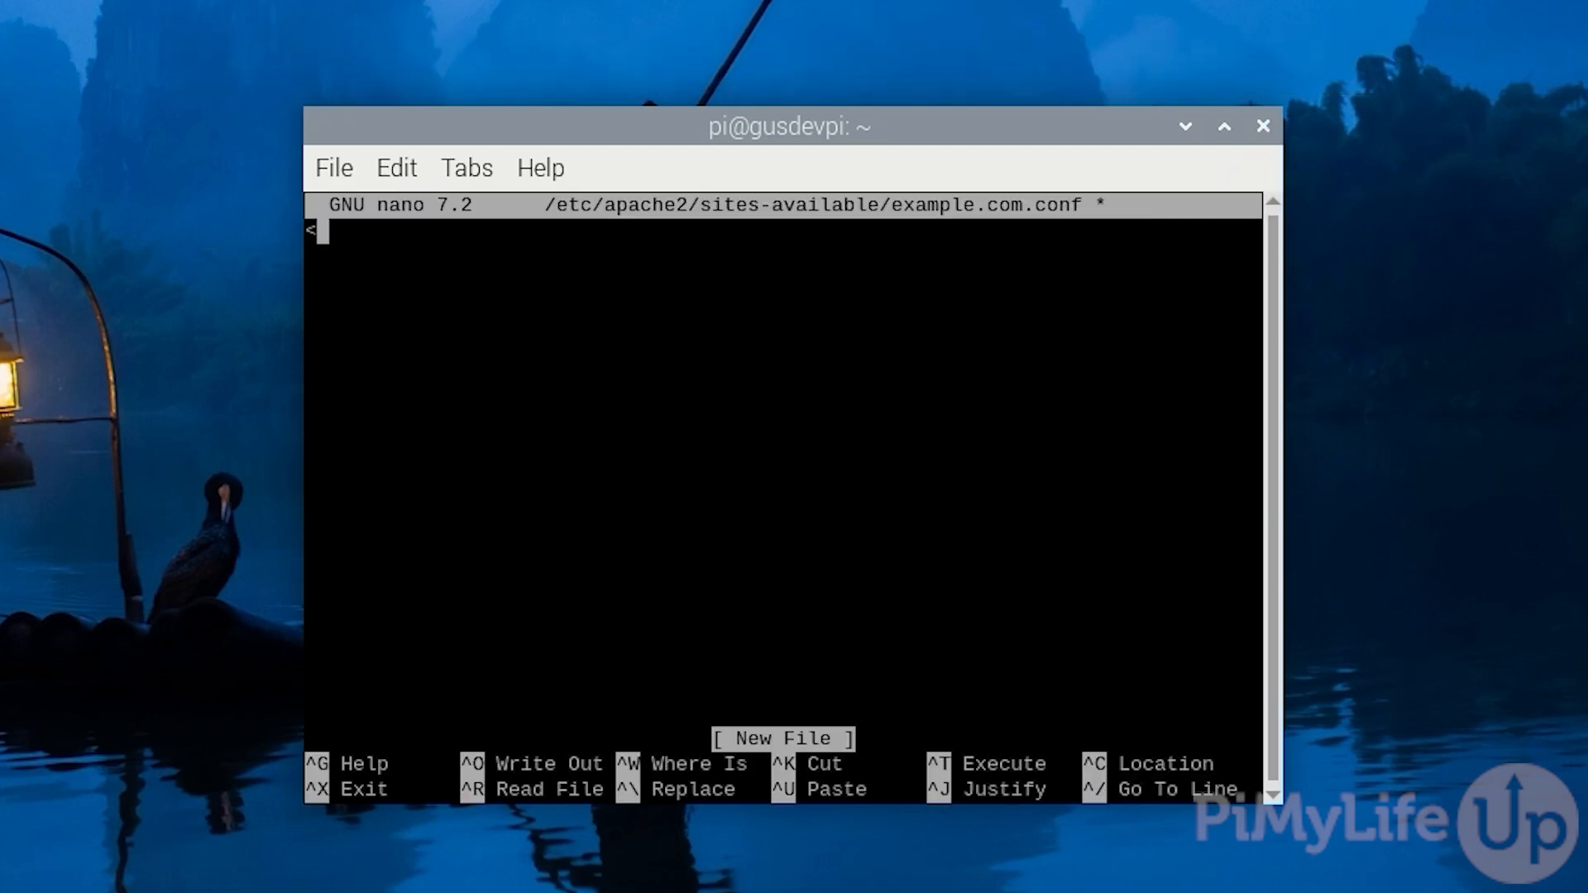
{"action": "type", "text": "VirtualHost *"}
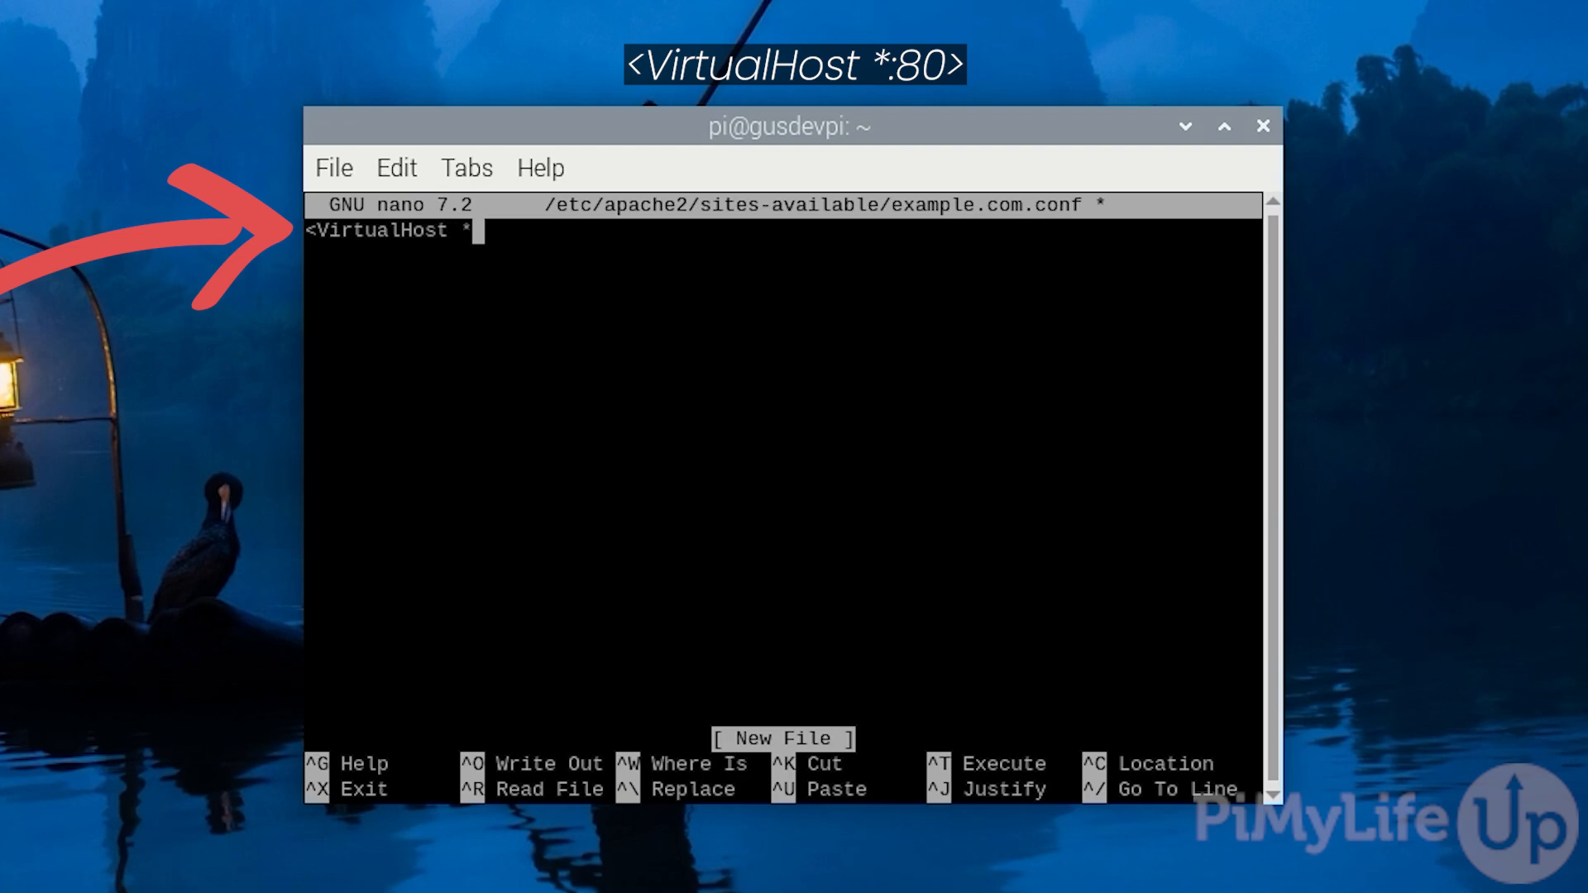
{"action": "type", "text": ":"}
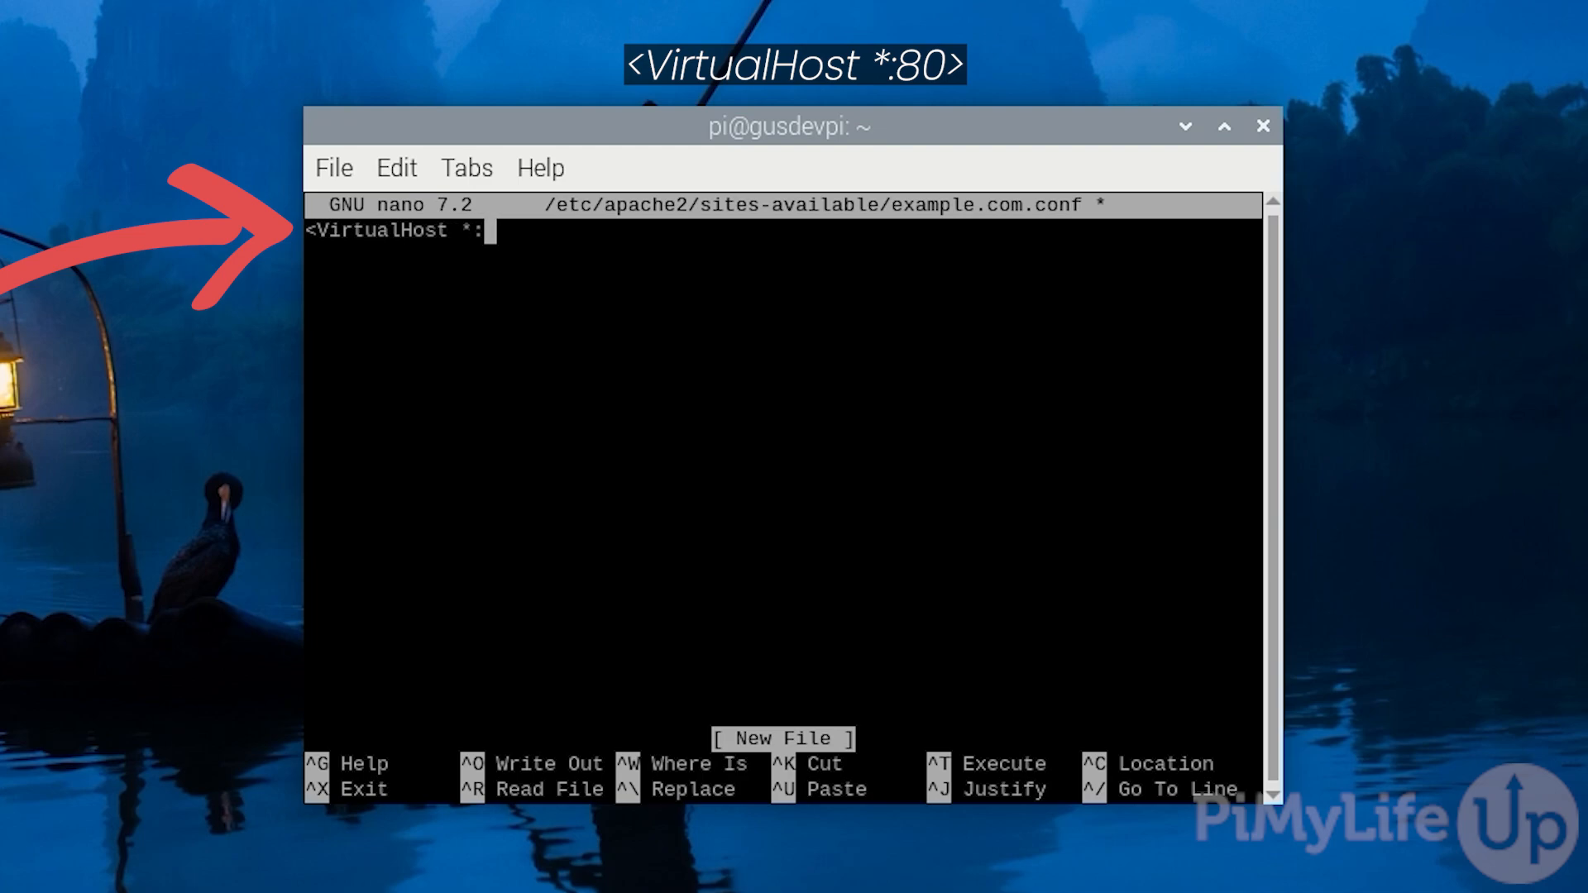
{"action": "type", "text": "80>"}
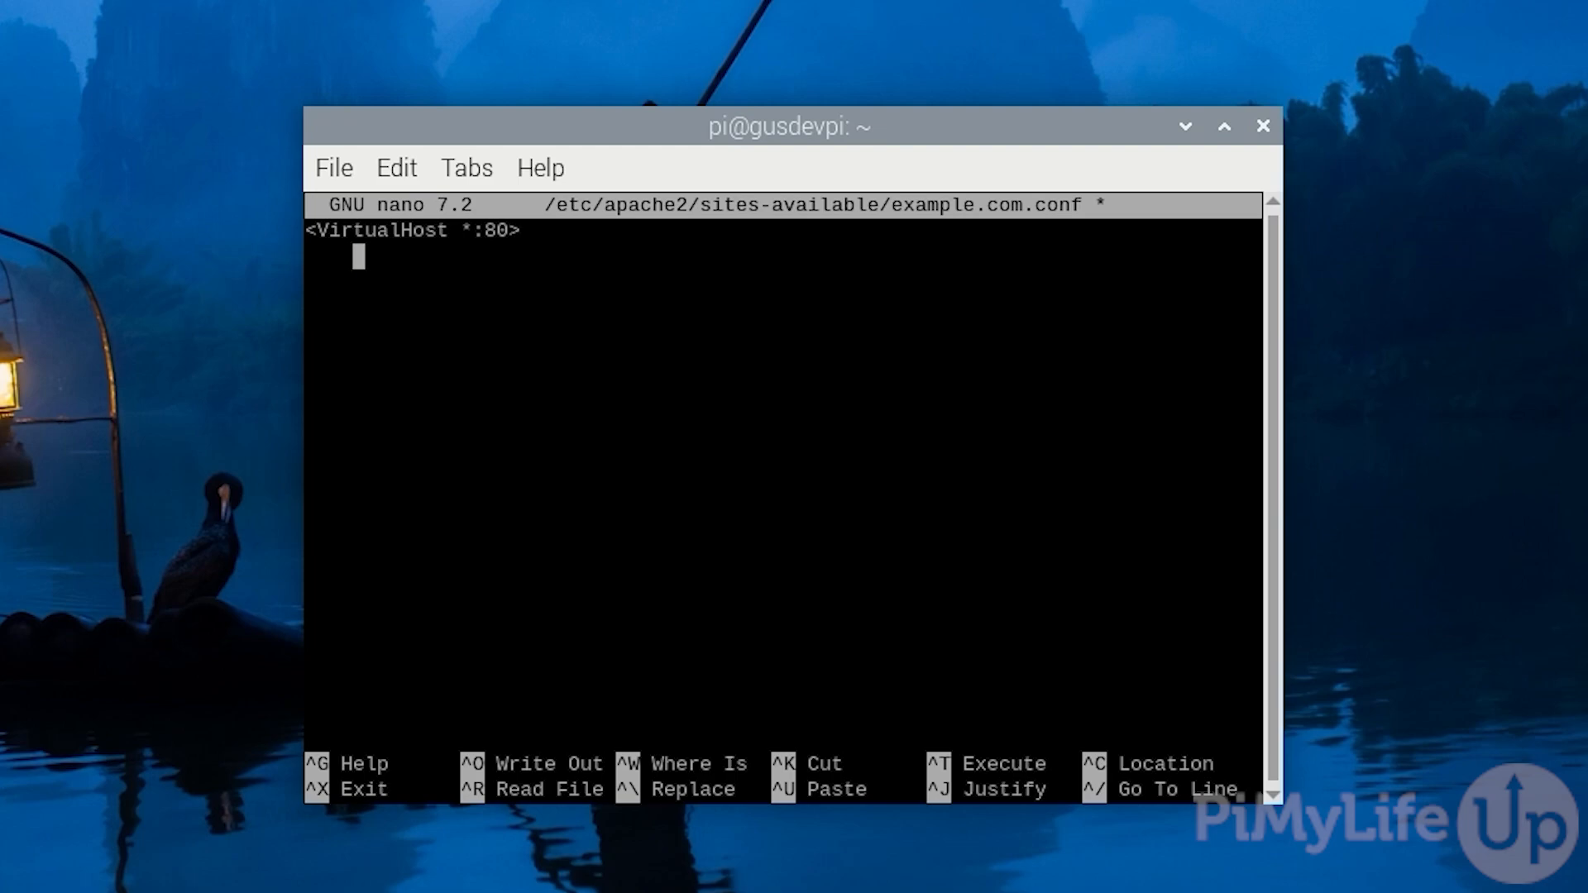
{"action": "type", "text": "ServerName example.com"}
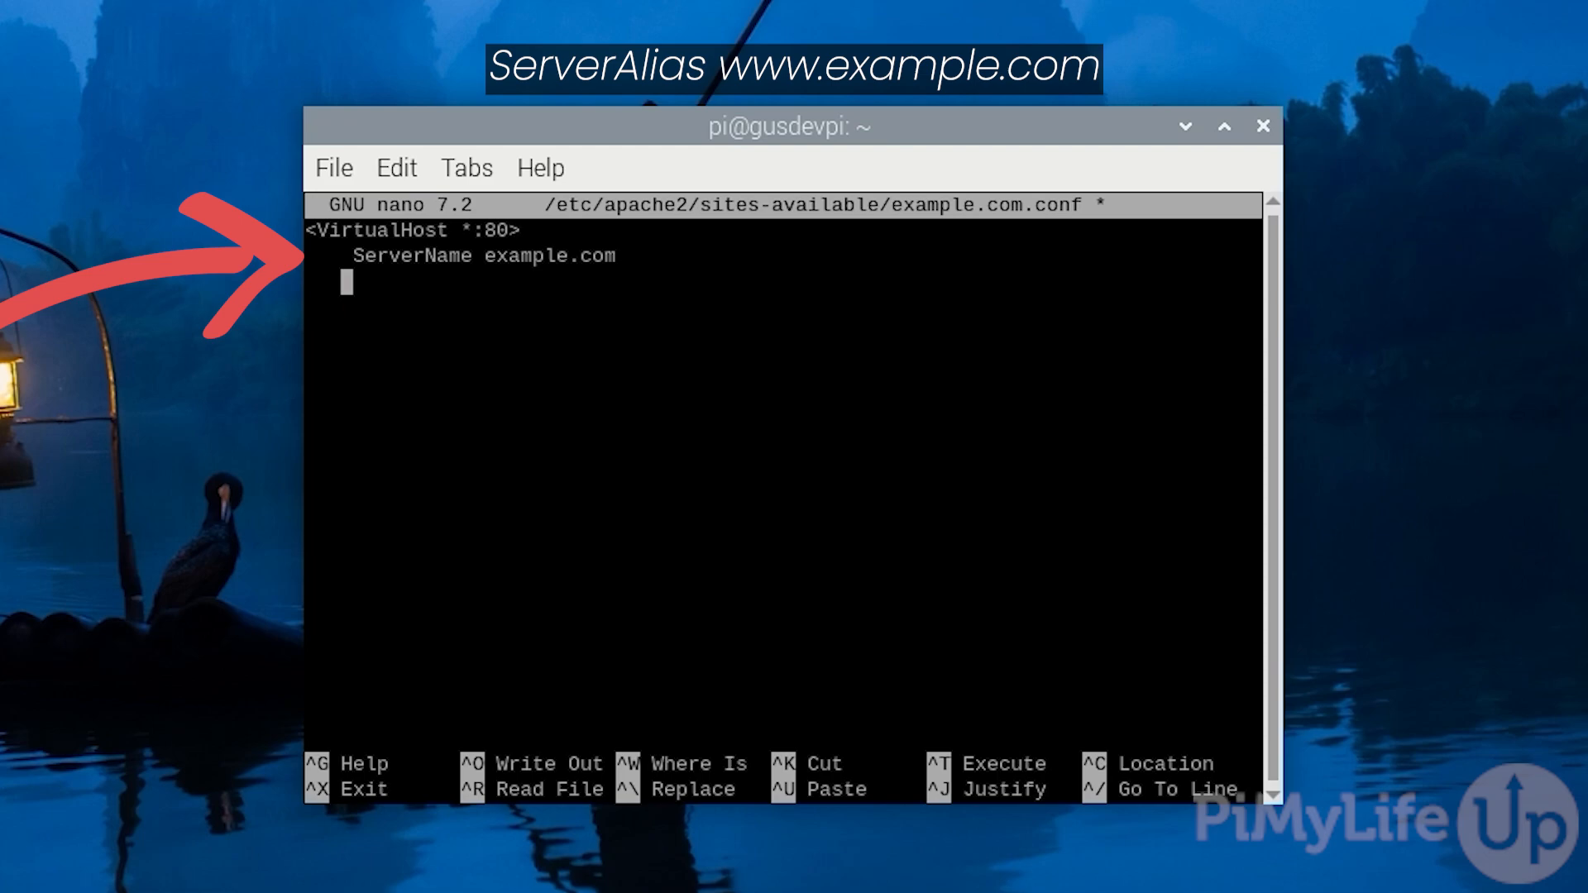
{"action": "type", "text": "ServerAlias www."}
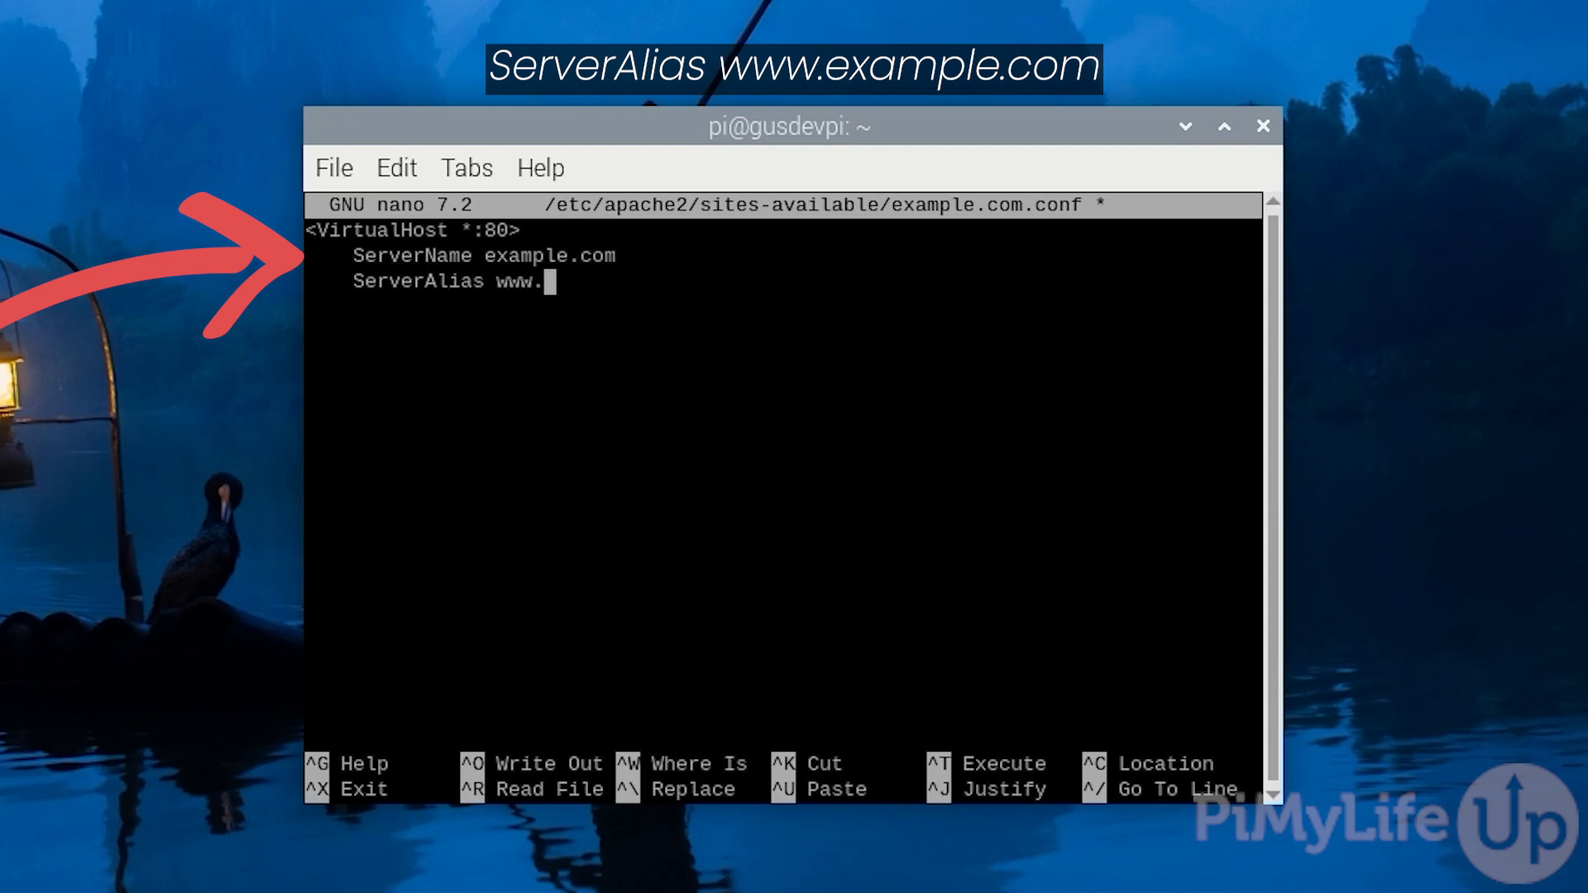
{"action": "type", "text": "example.com"}
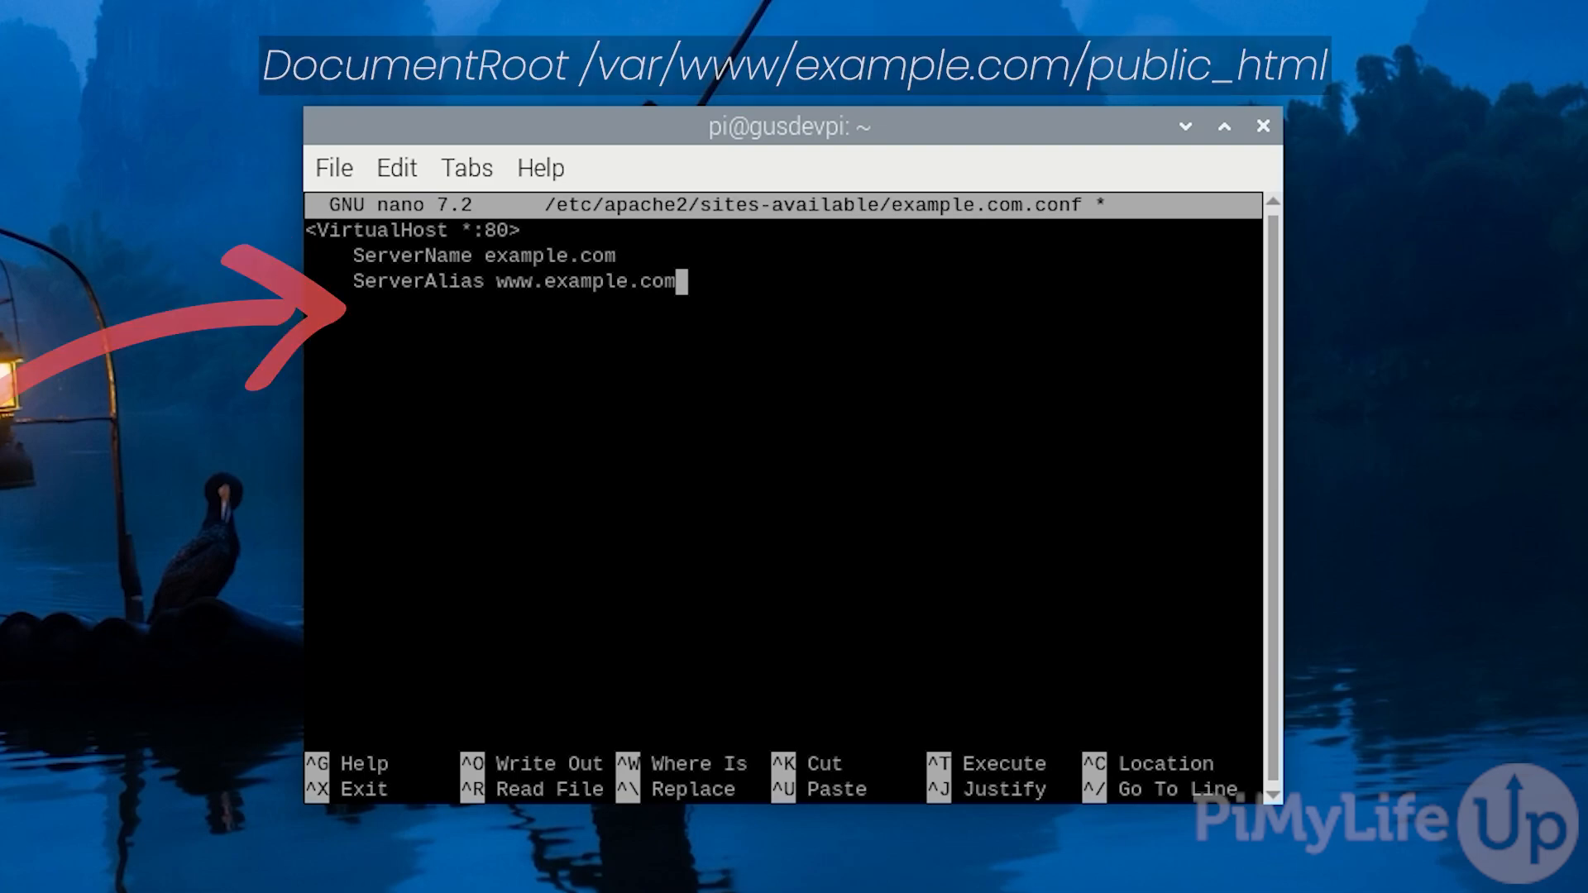
Step: Add DocumentRoot /var/www/example.com/public_html/ to the virtual host
{"action": "type", "text": "DocumentRoot"}
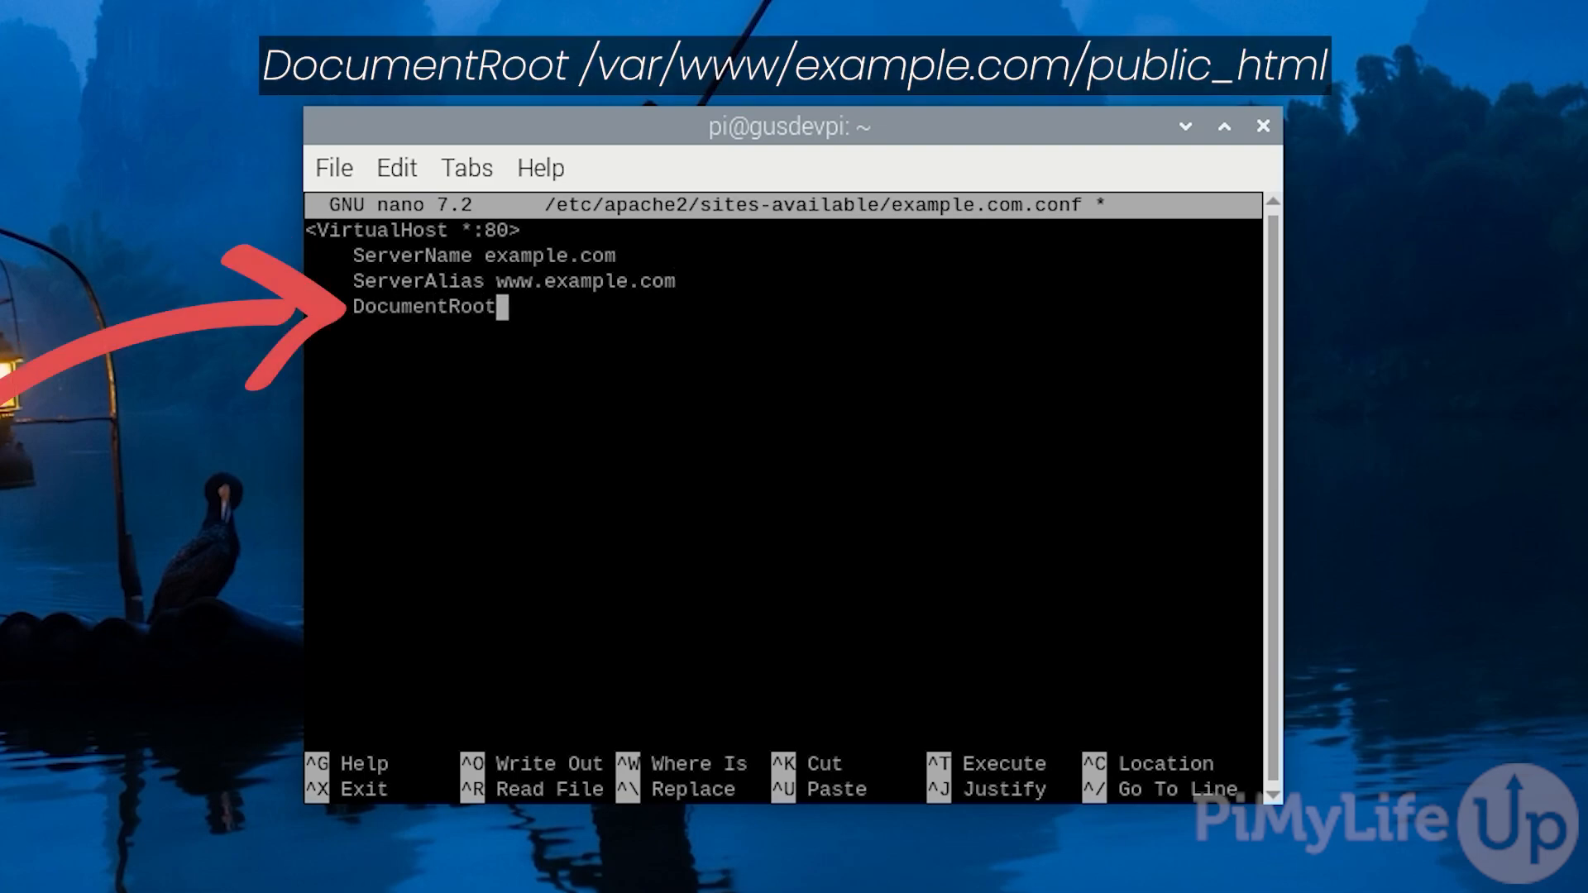
{"action": "type", "text": "/var/www/example.com/public"}
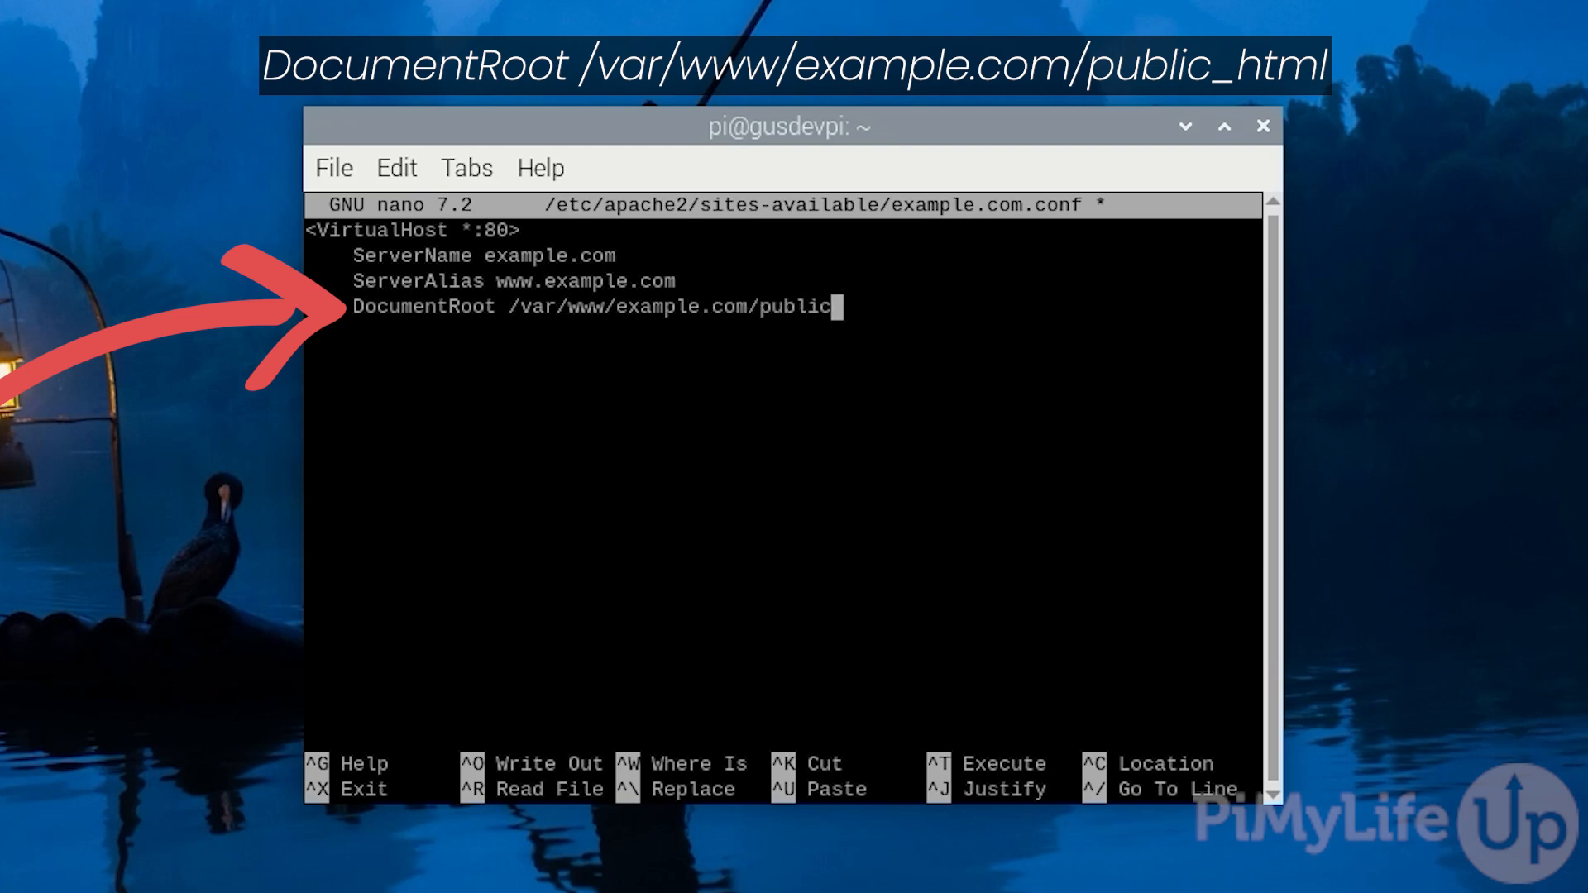
{"action": "type", "text": "_html/"}
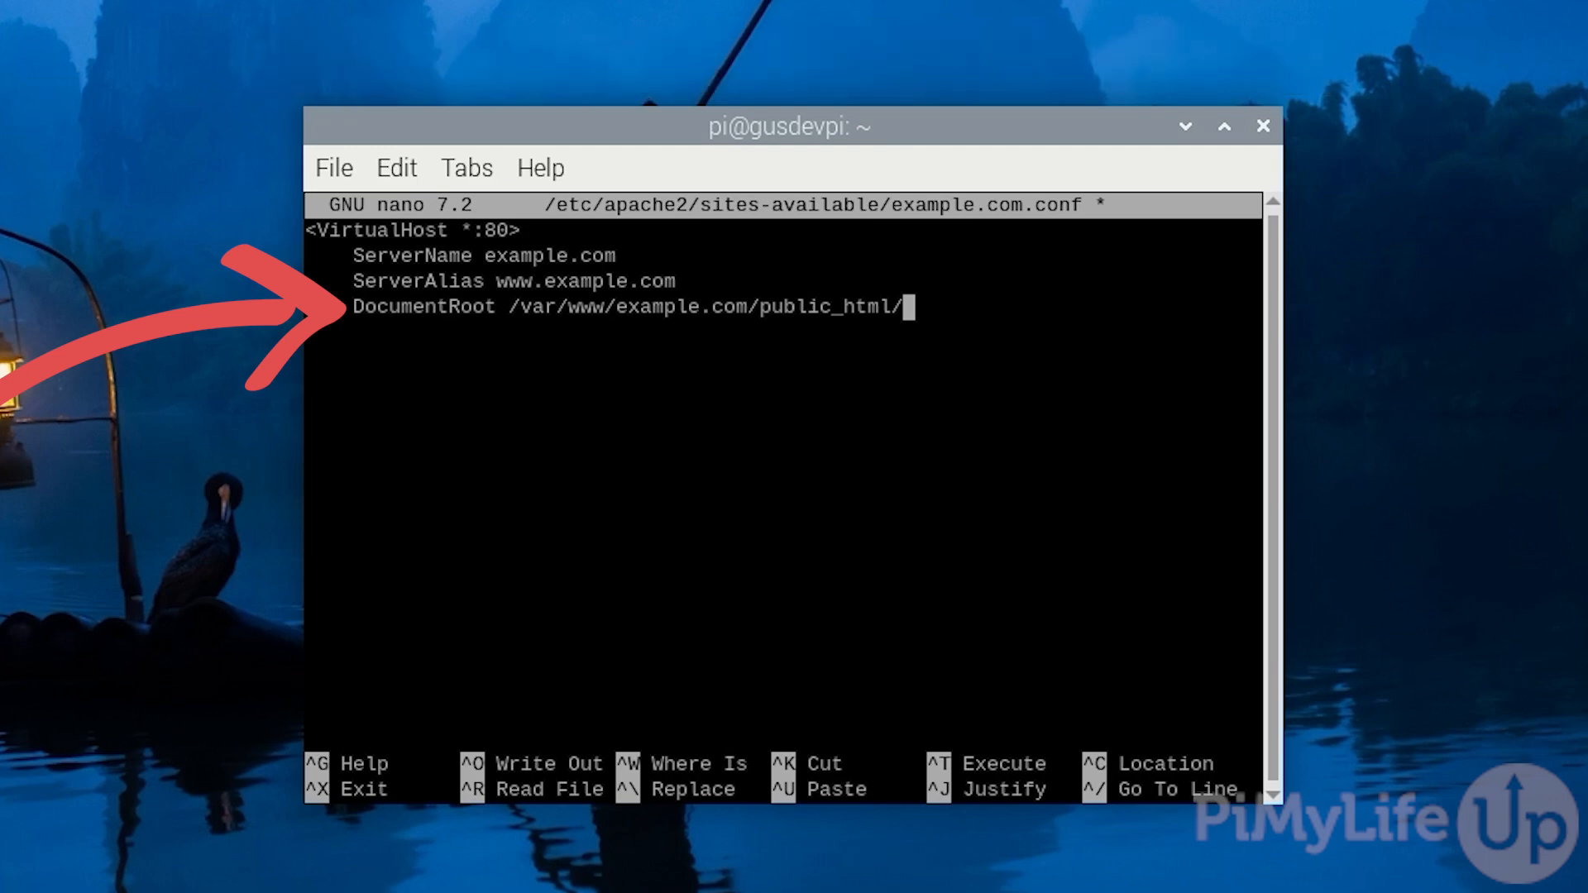
{"action": "key", "text": "Return"}
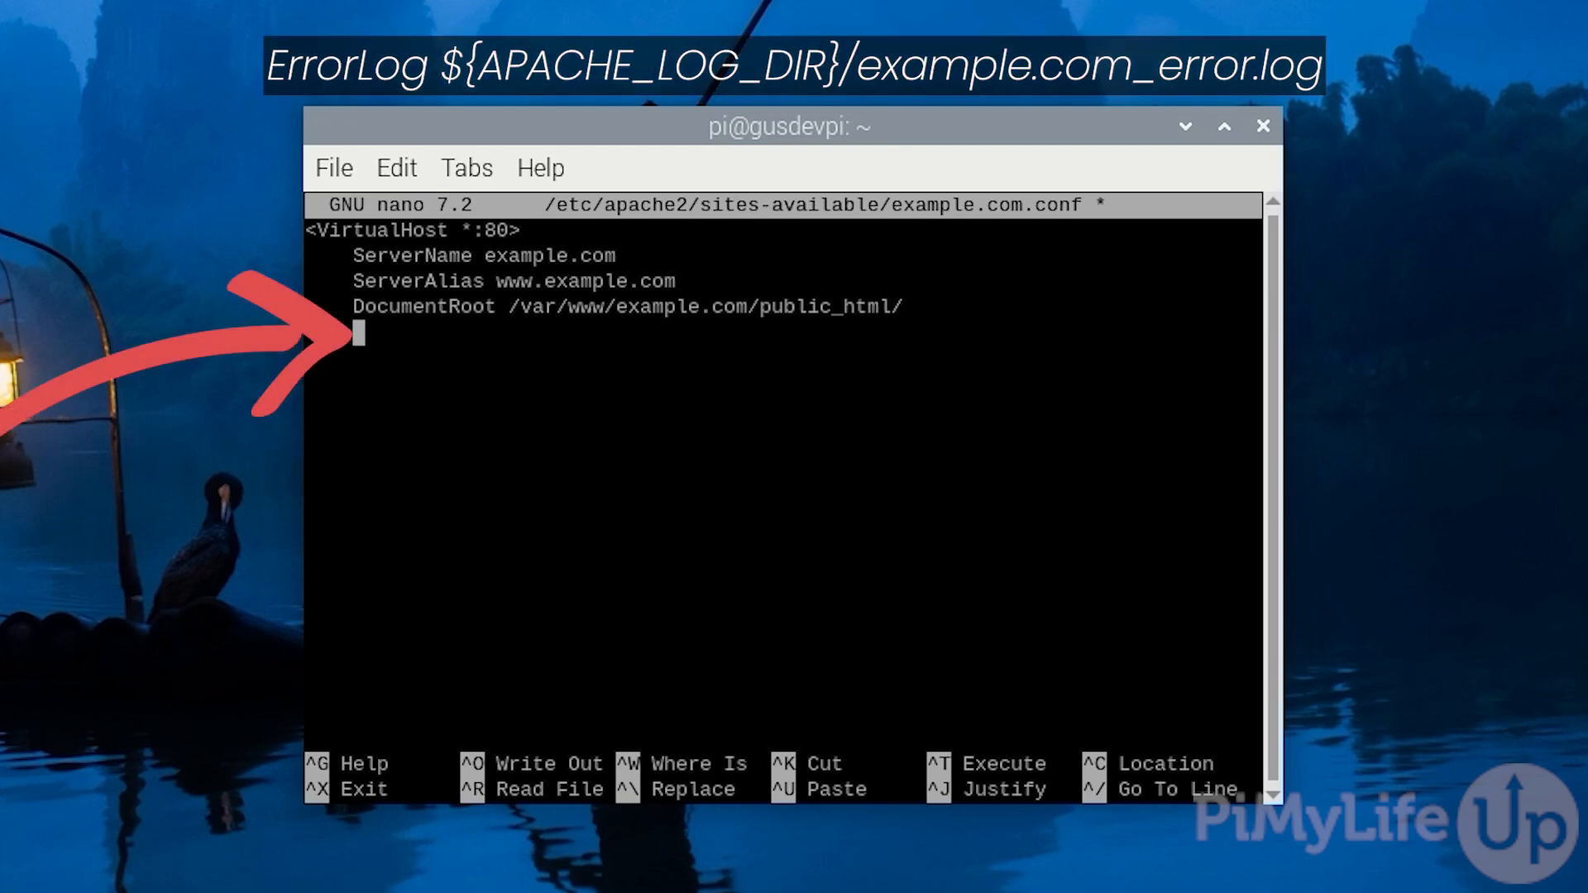
Step: Add ErrorLog ${APACHE_LOG_DIR}/example.com_error.log and CustomLog example.com_access.log combined
{"action": "type", "text": "ErrorLog ${AO"}
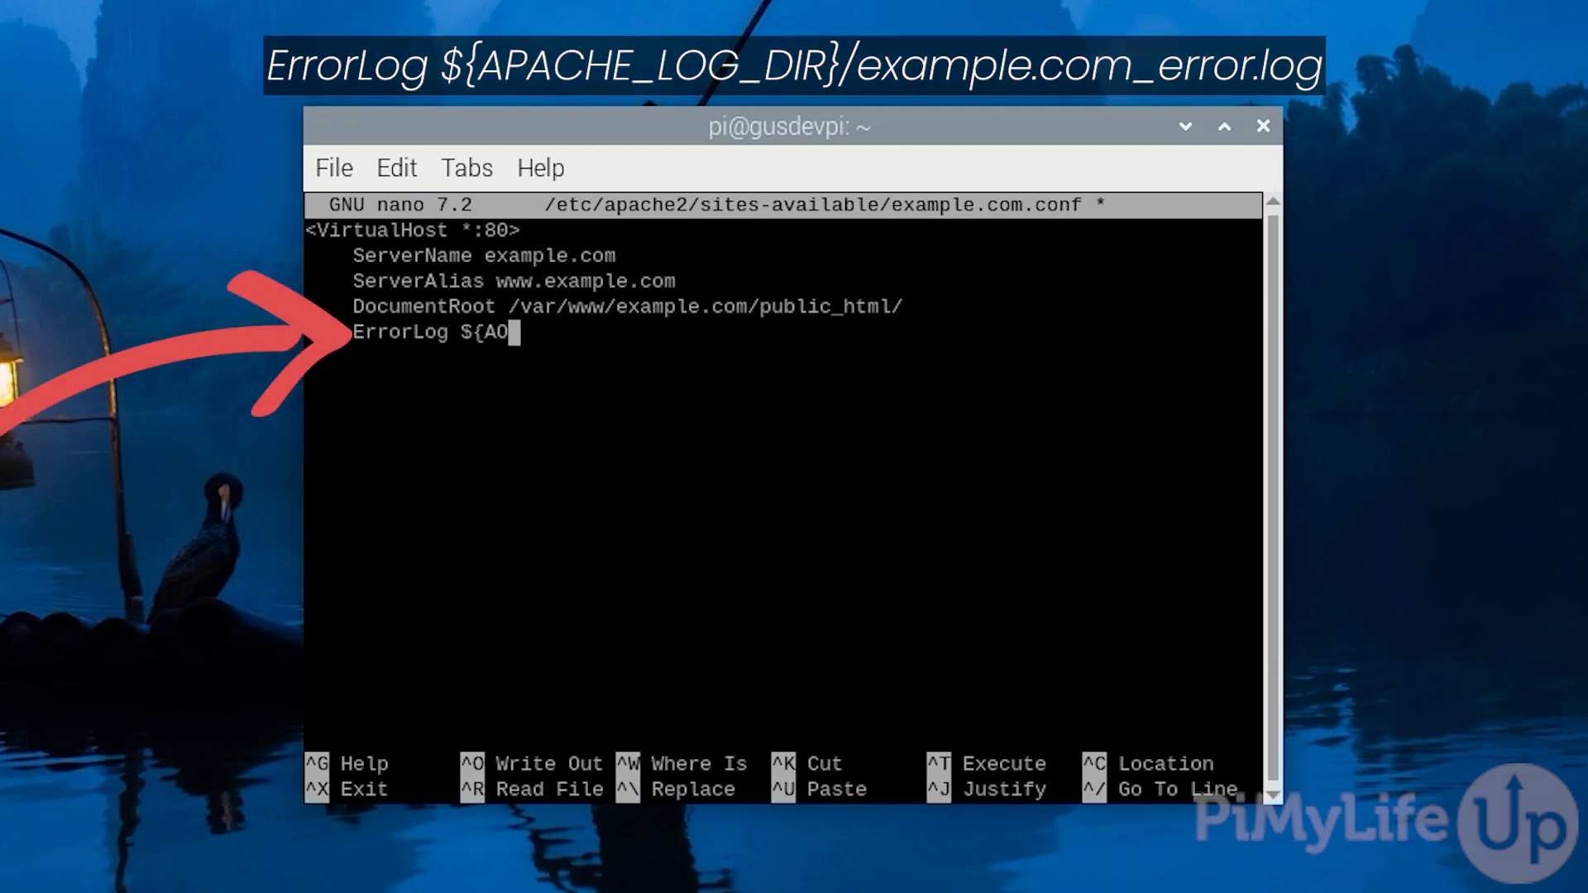
{"action": "type", "text": "PACHE_LOG_D"}
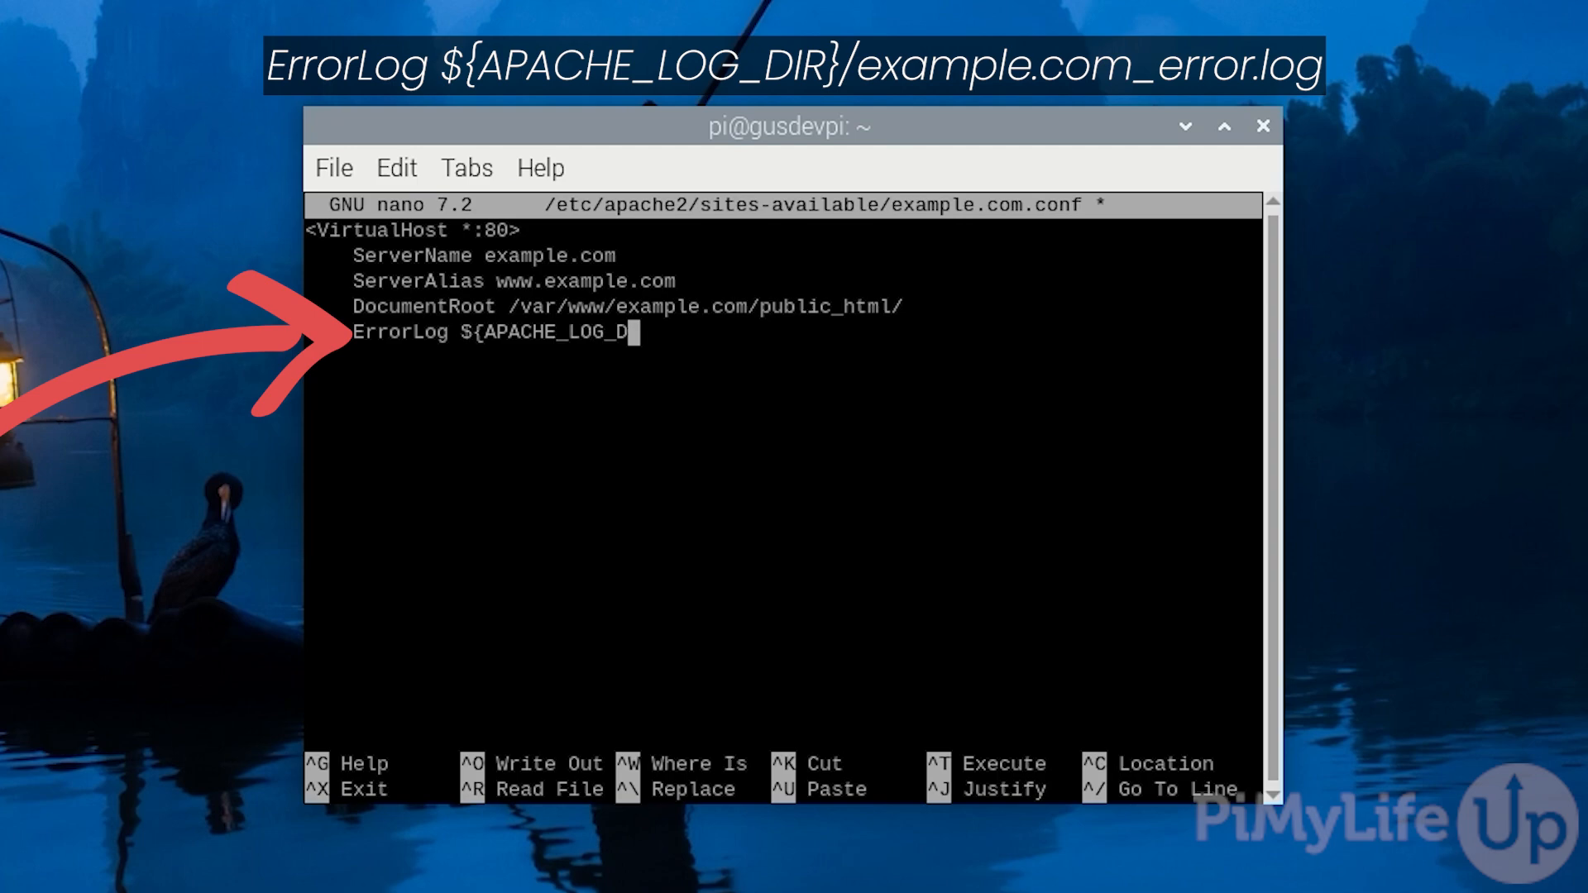
{"action": "type", "text": "IR}/exam"}
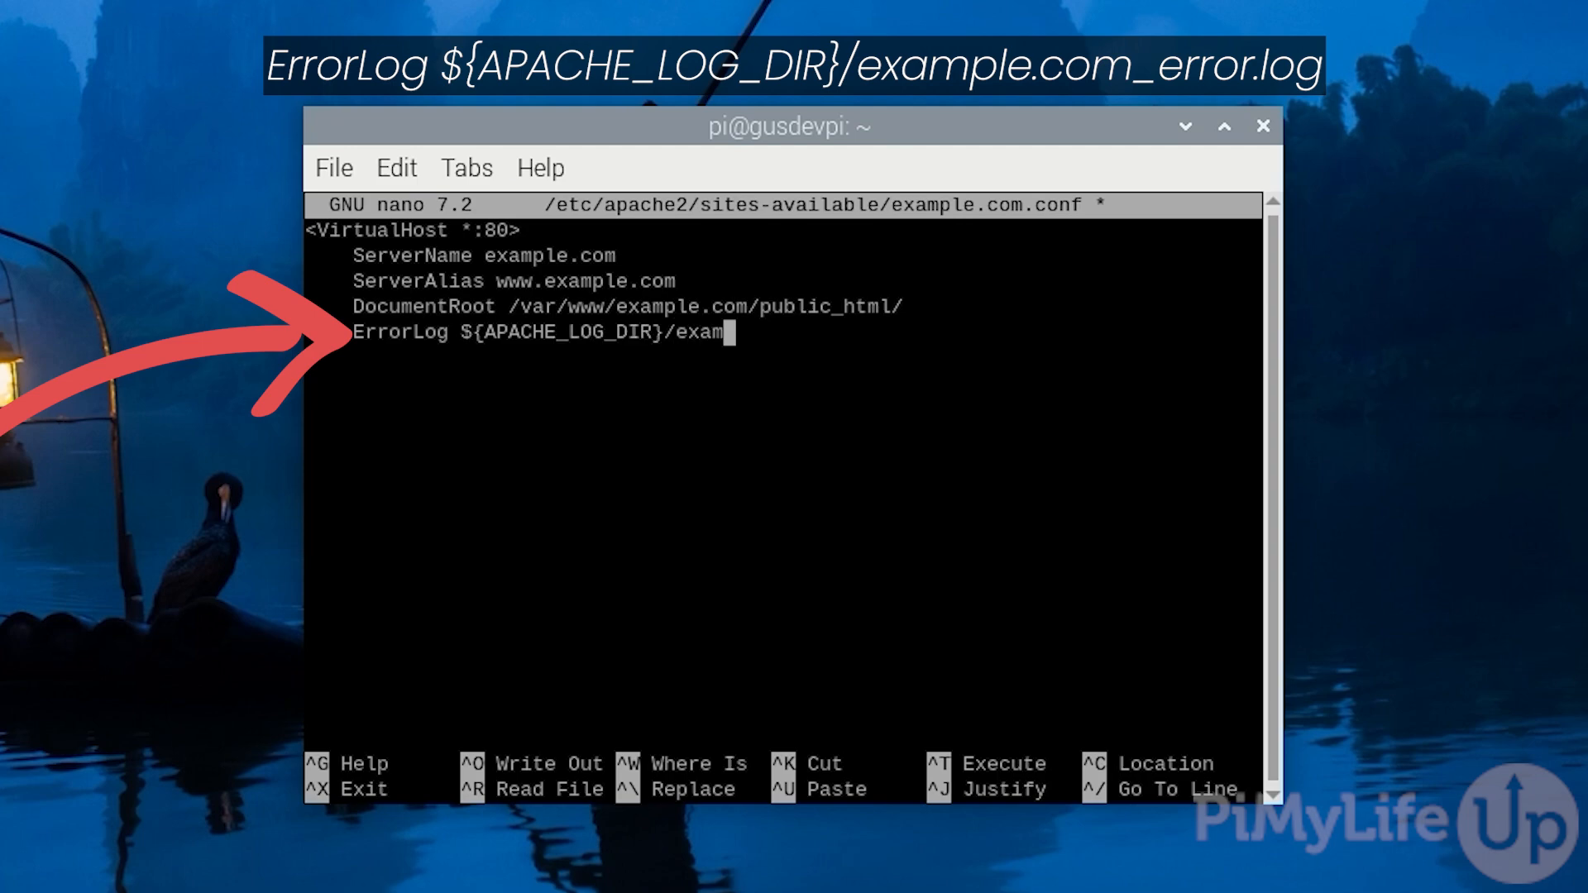
{"action": "type", "text": "ple.com"}
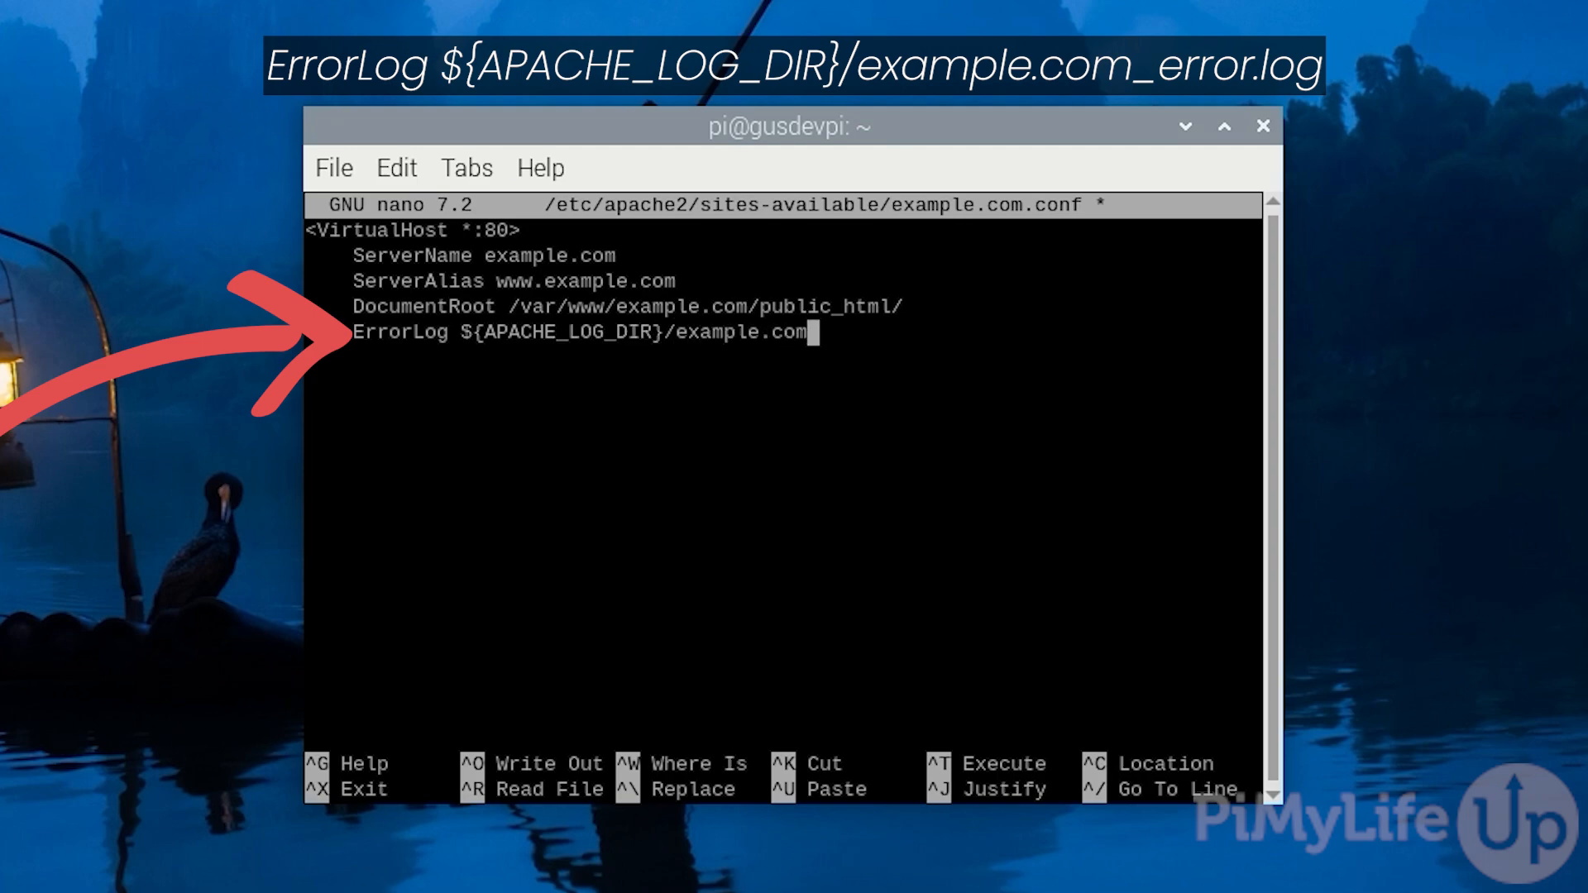
{"action": "type", "text": "_error."}
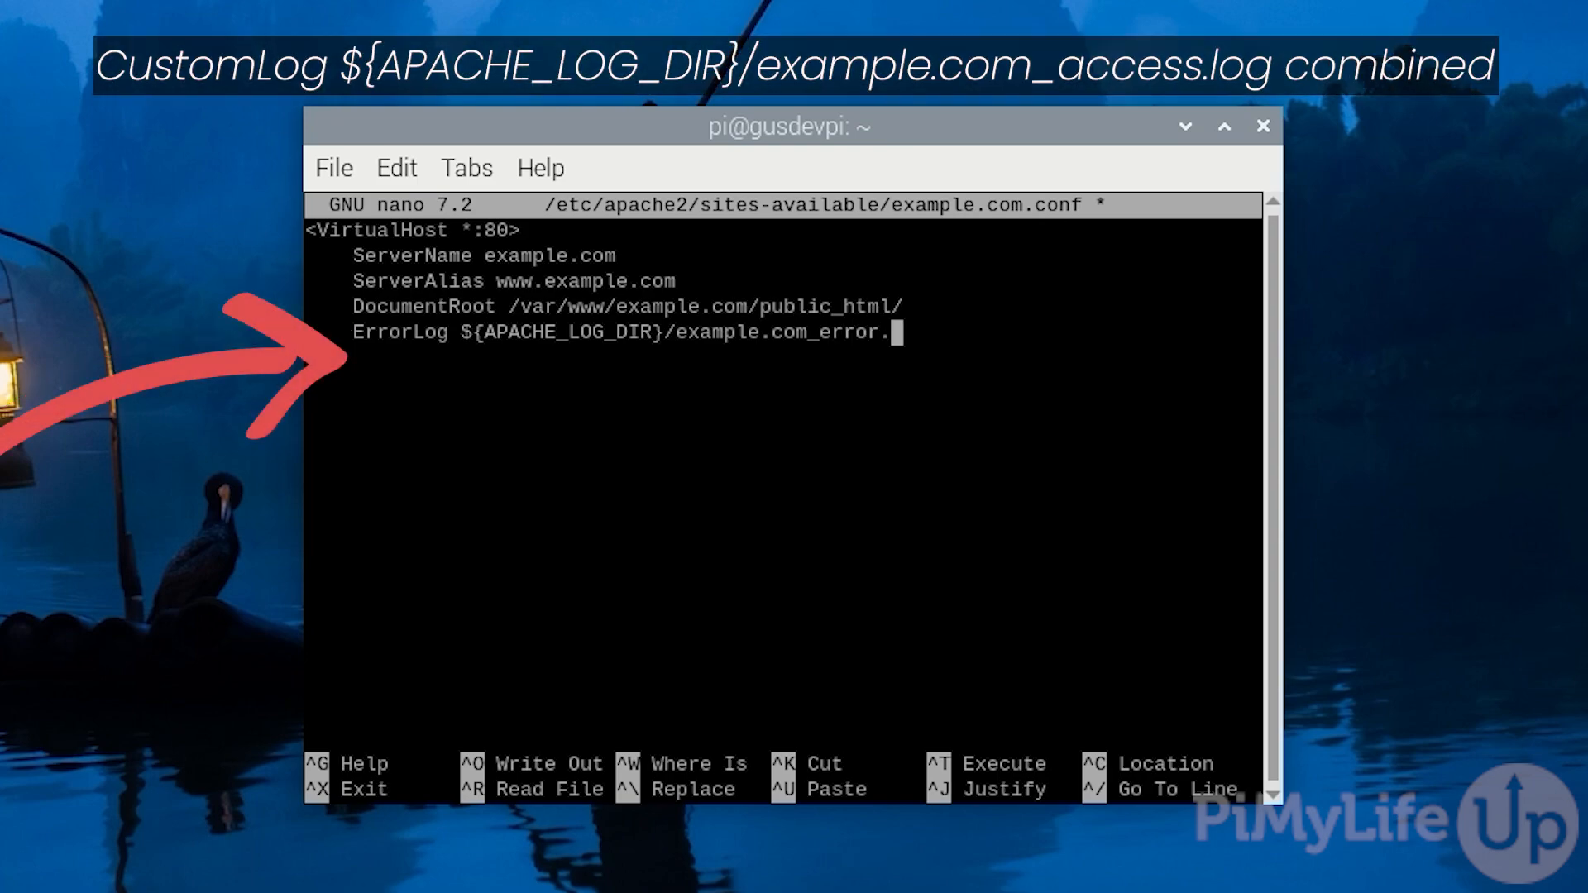
{"action": "type", "text": "CustomLog ${APACHE_LOG"}
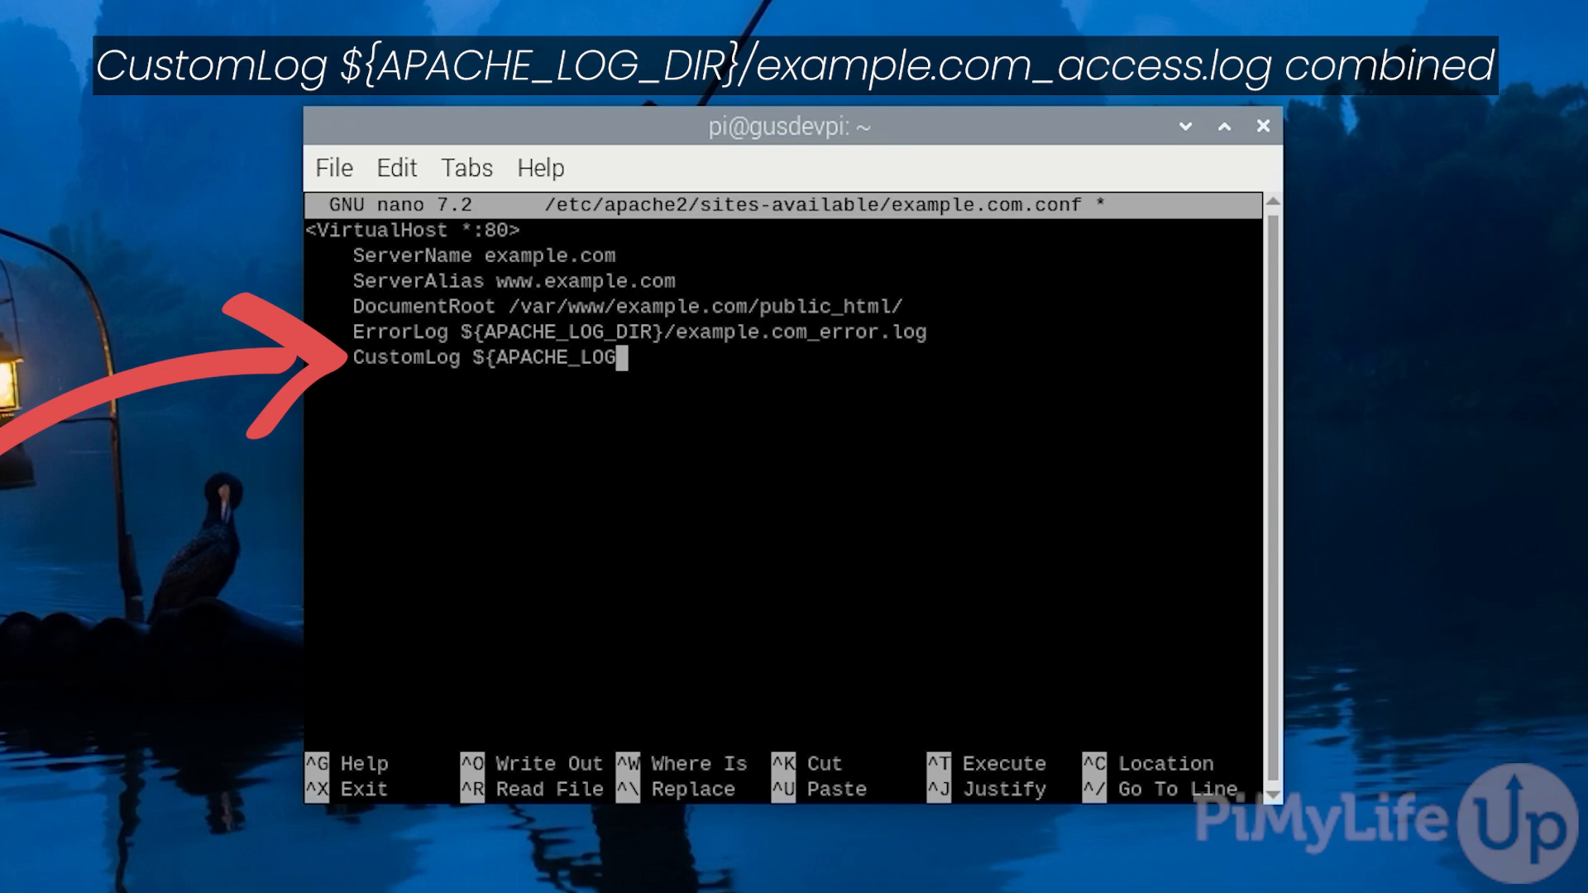
{"action": "type", "text": "_DIR}/example.co"}
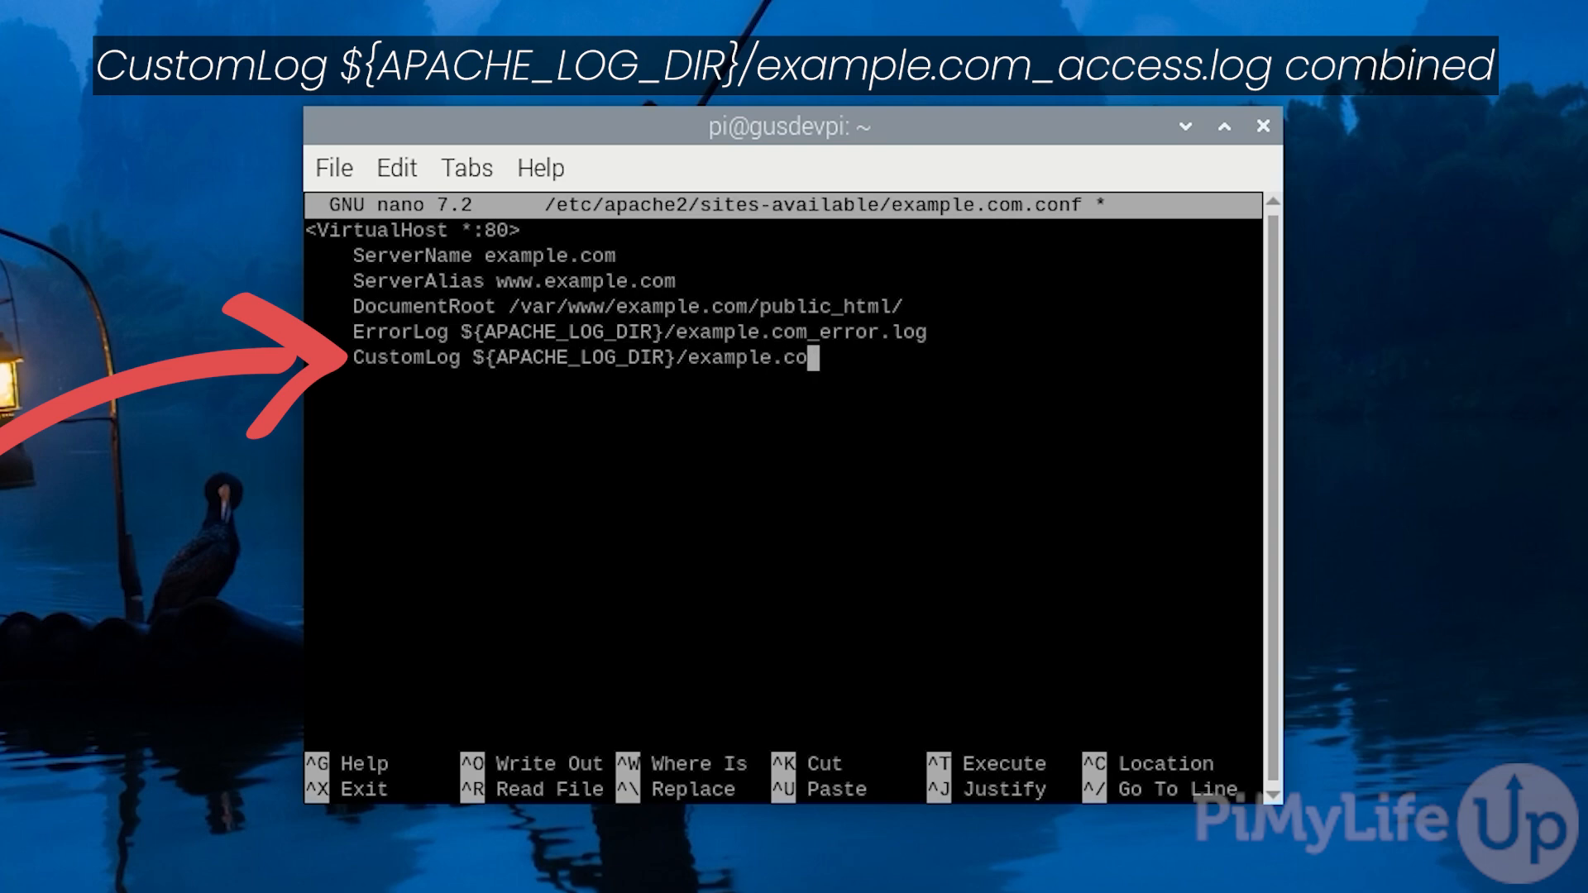
{"action": "type", "text": "m_access.log comb"}
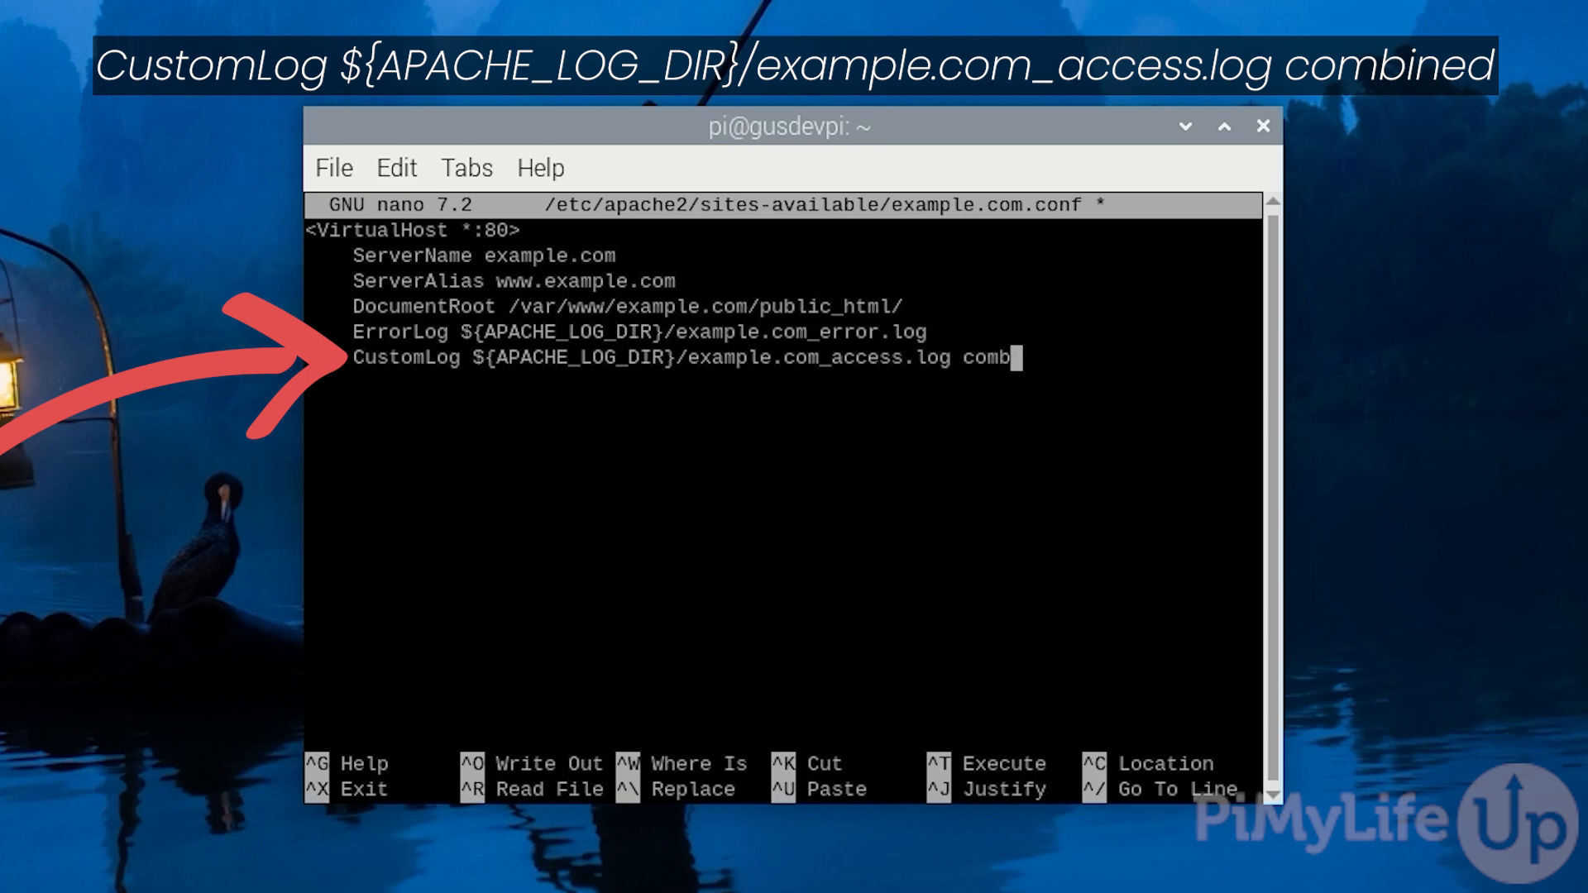
{"action": "type", "text": "ined"}
{"action": "type", "text": "</"}
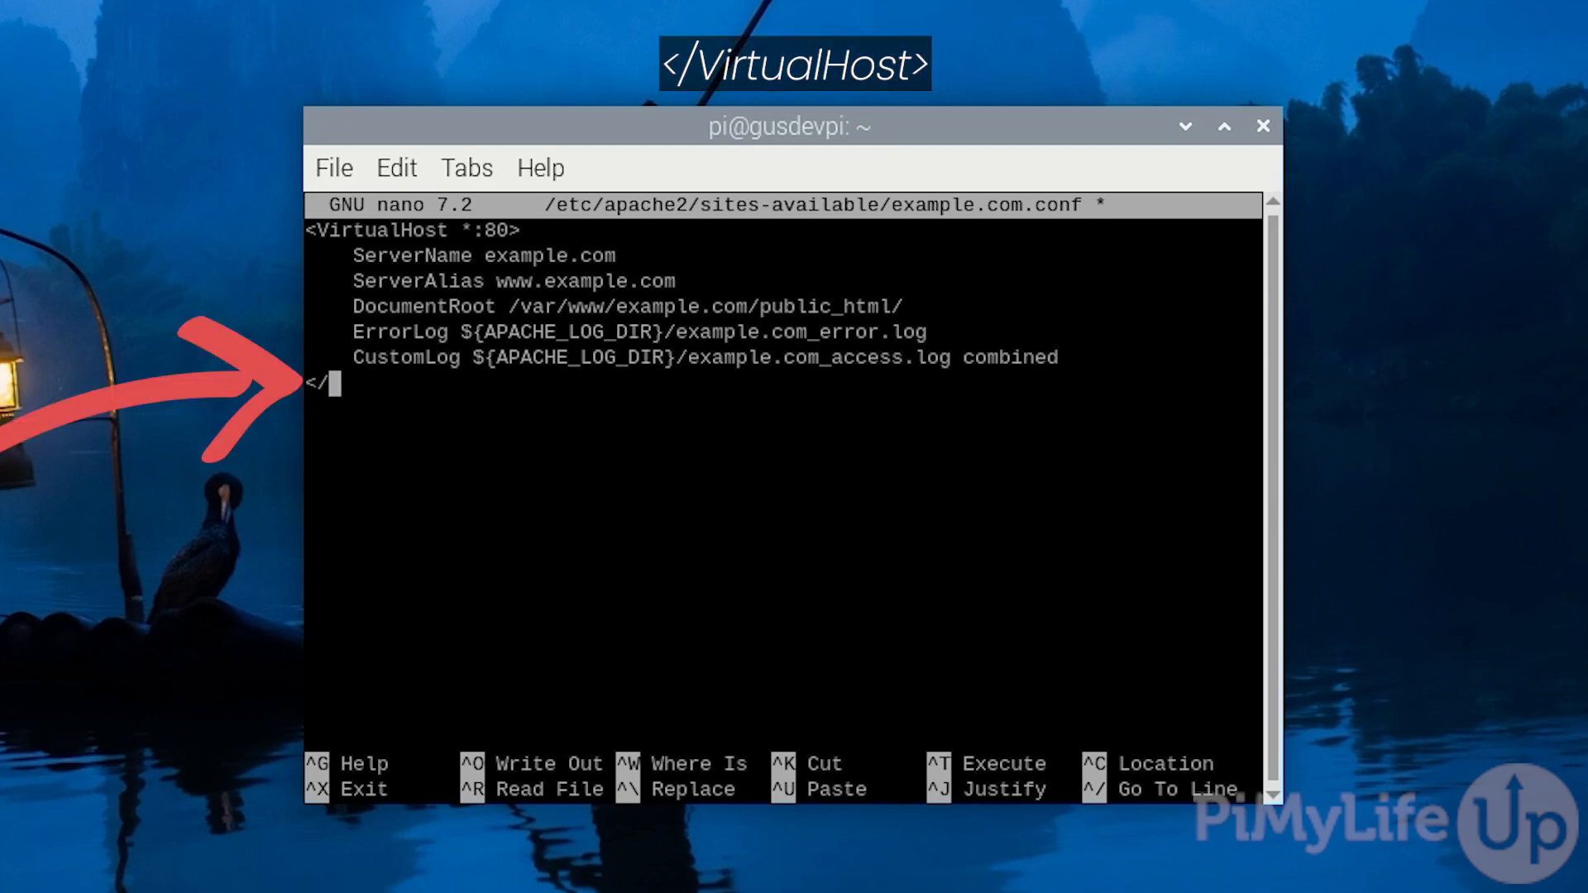
Step: Close the block with the </VirtualHost> tag
{"action": "type", "text": "Virtual"}
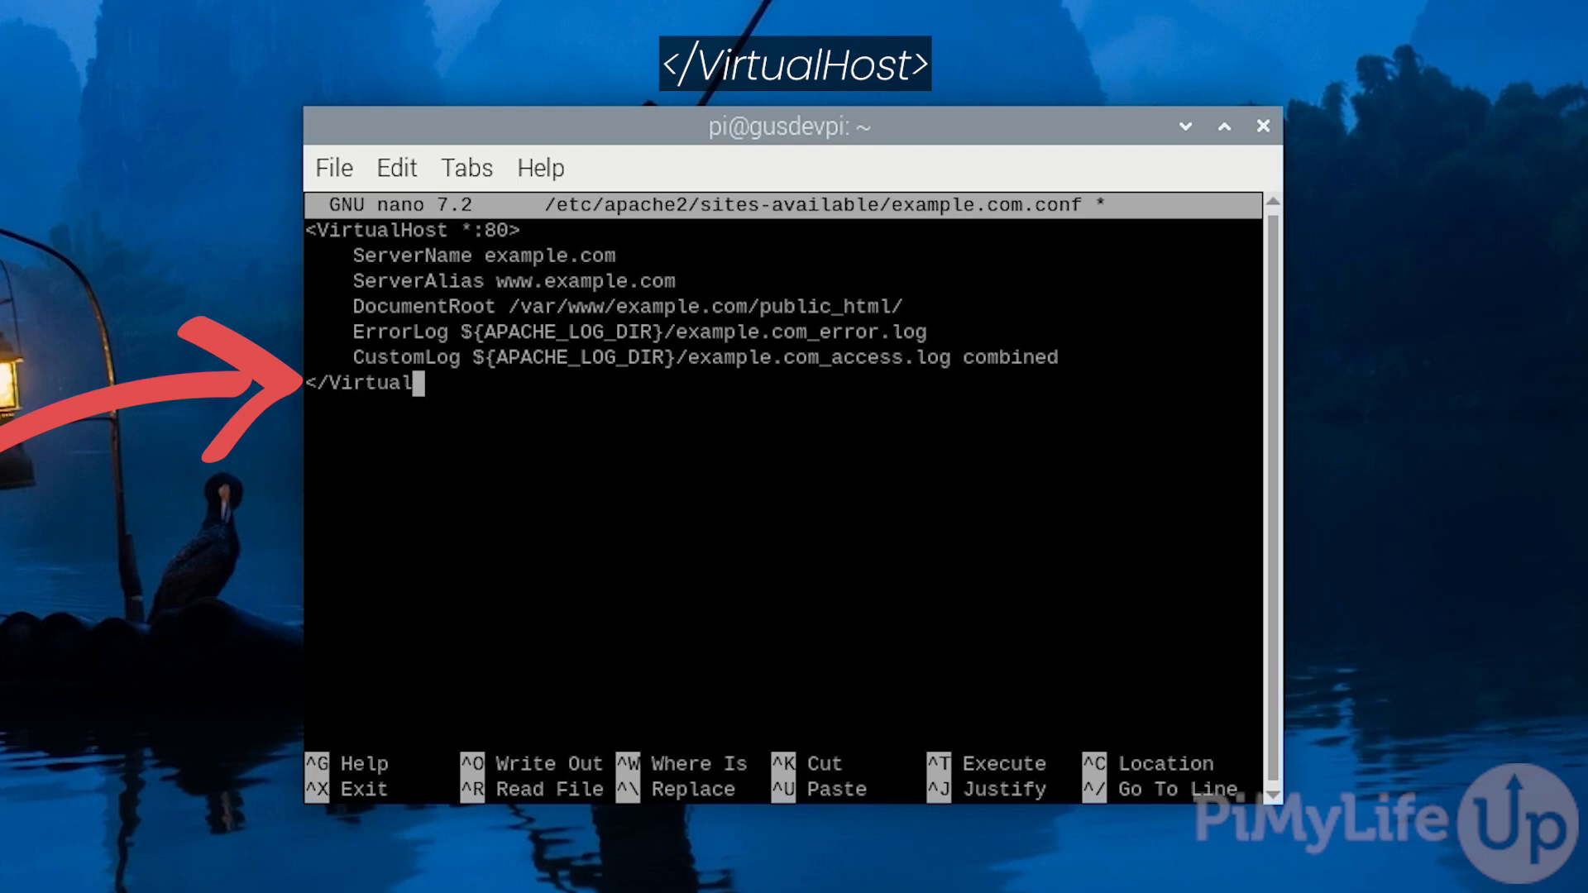
{"action": "type", "text": "Host>"}
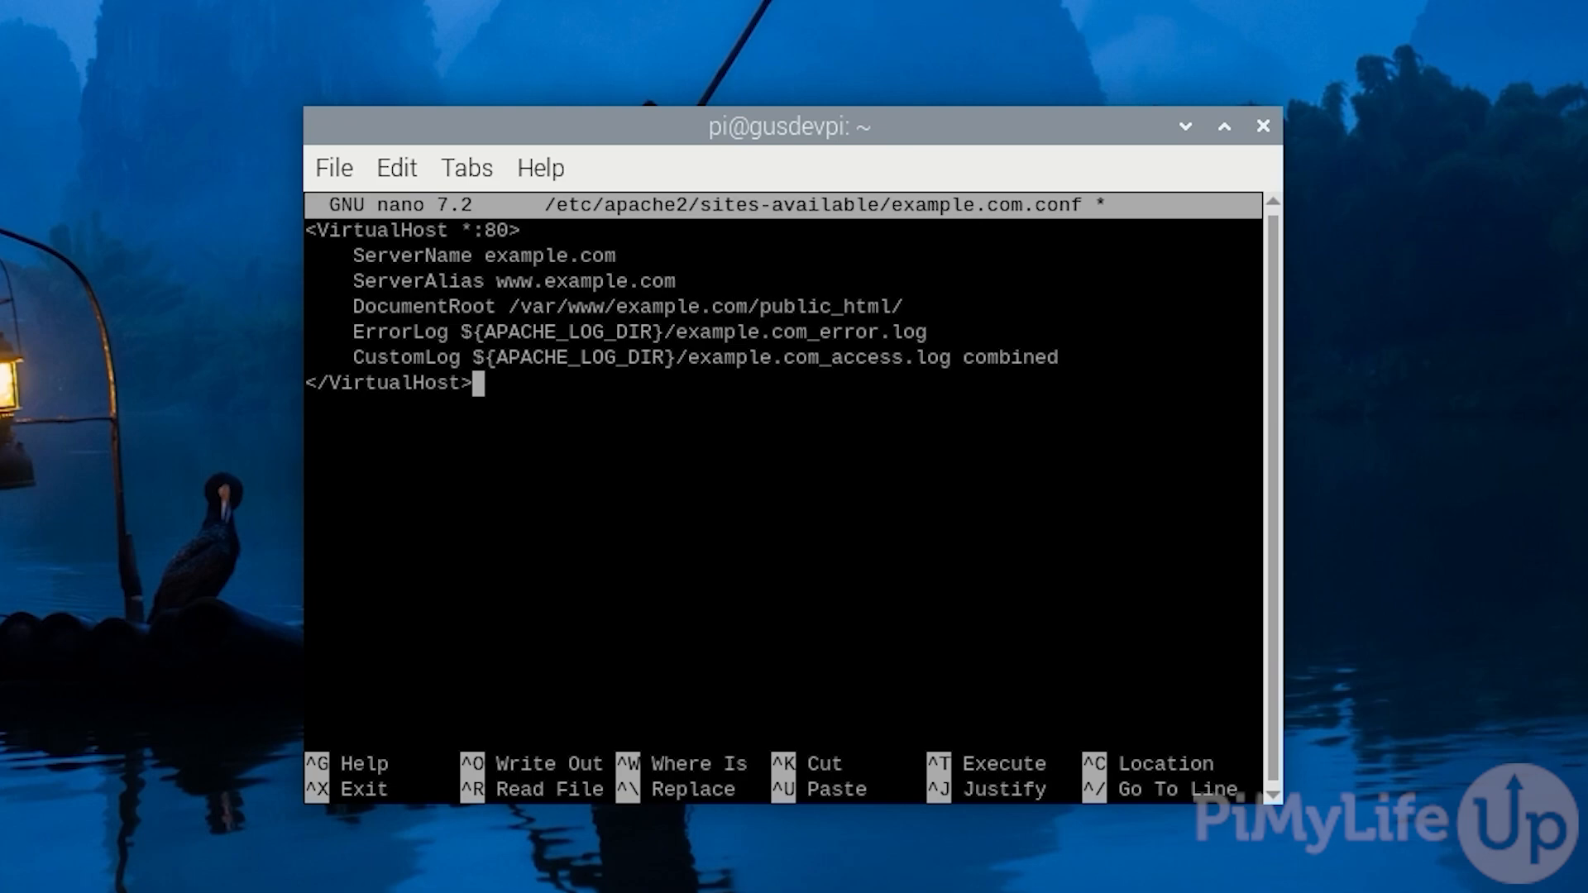
Step: Save example.com.conf under its existing path and exit nano
{"action": "key", "text": "ctrl+x"}
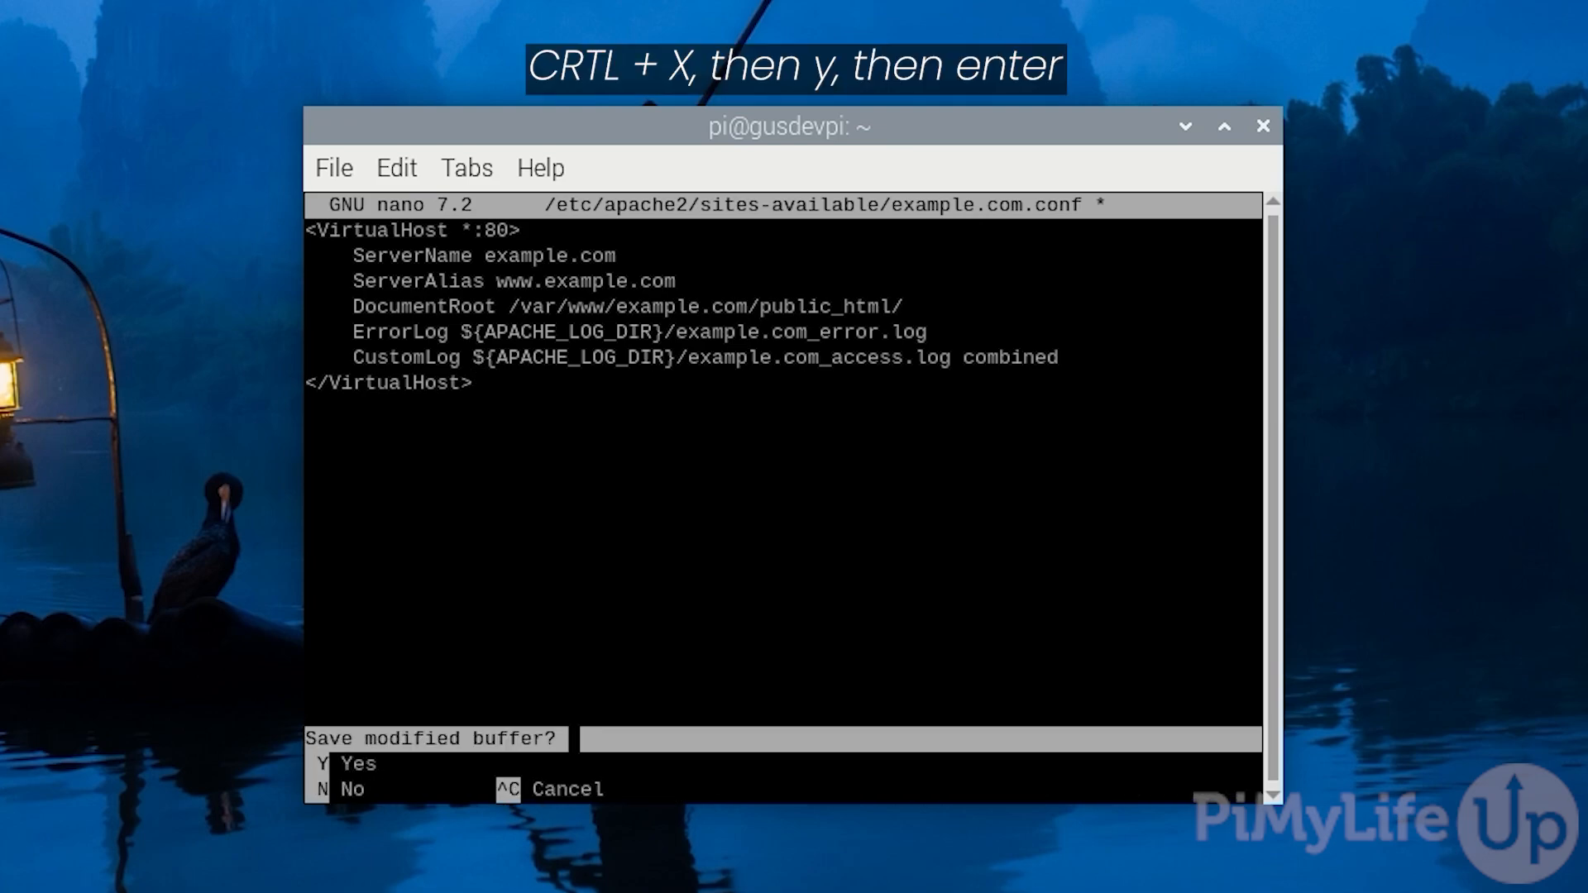
{"action": "key", "text": "y"}
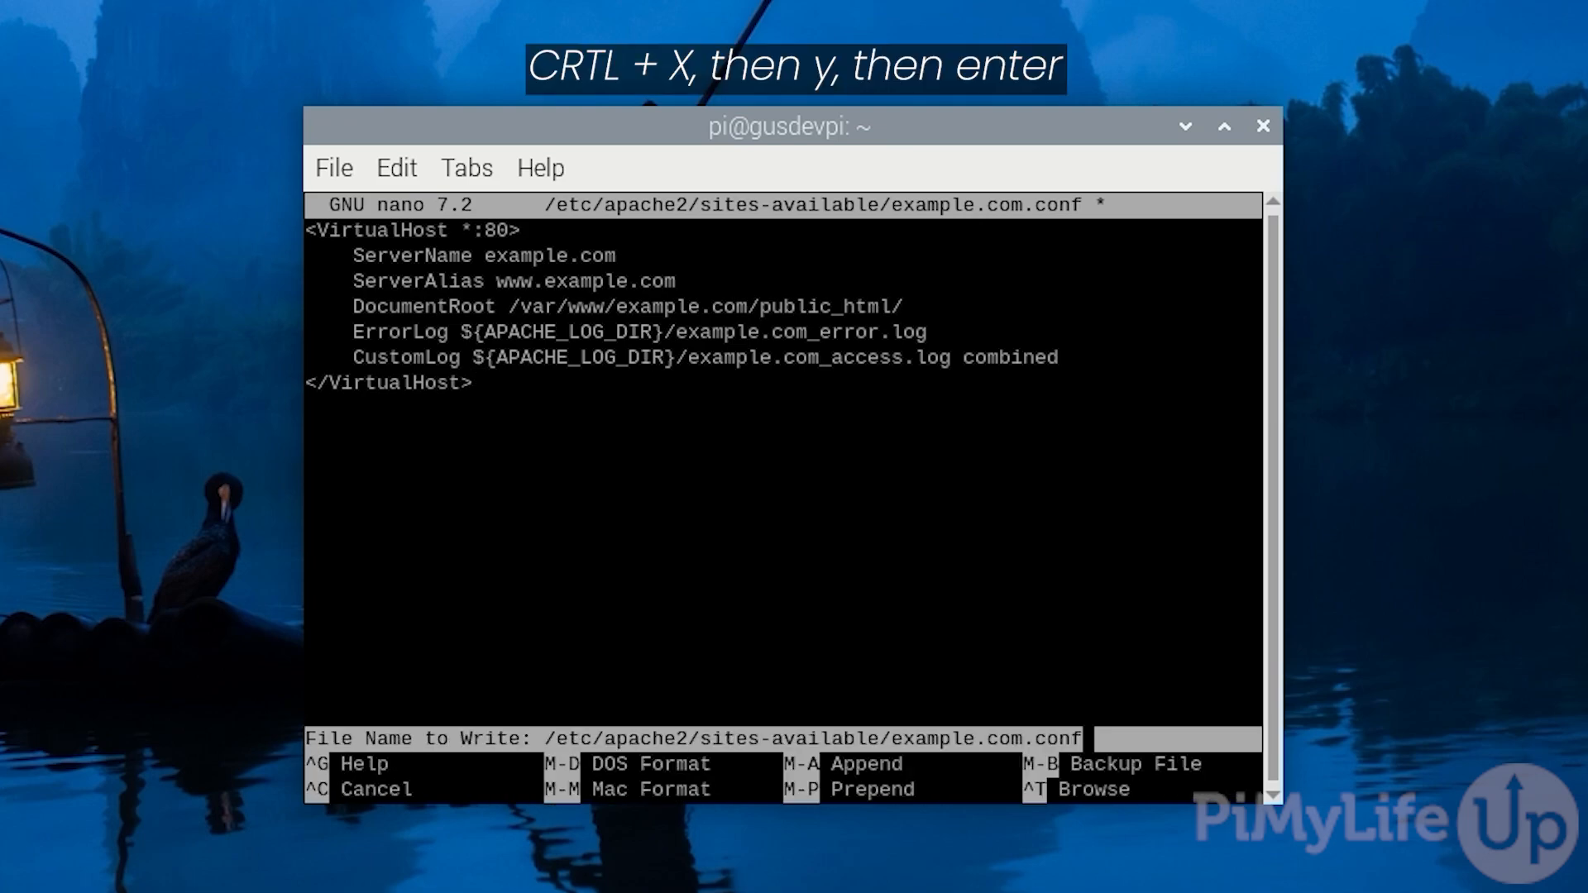
{"action": "key", "text": "Return"}
{"action": "type", "text": "sudo mkd"}
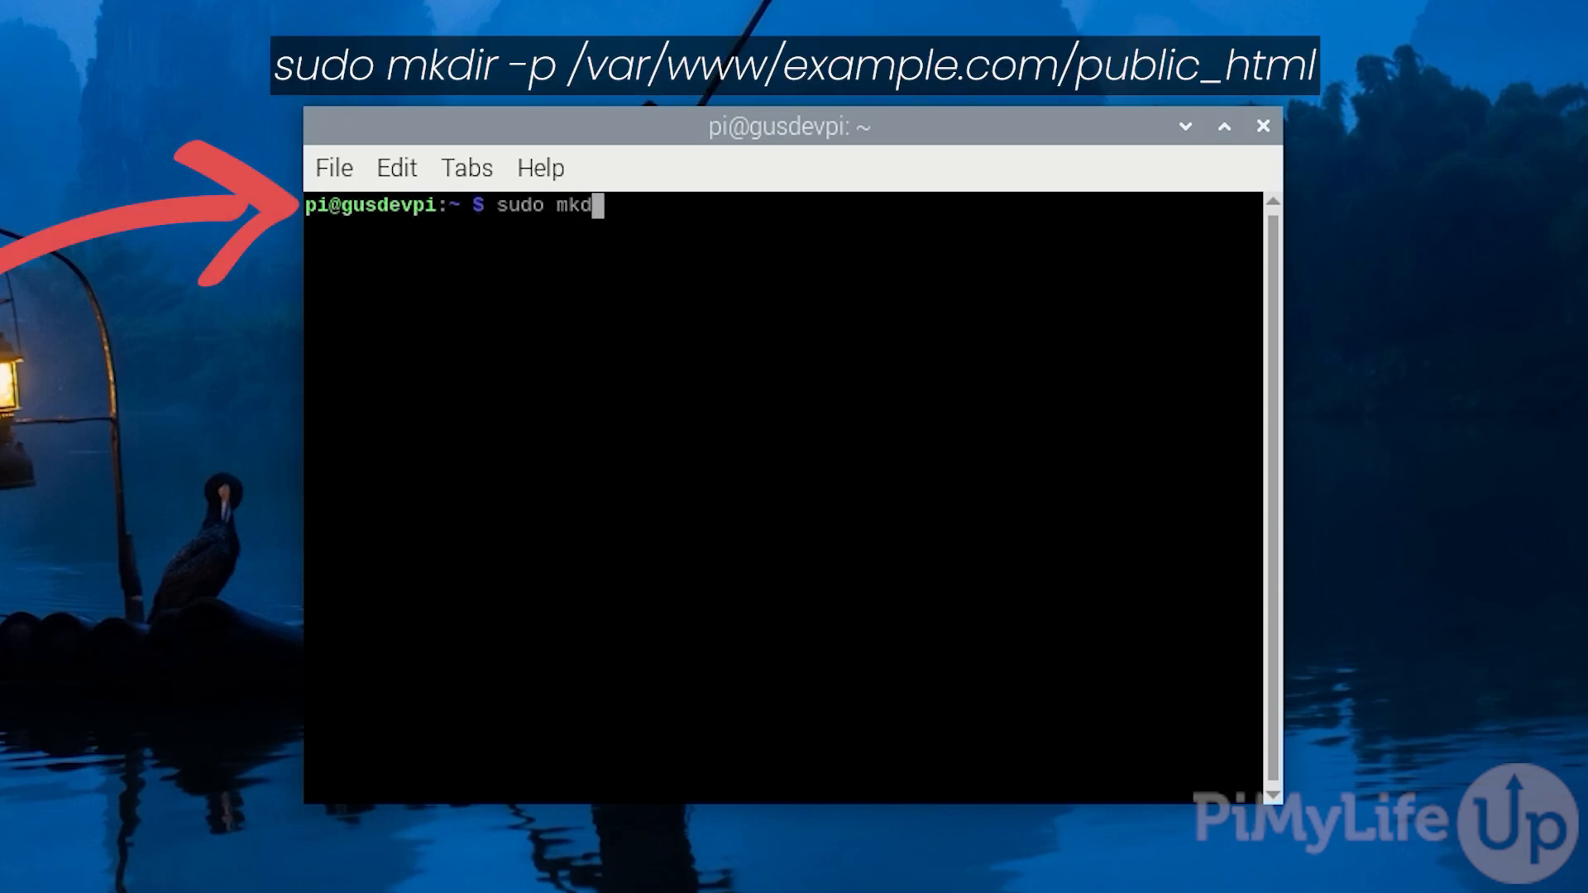
Step: Create /var/www/example.com/public_html with sudo mkdir -p
{"action": "type", "text": "ir -p /var"}
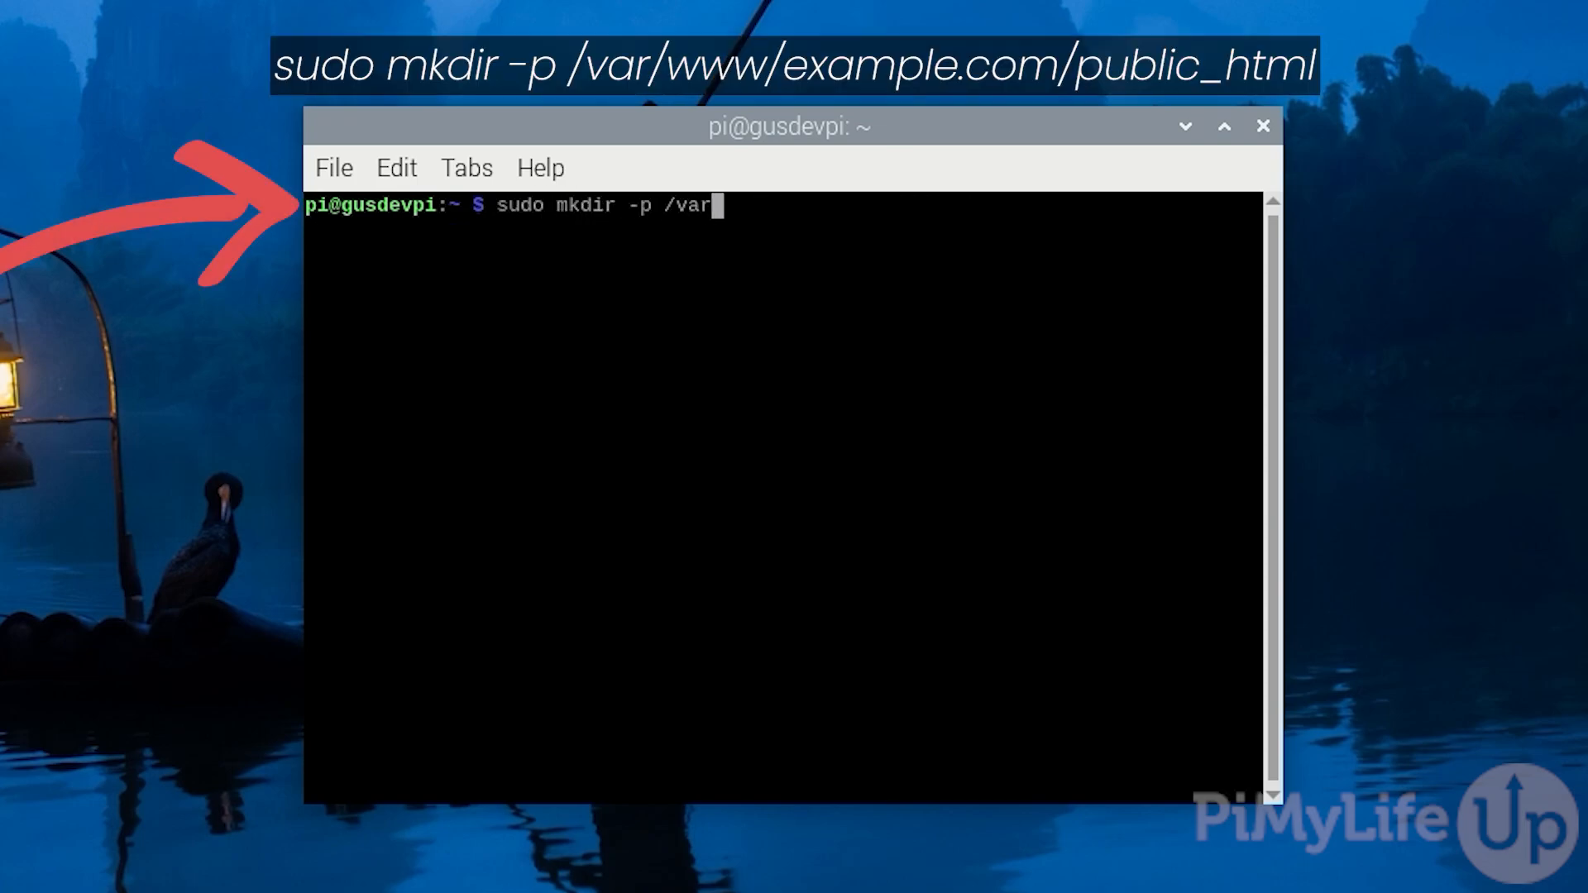
{"action": "type", "text": "/www/exampl"}
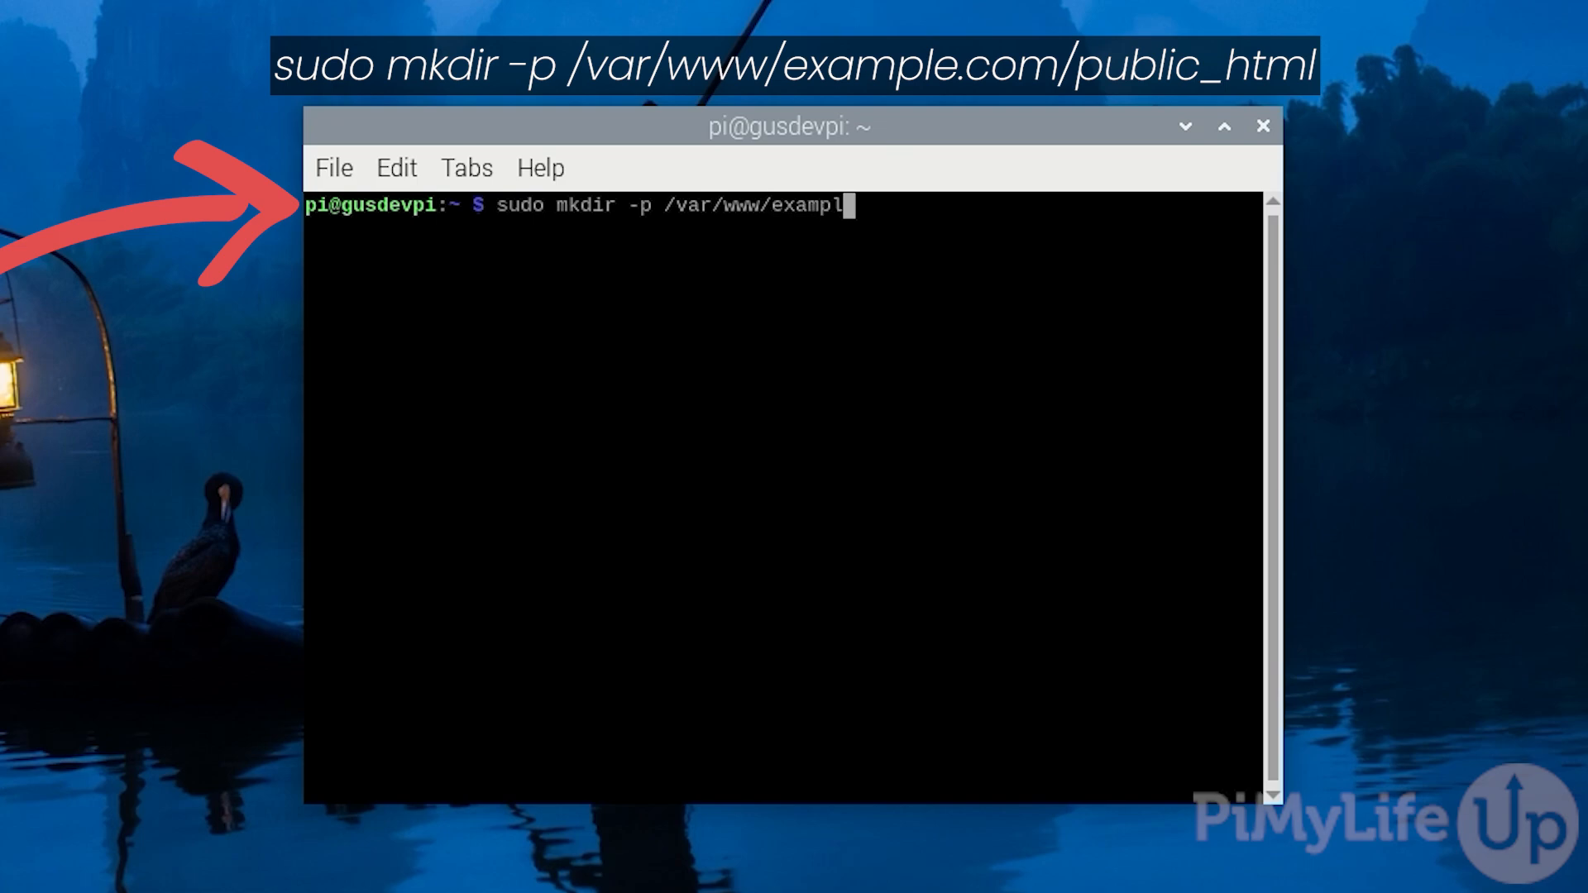
{"action": "type", "text": "e.com/pu"}
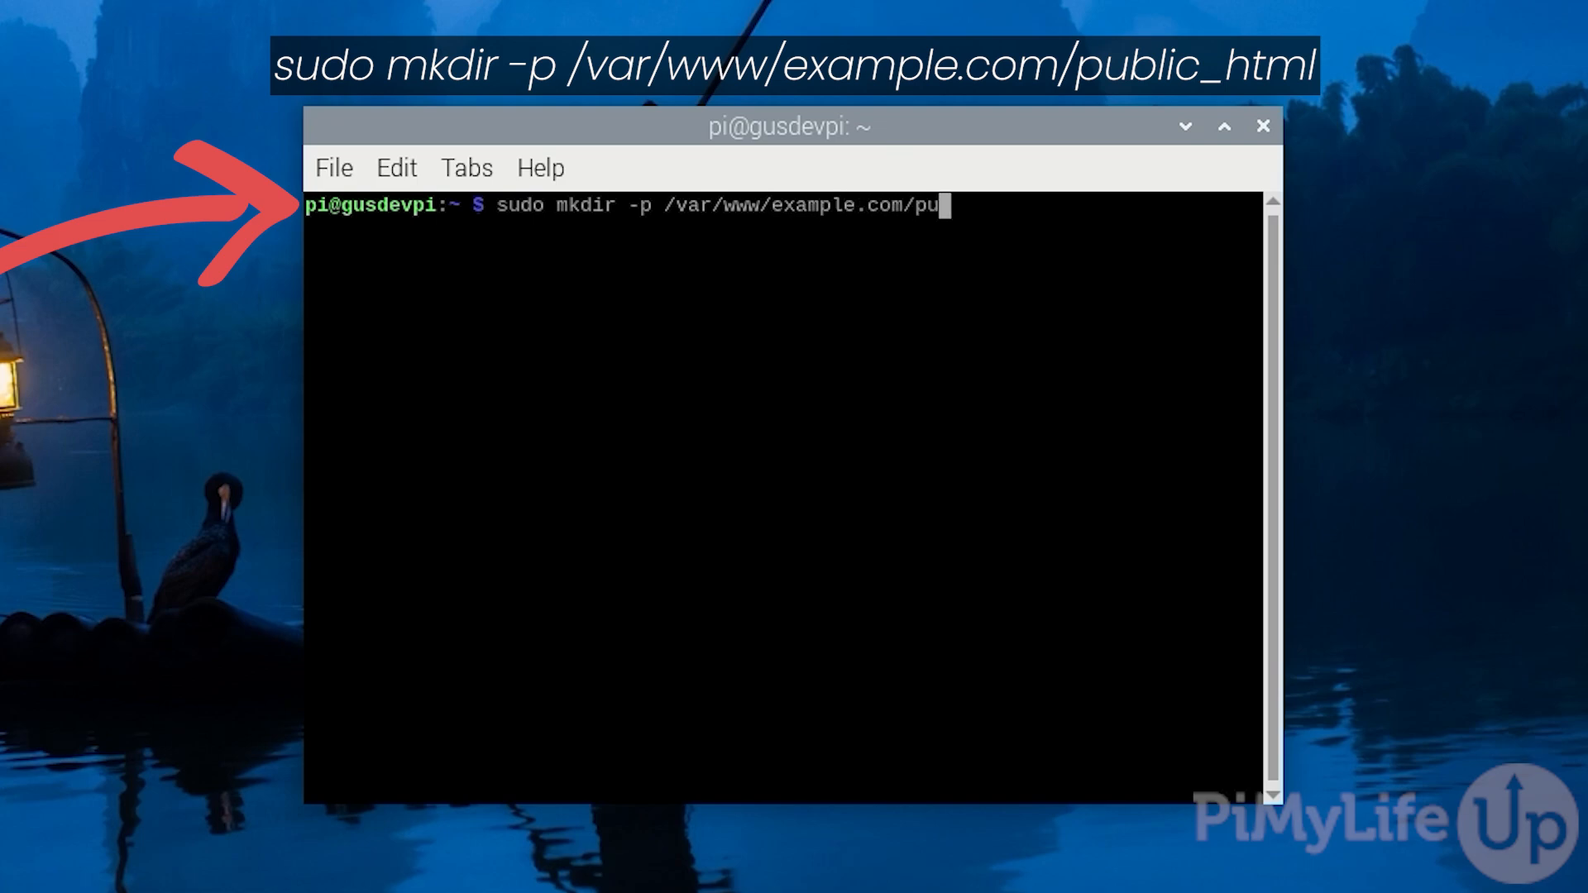
{"action": "type", "text": "blic_html"}
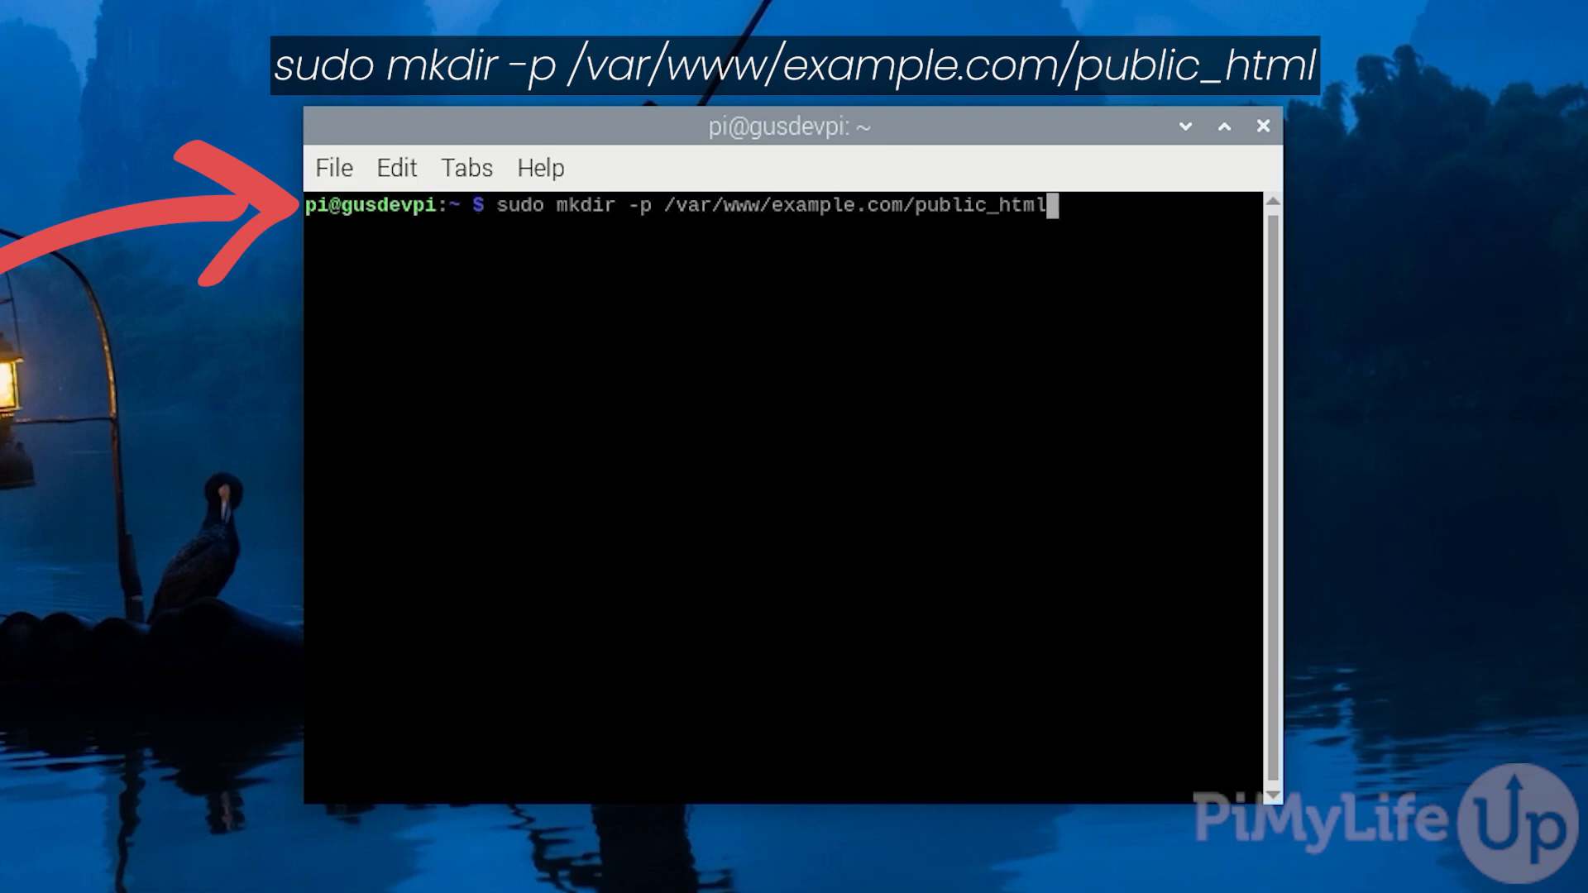
{"action": "key", "text": "Return"}
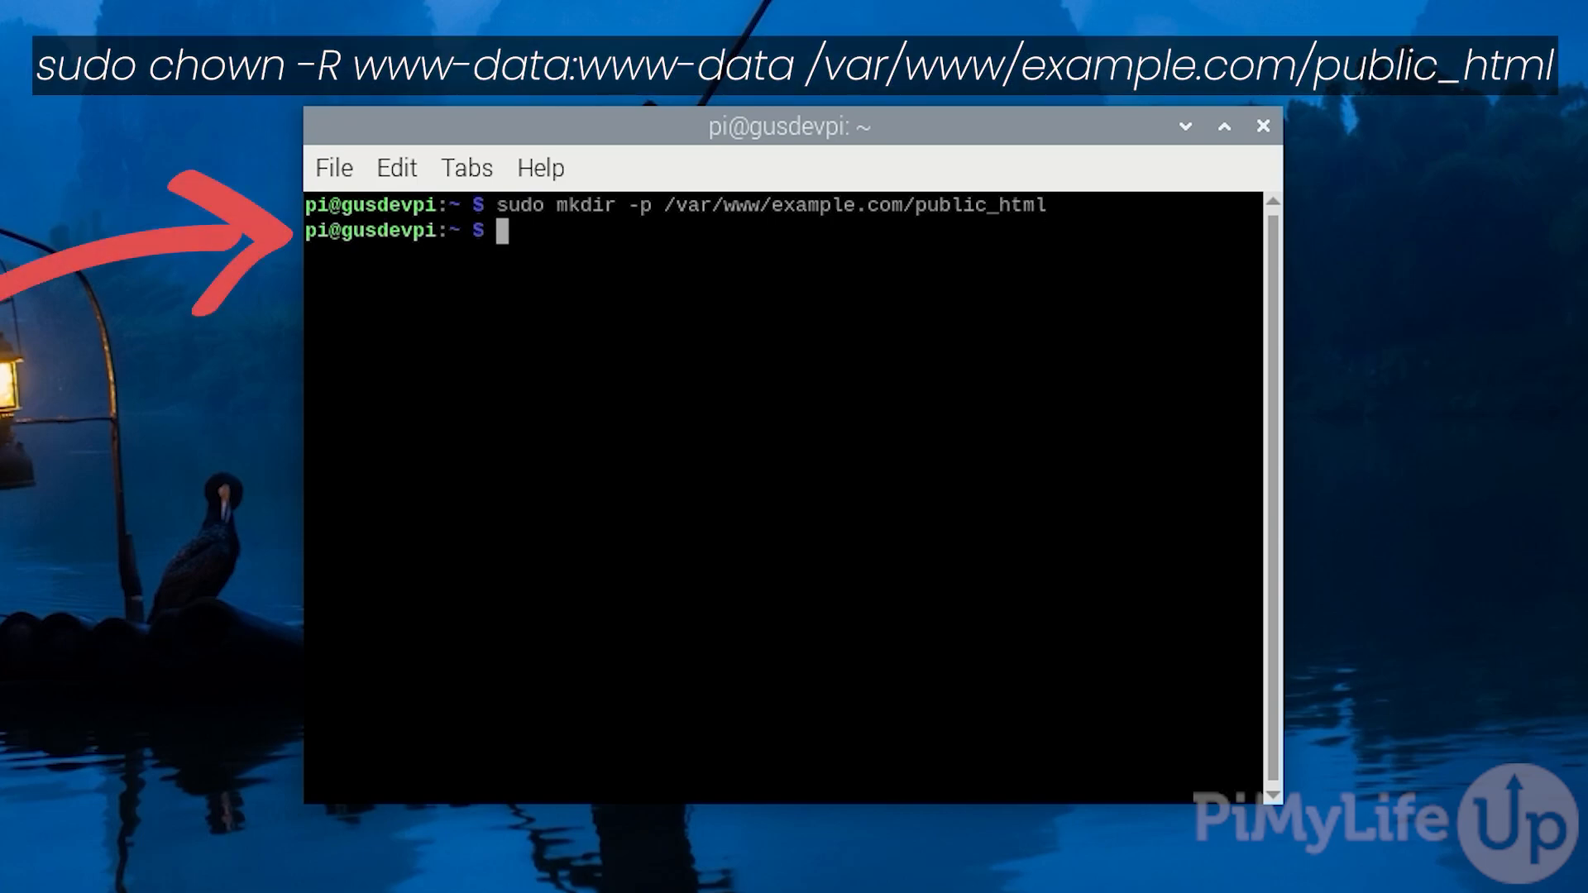
Step: Give www-data:www-data recursive ownership of the example.com public_html folder
{"action": "type", "text": "sudo cho"}
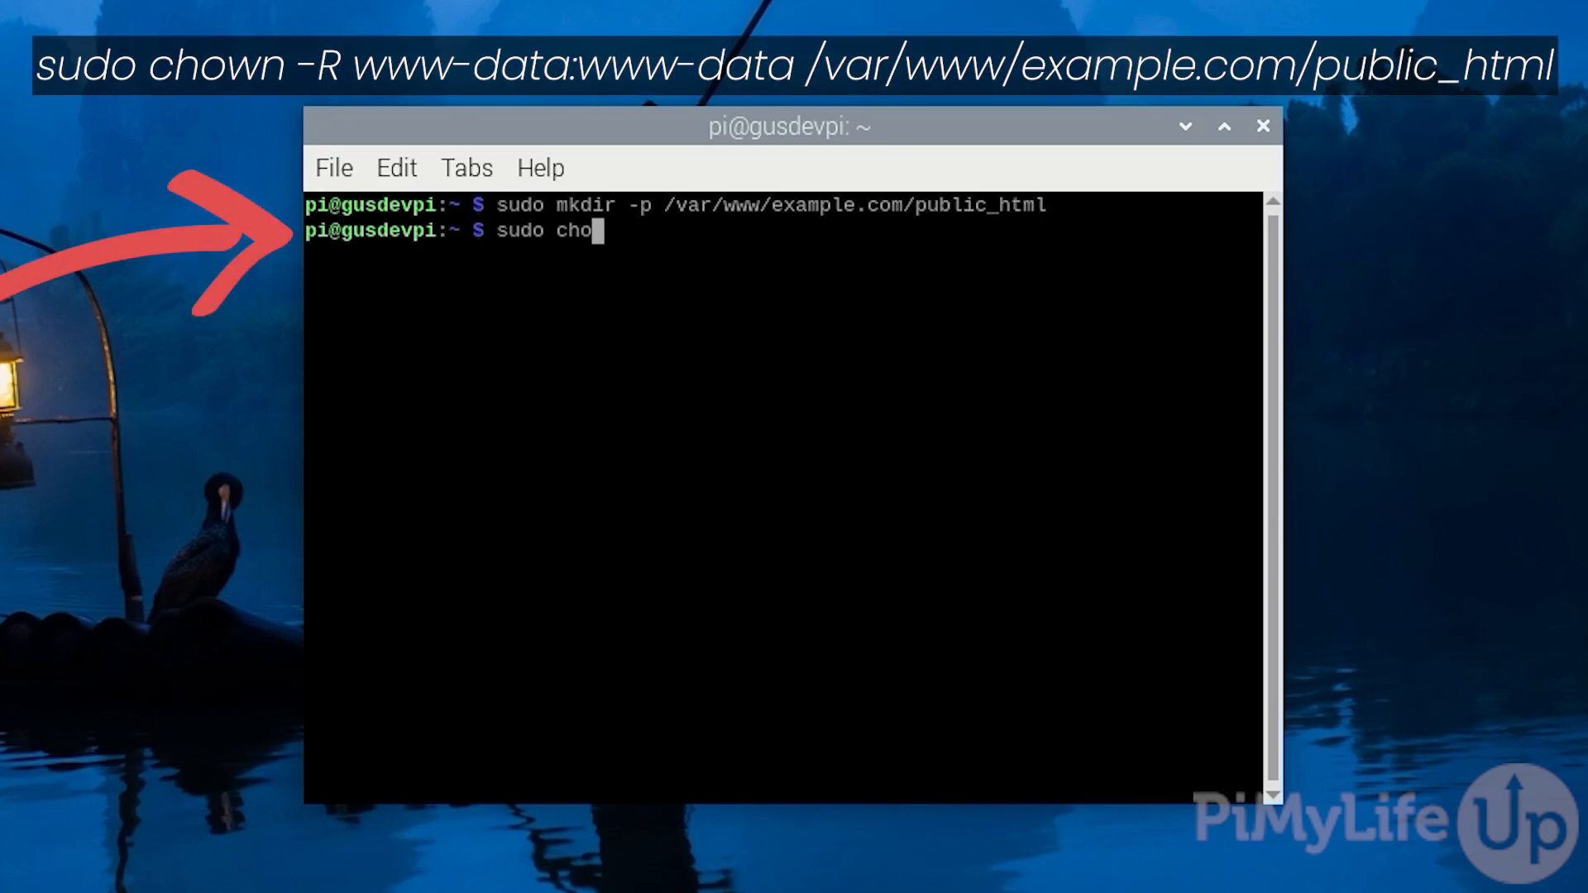
{"action": "type", "text": "wn -R"}
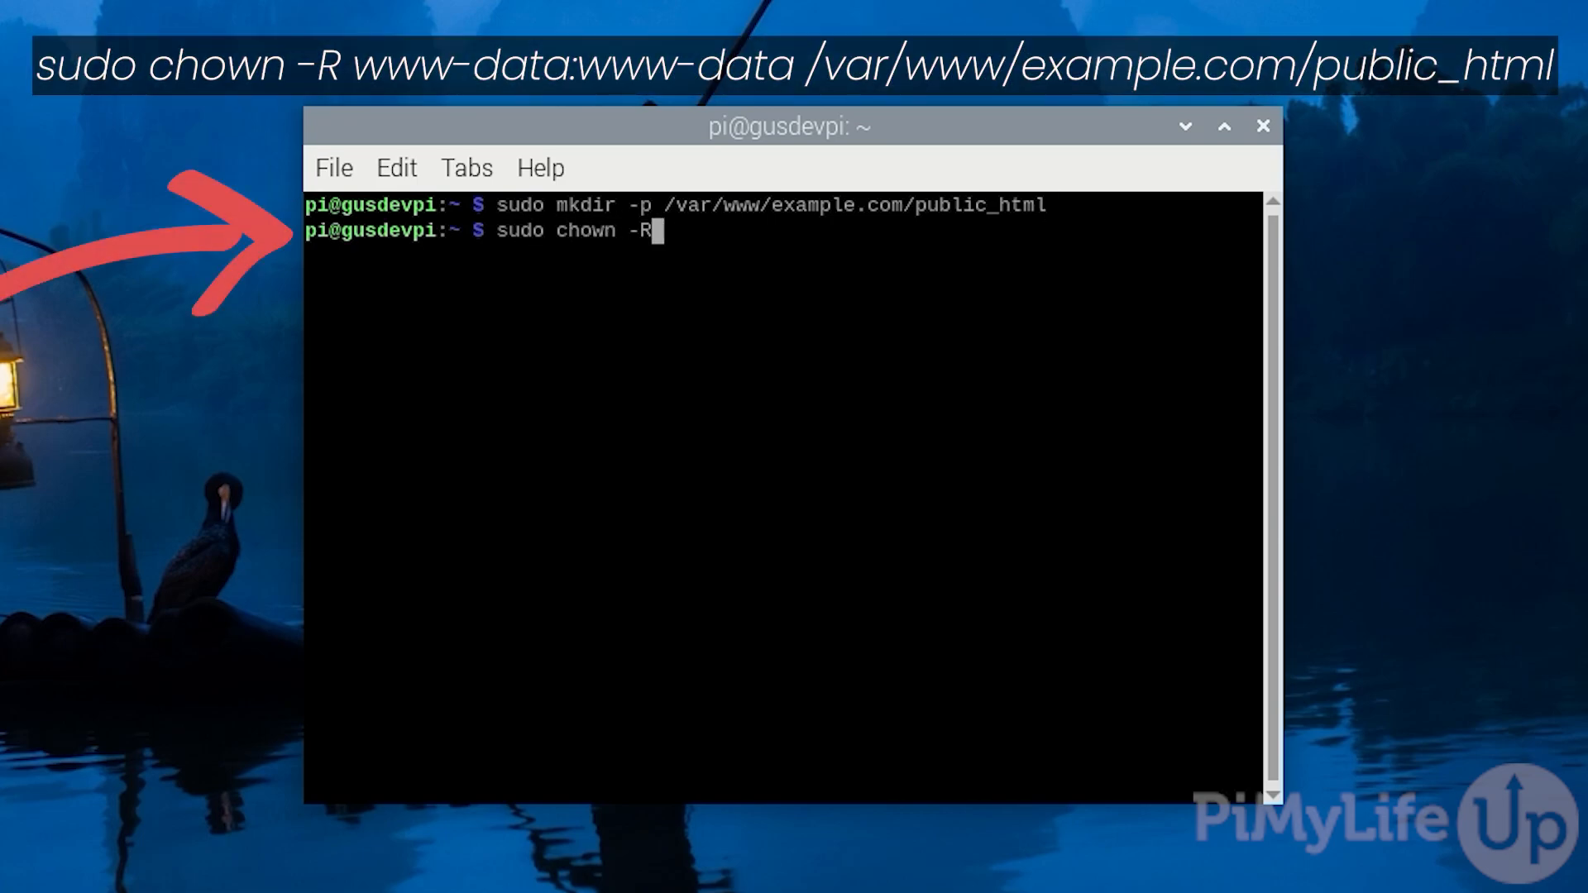
{"action": "type", "text": "www-d"}
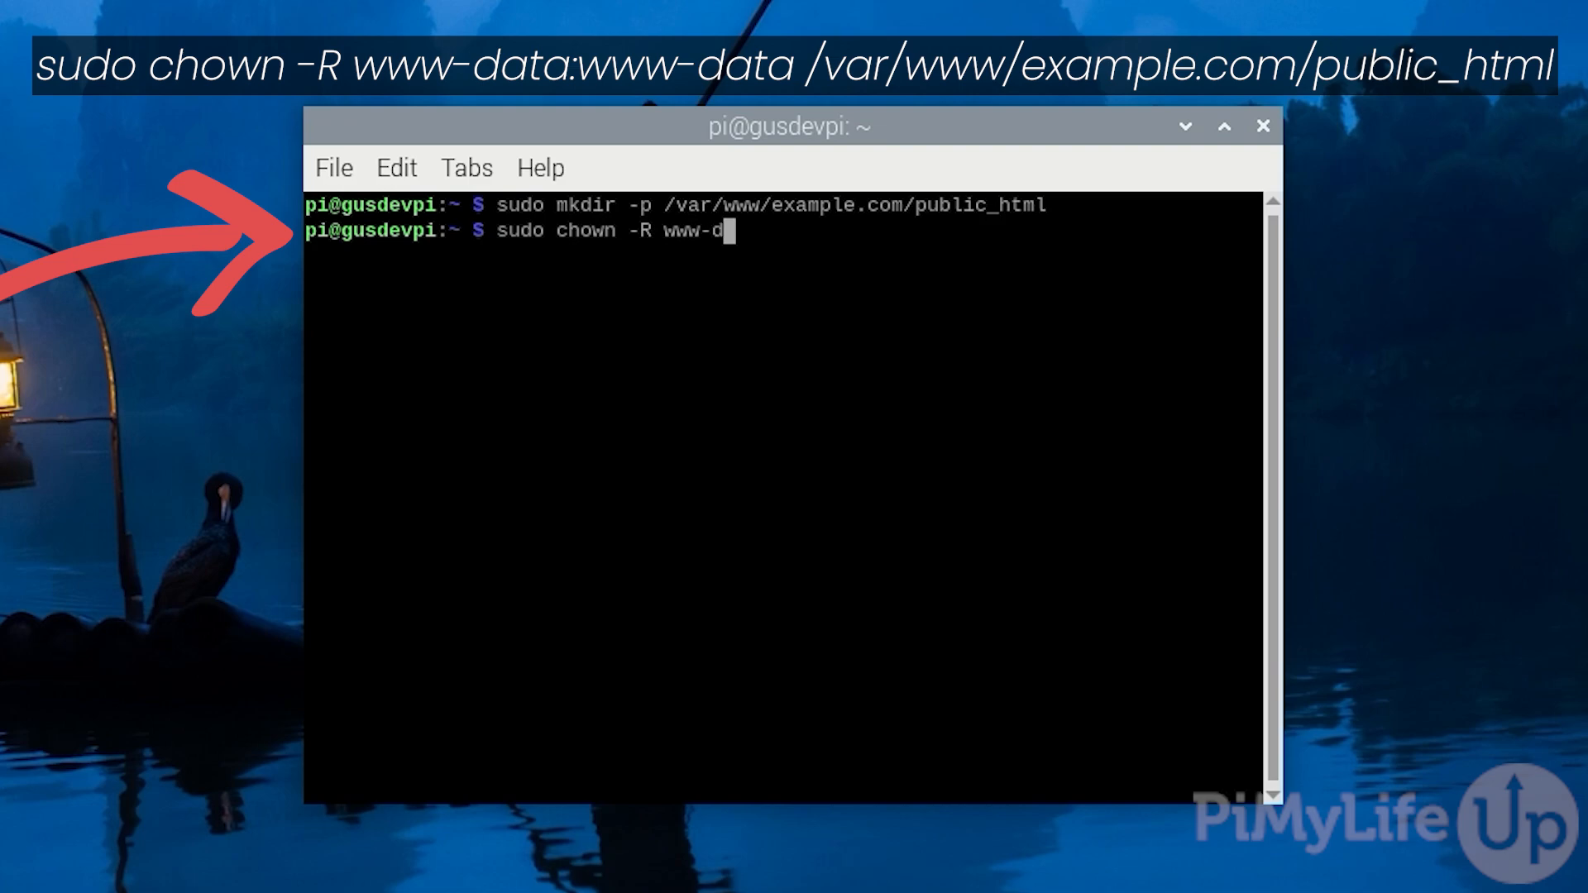
{"action": "type", "text": "ata"}
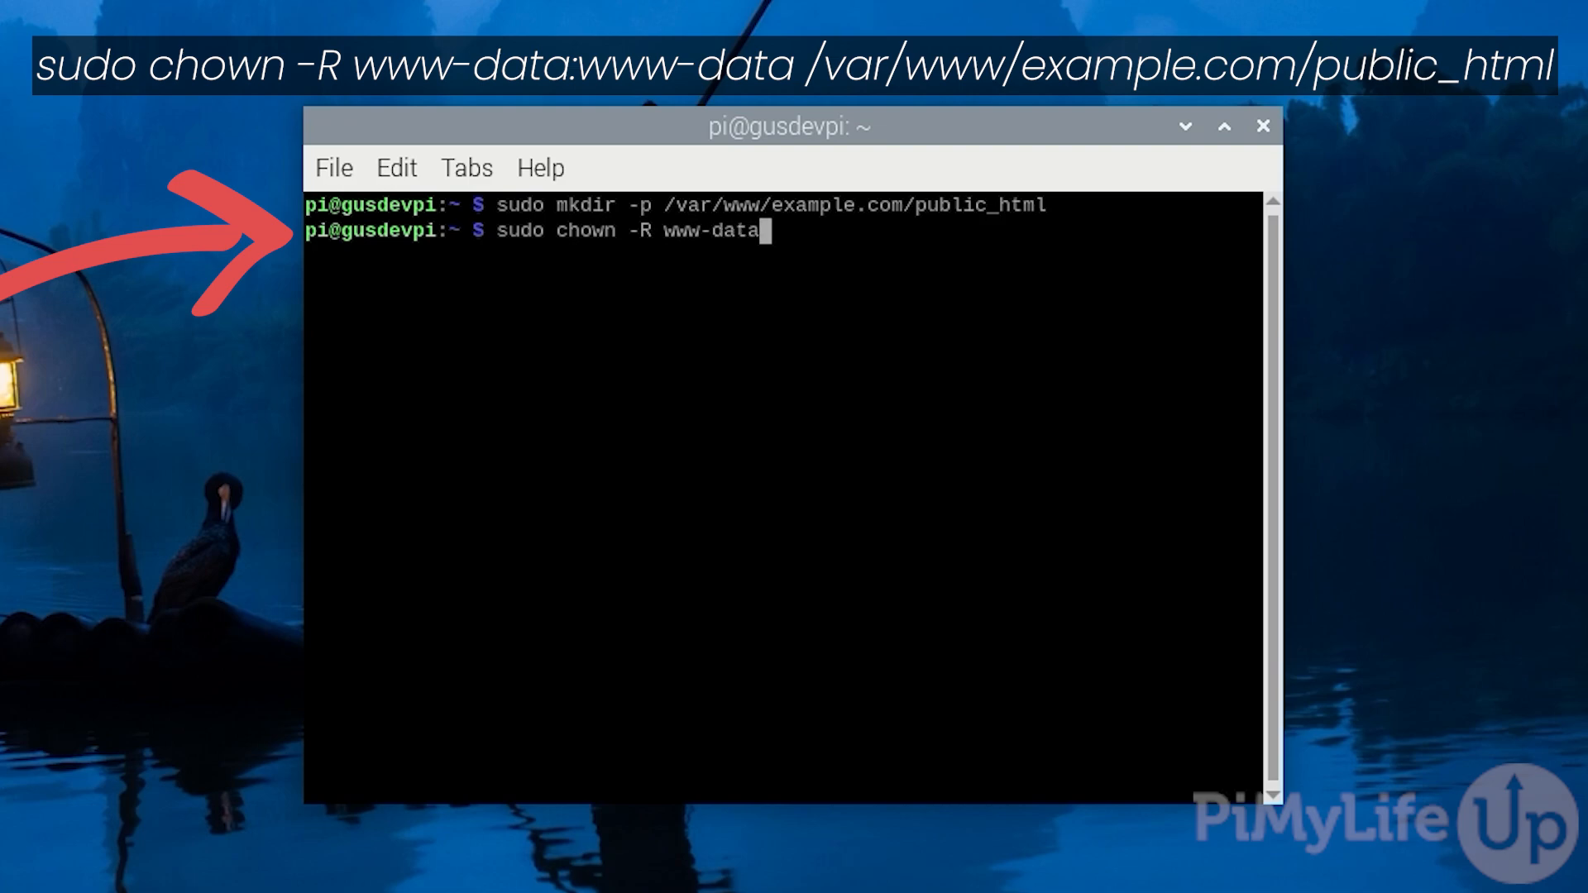
{"action": "type", "text": ":www"}
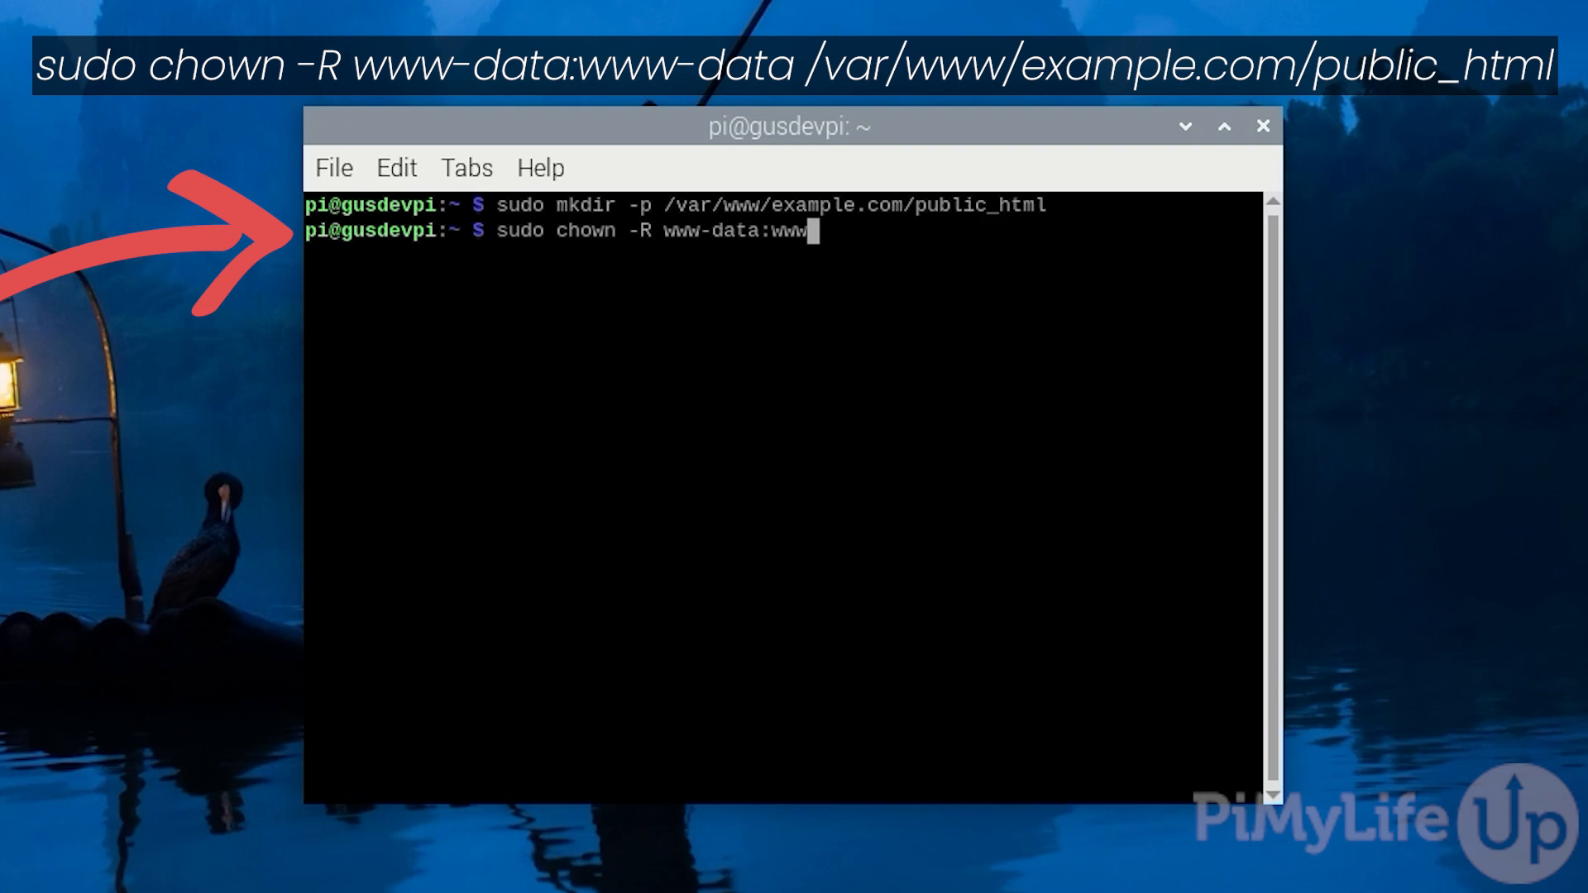
{"action": "type", "text": "-data /"}
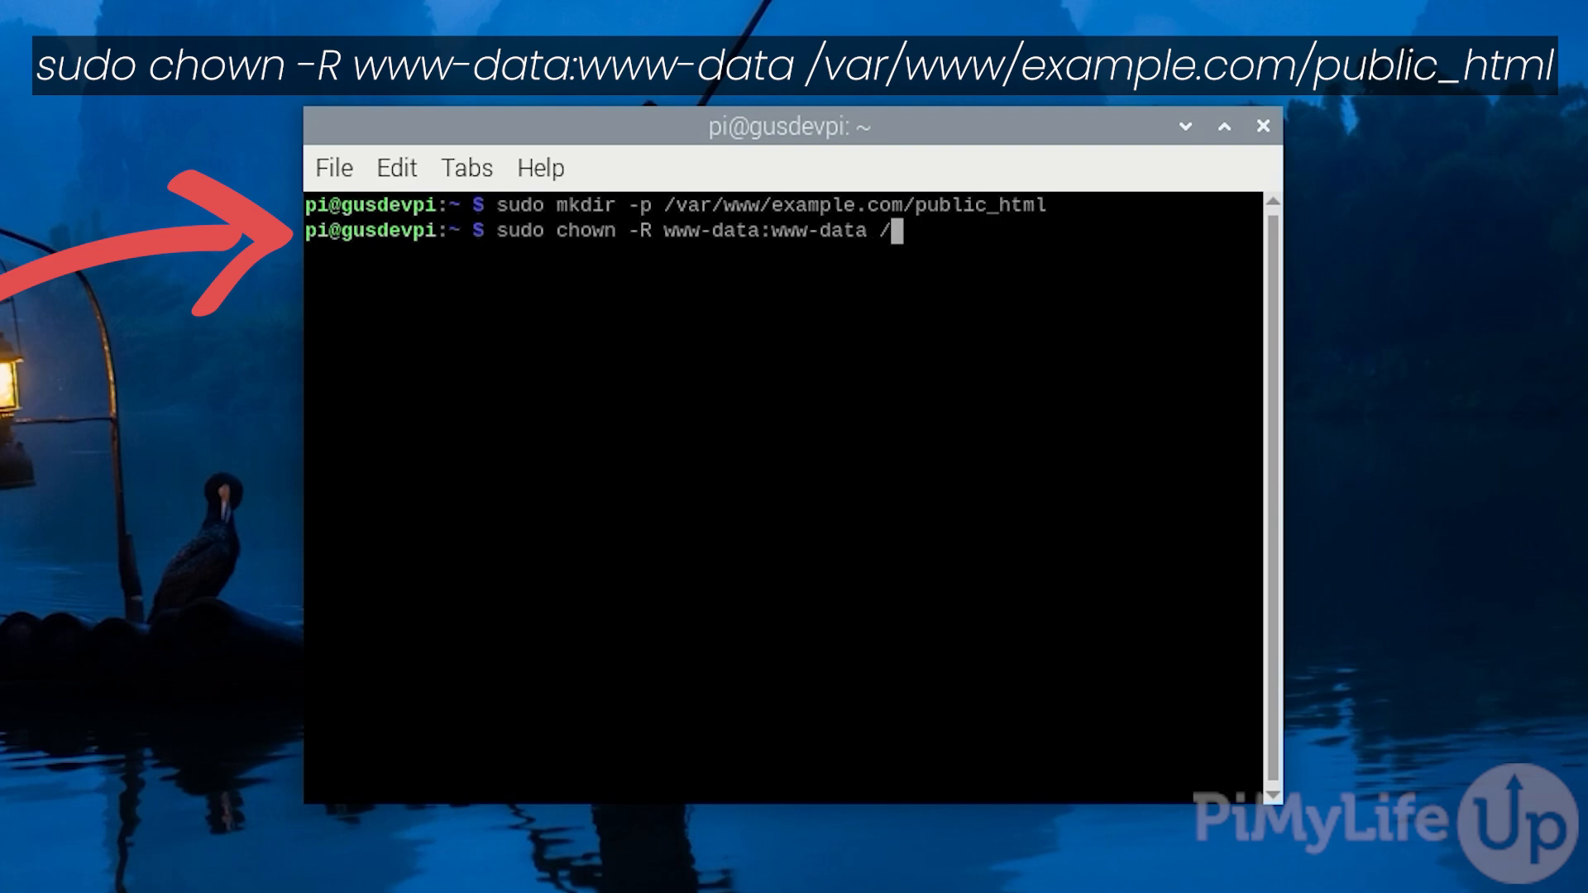
{"action": "type", "text": "var/www/exam"}
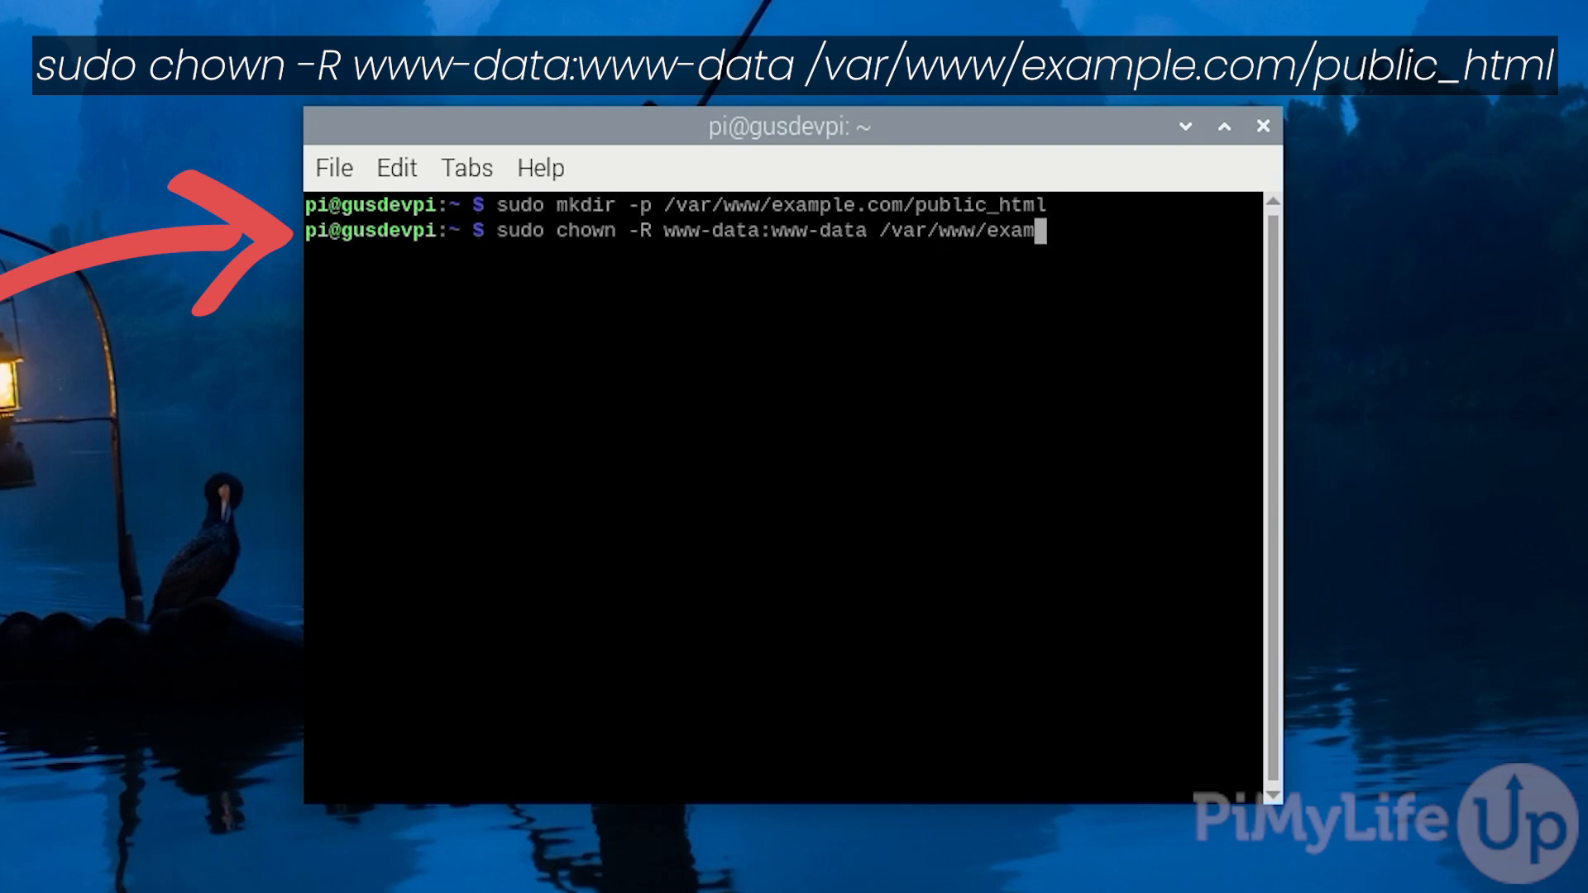
{"action": "type", "text": "ple.com/p"}
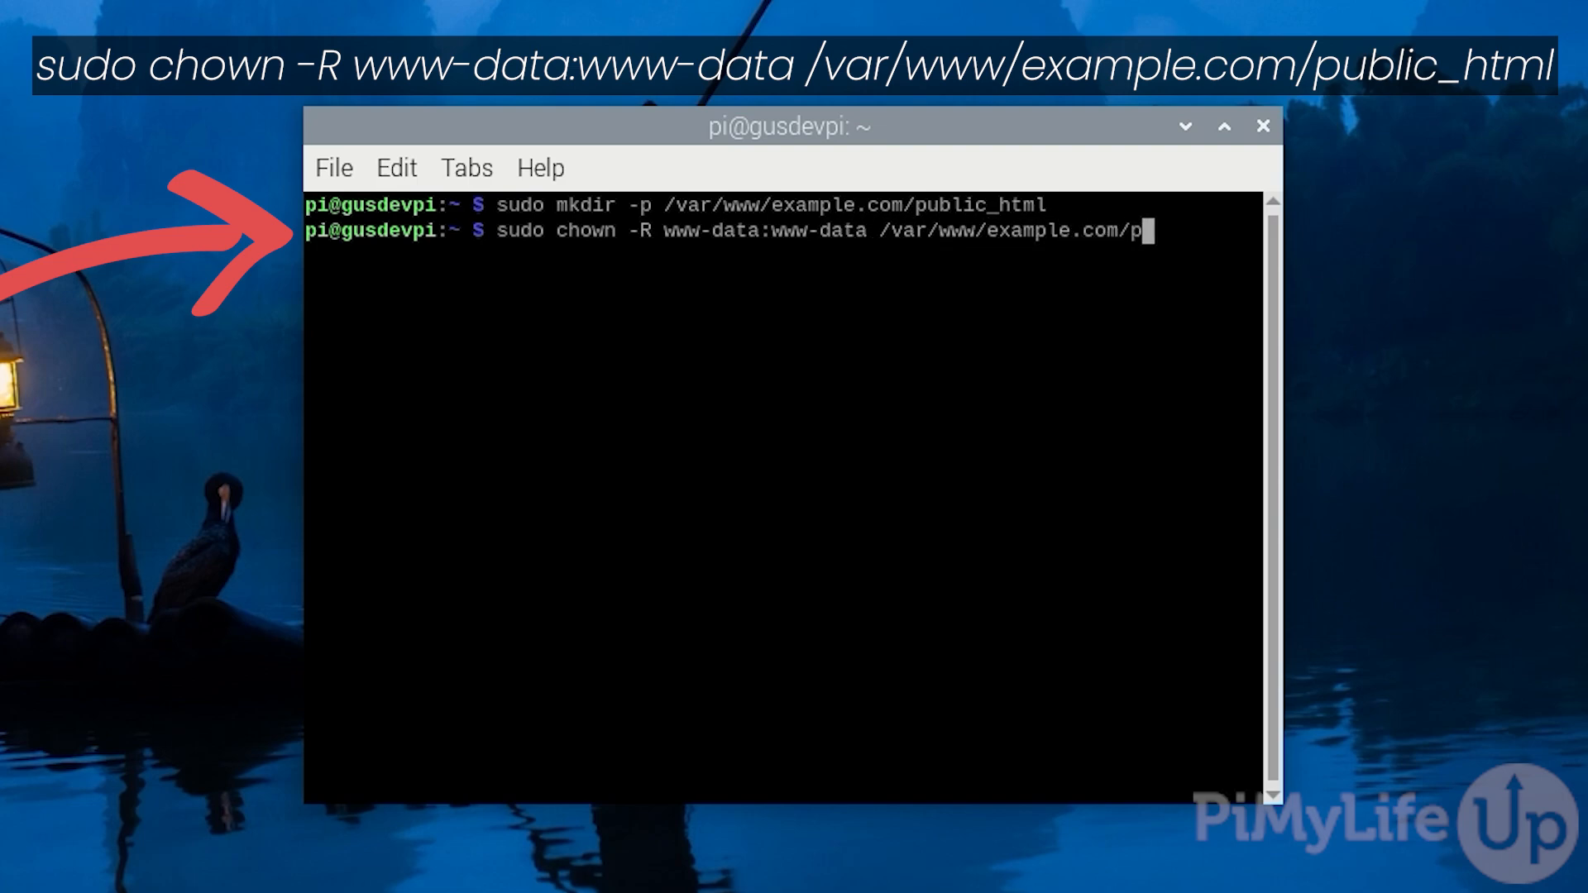
{"action": "key", "text": "Return"}
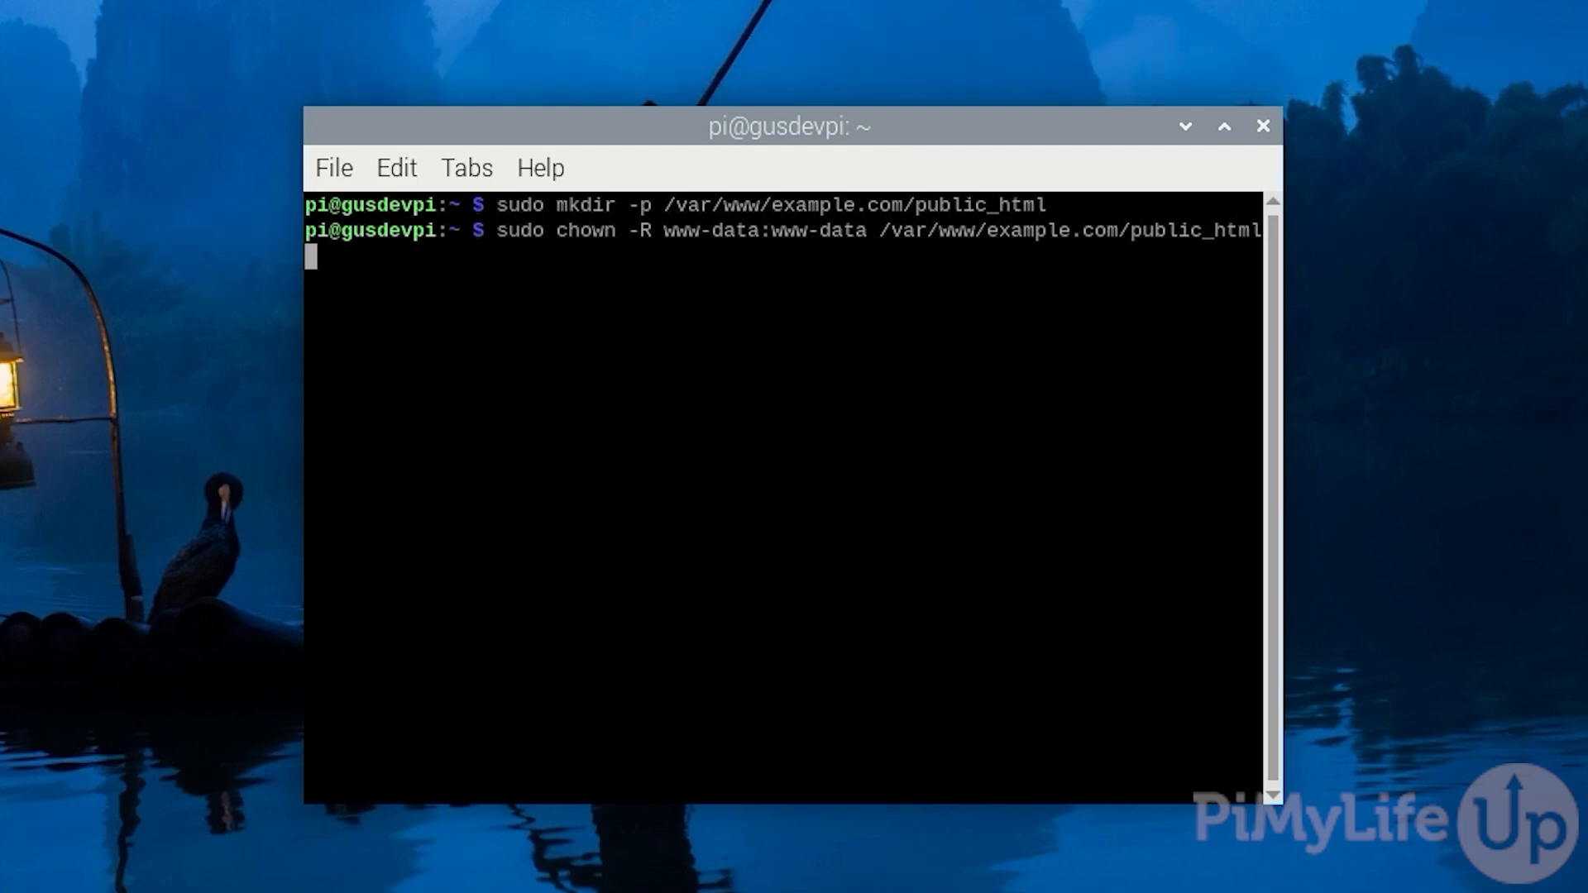
Step: Set recursive 770 permissions on /var/www/example.com/public_html
{"action": "type", "text": "sdevpi:~ $ s"}
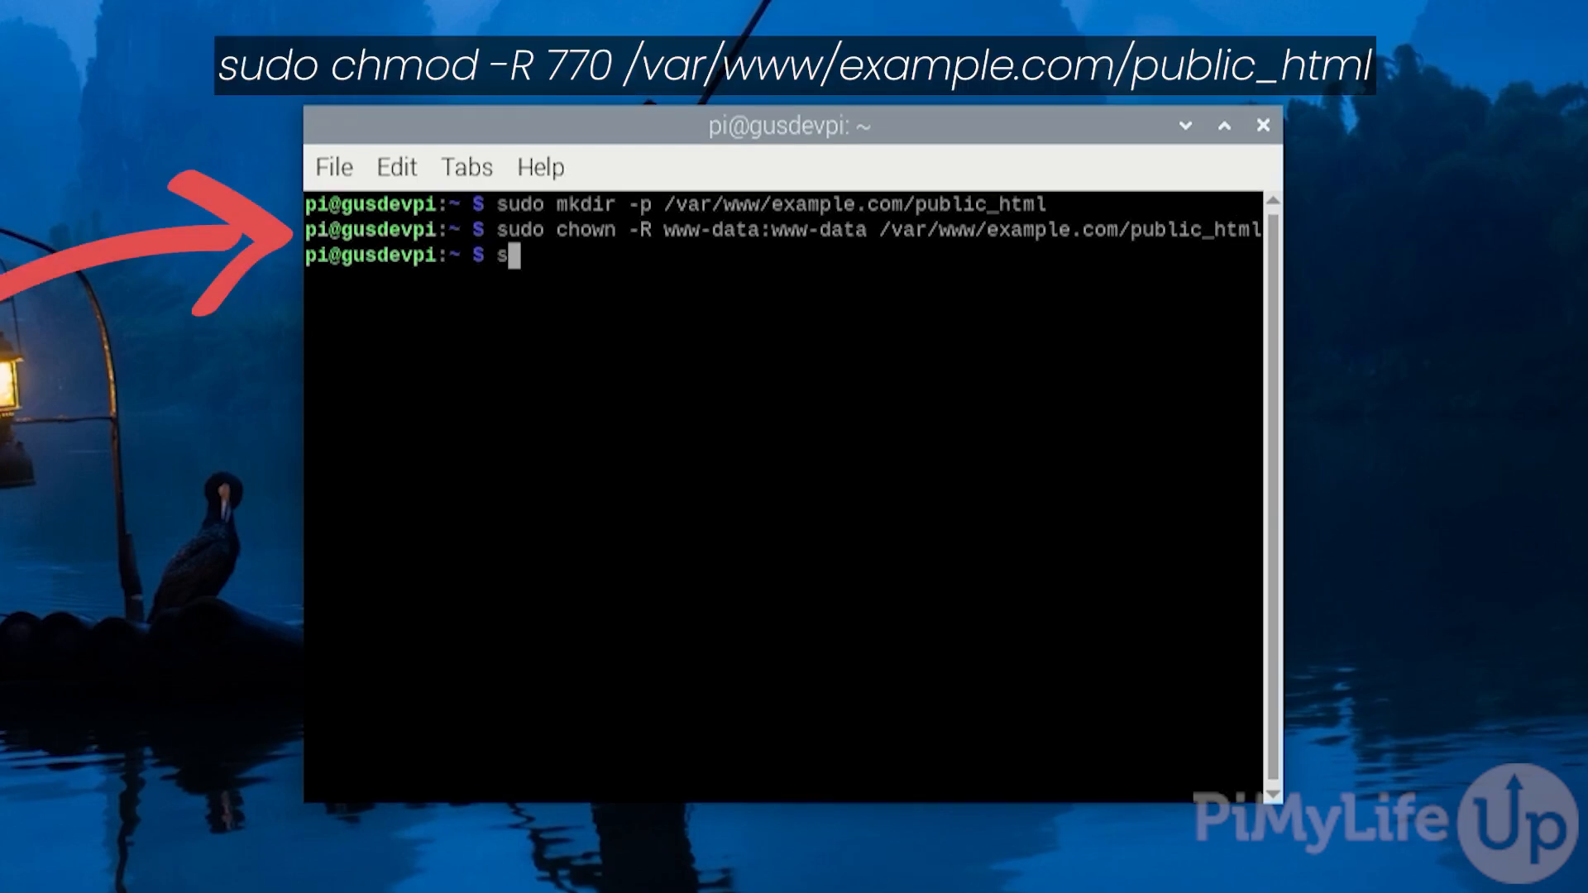
{"action": "type", "text": "udo chmod"}
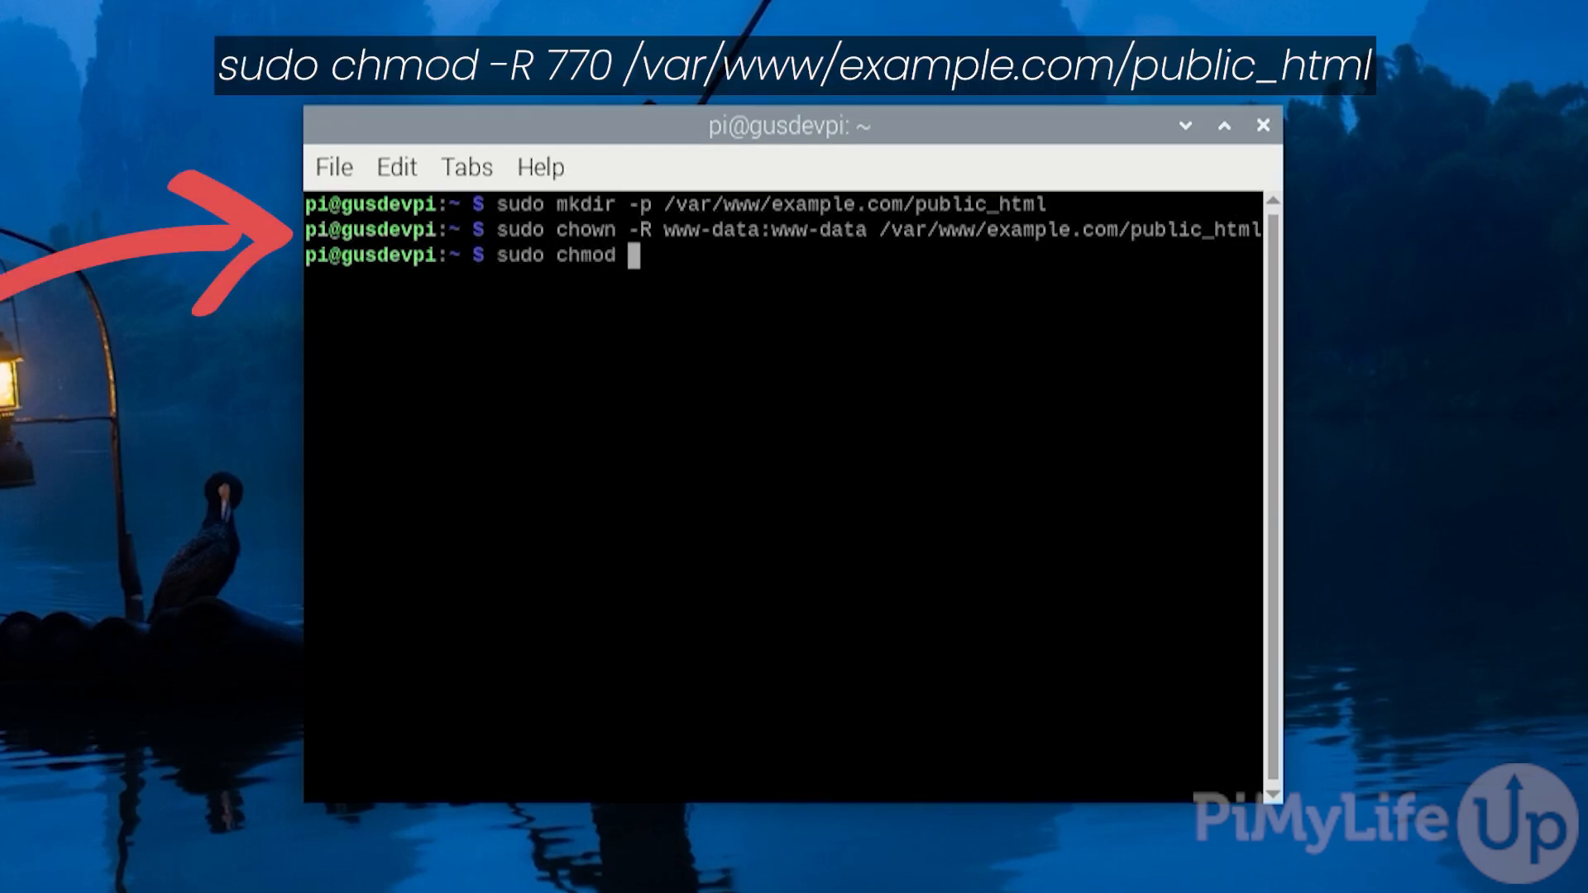
{"action": "type", "text": "-R"}
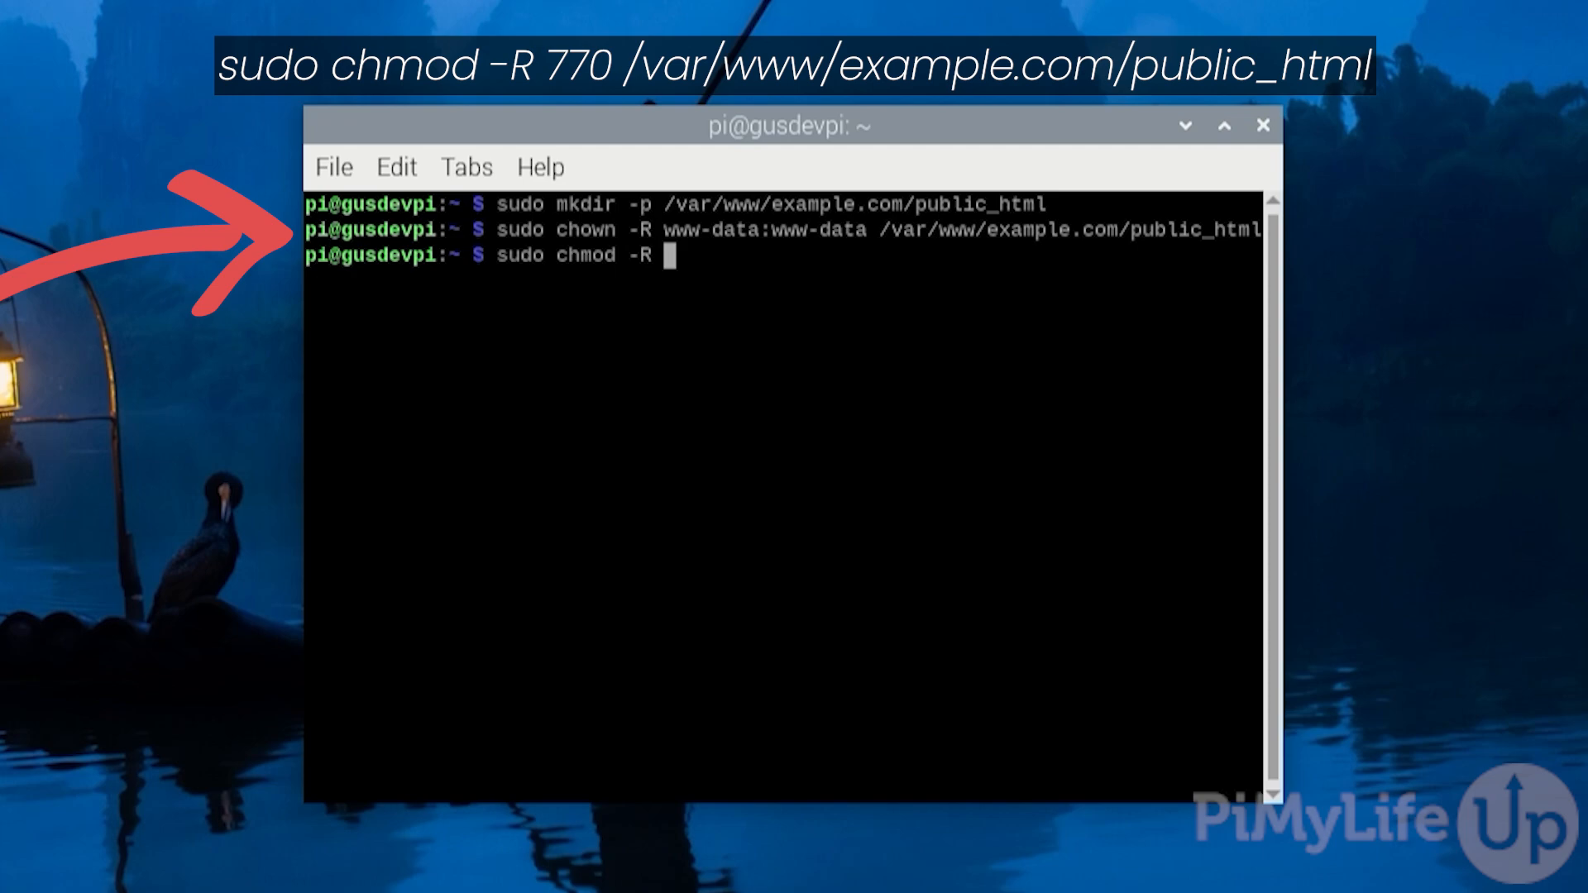
{"action": "type", "text": "770 /var/www"}
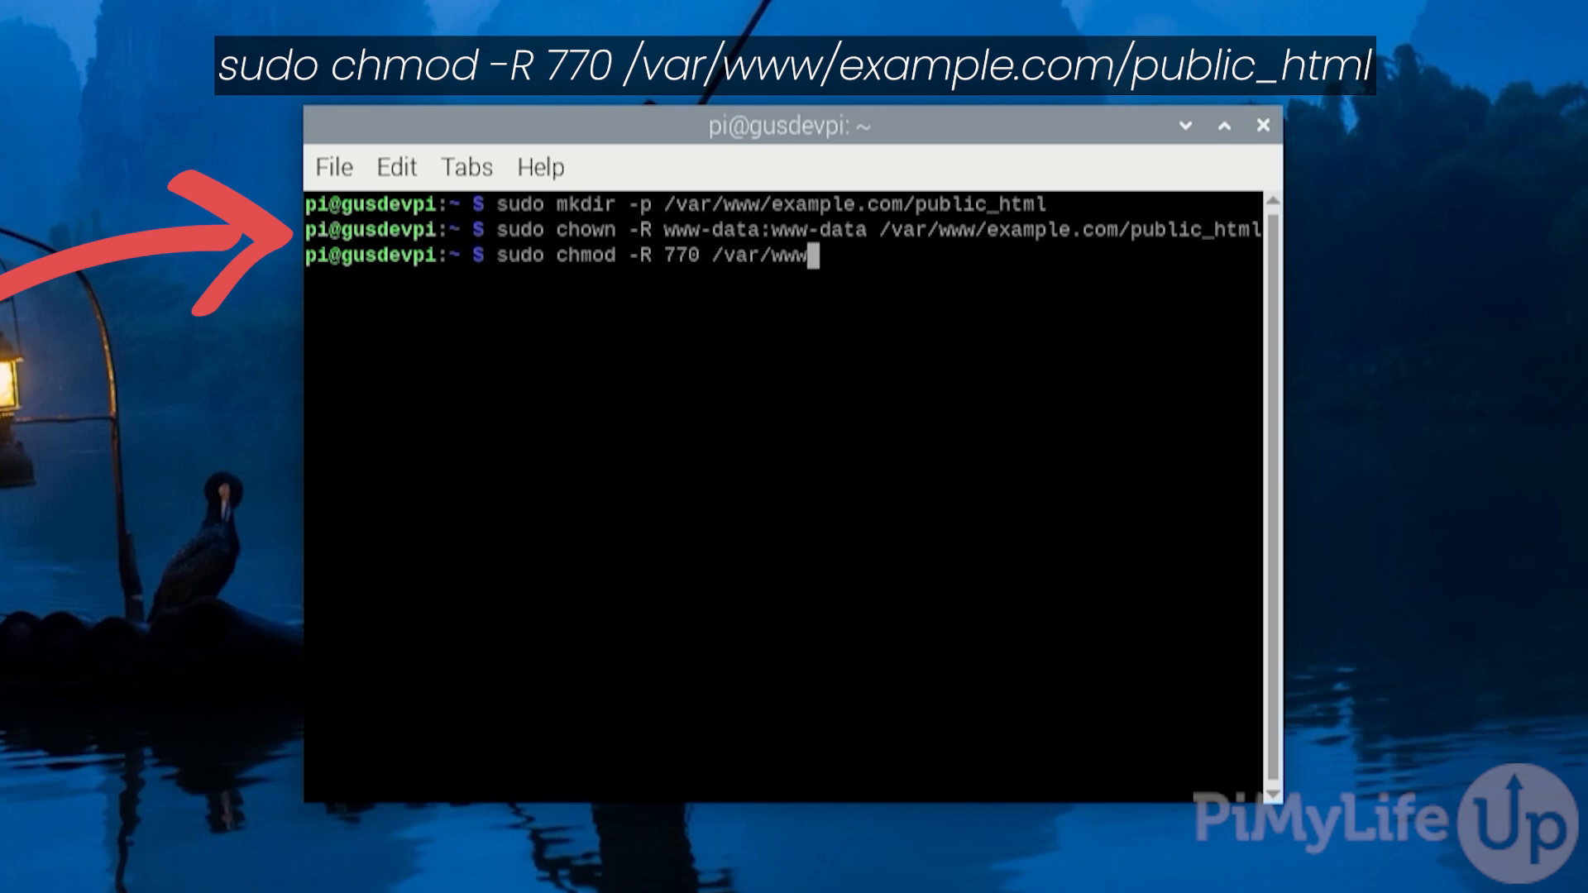
{"action": "type", "text": "/example.com/"}
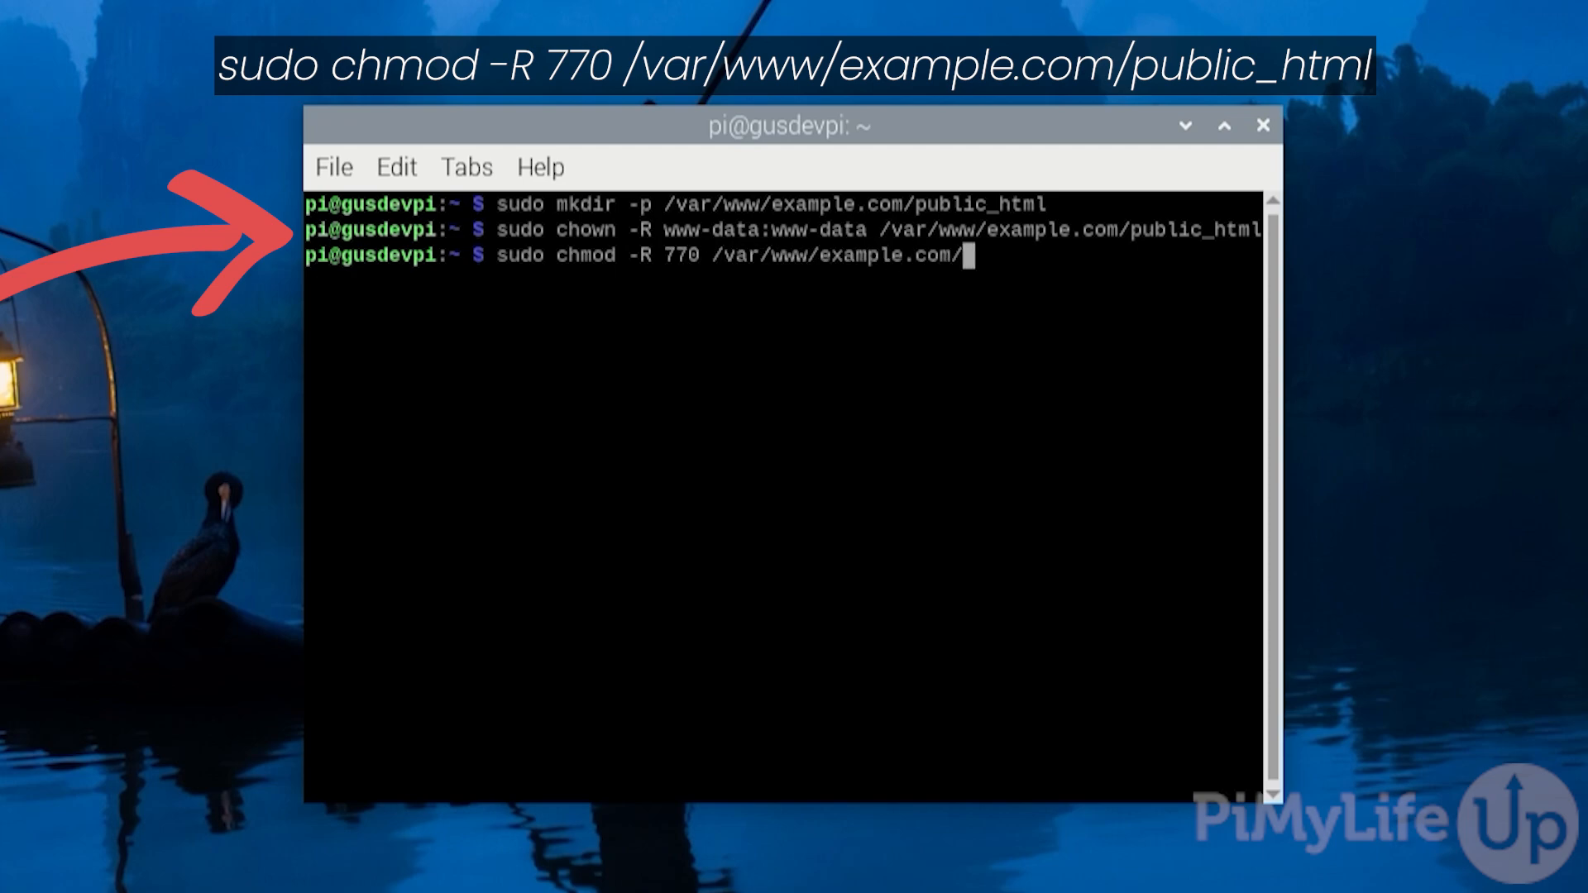
{"action": "type", "text": "public_html"}
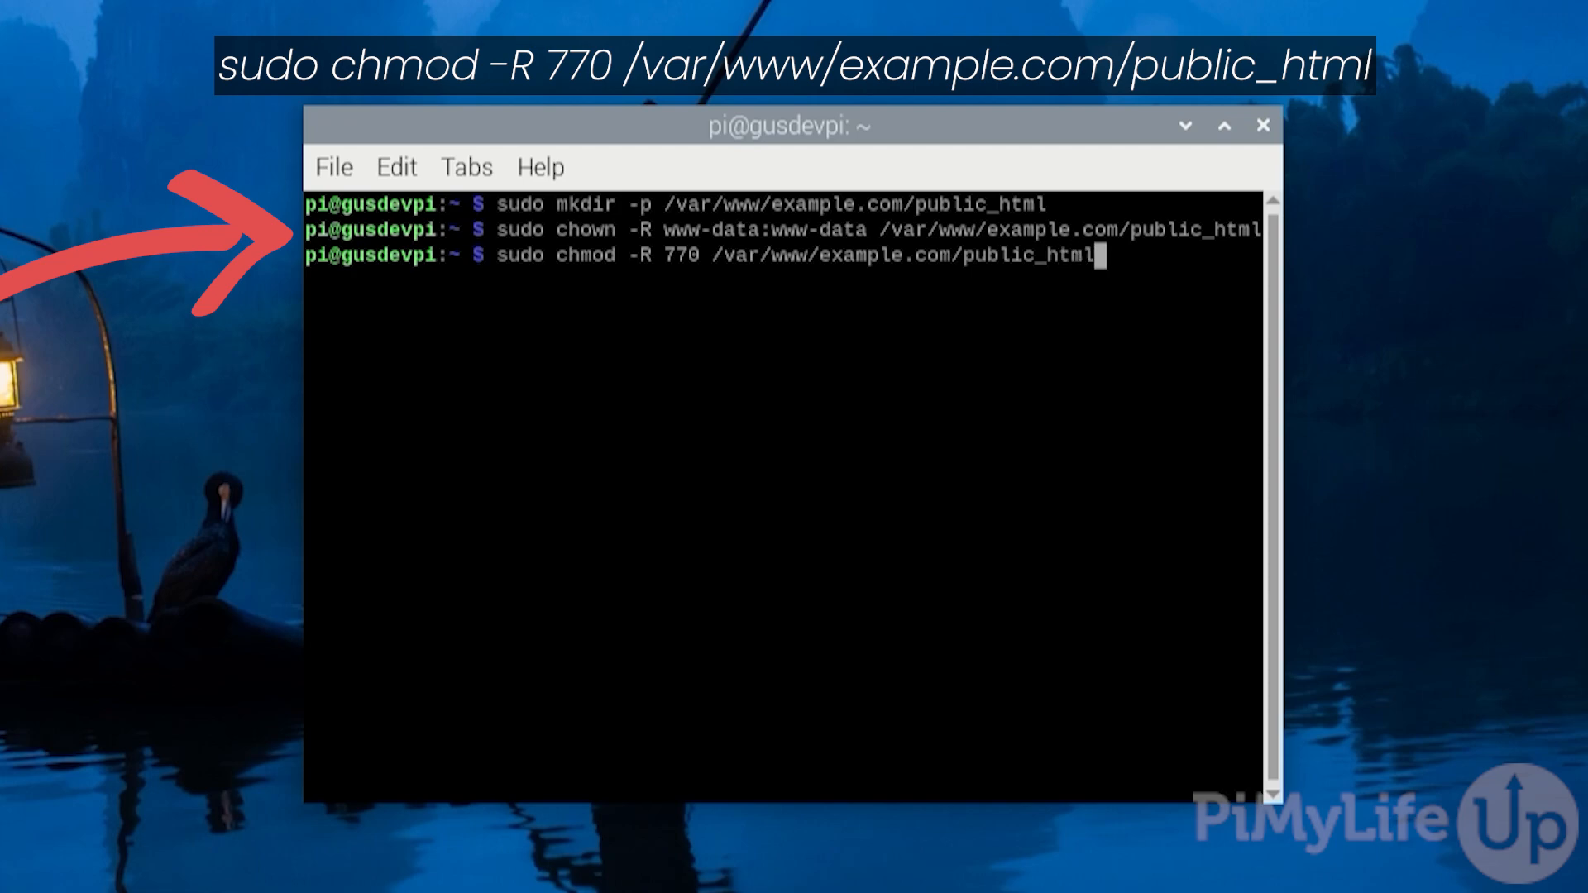
{"action": "key", "text": "Return"}
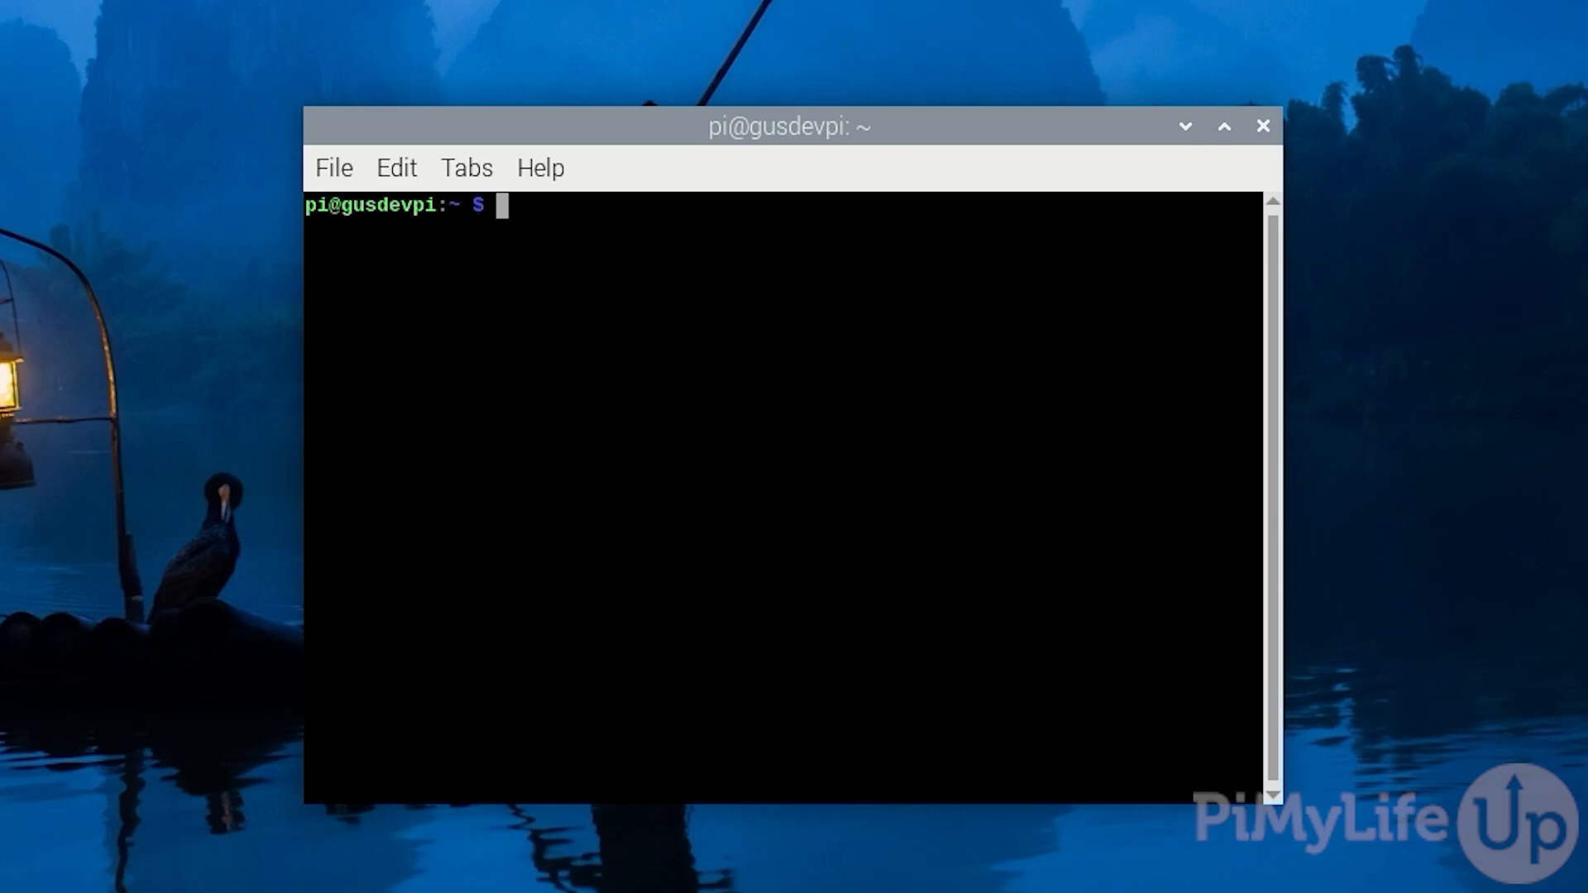
Step: Enable the new site with sudo a2ensite example.com.conf
{"action": "type", "text": "sudo a2ensi"}
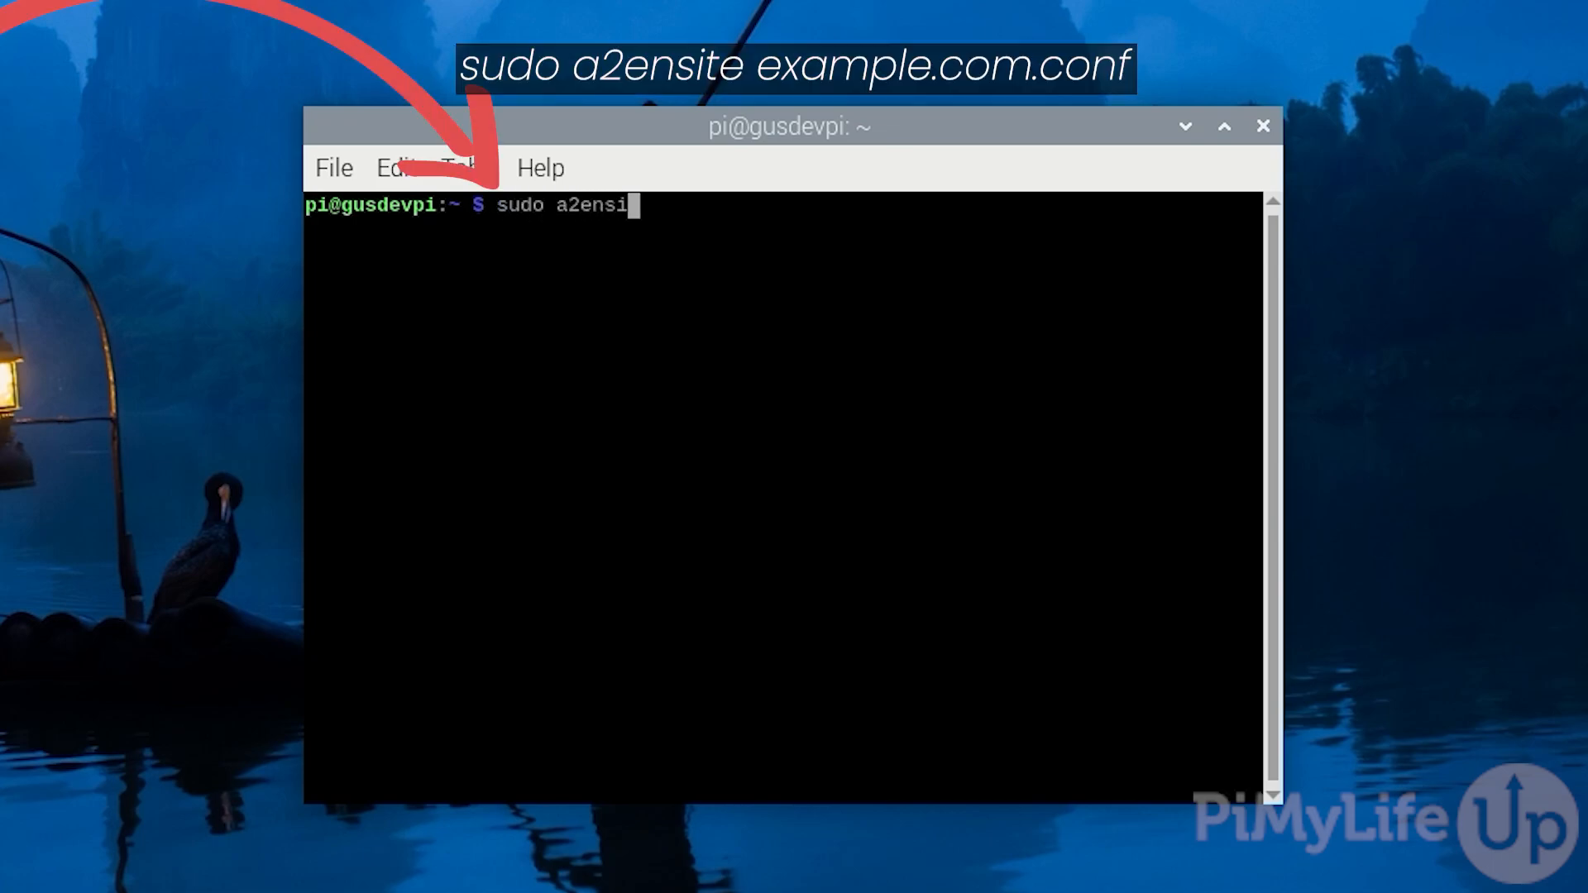
{"action": "type", "text": "te exa"}
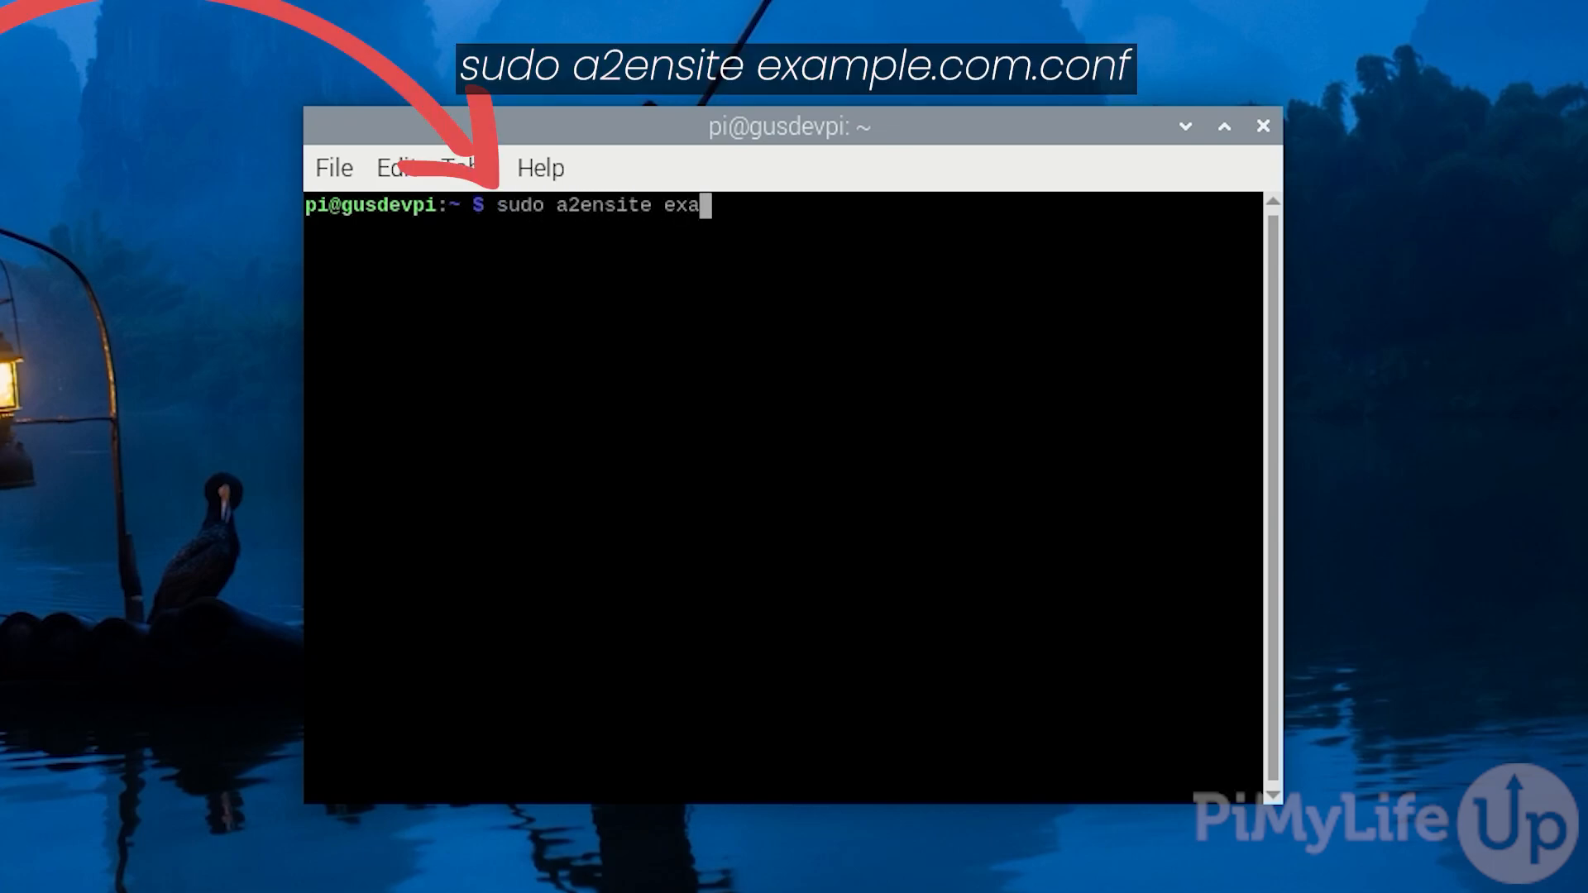
{"action": "type", "text": "mple.com."}
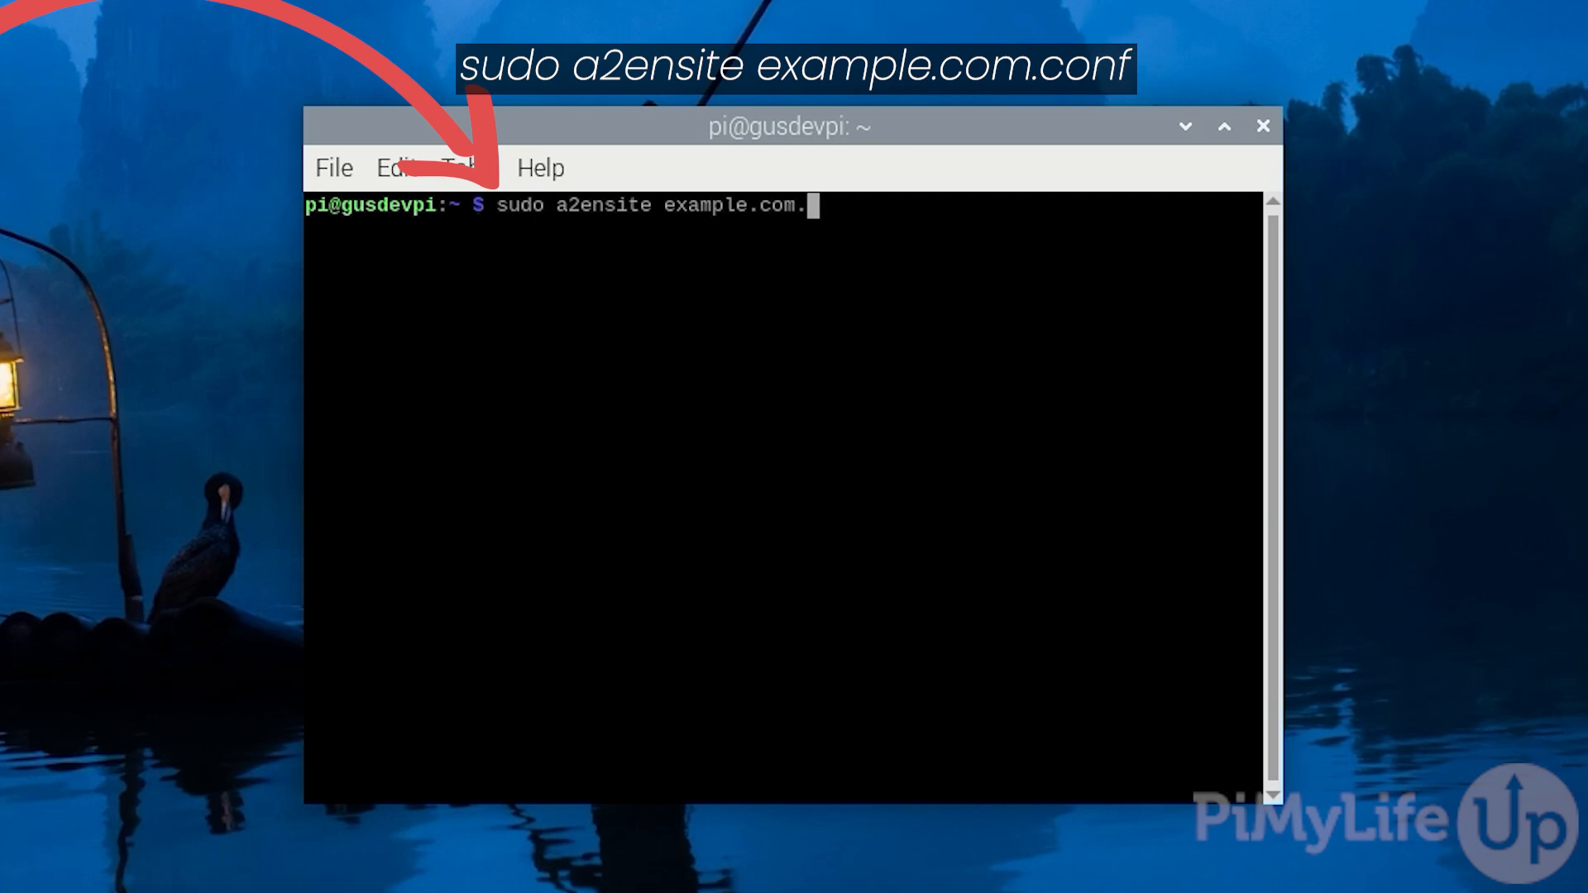
{"action": "type", "text": "conf"}
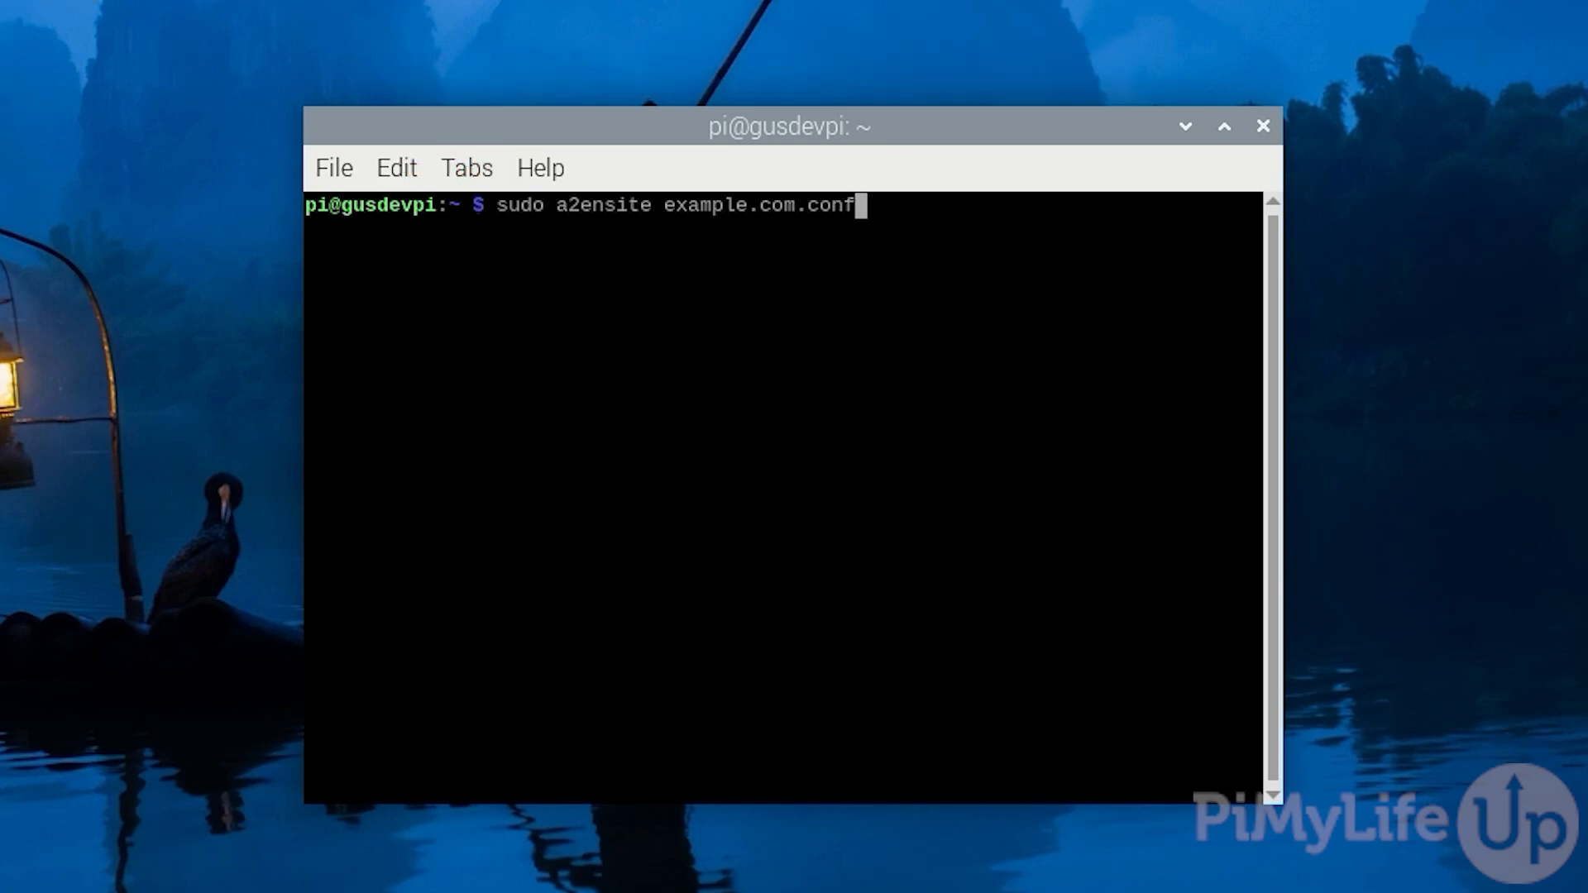
{"action": "key", "text": "Return"}
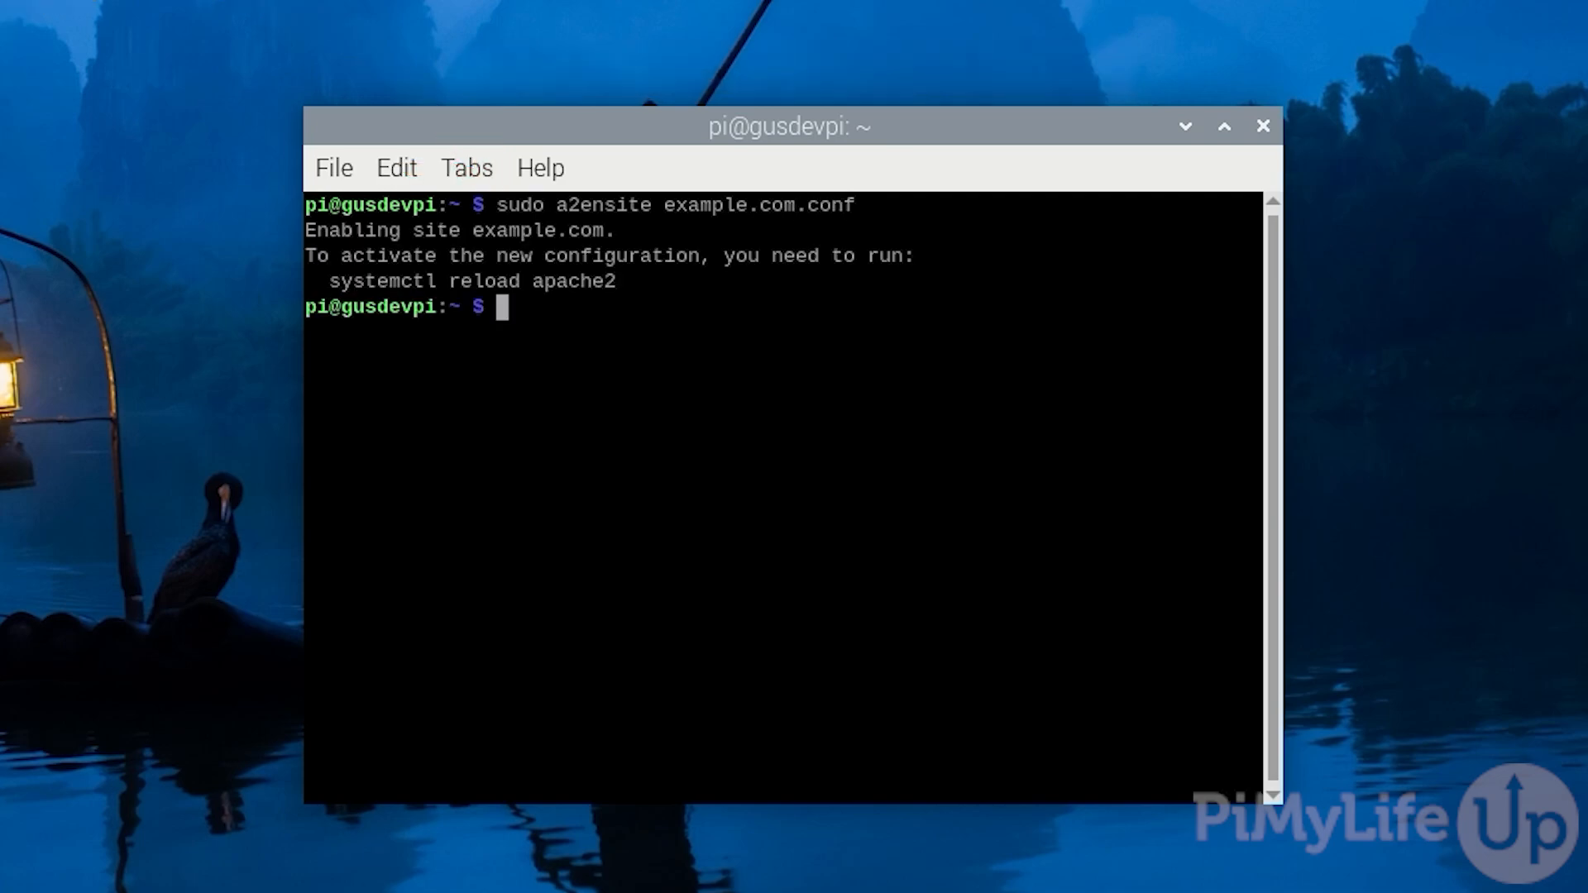
Step: Apply the configuration with sudo systemctl reload apache2
{"action": "type", "text": "sudo"}
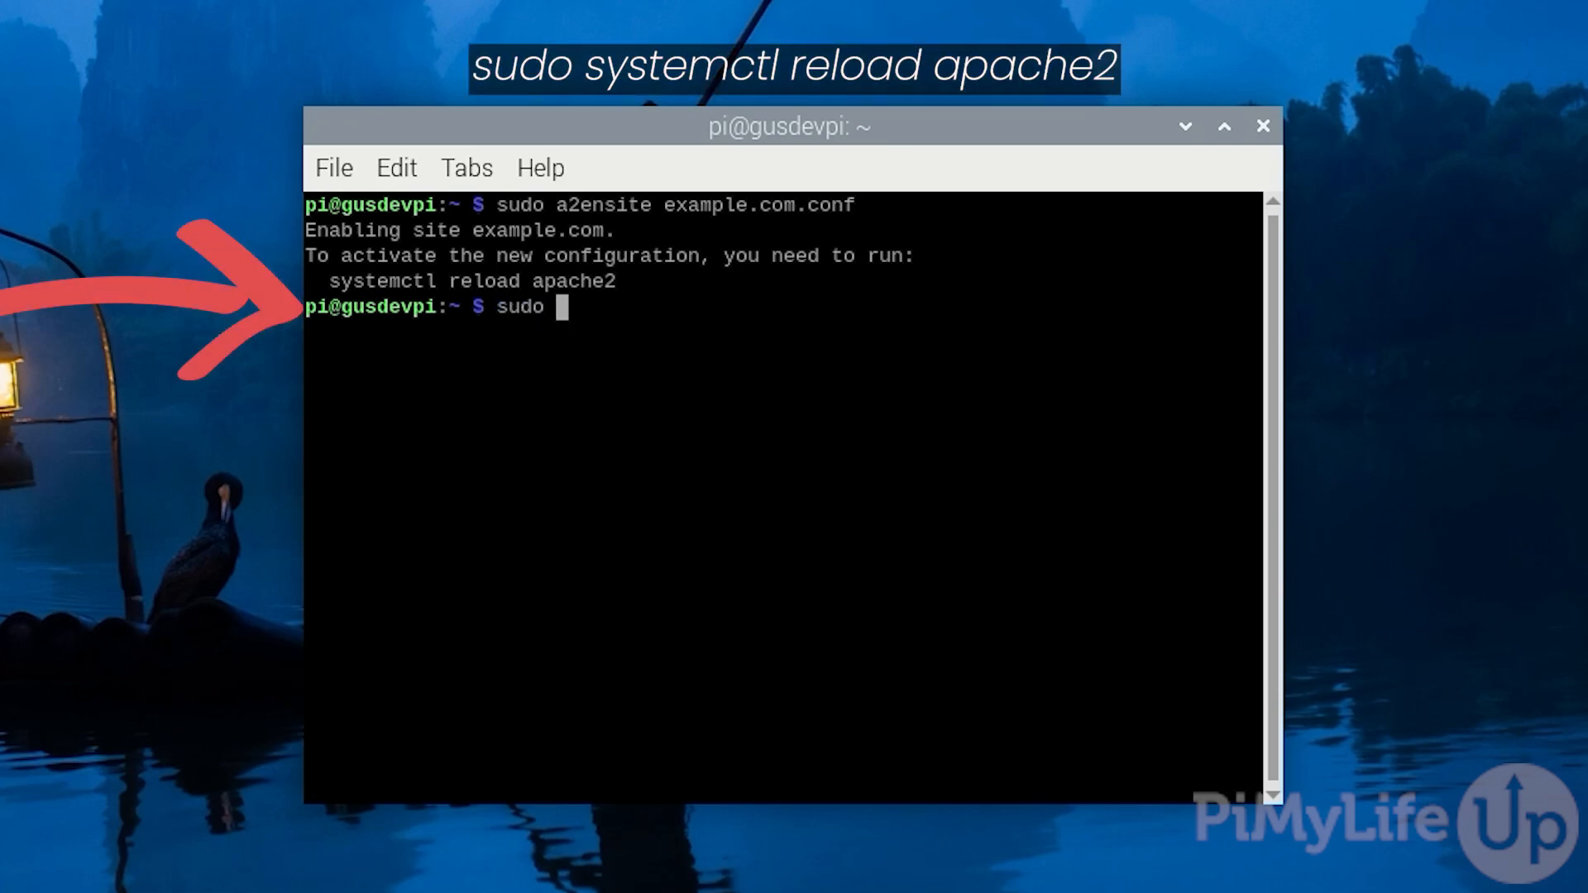
{"action": "type", "text": "systemctl rel"}
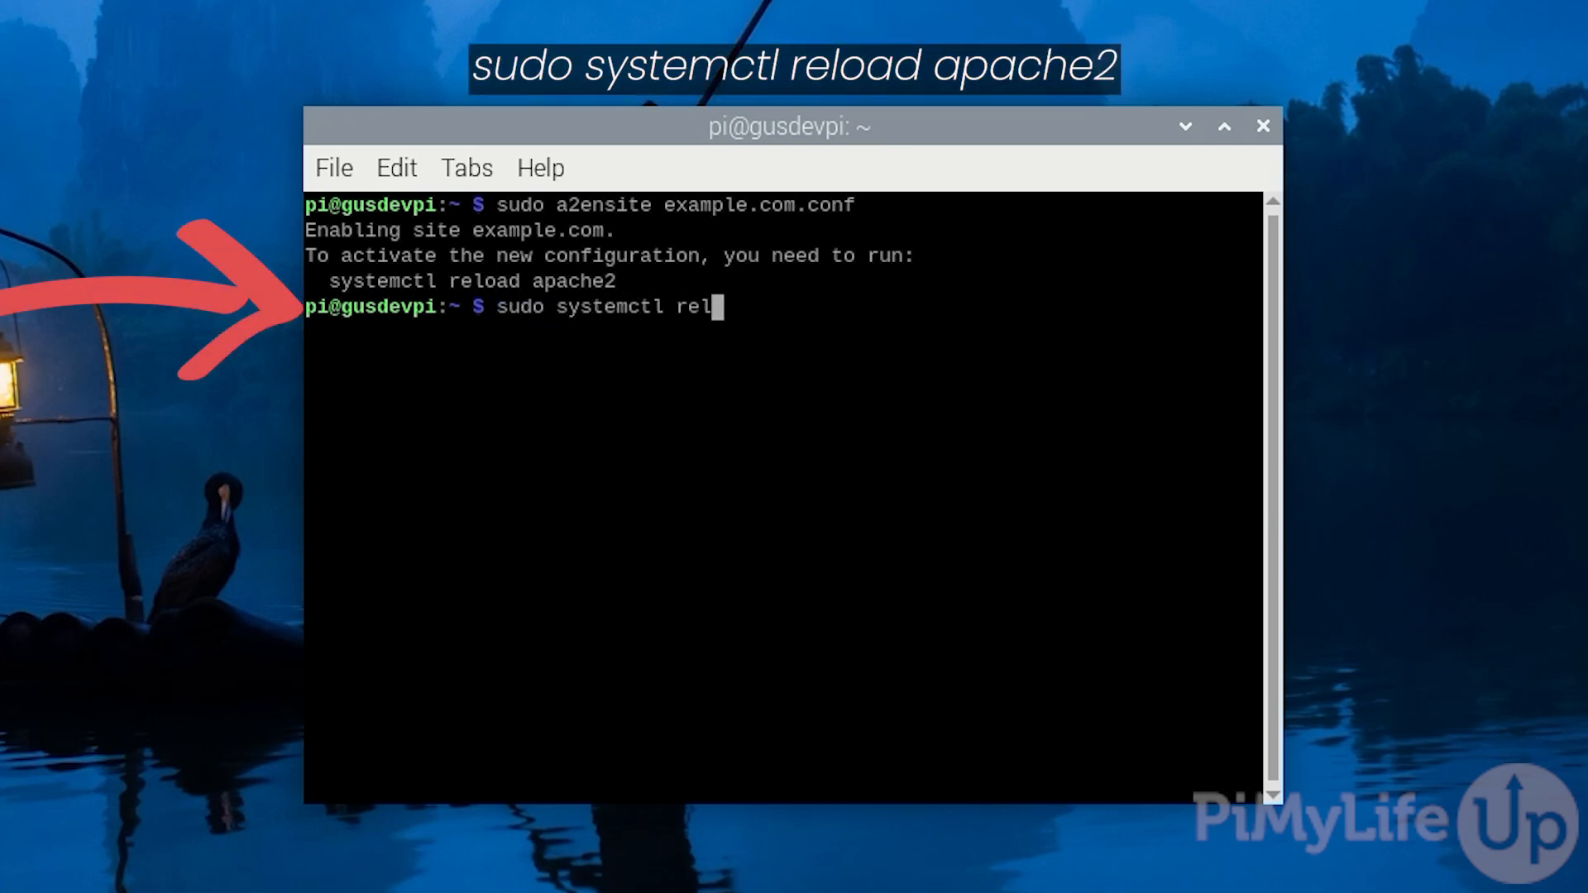
{"action": "type", "text": "oad apache2"}
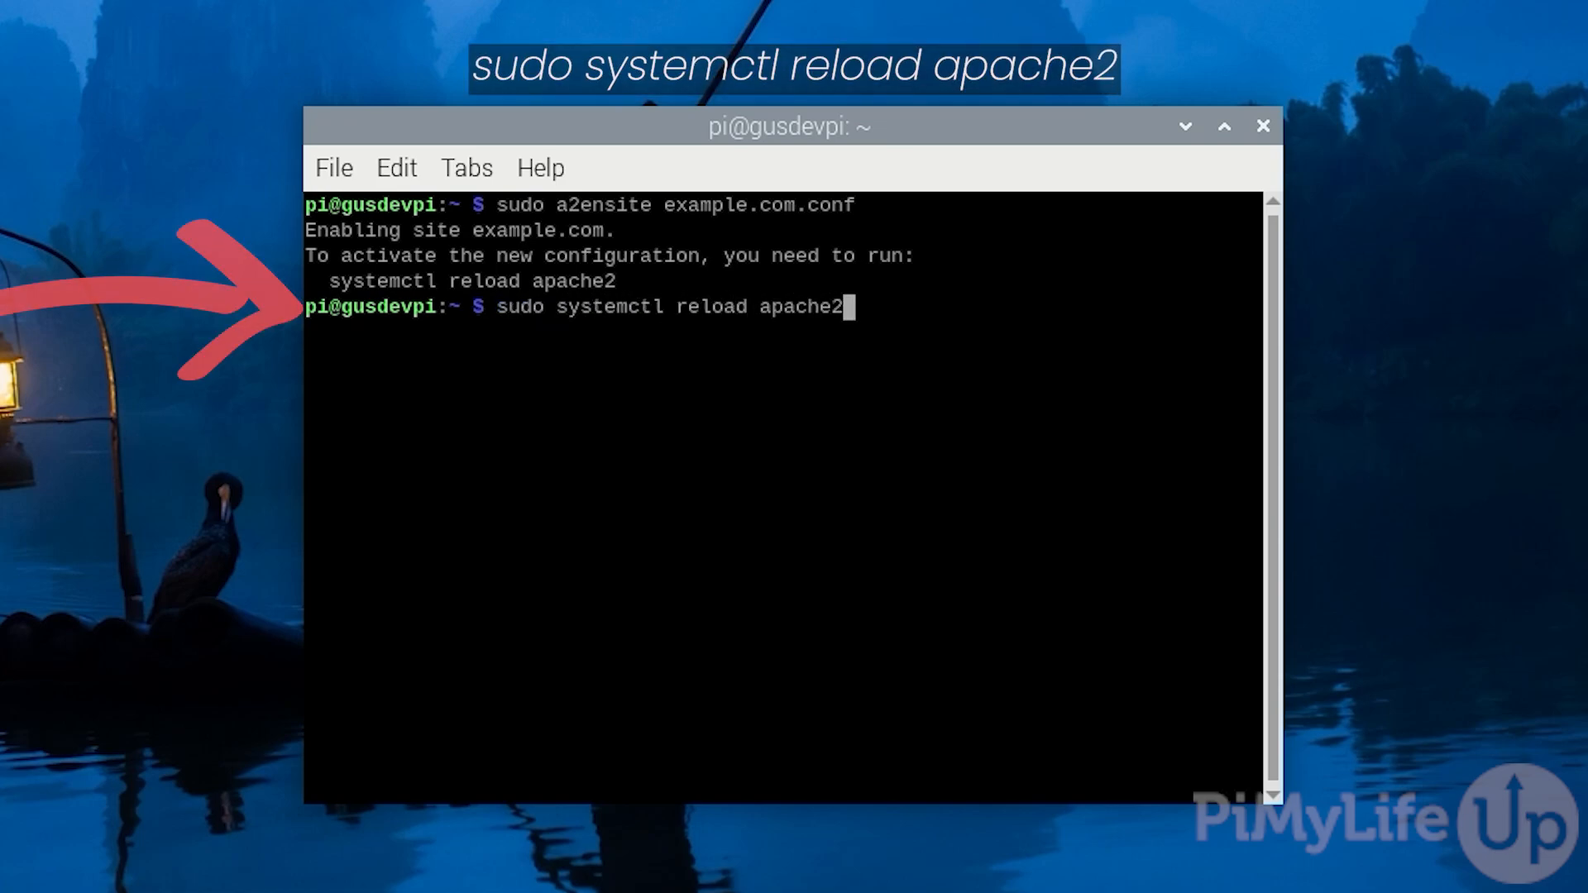
{"action": "key", "text": "Return"}
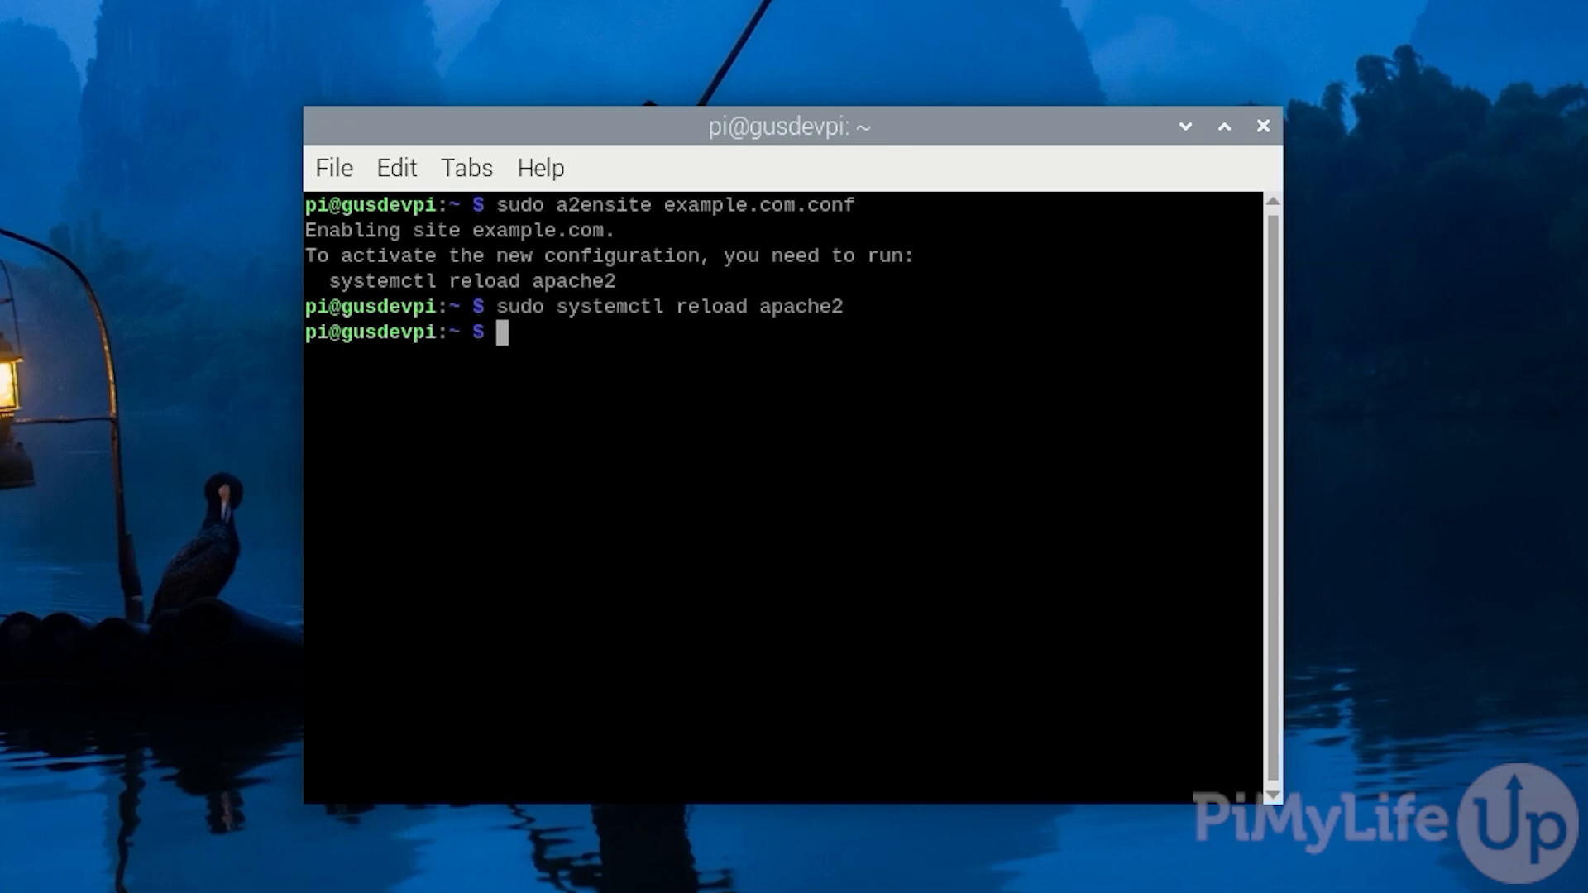